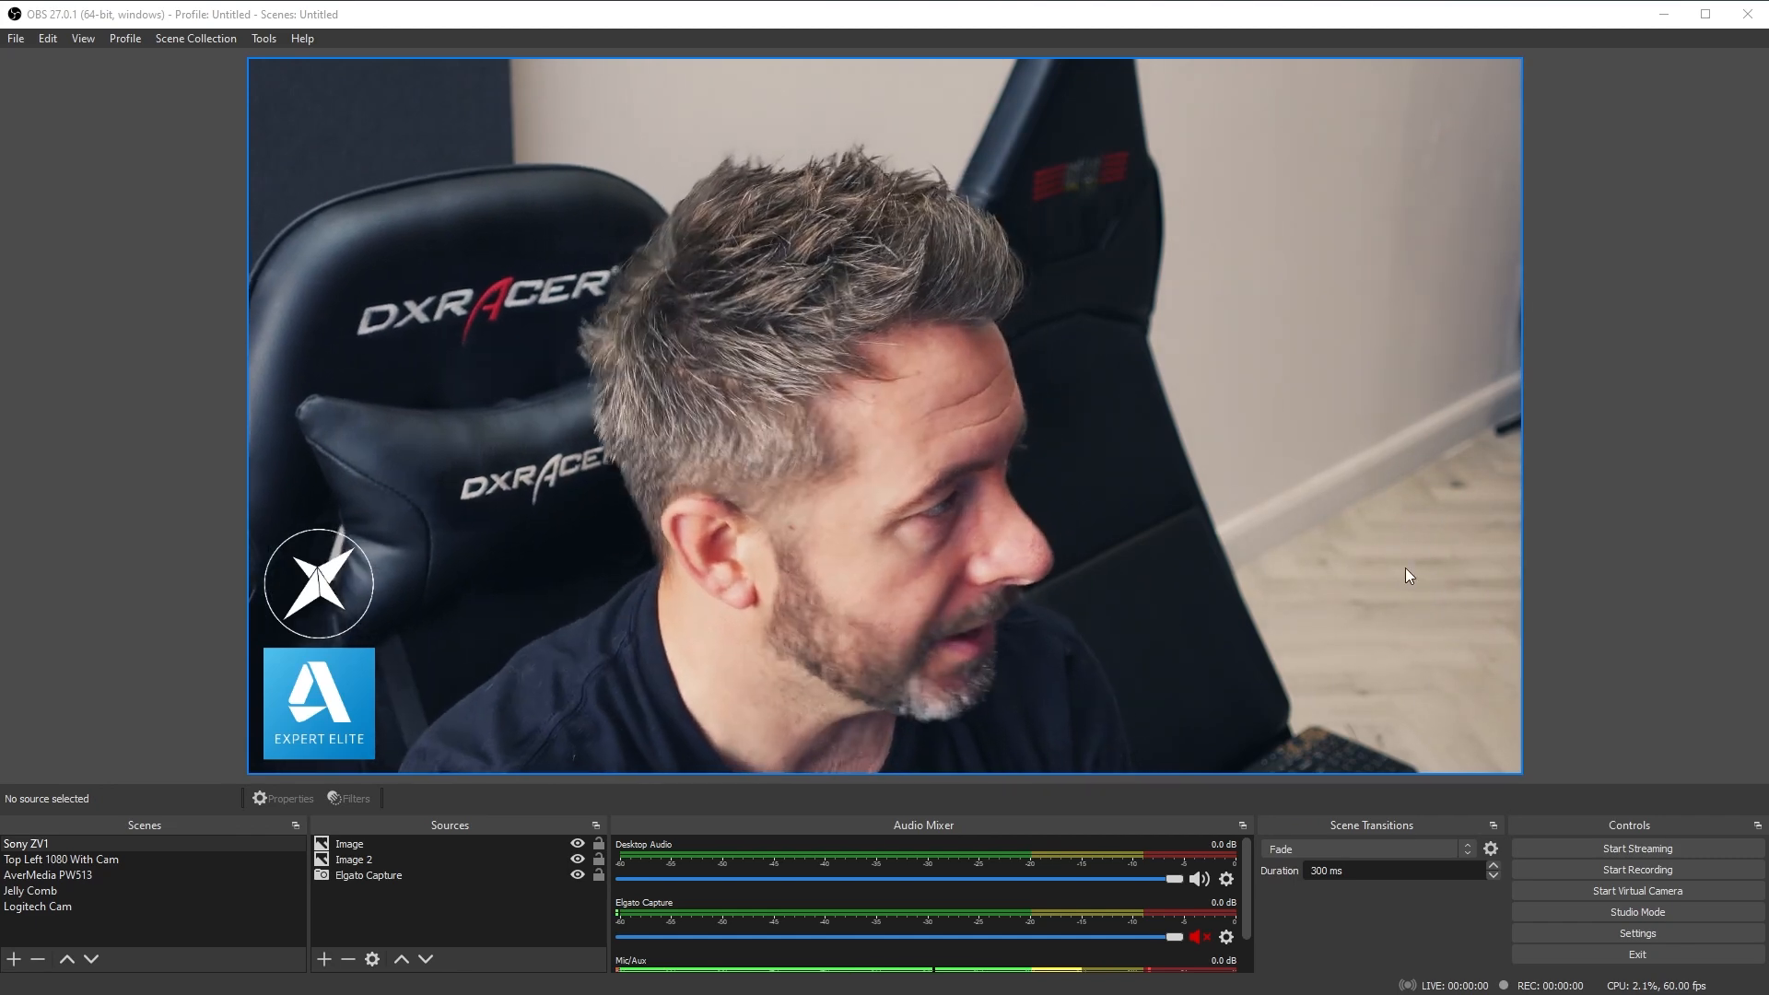
- Preview the Top Left 1080 With Cam, AverMedia PW513 and Logitech Cam scenes in turn
click(63, 859)
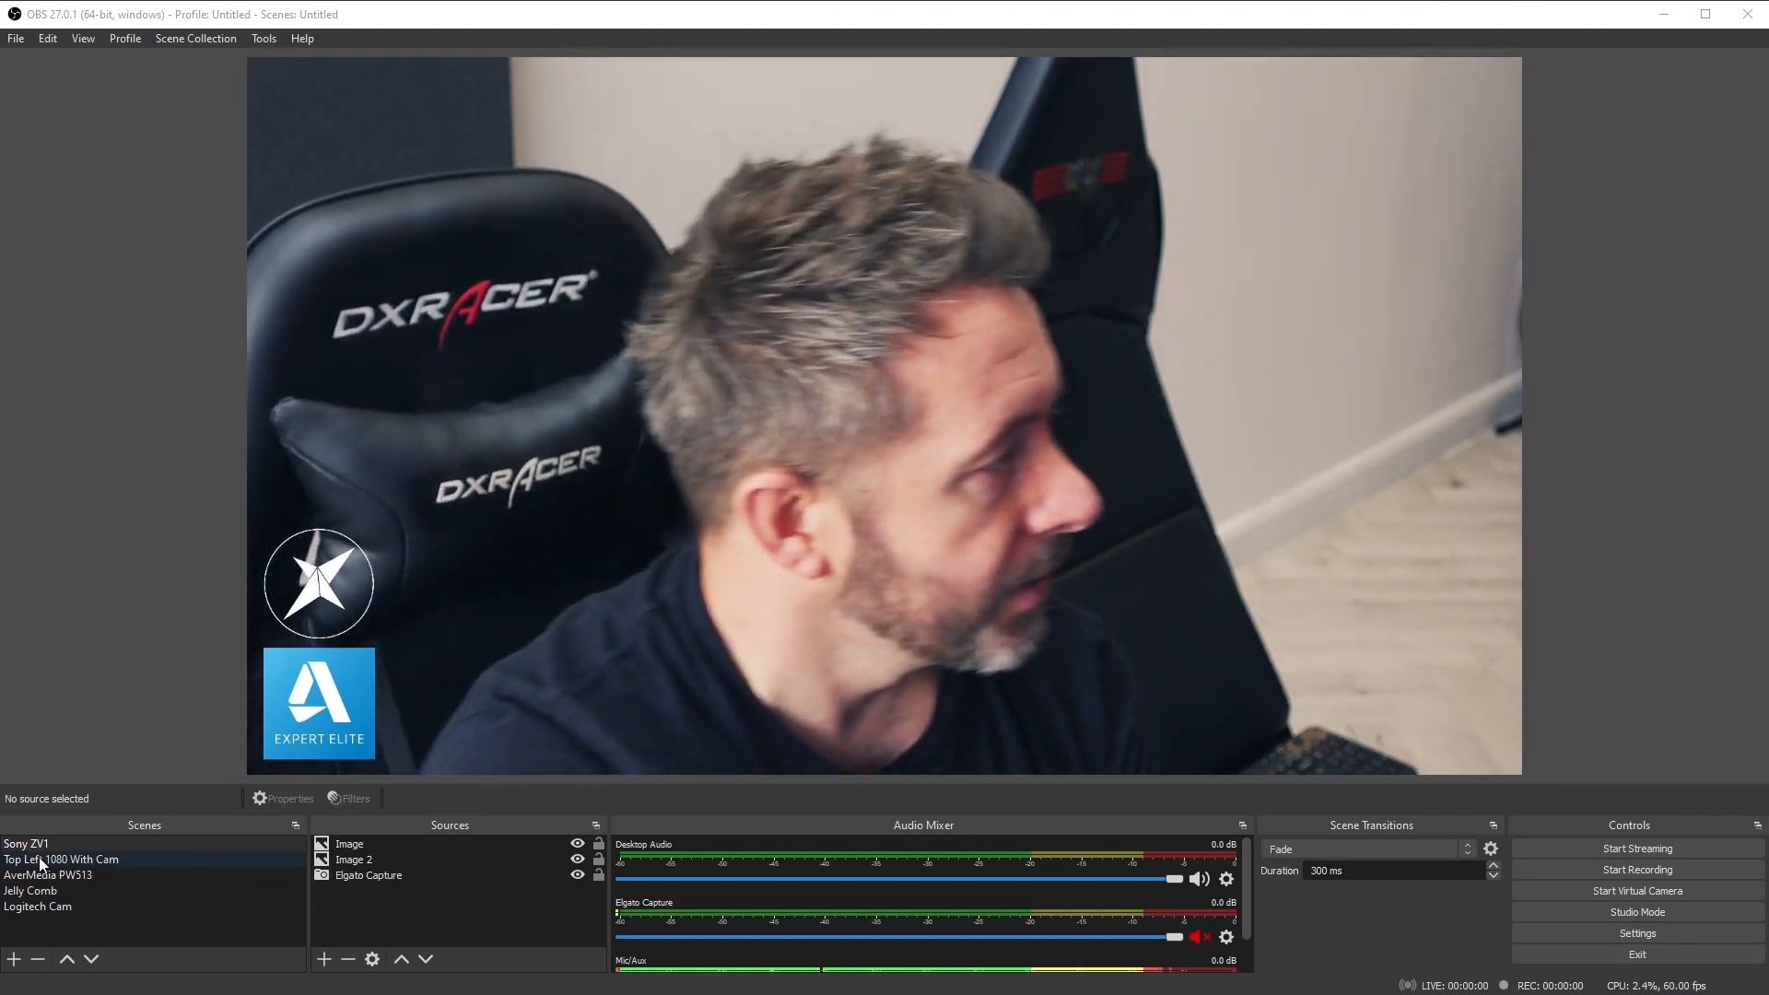
click(48, 873)
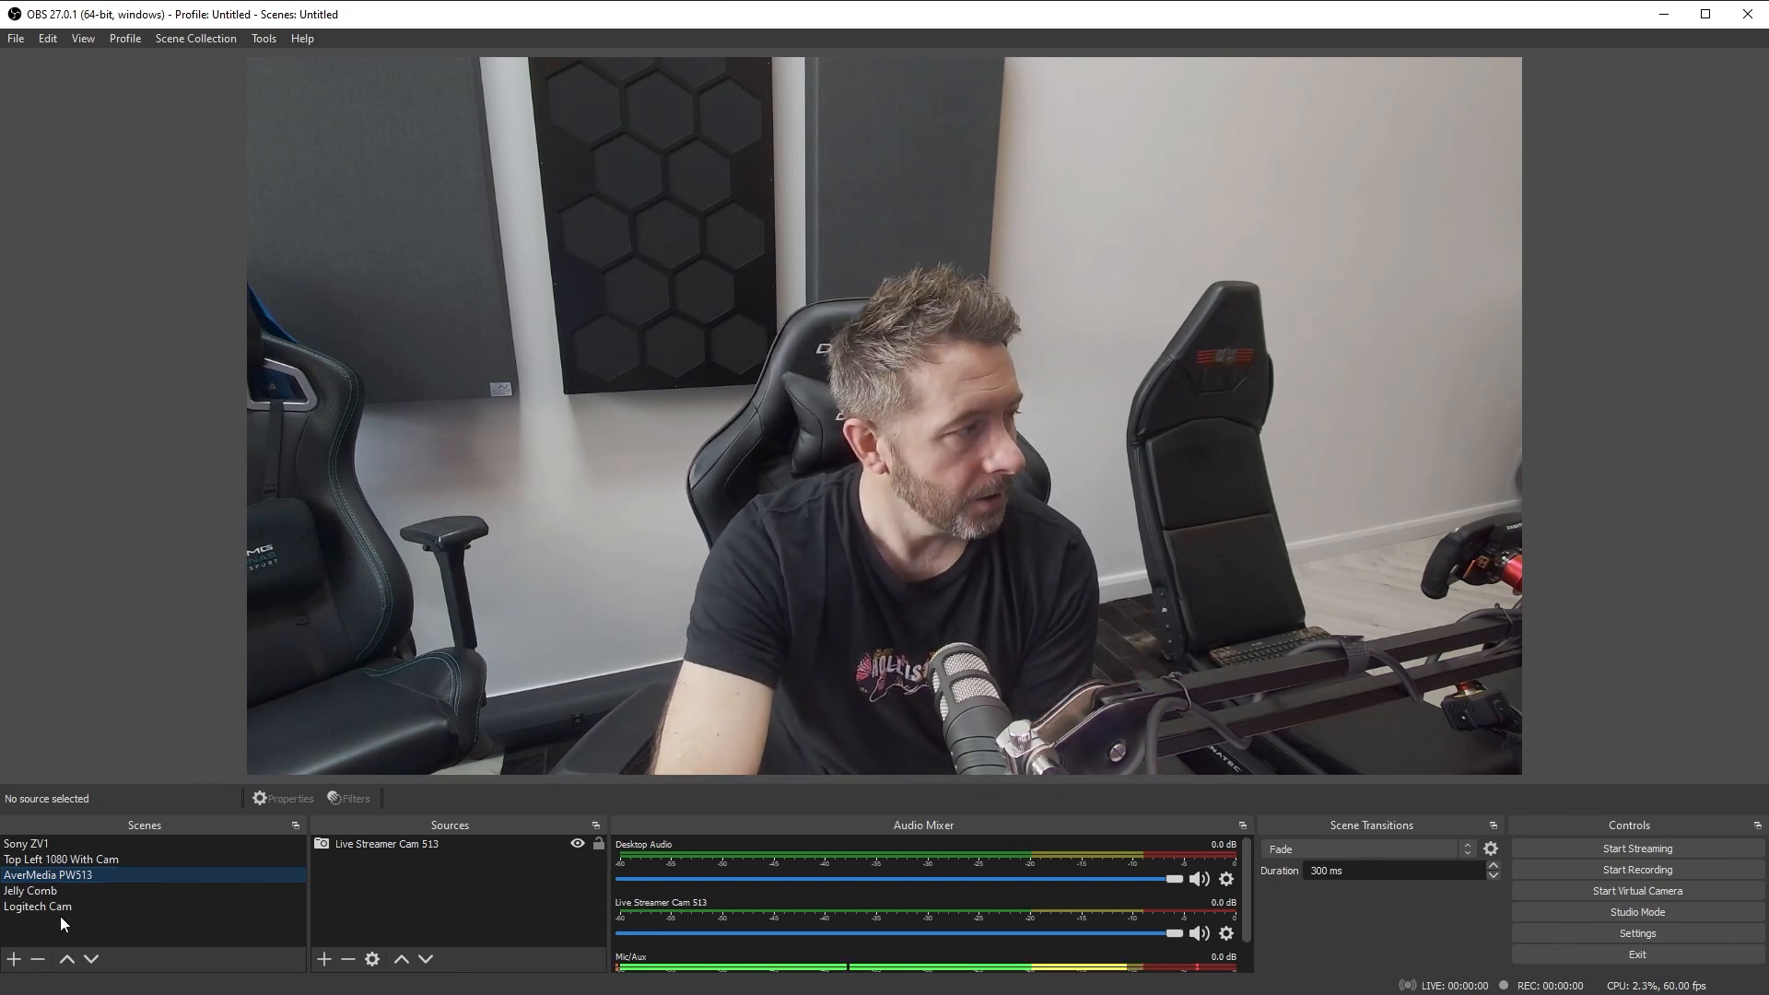
click(37, 907)
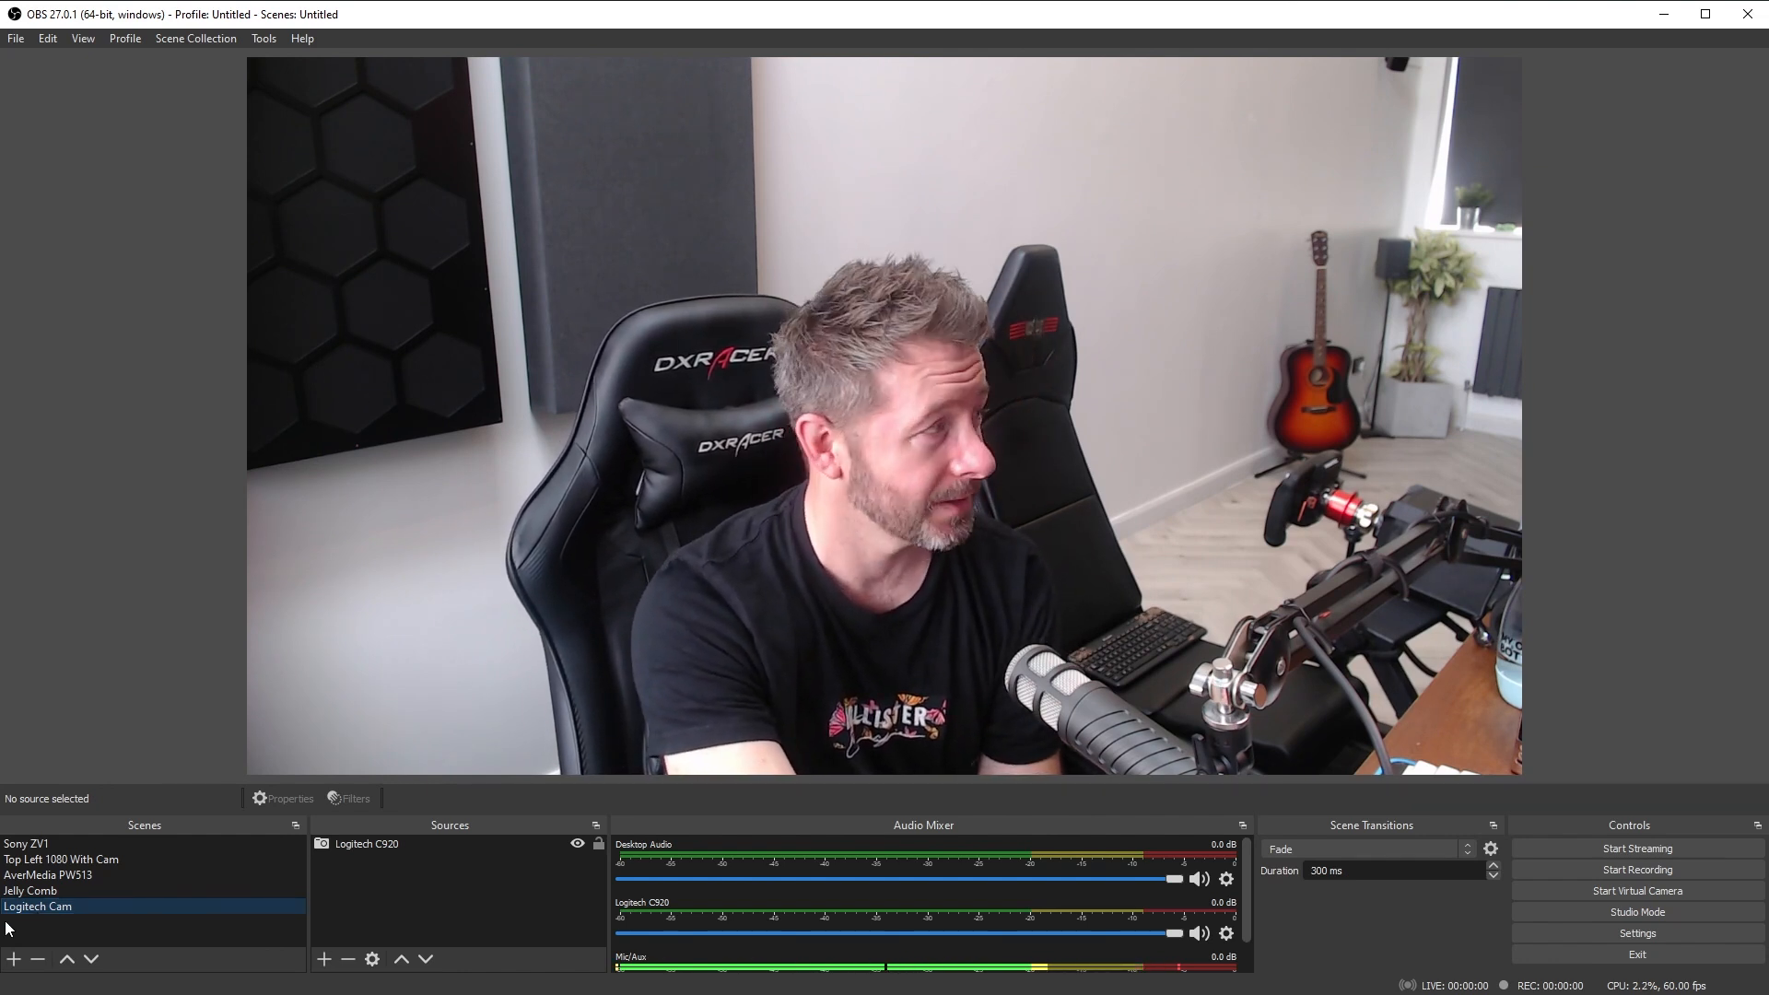
- Make the Jelly Comb scene active so its camera feed shows in the preview
click(32, 890)
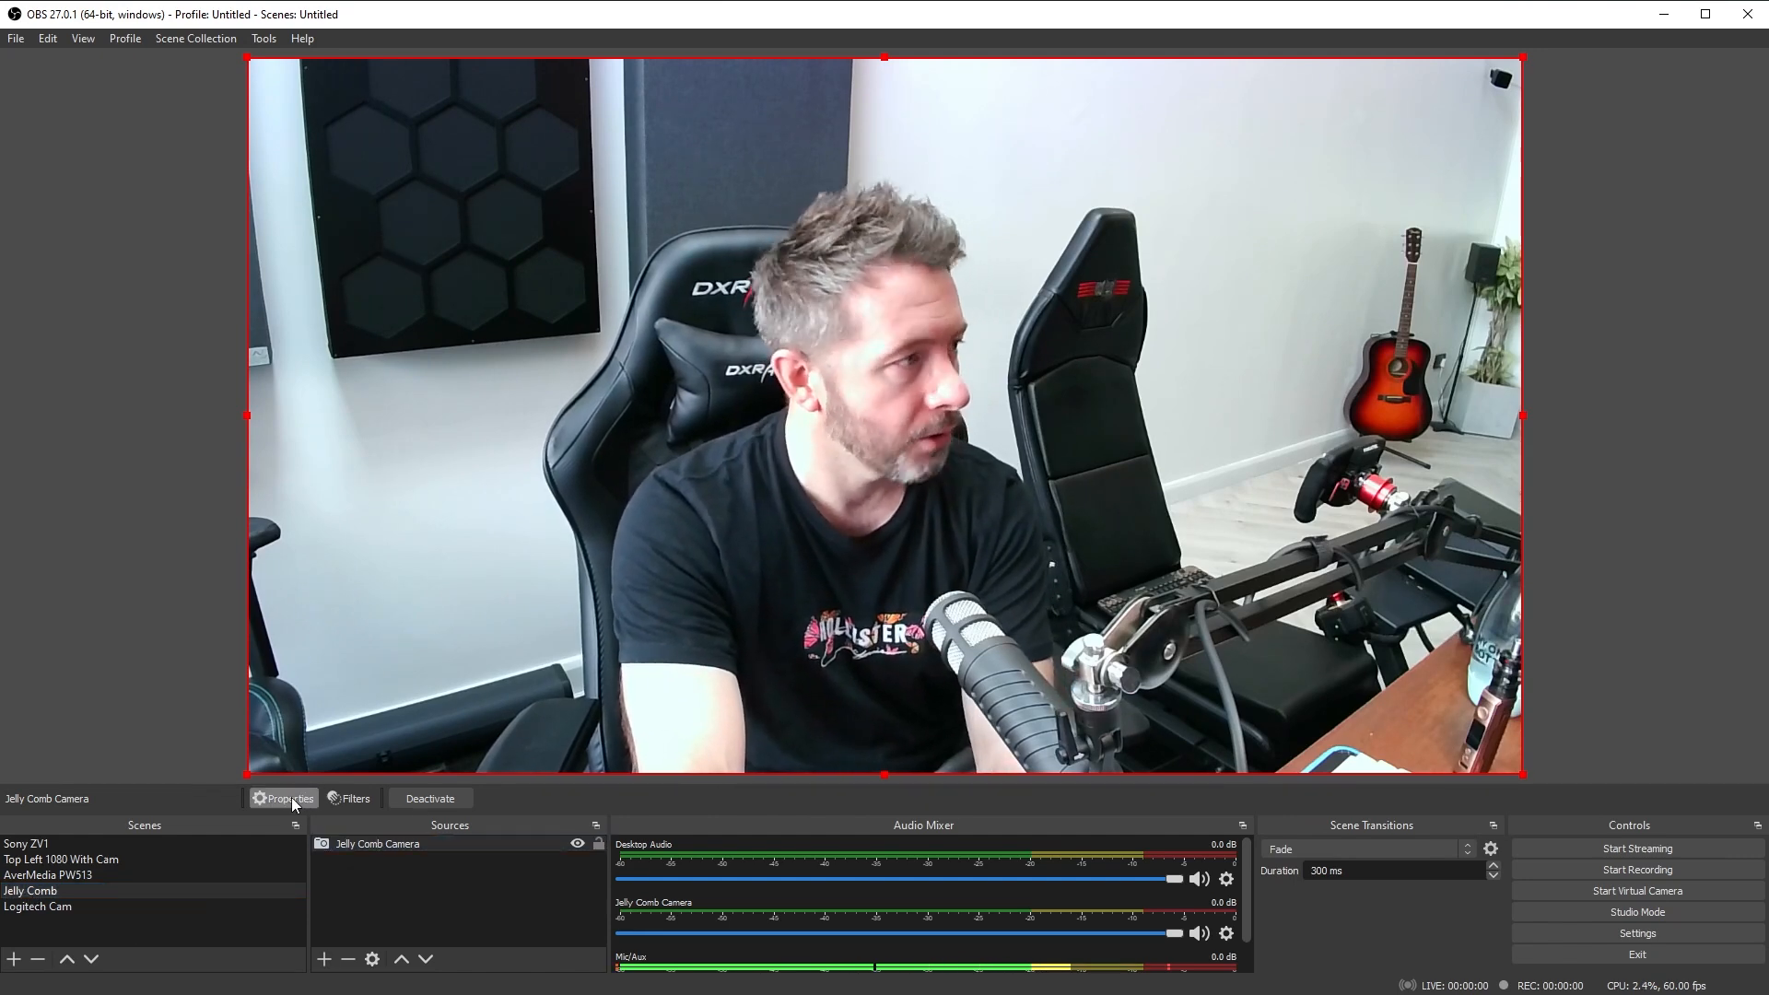
- Reach the Jelly Comb Camera's driver Camera Control settings through its source properties and Configure Video
click(289, 798)
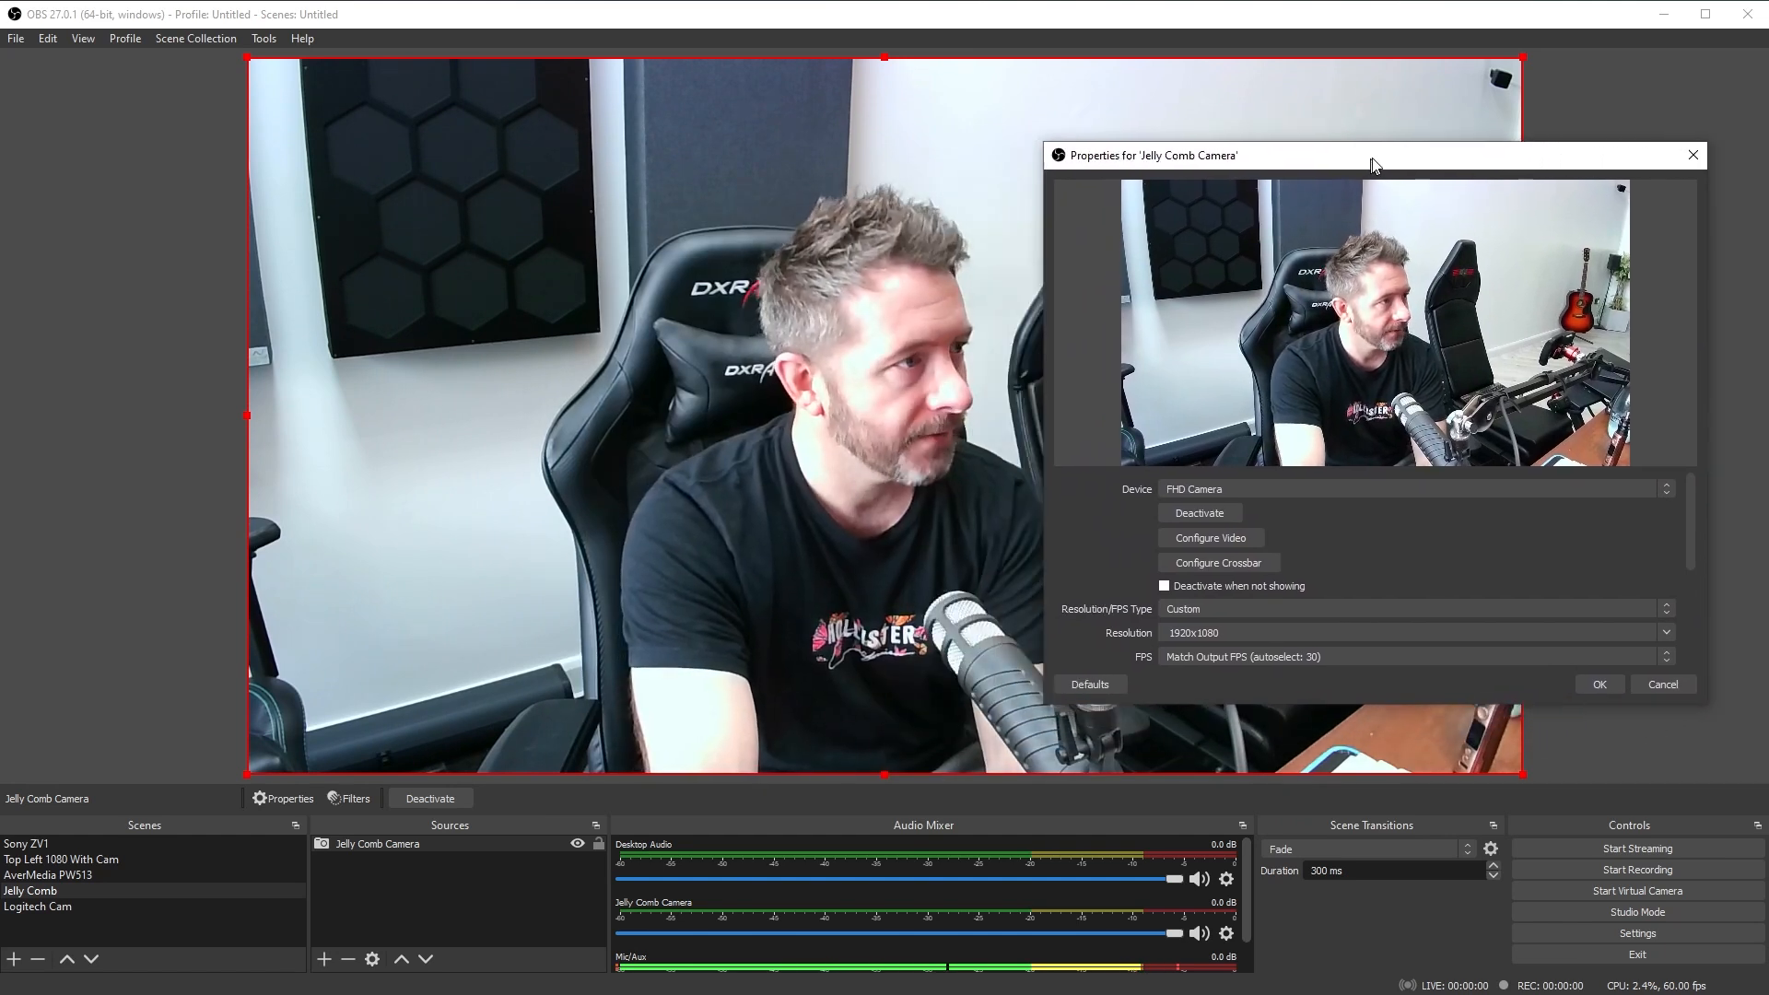
drag(1375, 155, 1419, 132)
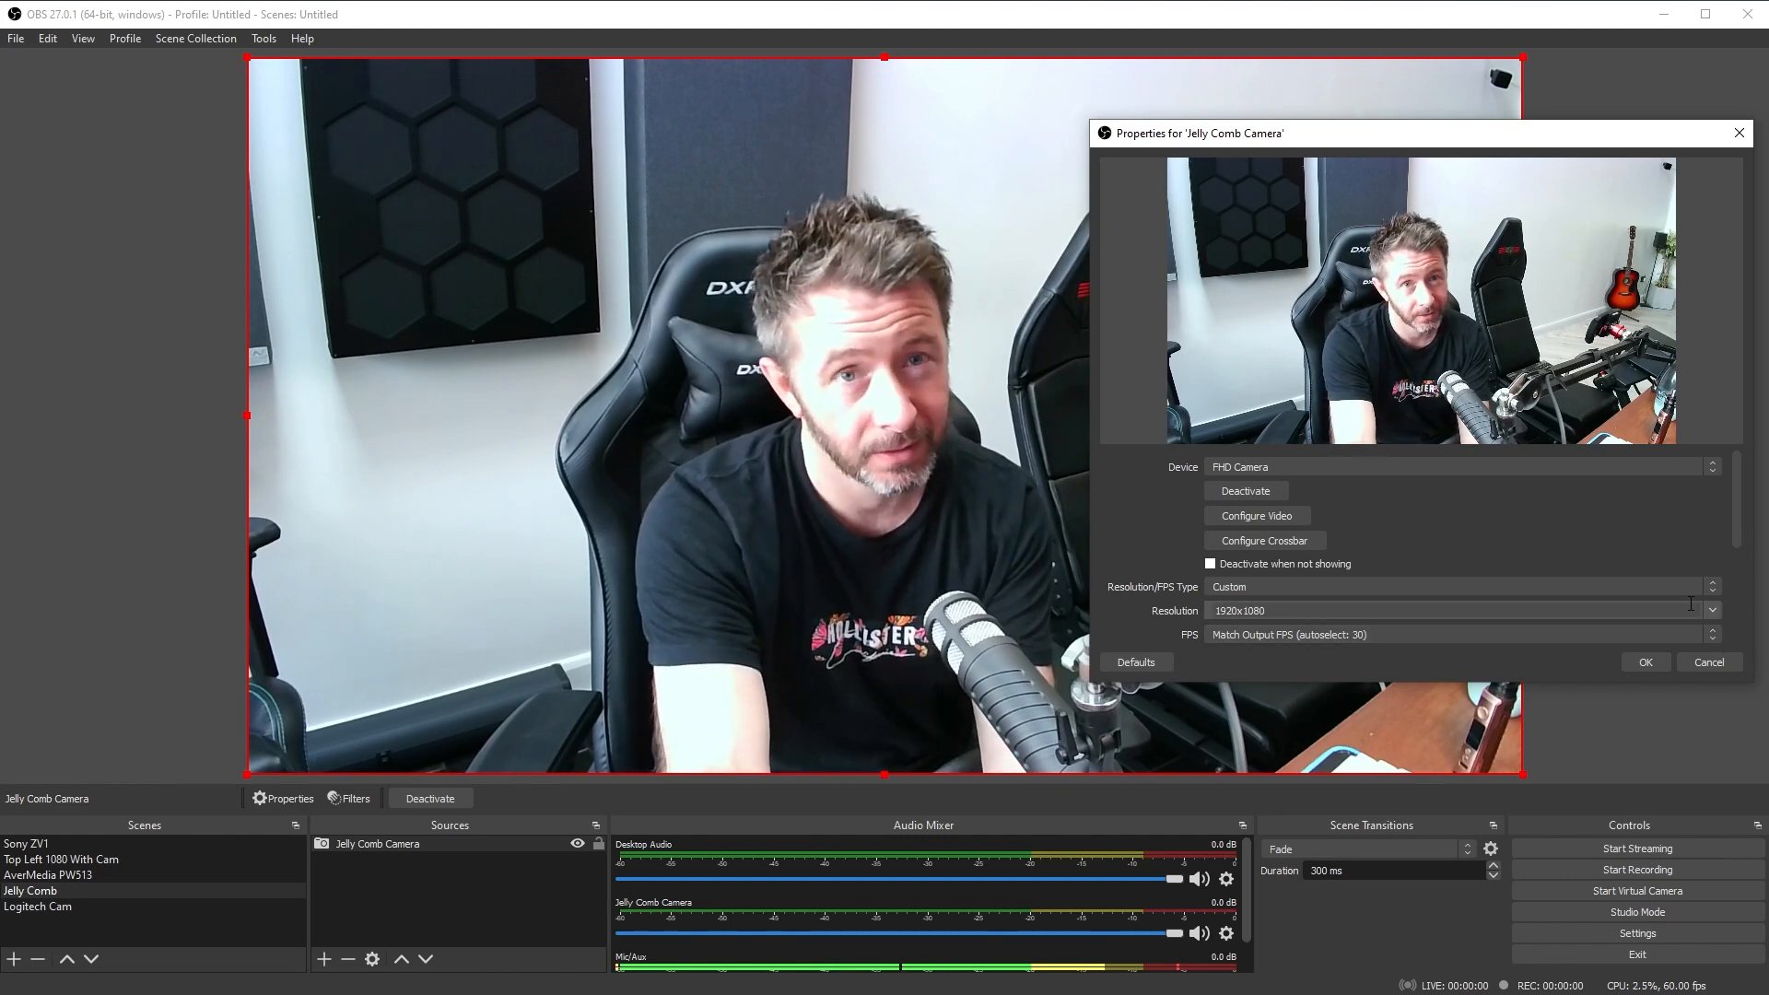
scroll(down, 3)
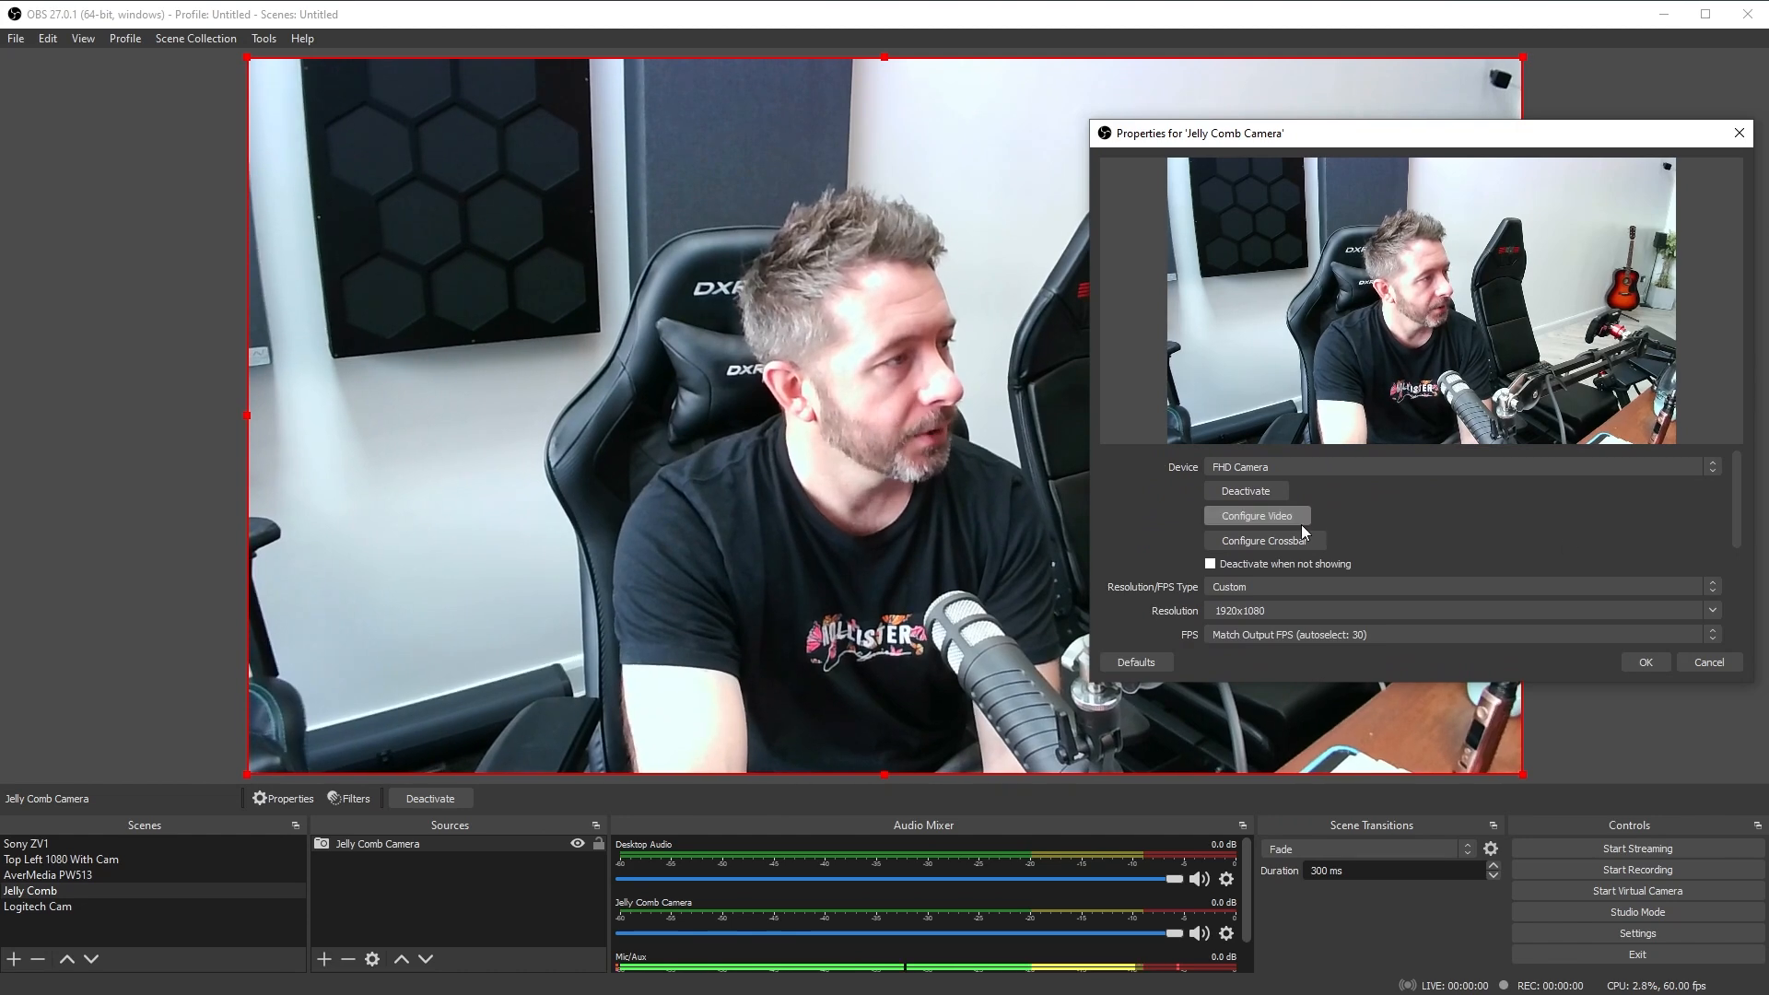
click(1255, 517)
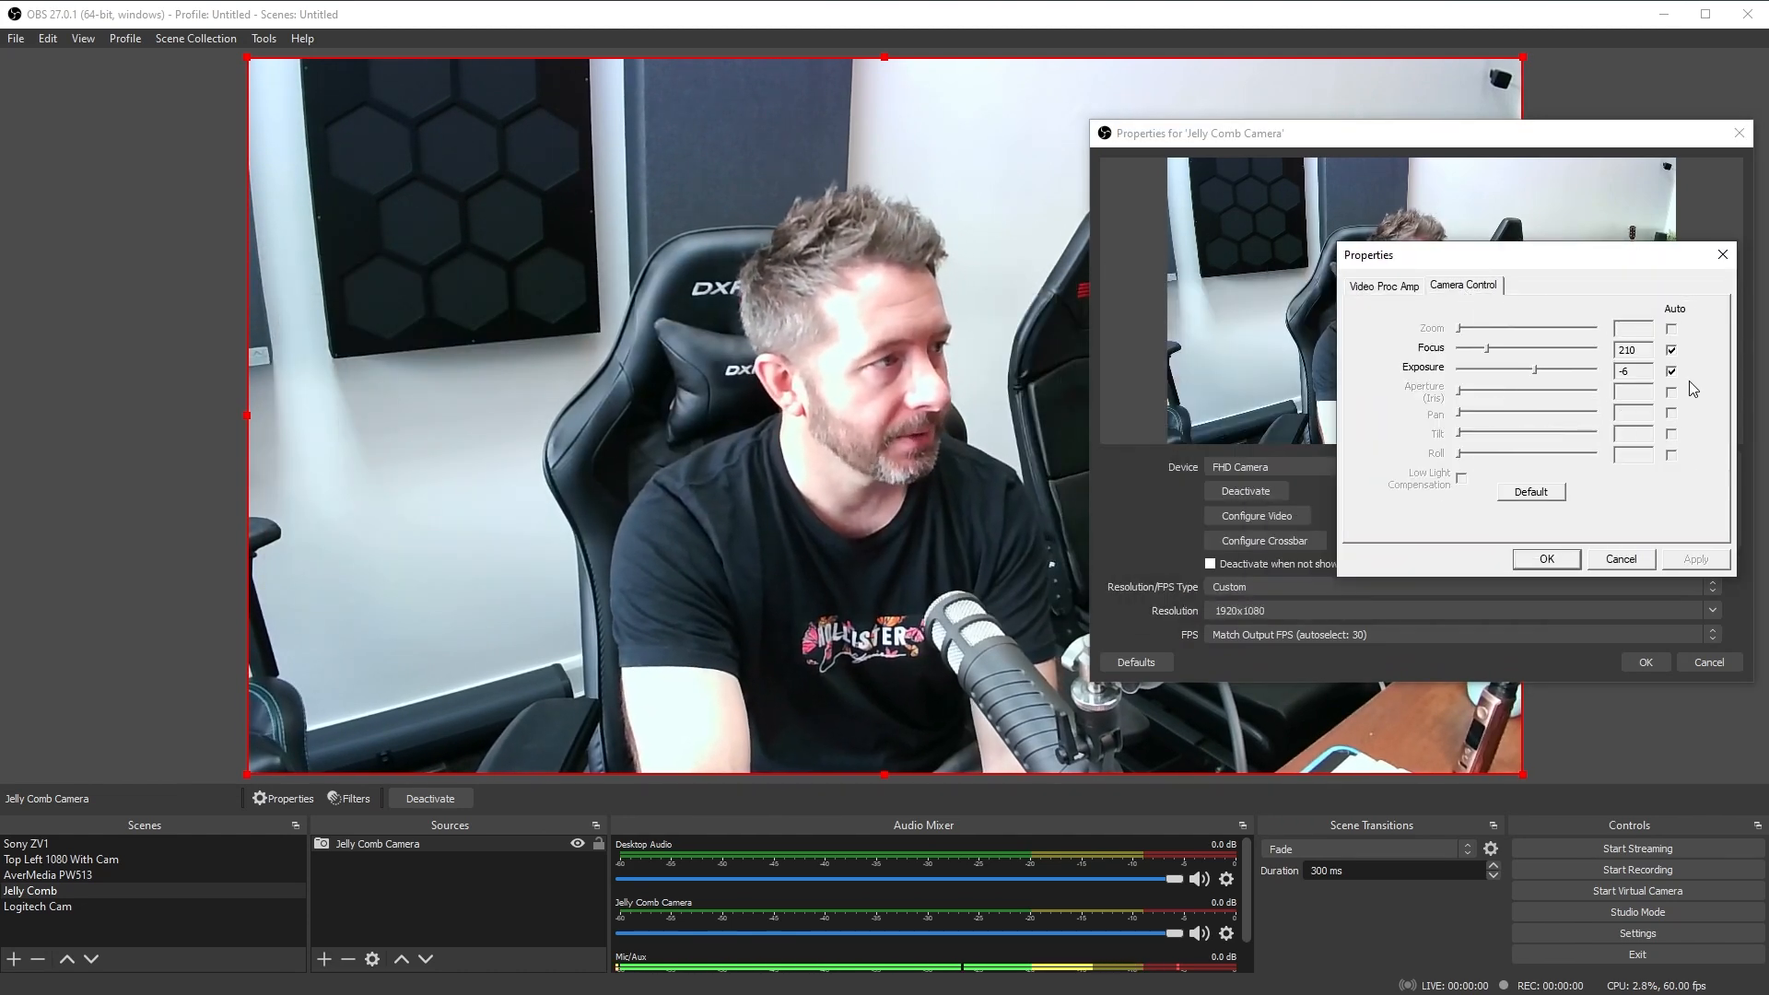
- Switch the Jelly Comb camera to manual focus and settle it at 225 after trying 246
click(1671, 350)
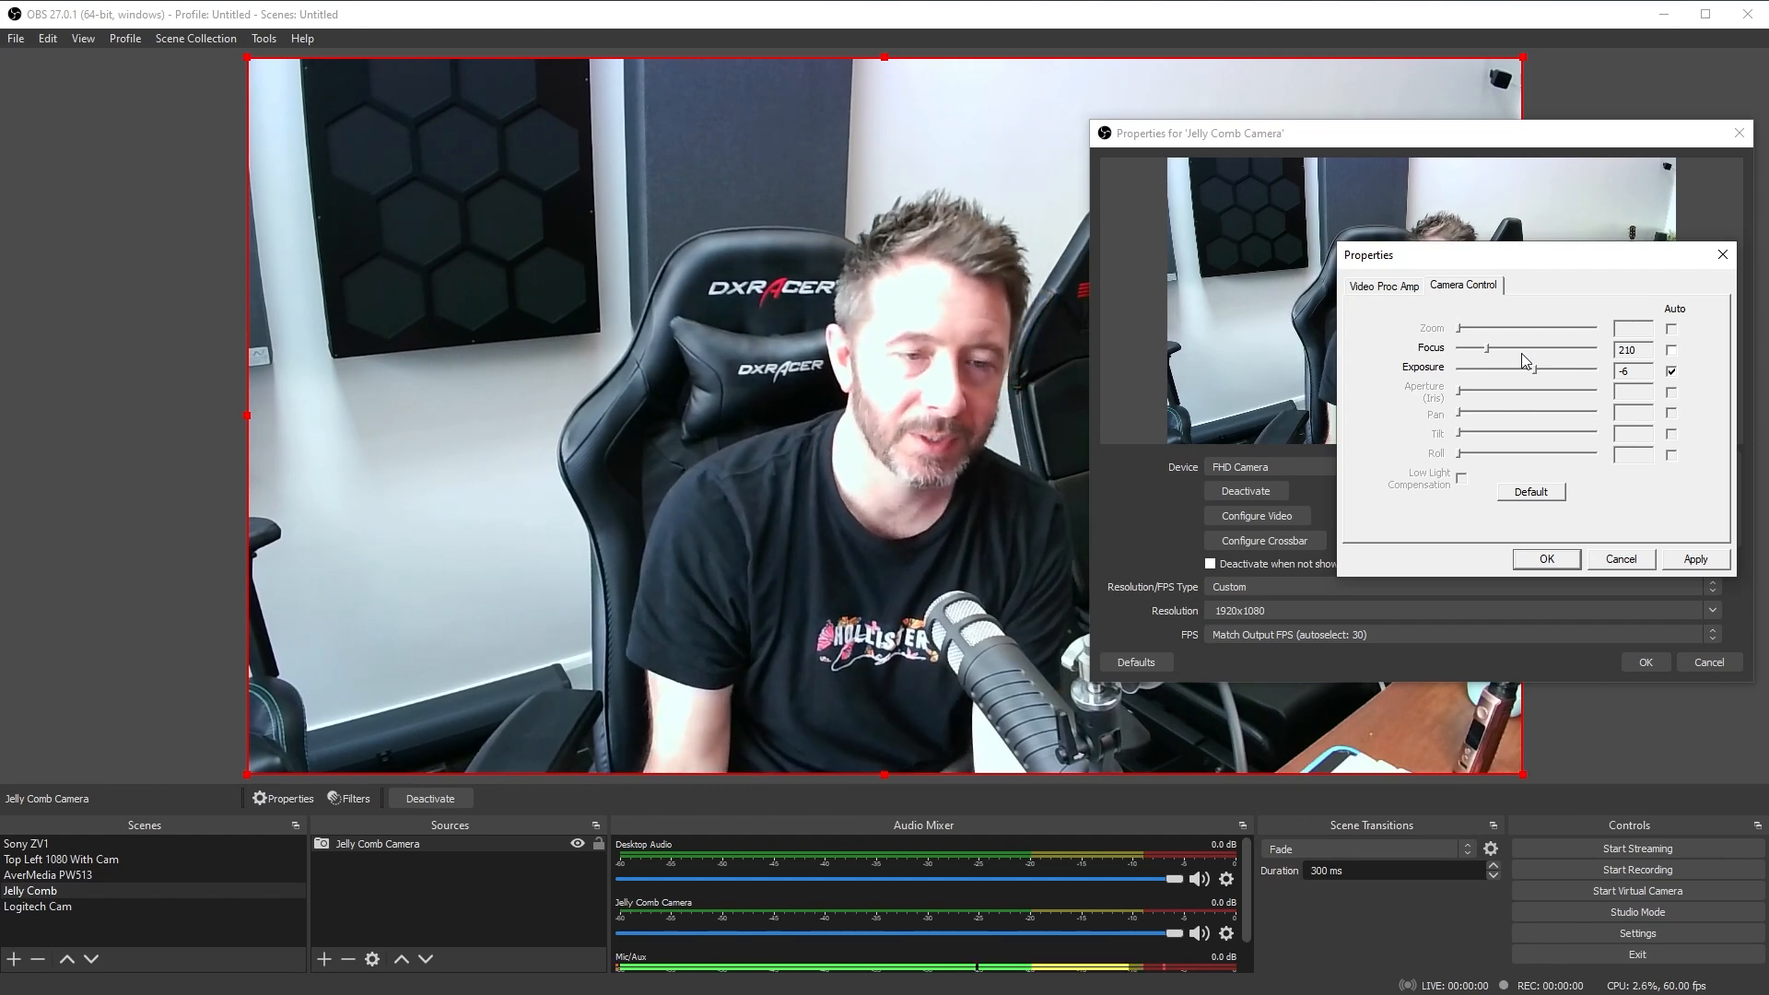
drag(1482, 349, 1489, 349)
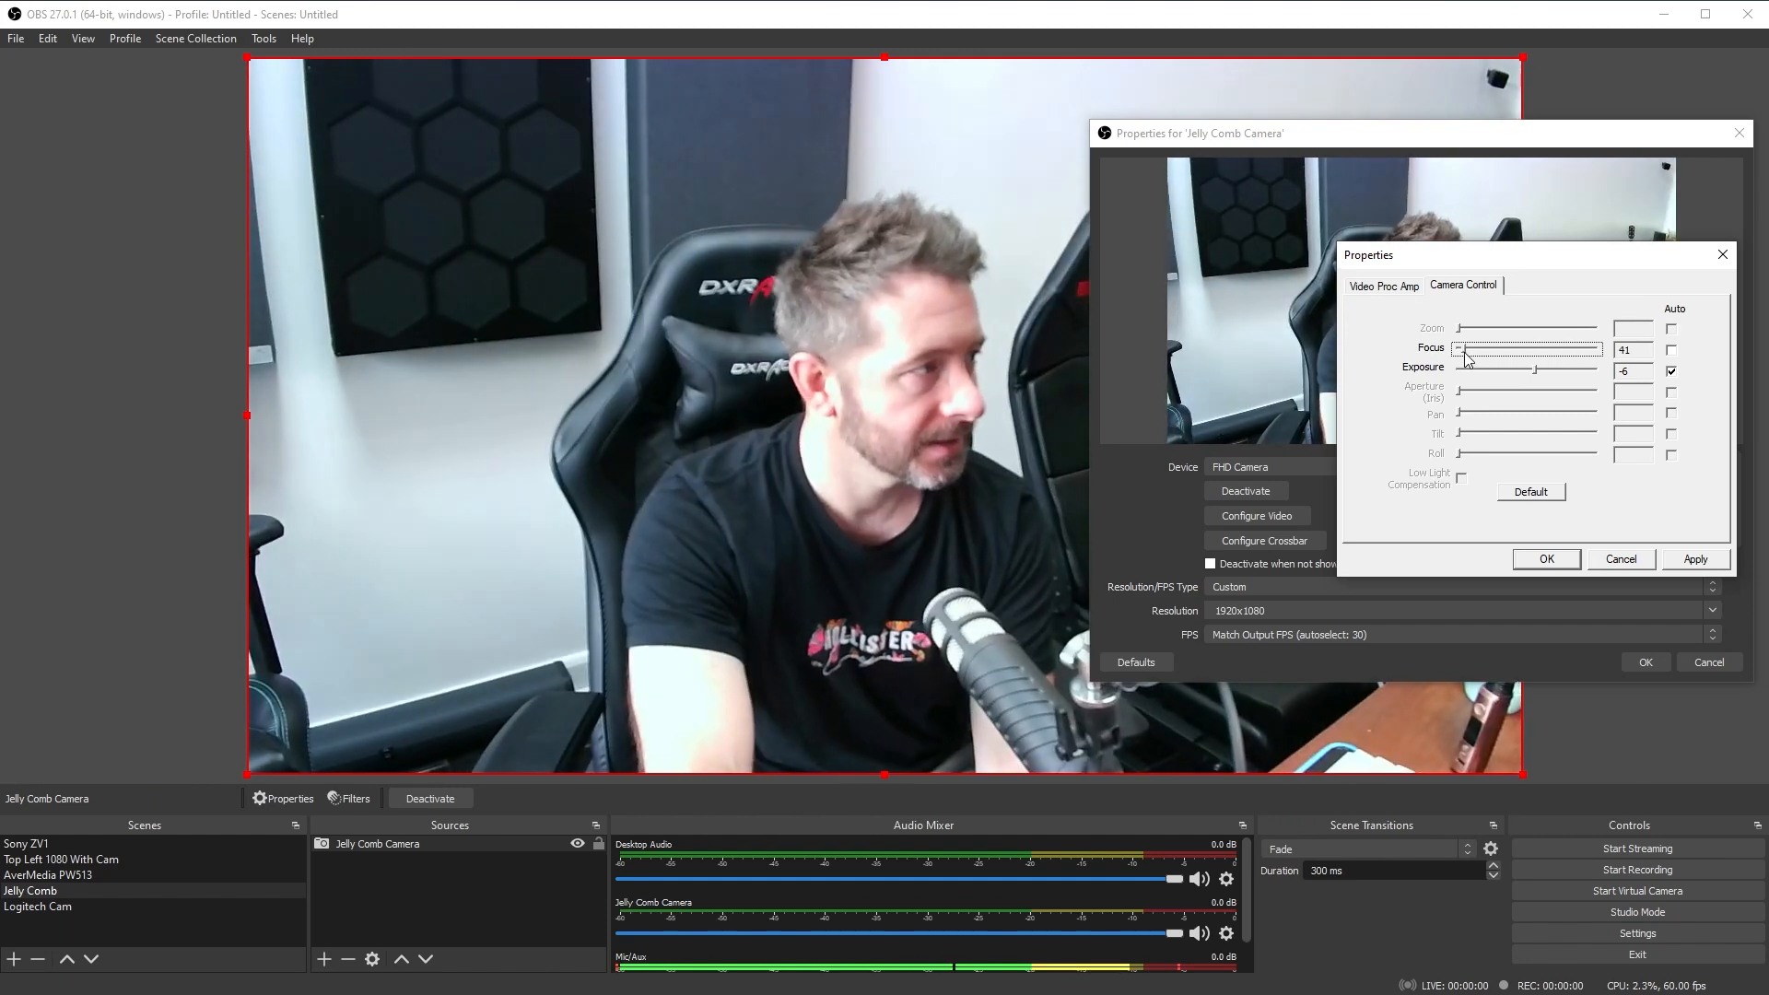
drag(1467, 348, 1505, 349)
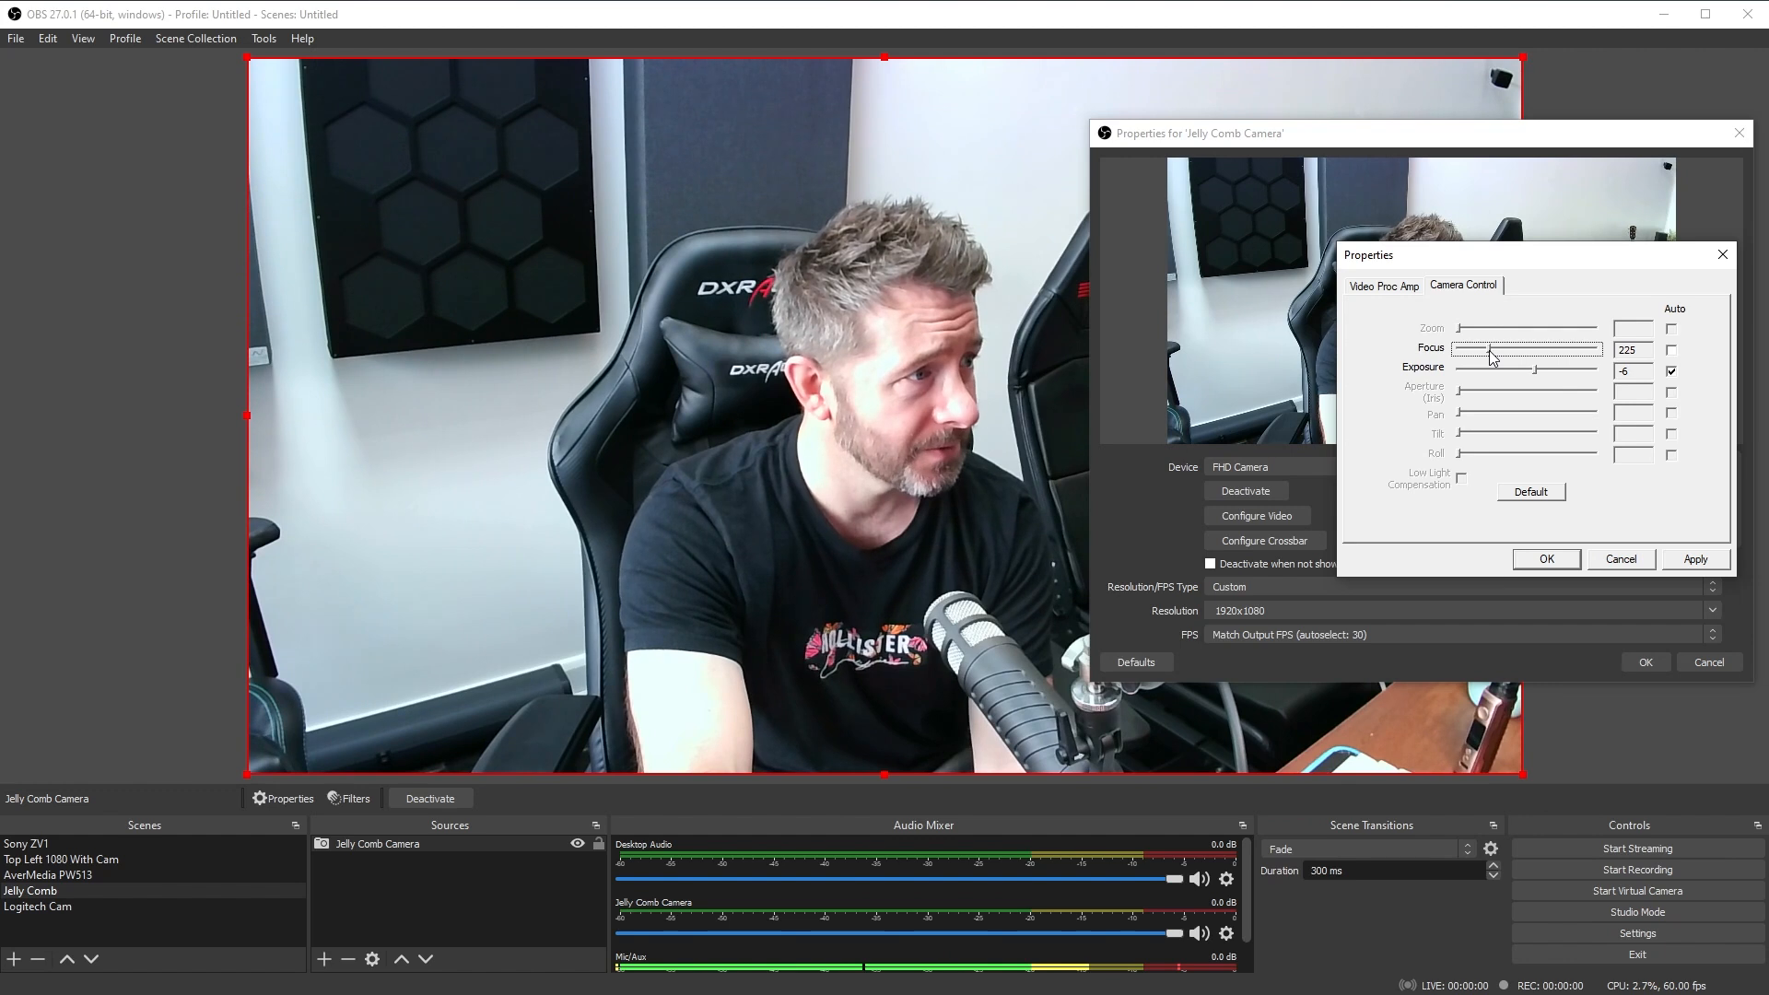
drag(1484, 348, 1506, 348)
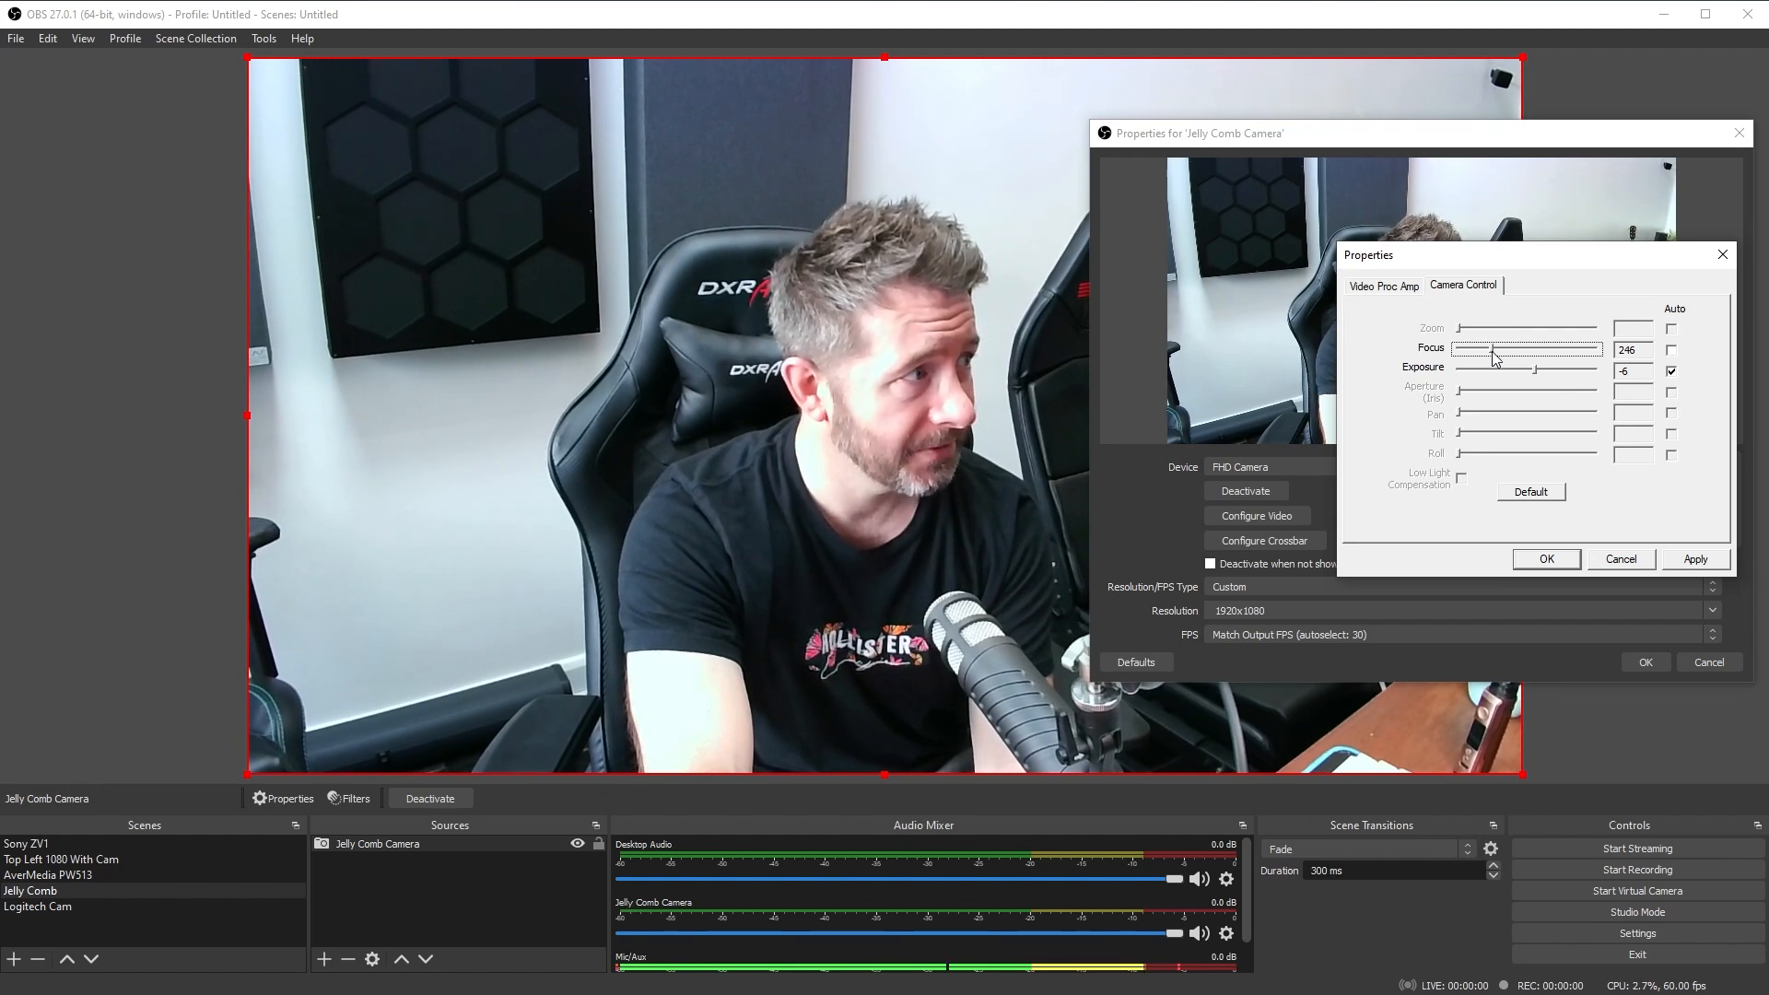
drag(1511, 349, 1489, 348)
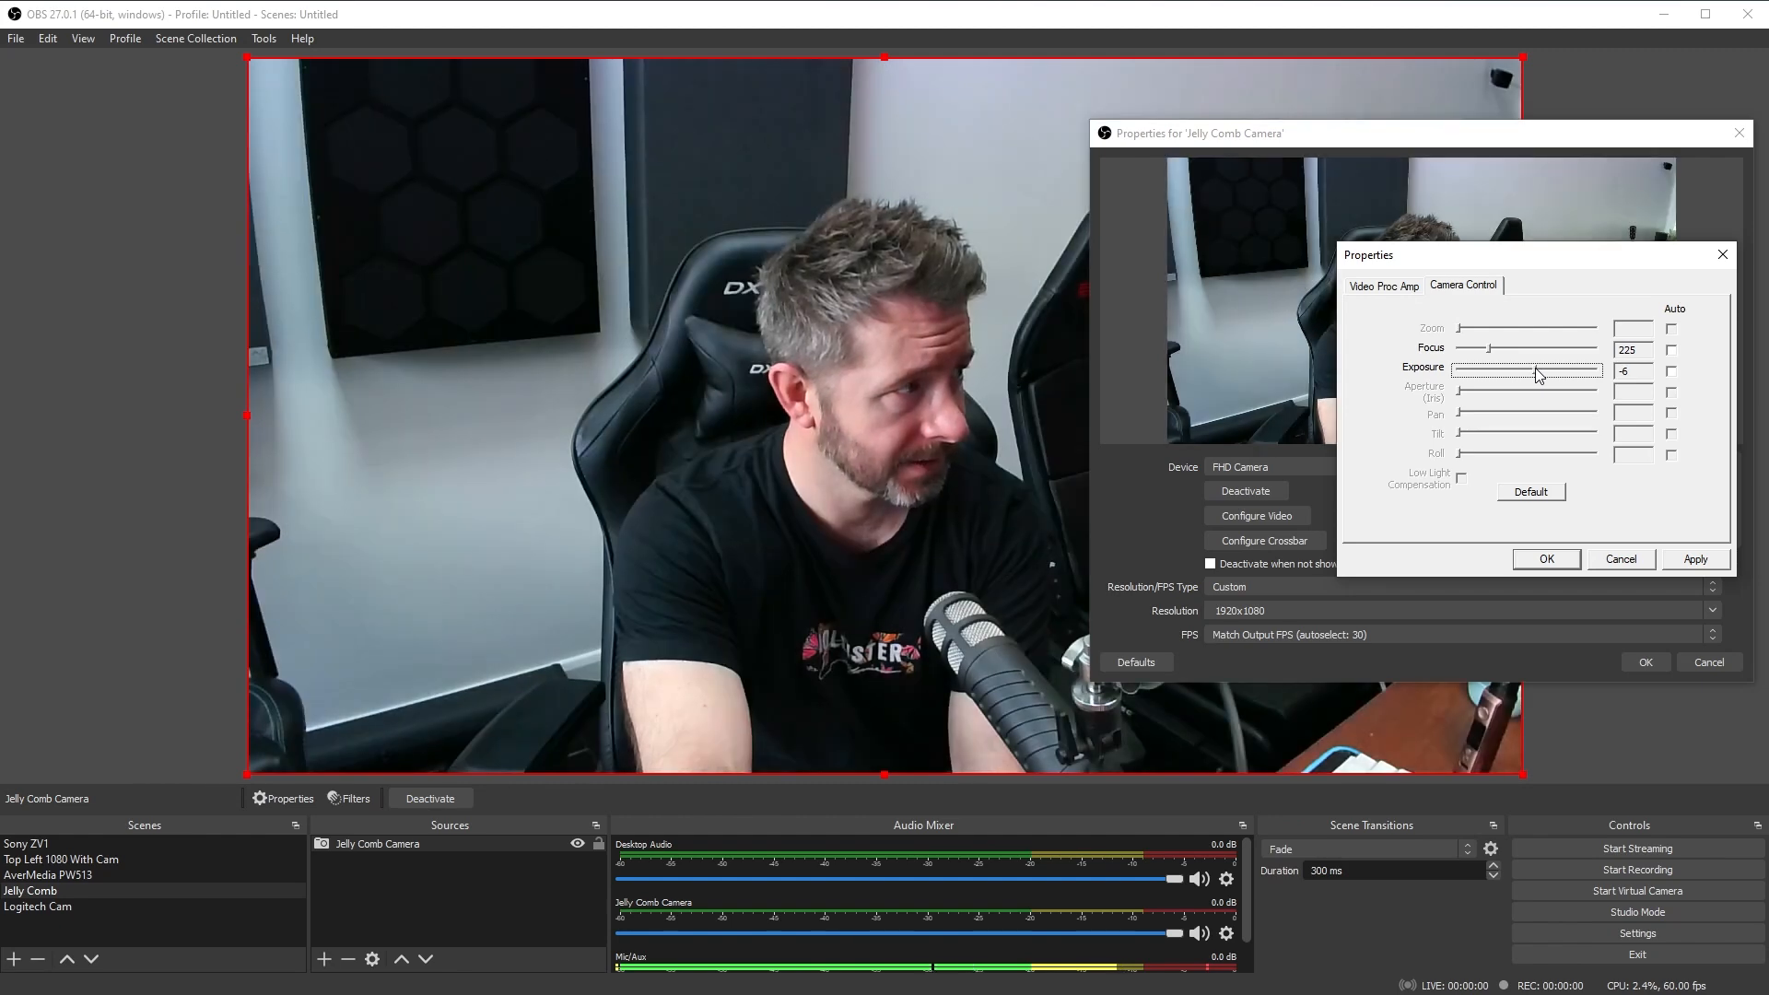
- Try exposure -5 and -7 on the camera, settling back on -6
drag(1526, 371, 1536, 371)
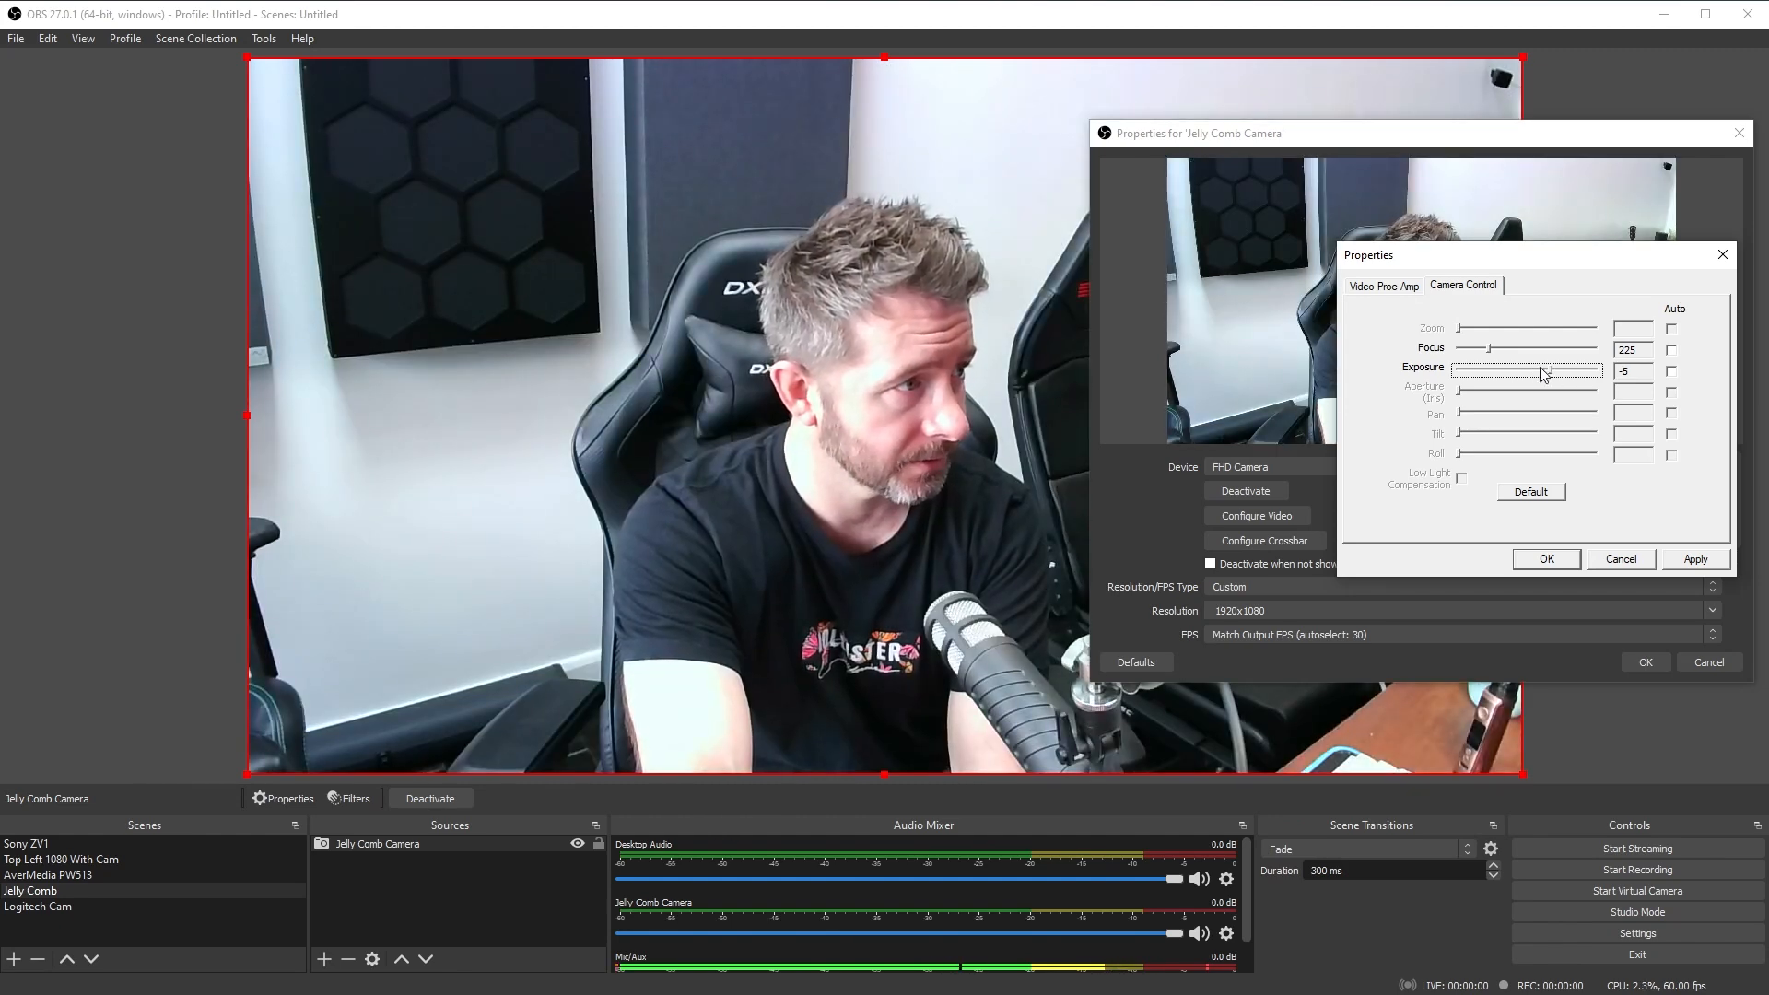
drag(1541, 371, 1535, 370)
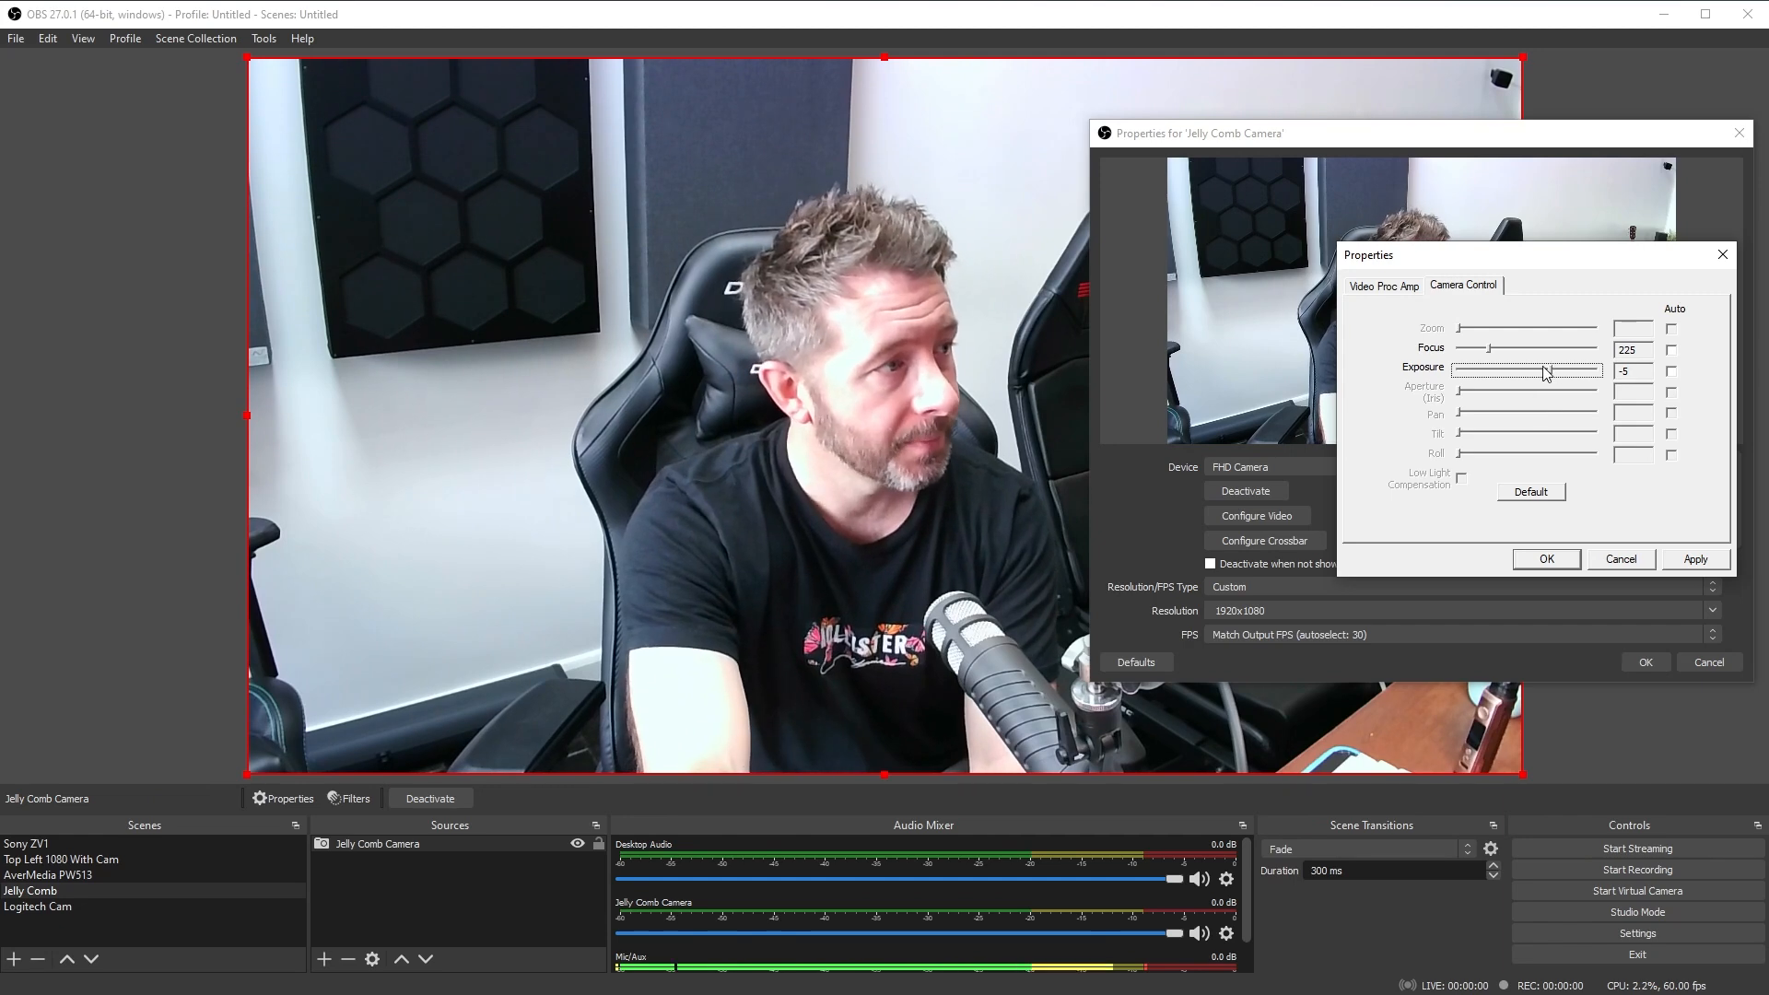
drag(1546, 371, 1494, 370)
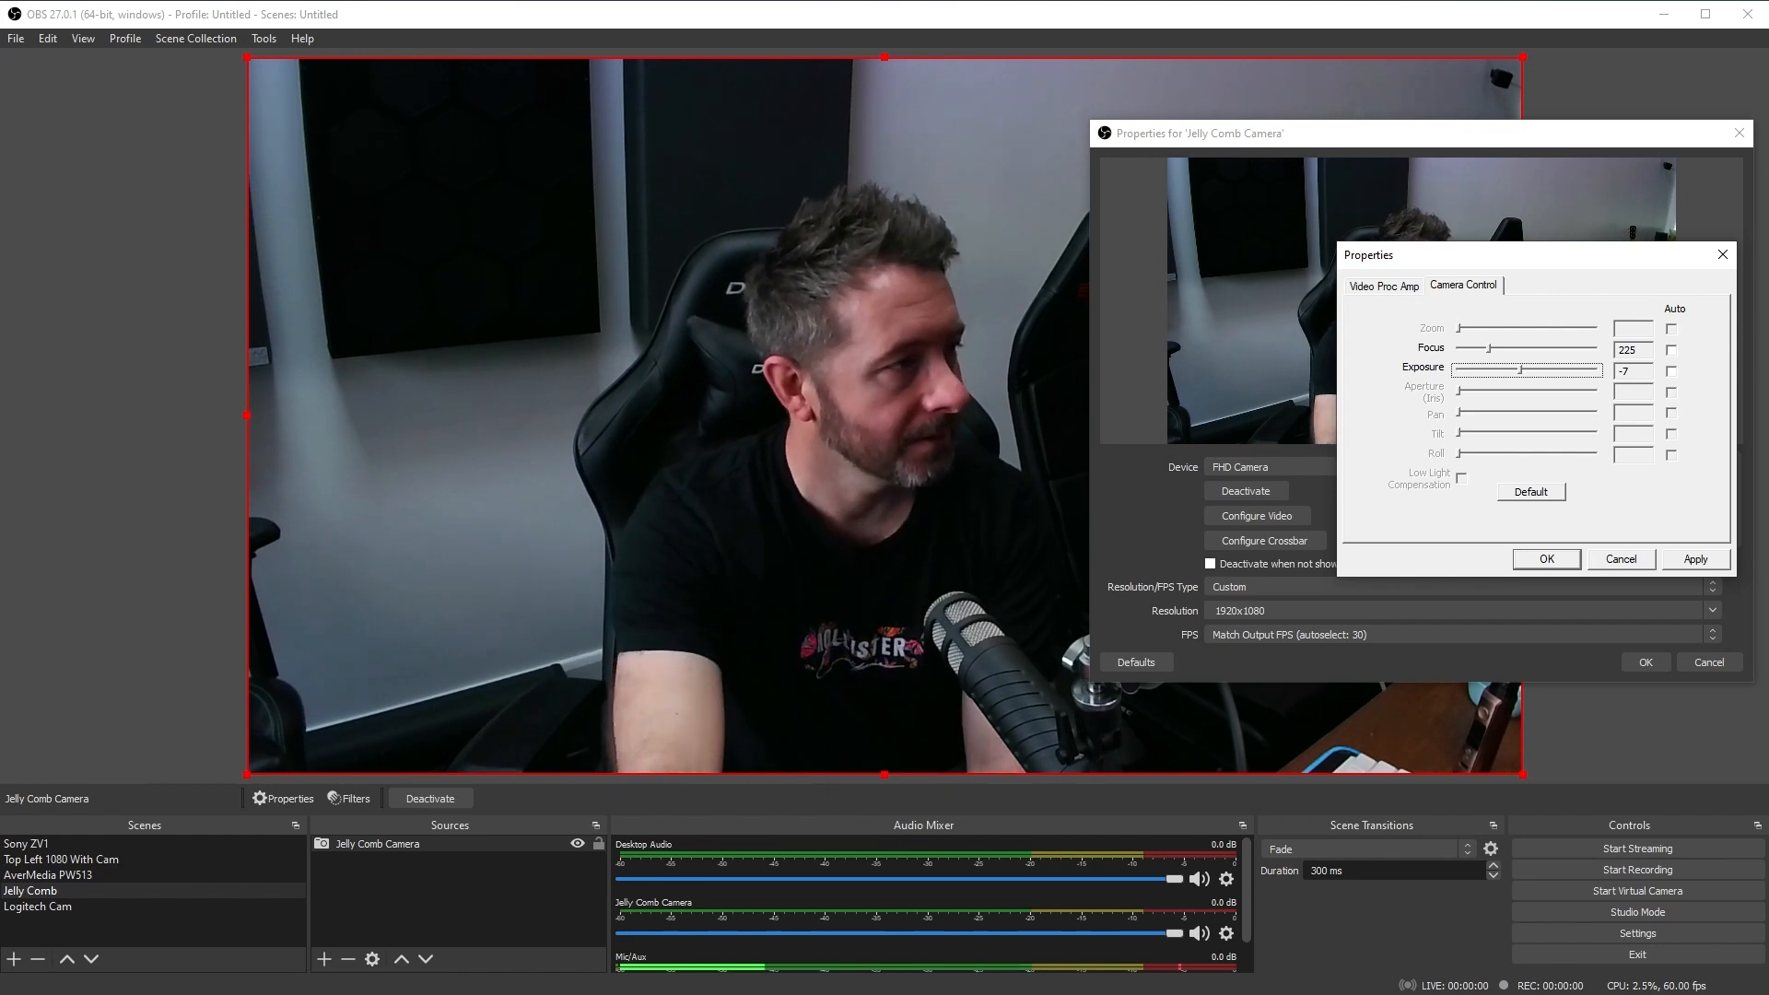
drag(1517, 369, 1535, 369)
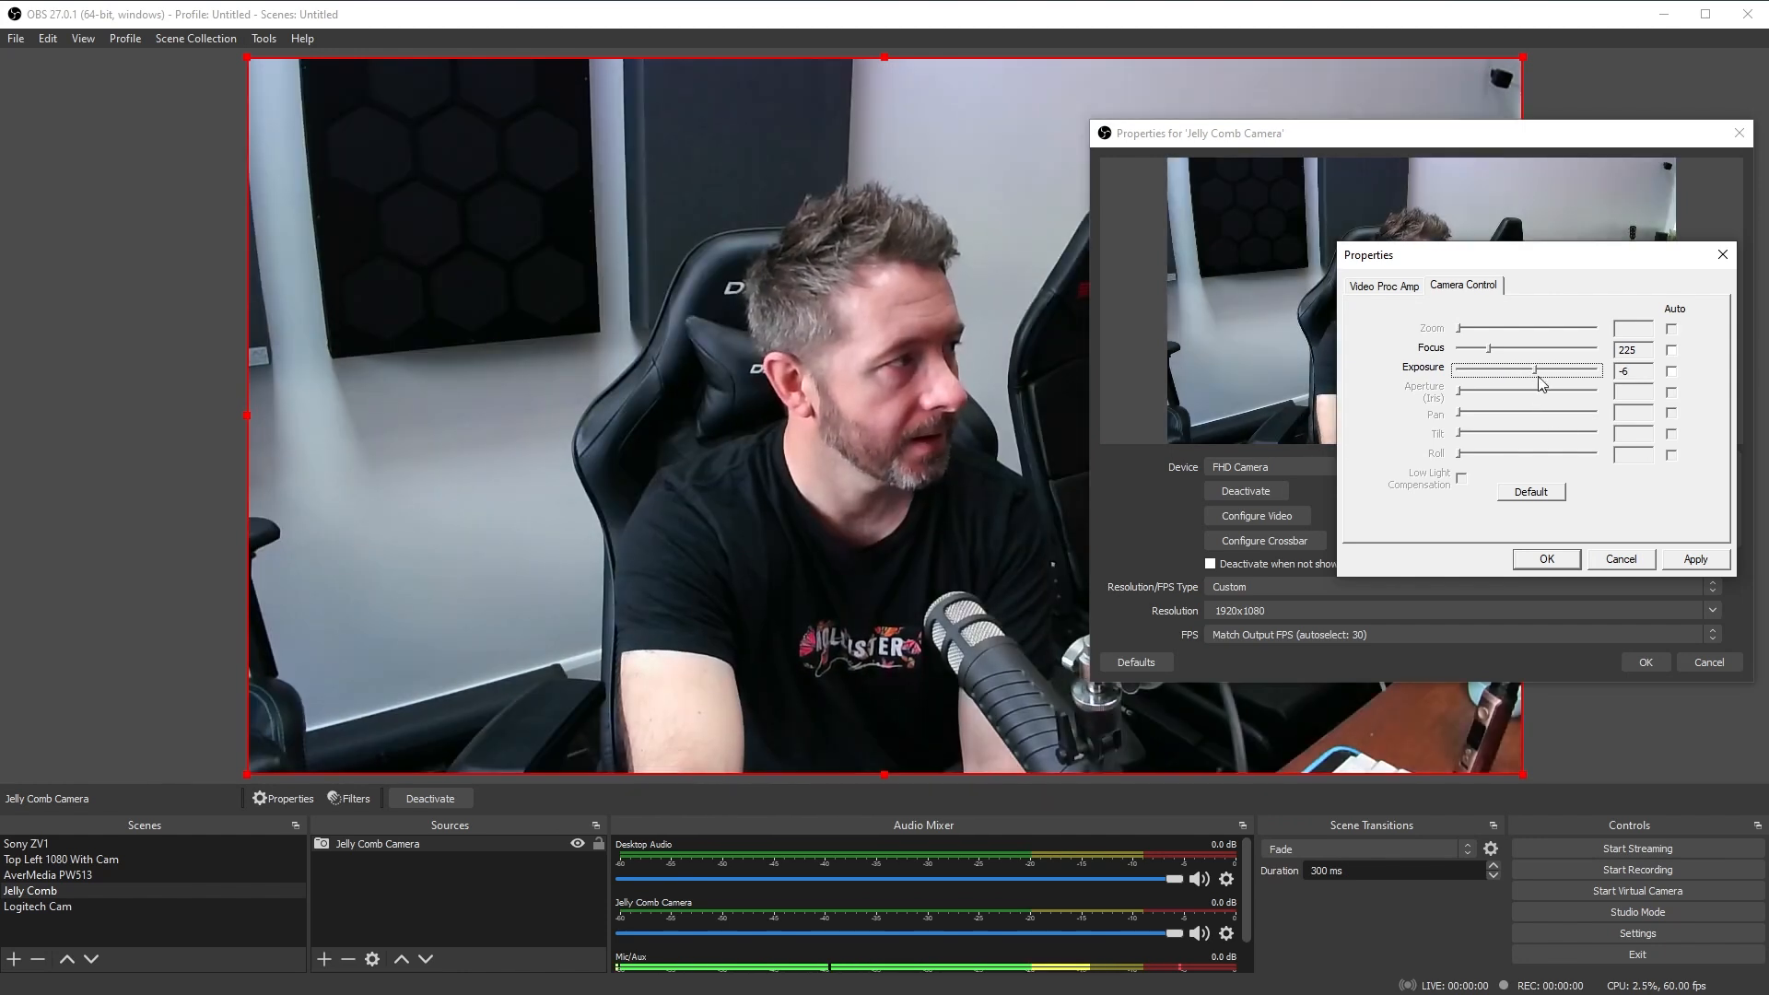
click(1384, 284)
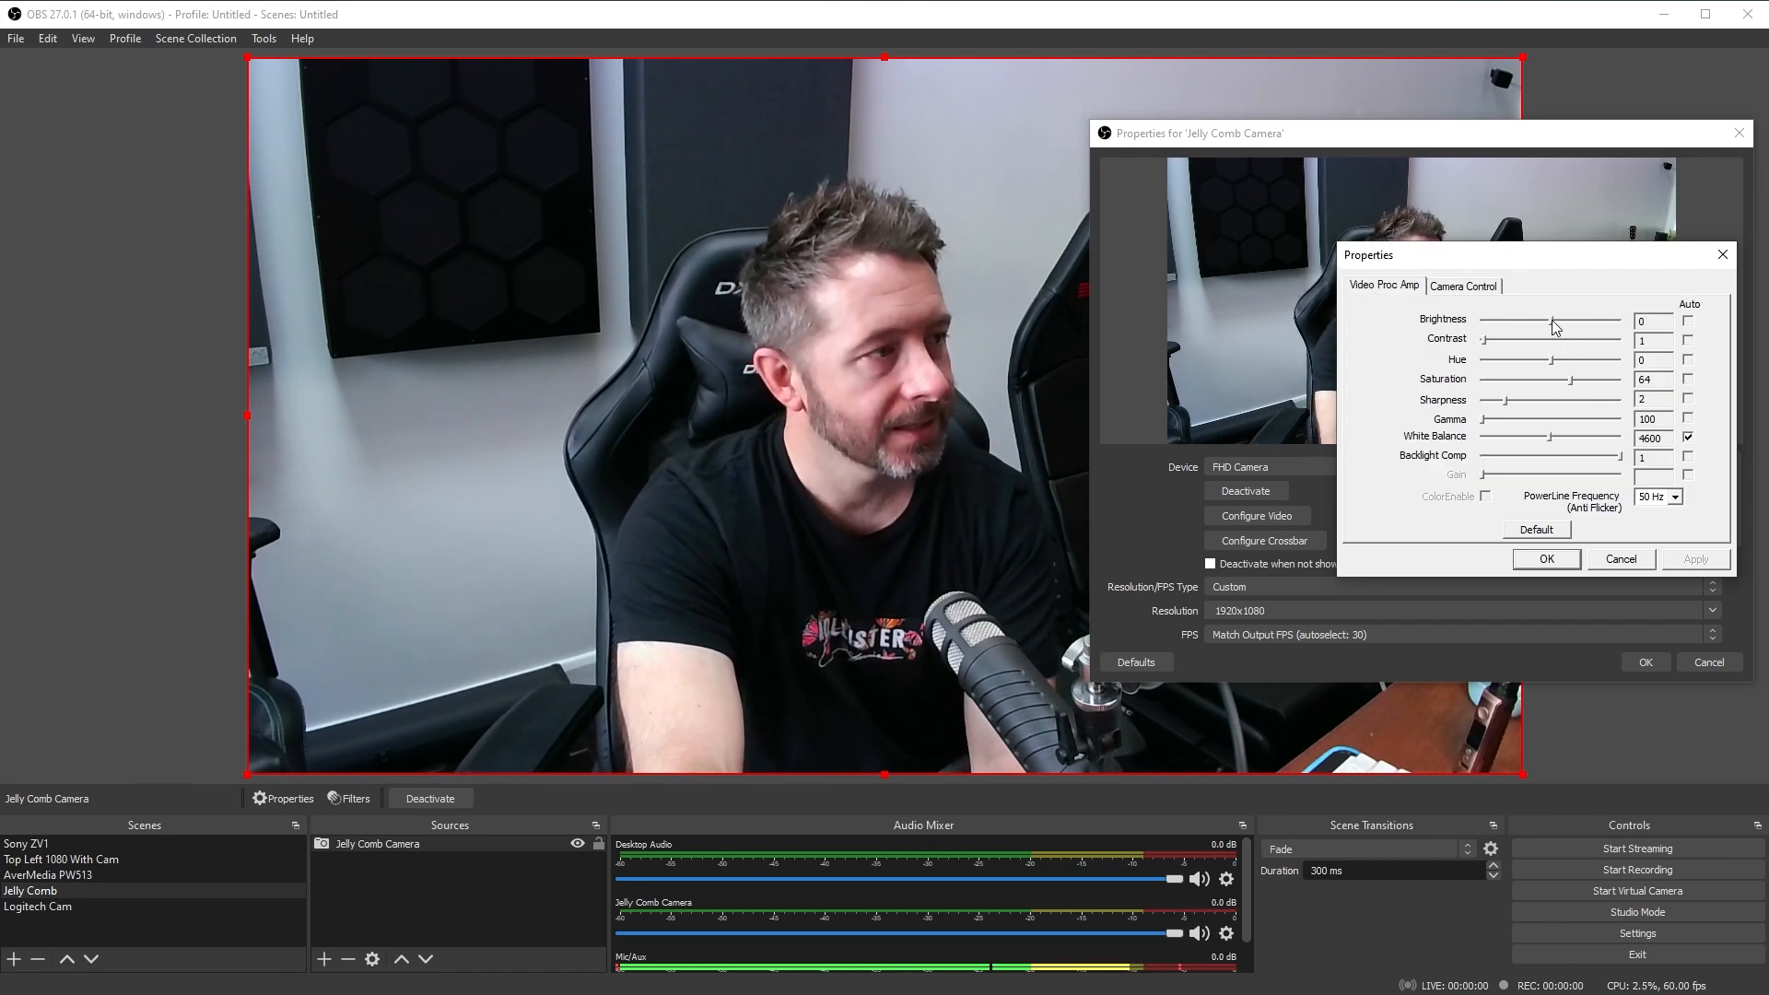
- Try driver brightness values up to 49, then return brightness to 1
drag(1552, 326, 1558, 326)
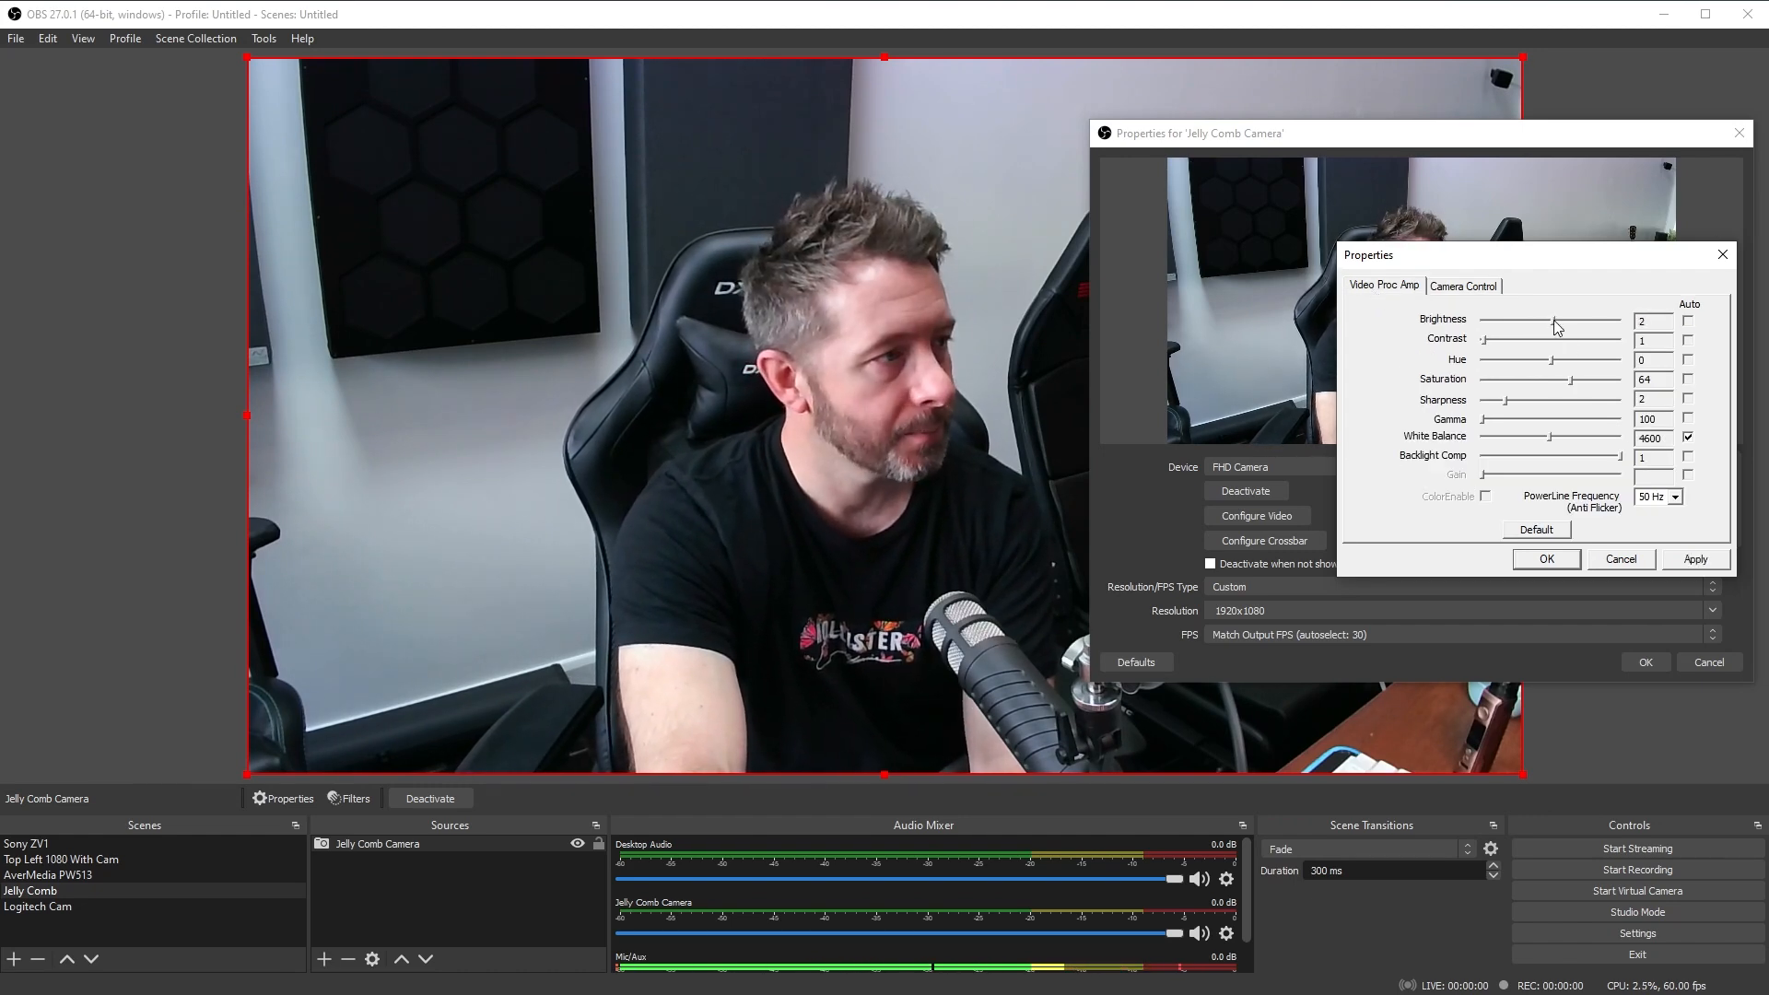
drag(1555, 320, 1596, 320)
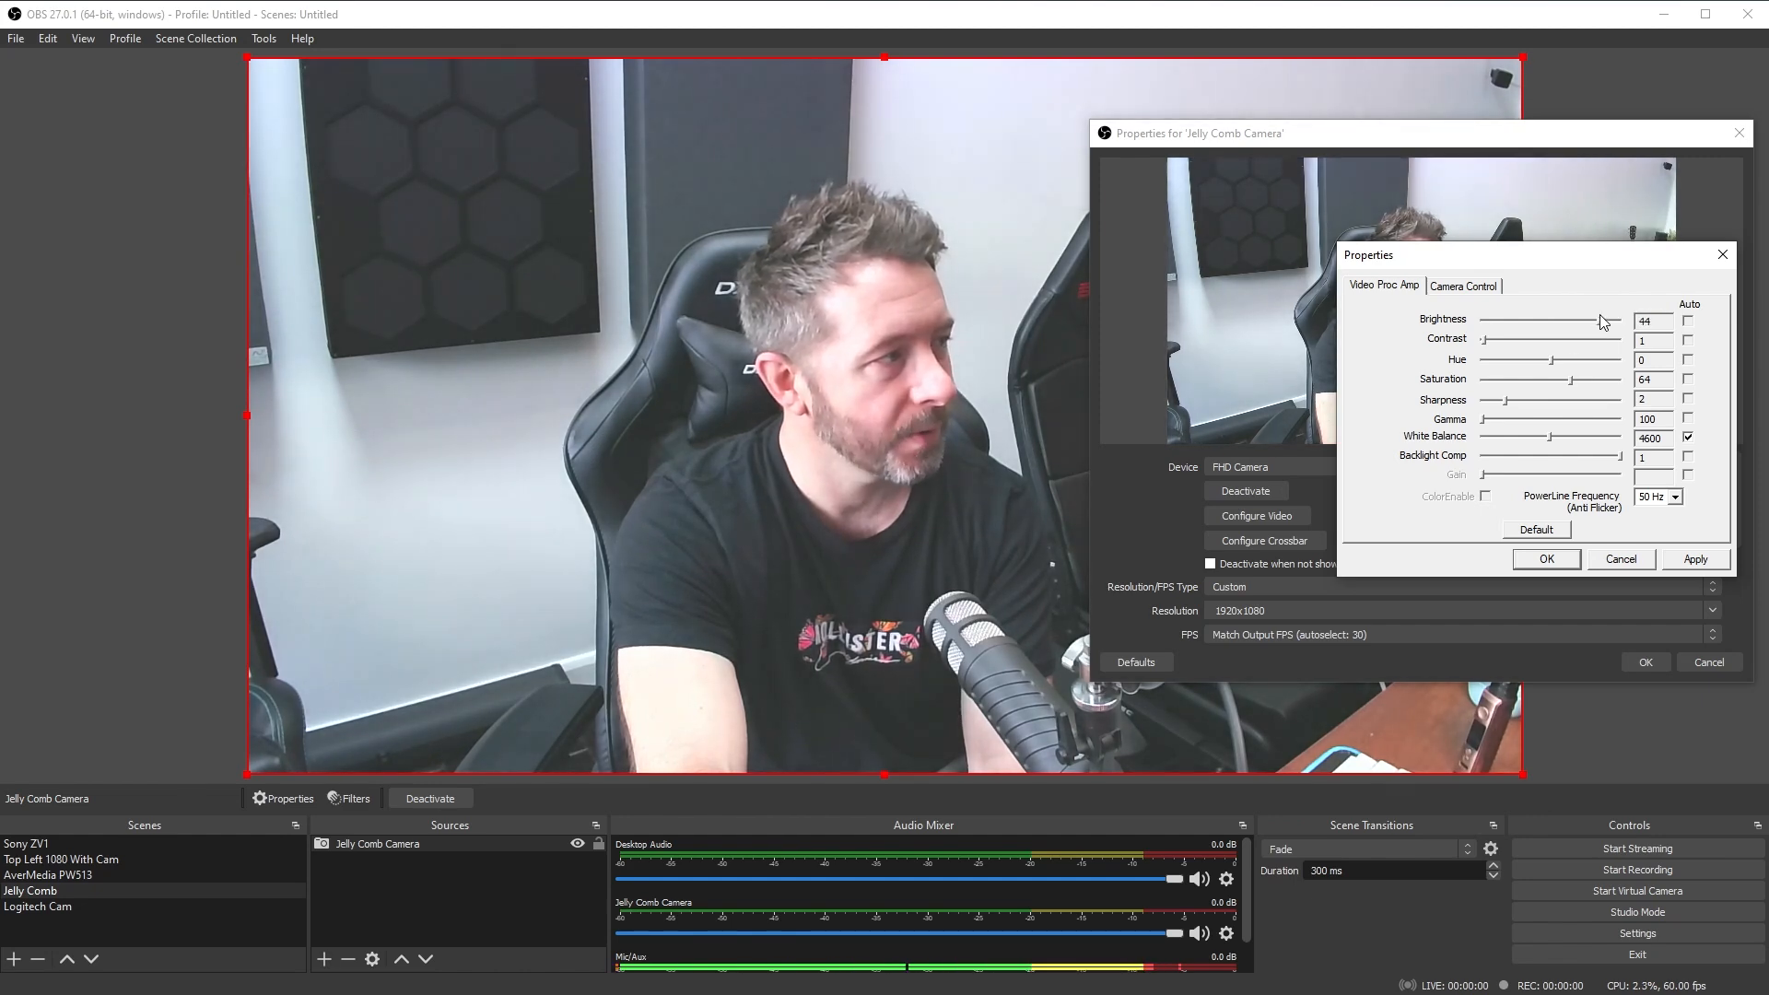
drag(1596, 321, 1569, 320)
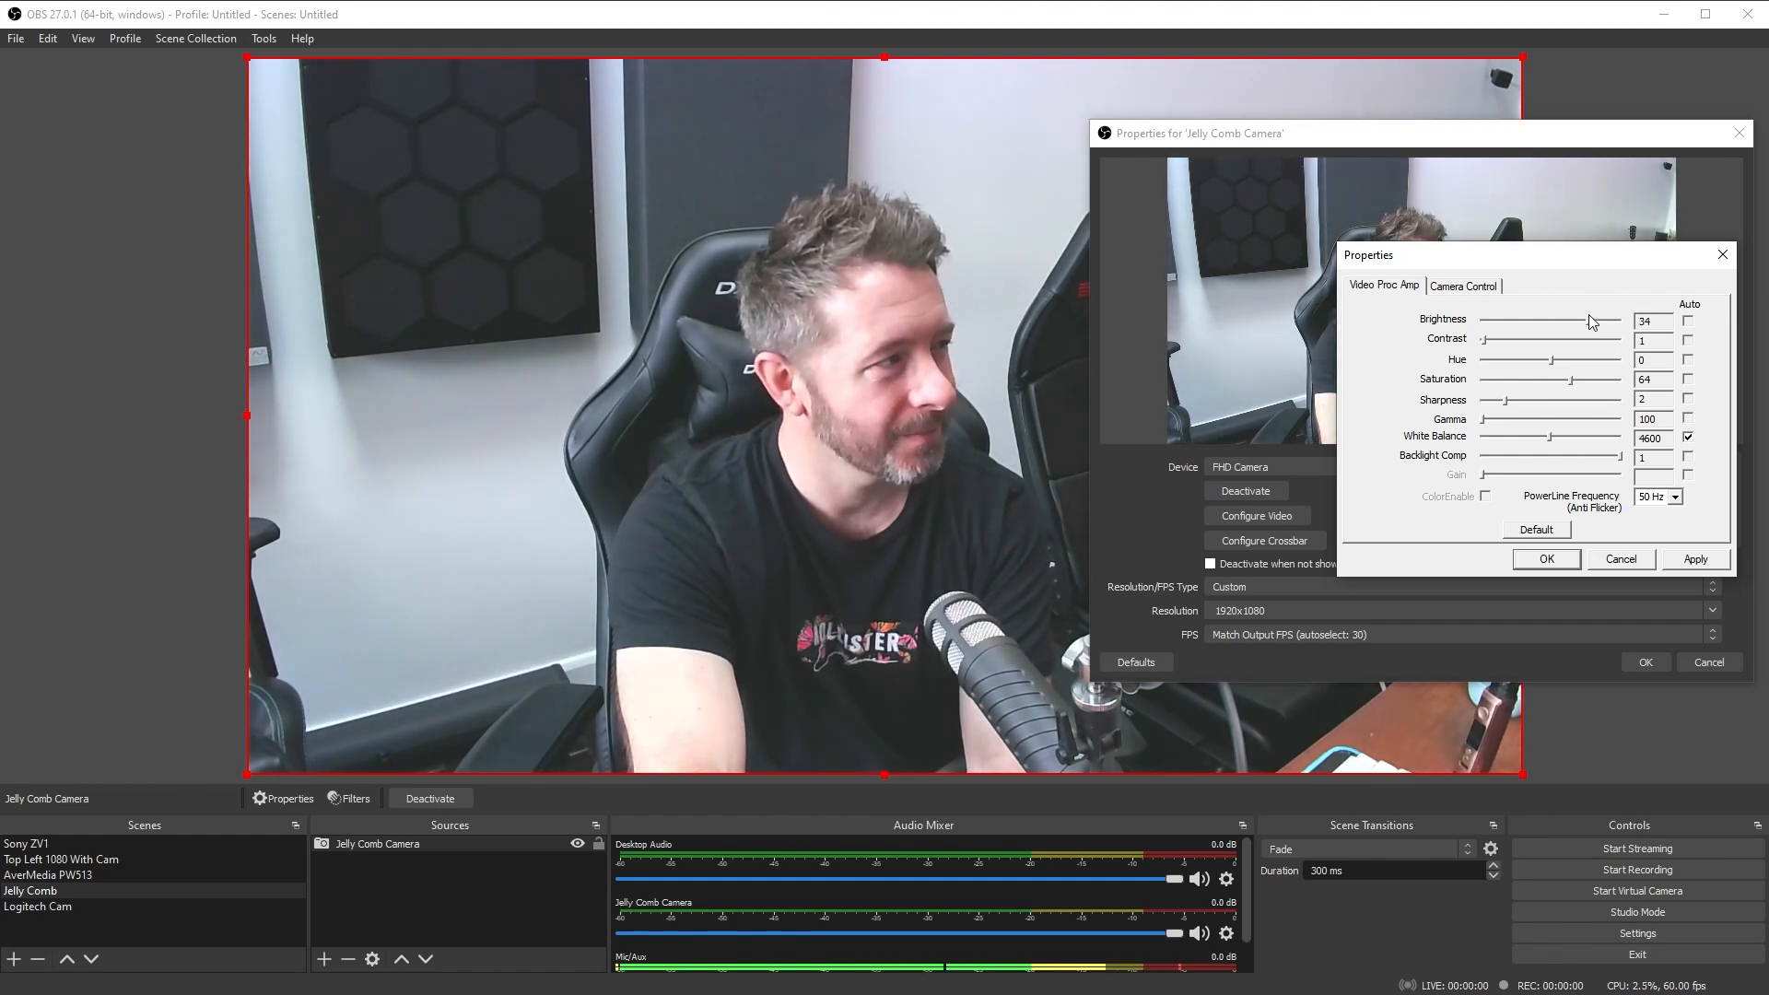
drag(1574, 320, 1591, 321)
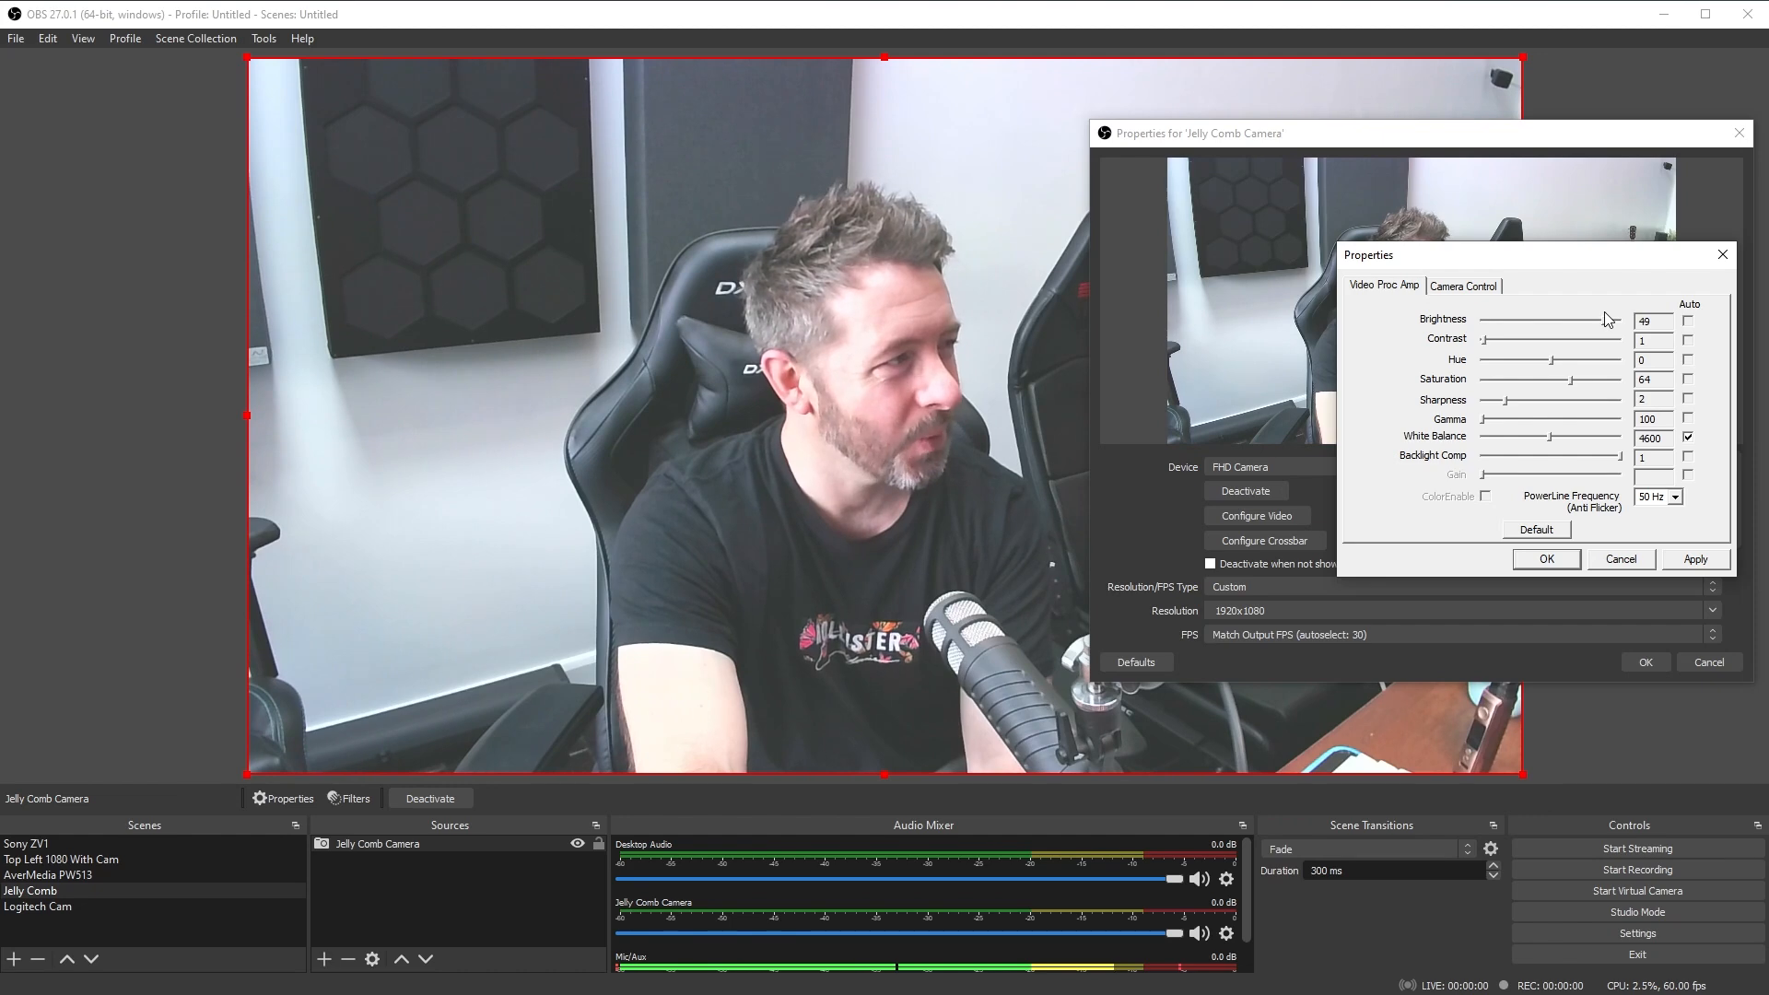
drag(1594, 318, 1588, 319)
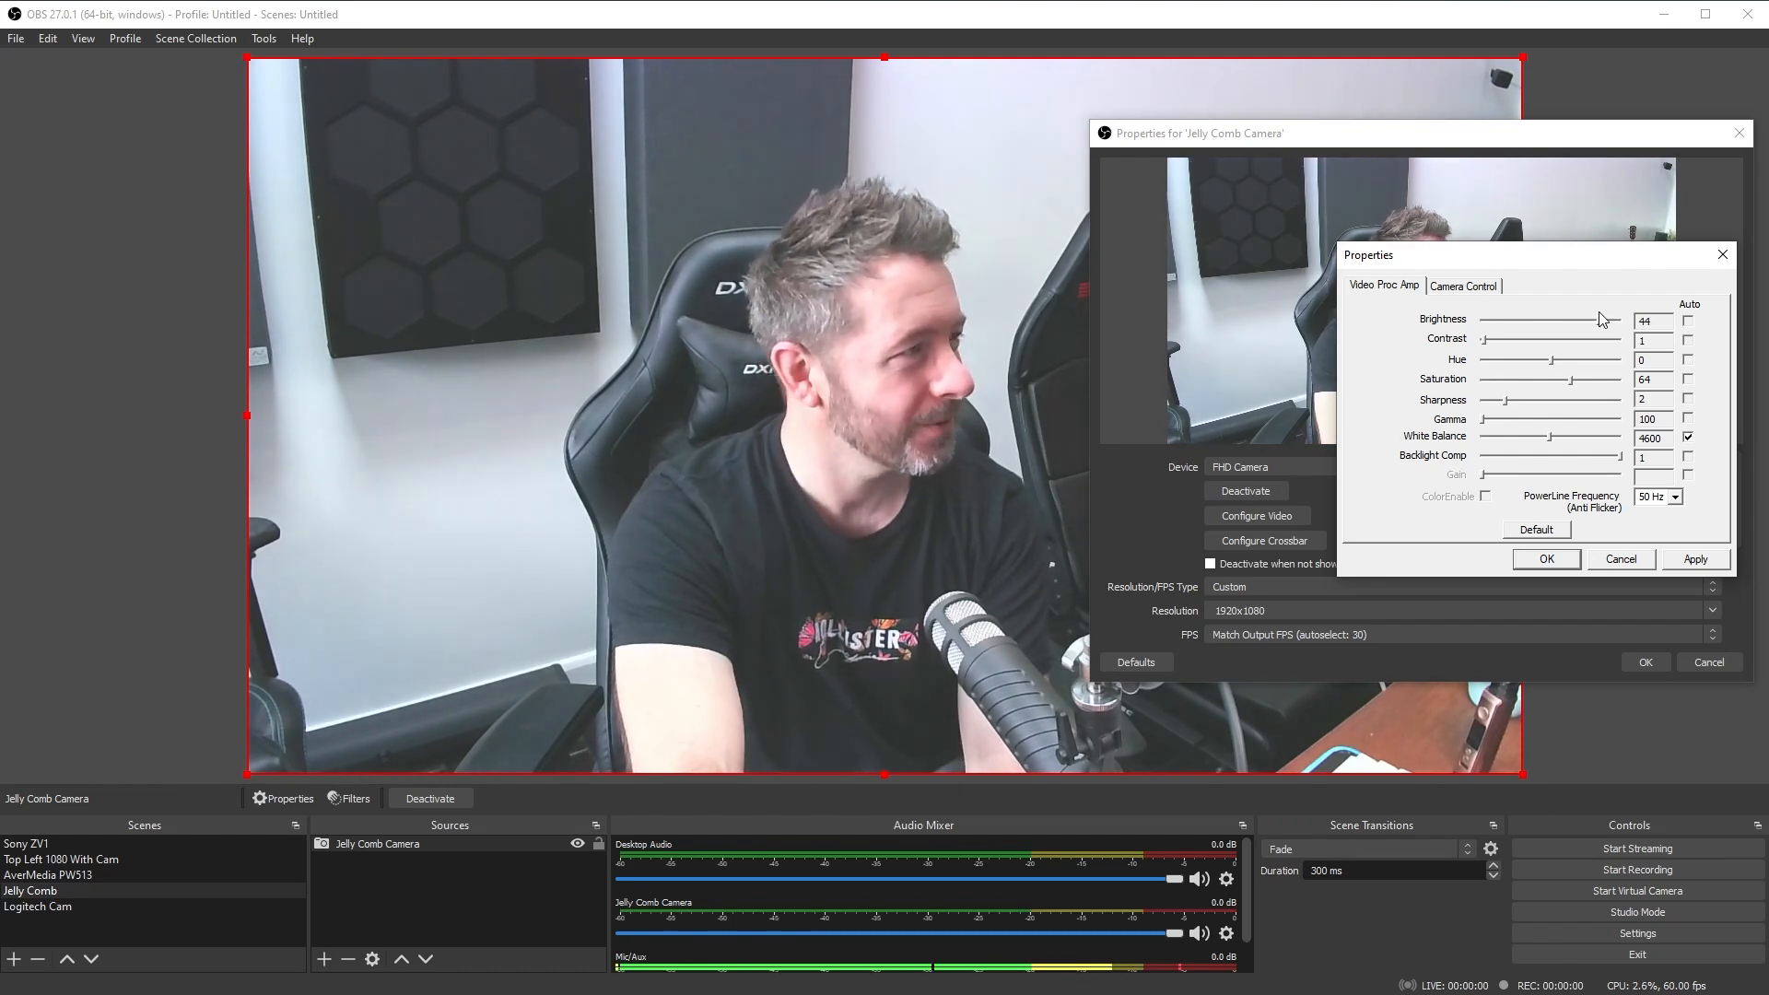
drag(1601, 321, 1579, 320)
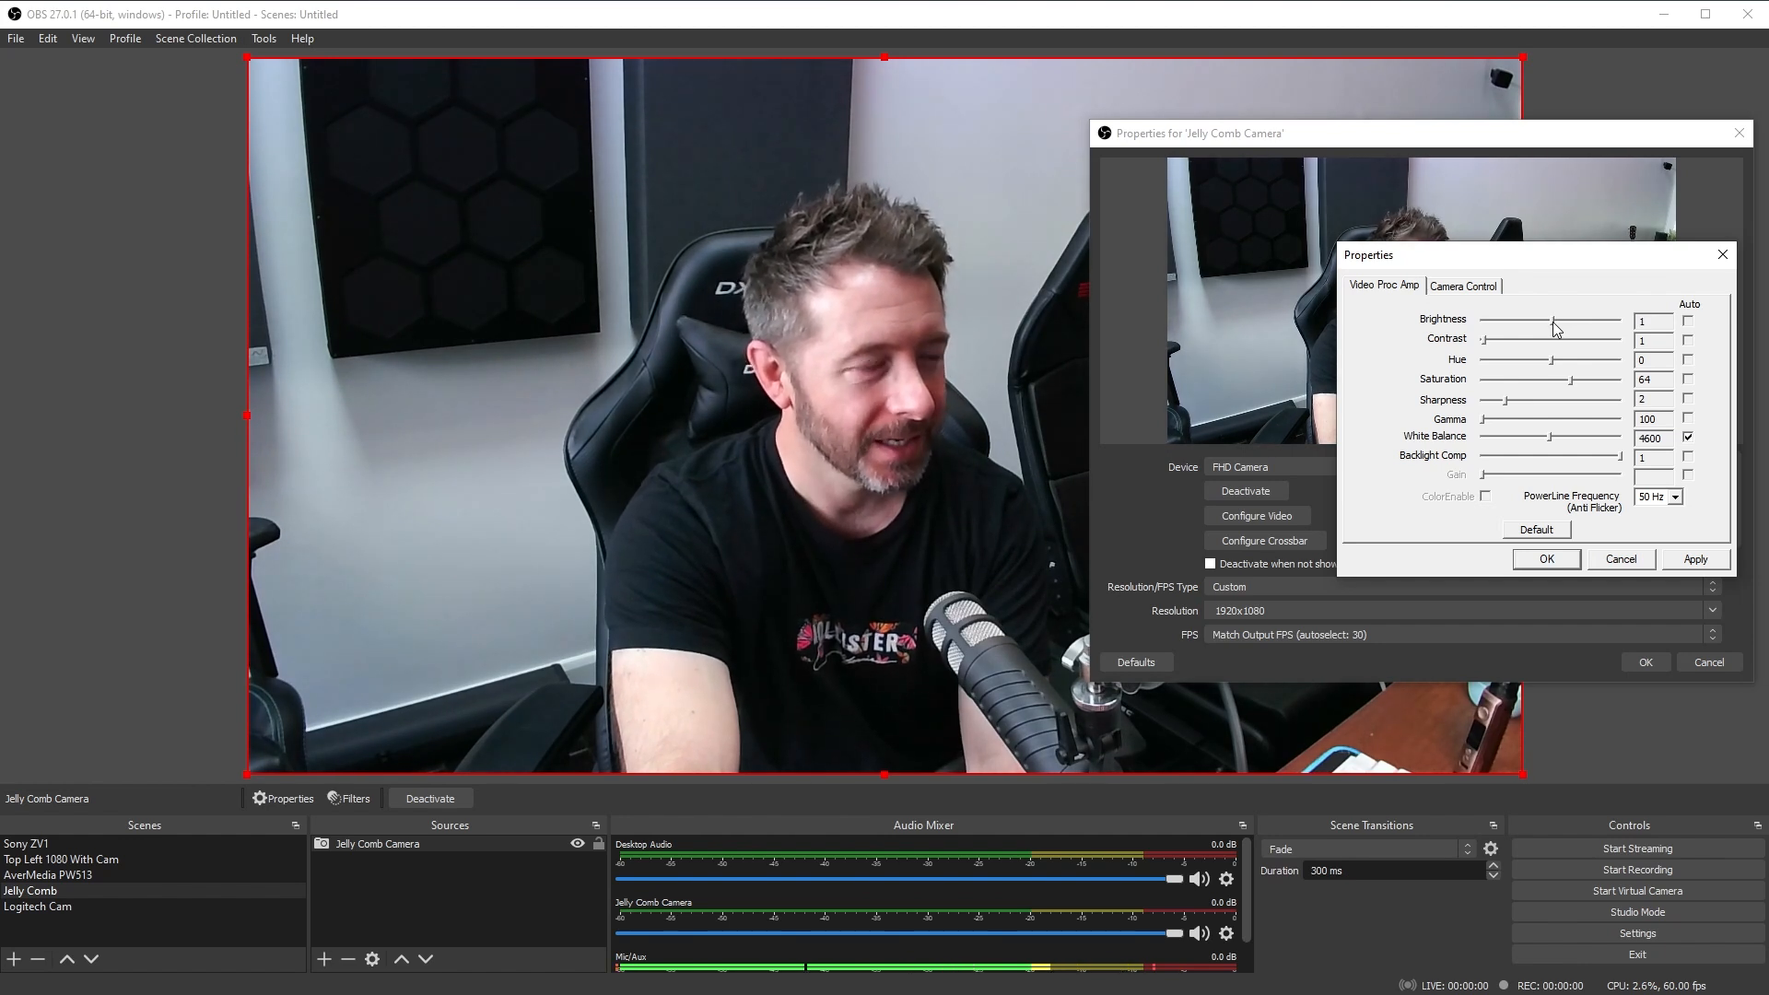
drag(1548, 323, 1557, 322)
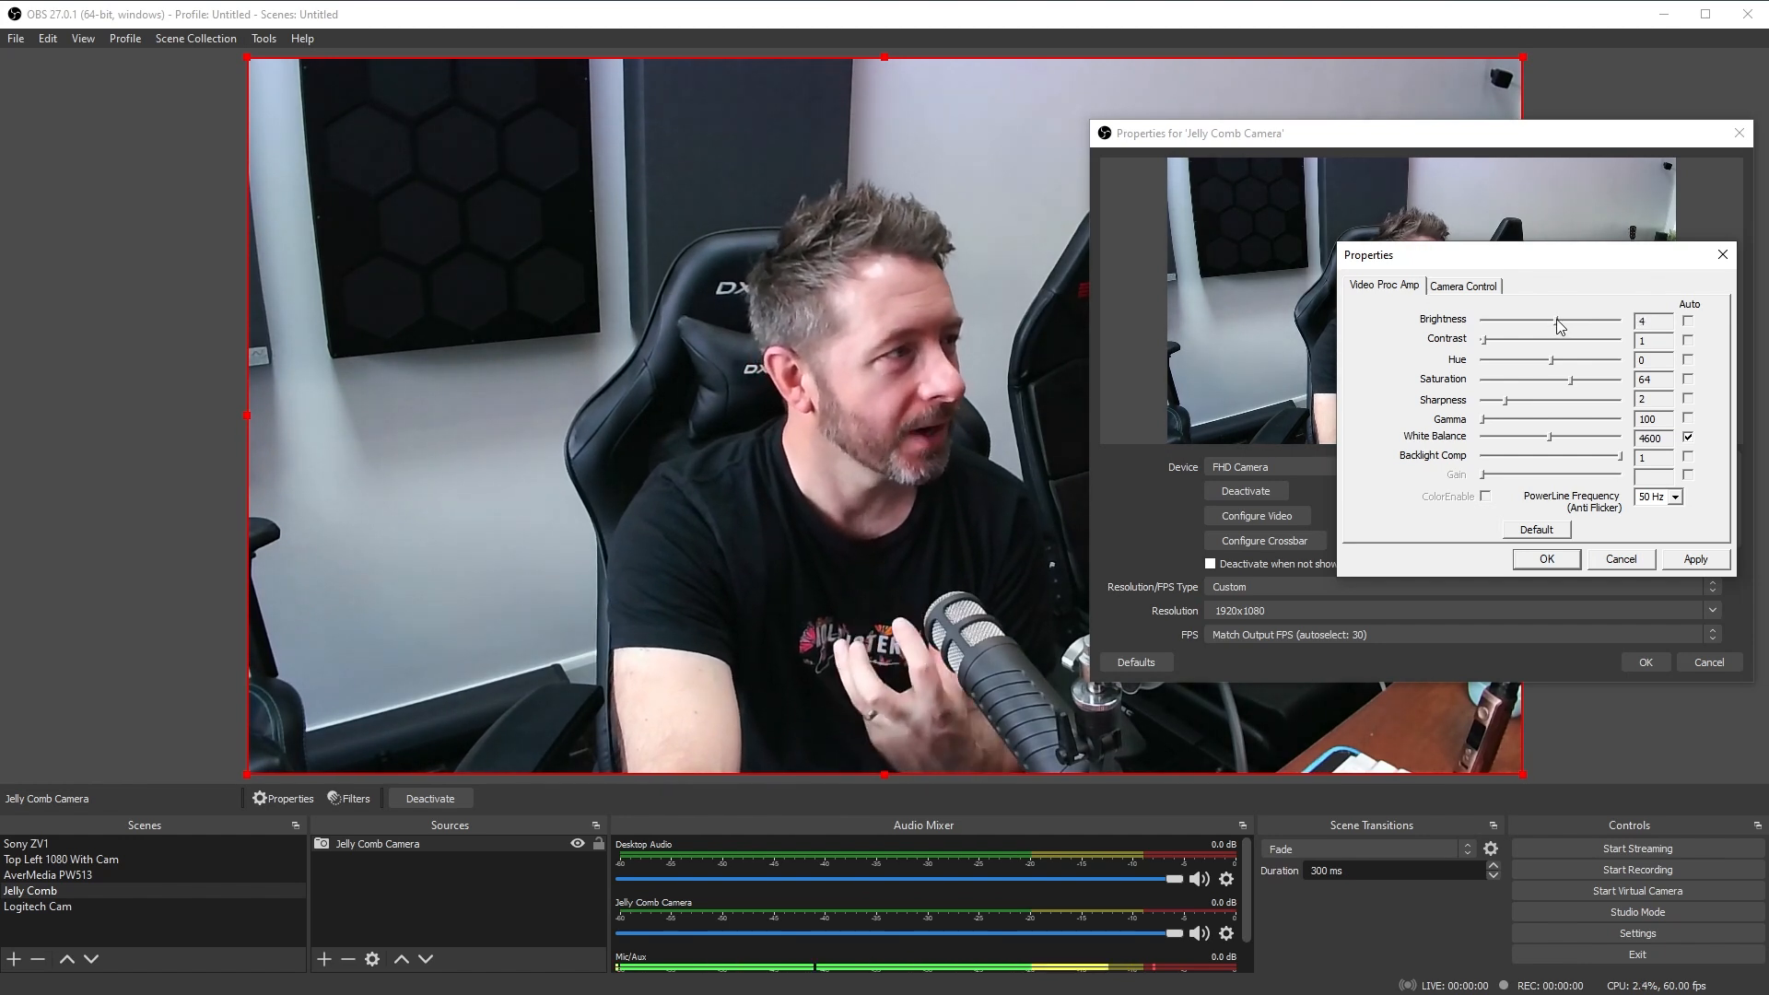
drag(1557, 326, 1535, 326)
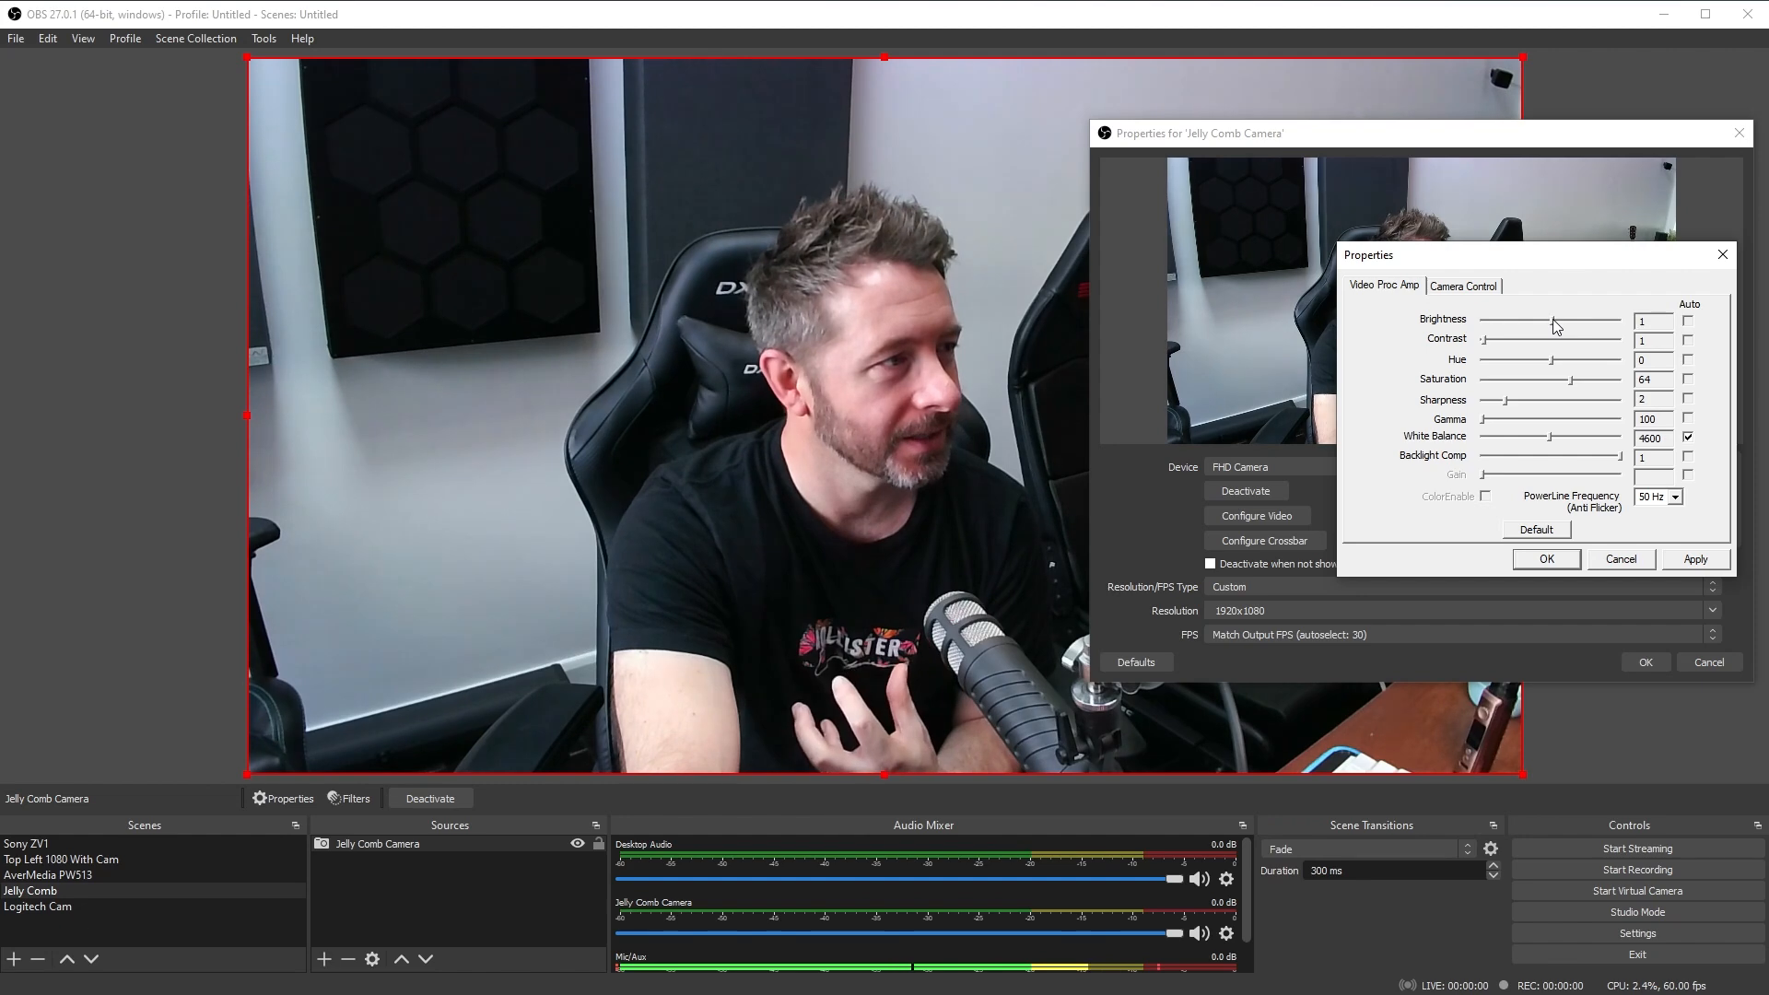
- Try driver contrast at 20 and 8, then bring it back down to 1
drag(1556, 324, 1515, 325)
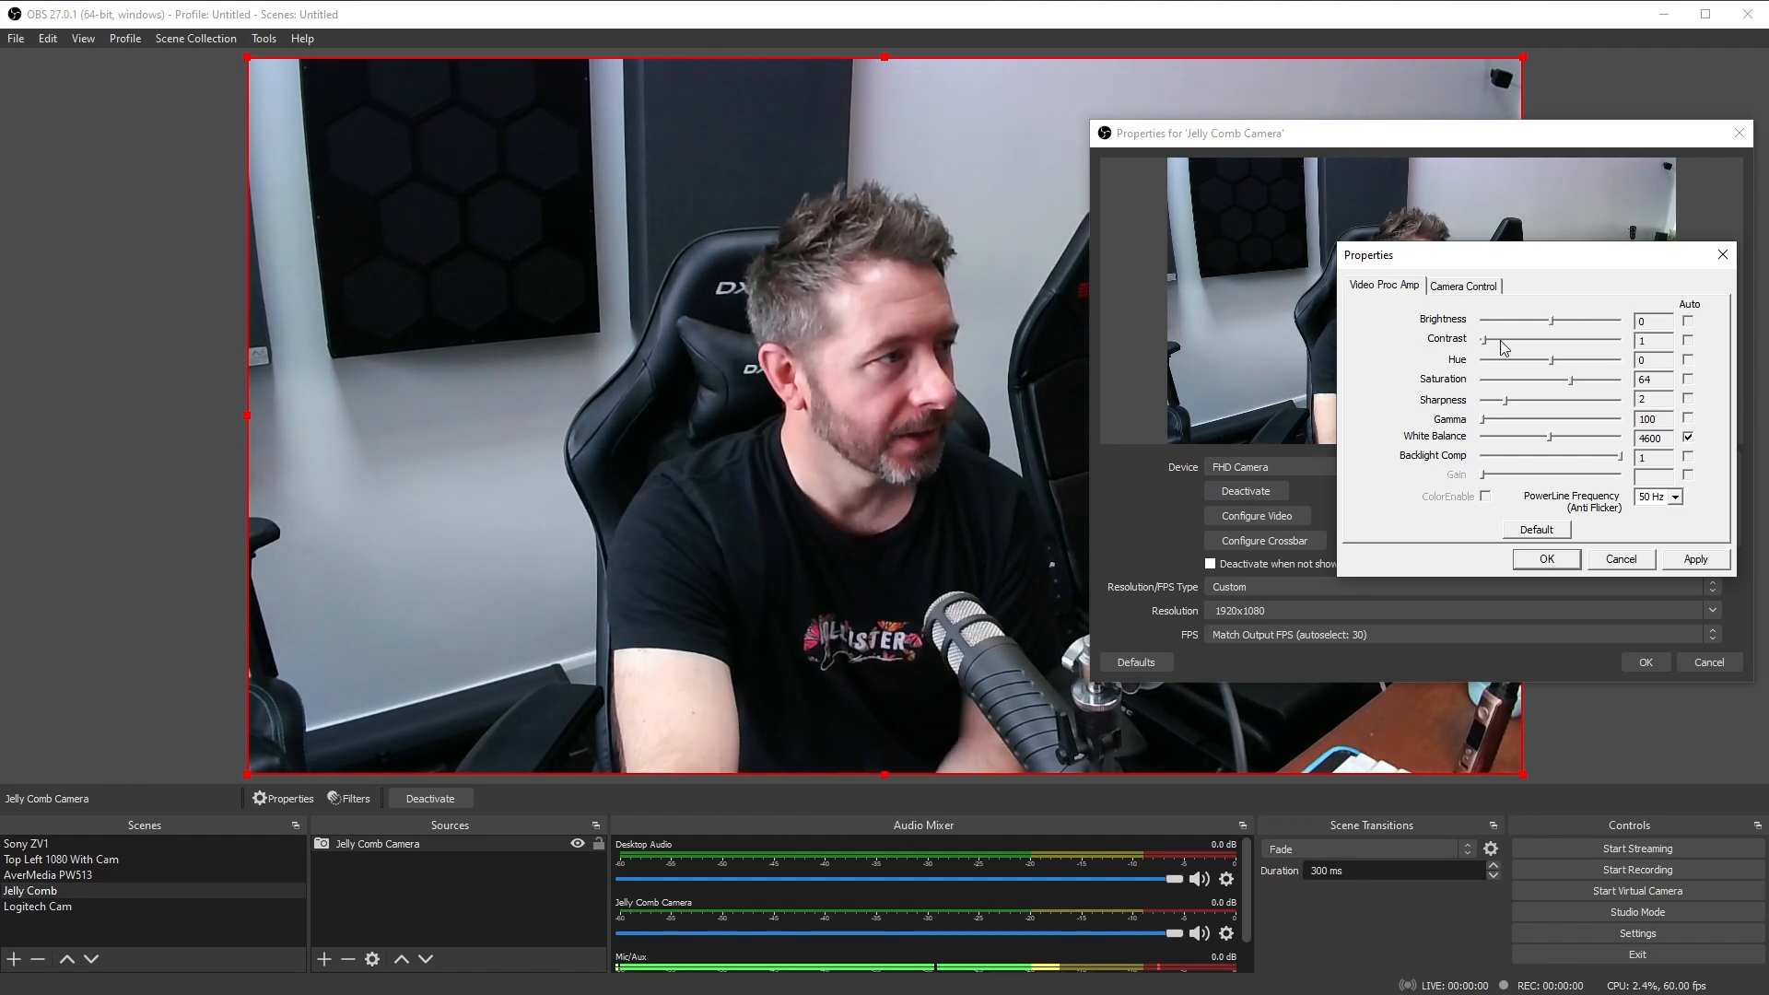
drag(1491, 339, 1517, 339)
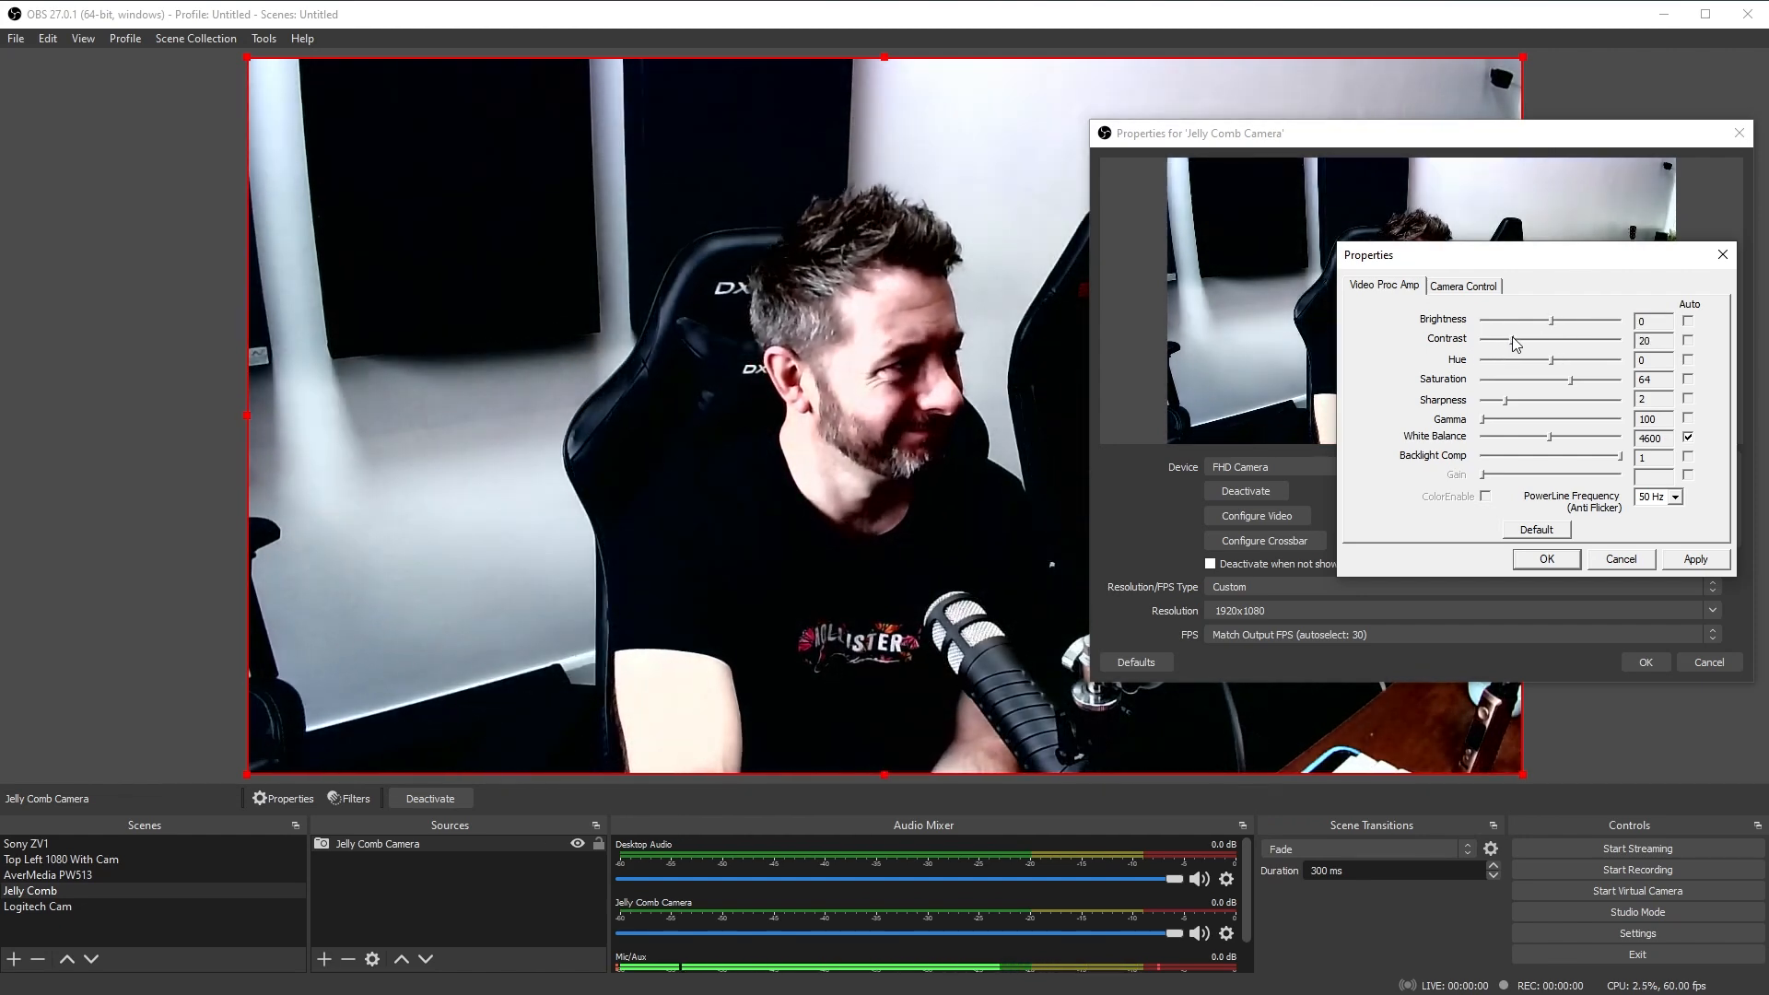
drag(1556, 339, 1524, 339)
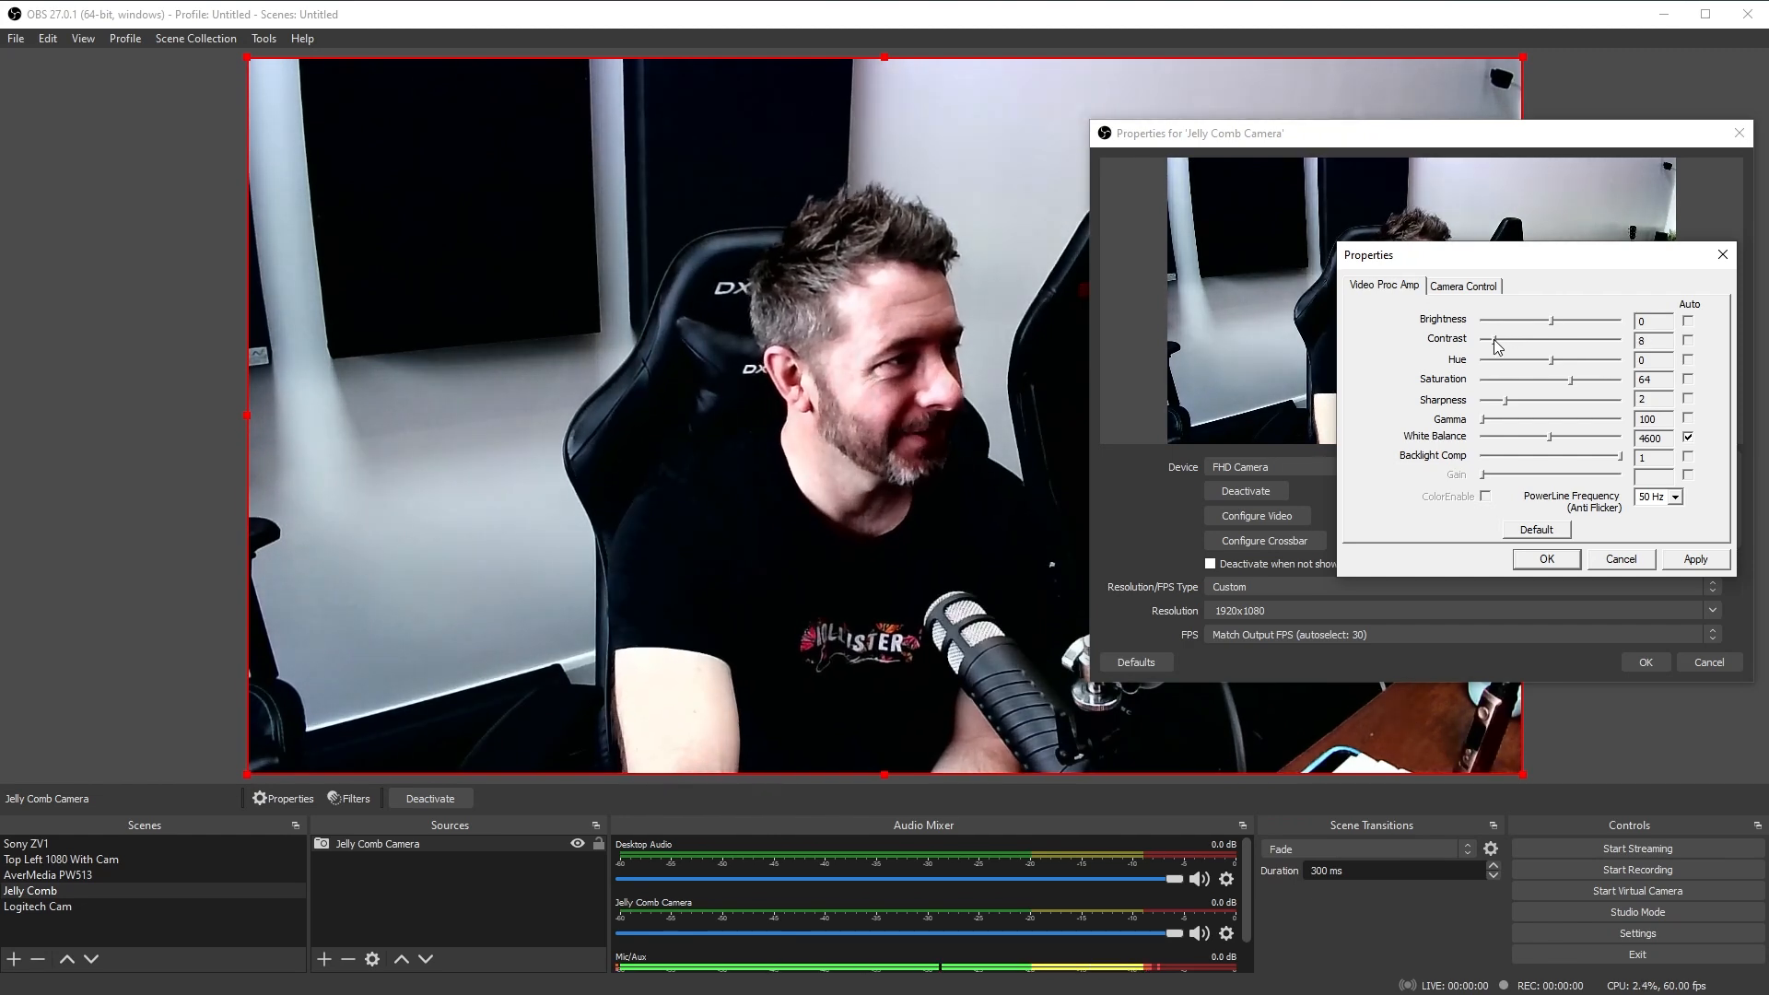
drag(1535, 341, 1489, 341)
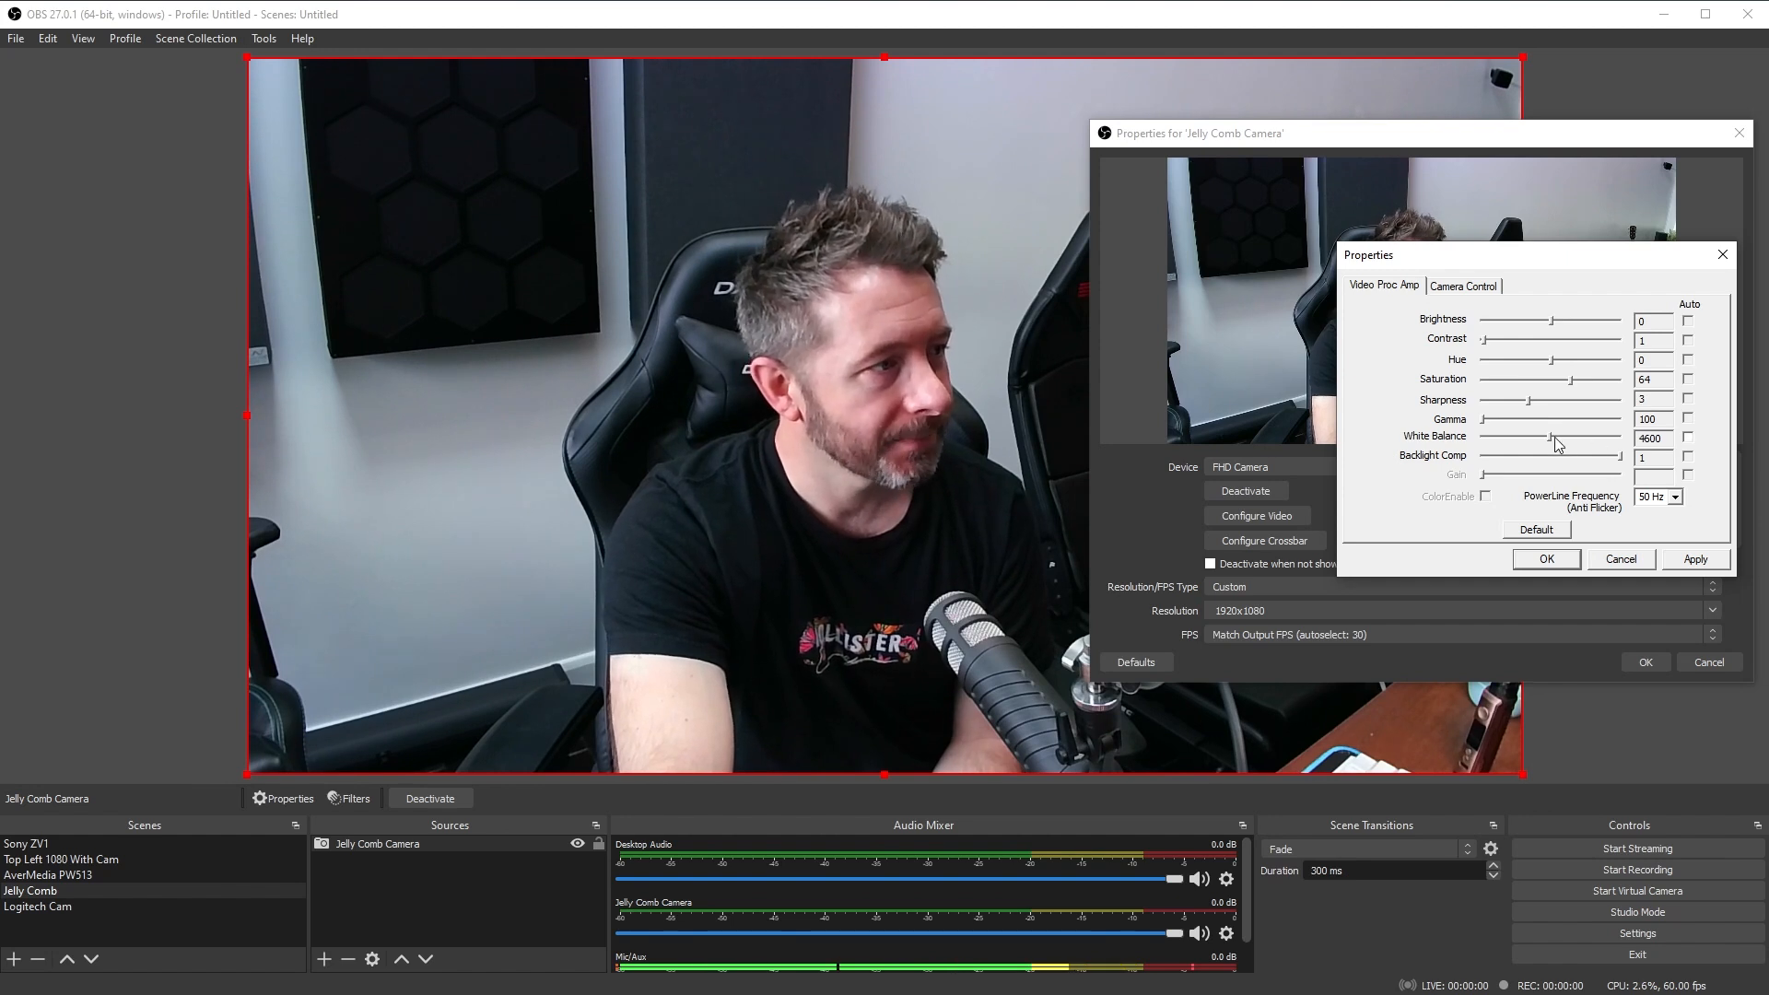
- Sweep manual white balance between about 3910 and 6105, settle on 4428 and confirm both dialogs
drag(1552, 438, 1567, 439)
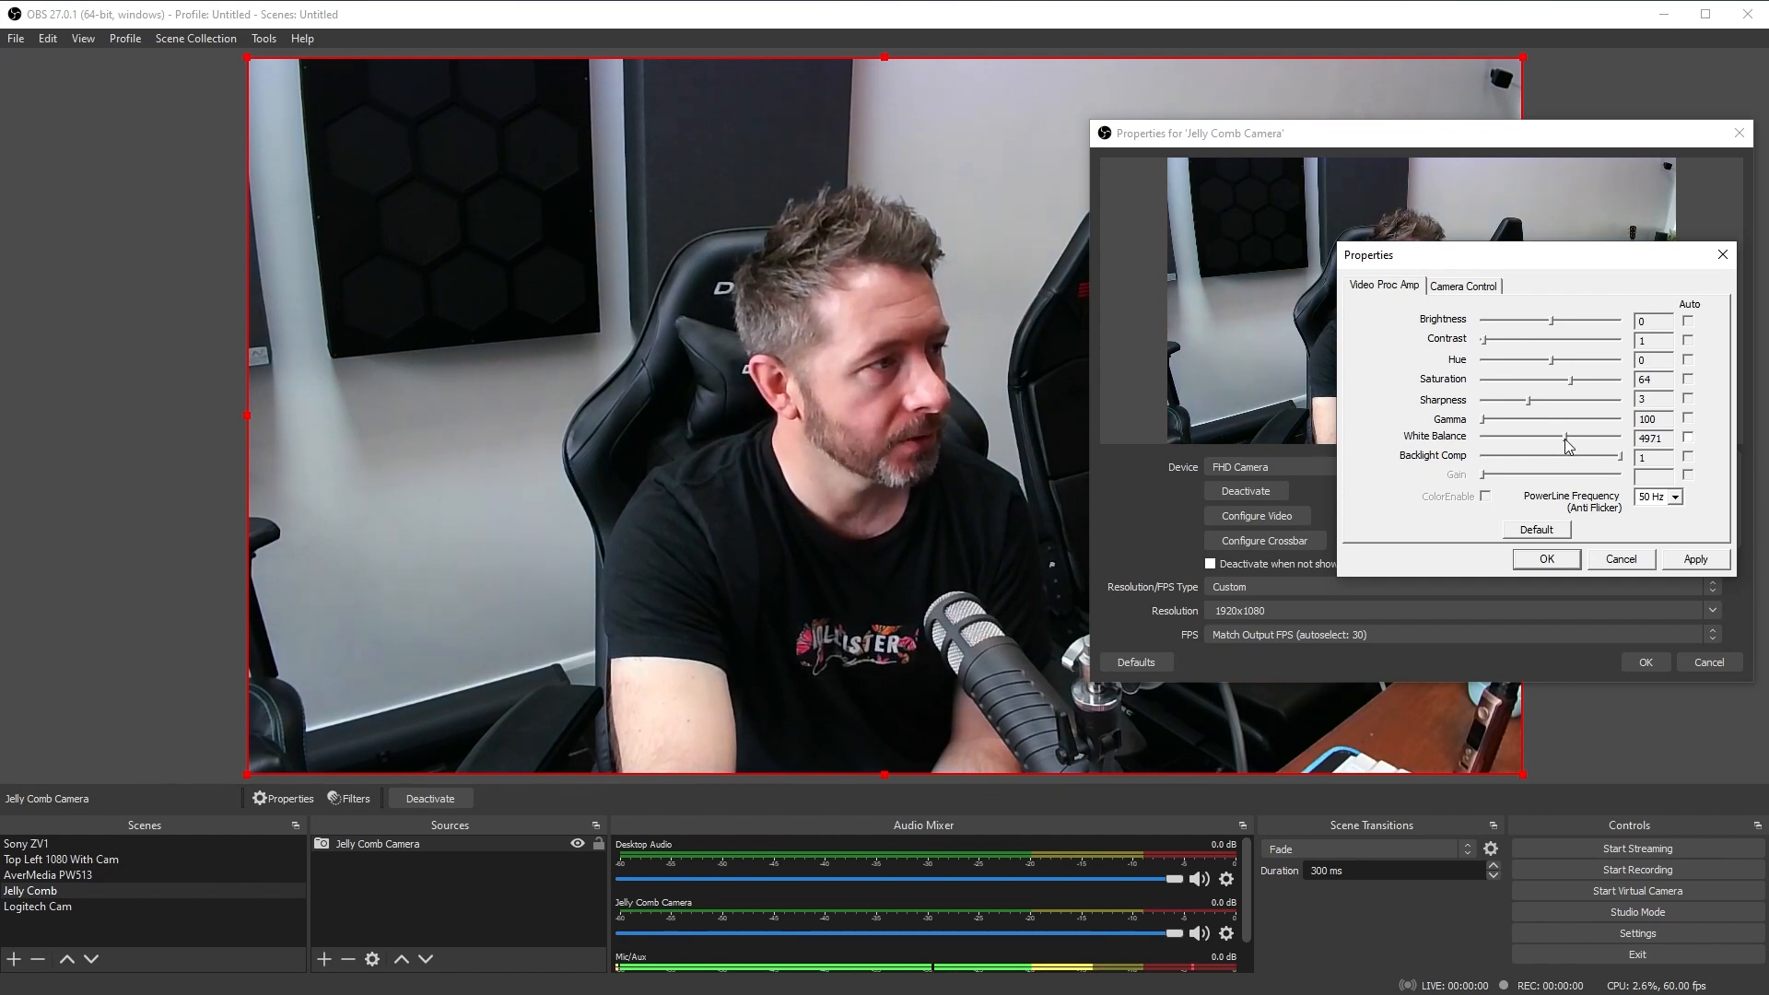
drag(1563, 439, 1575, 439)
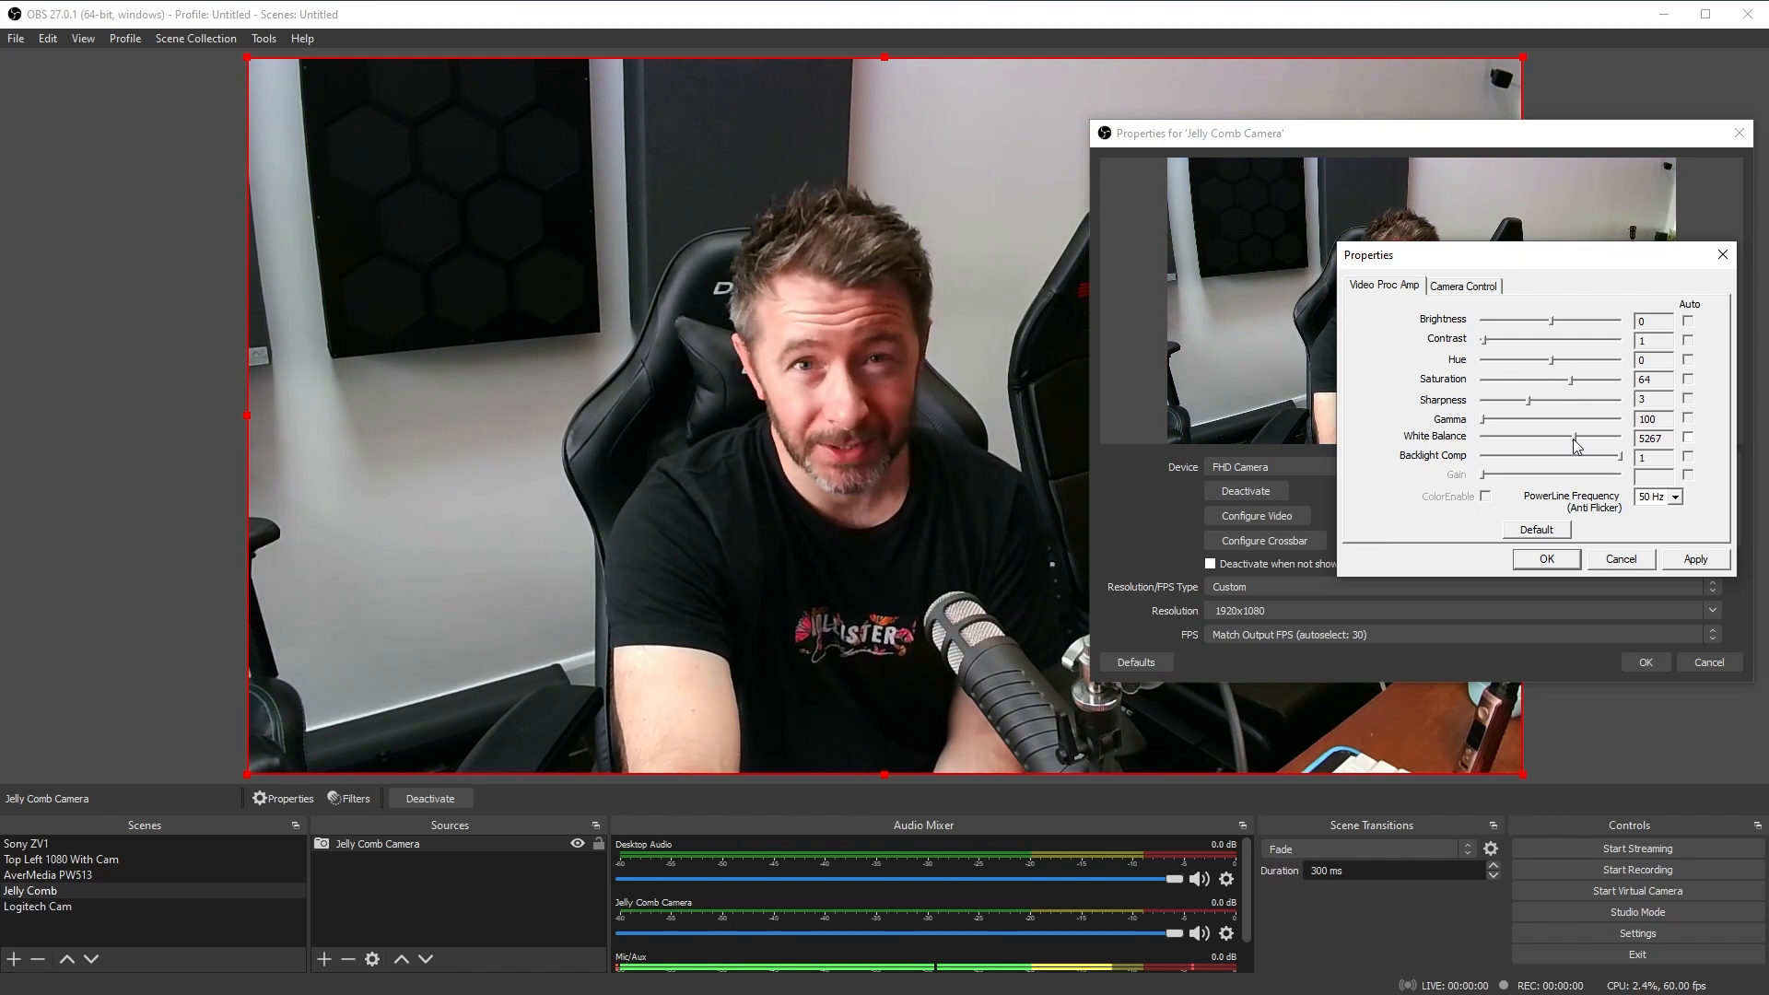
drag(1576, 439, 1524, 439)
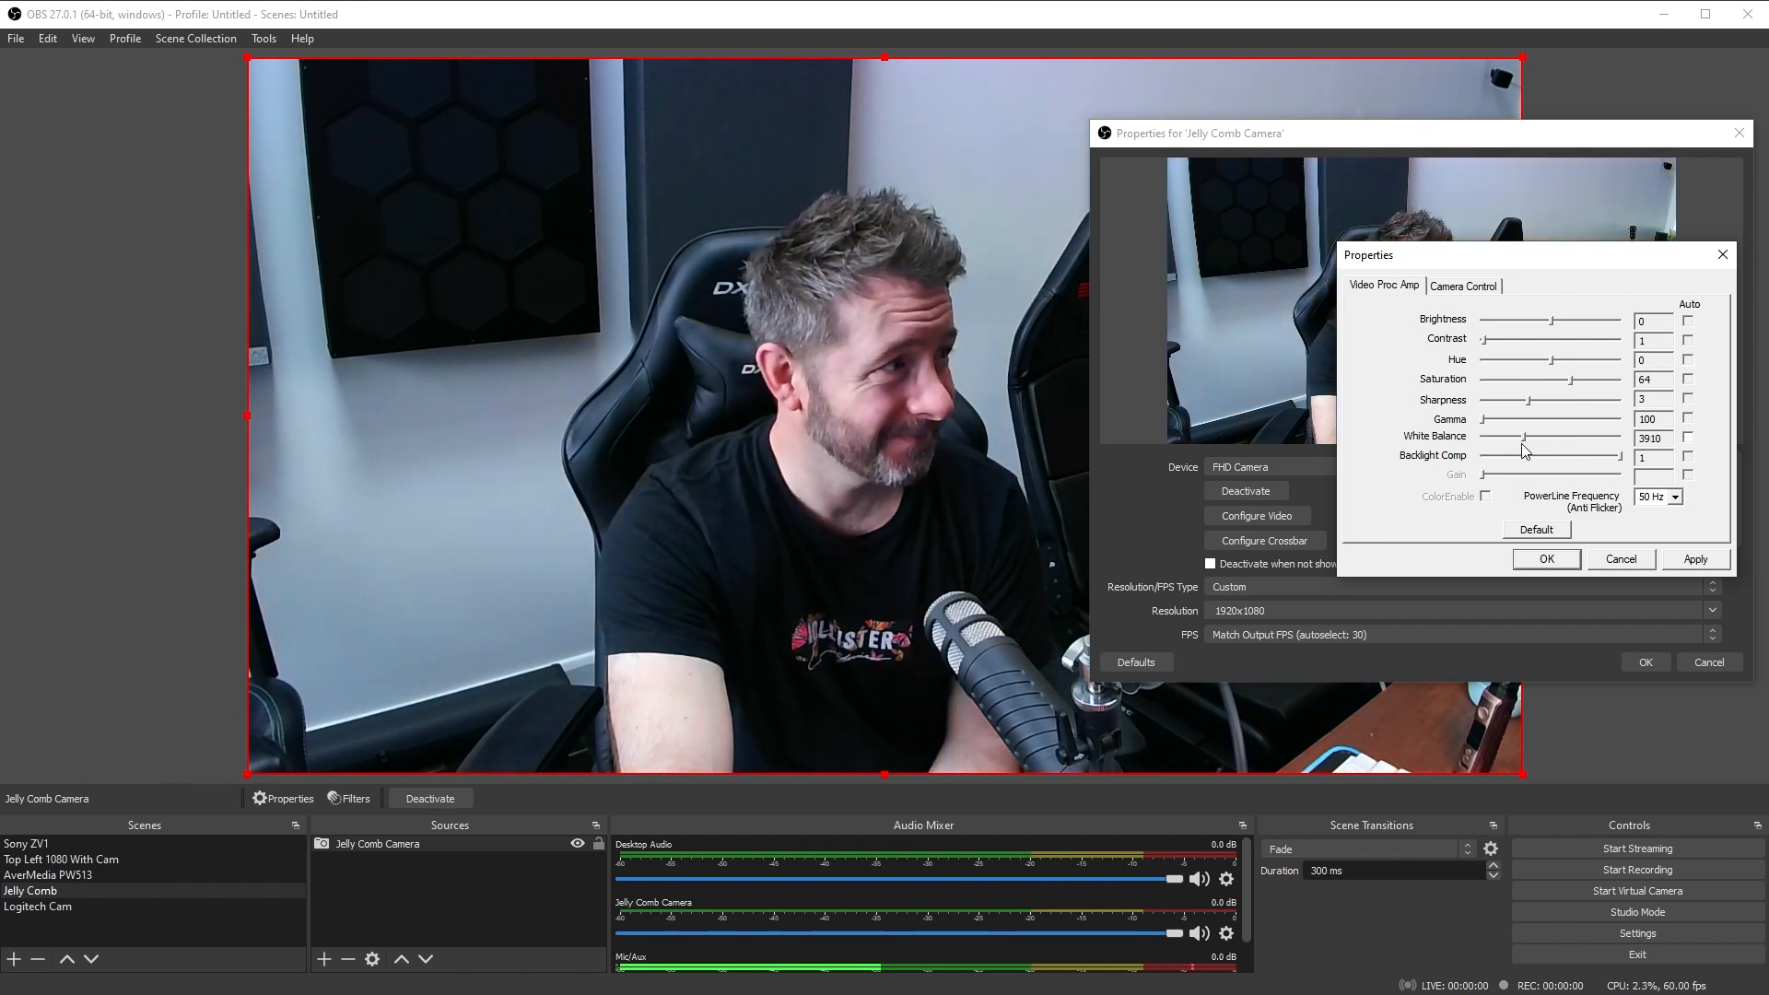
drag(1524, 439, 1568, 438)
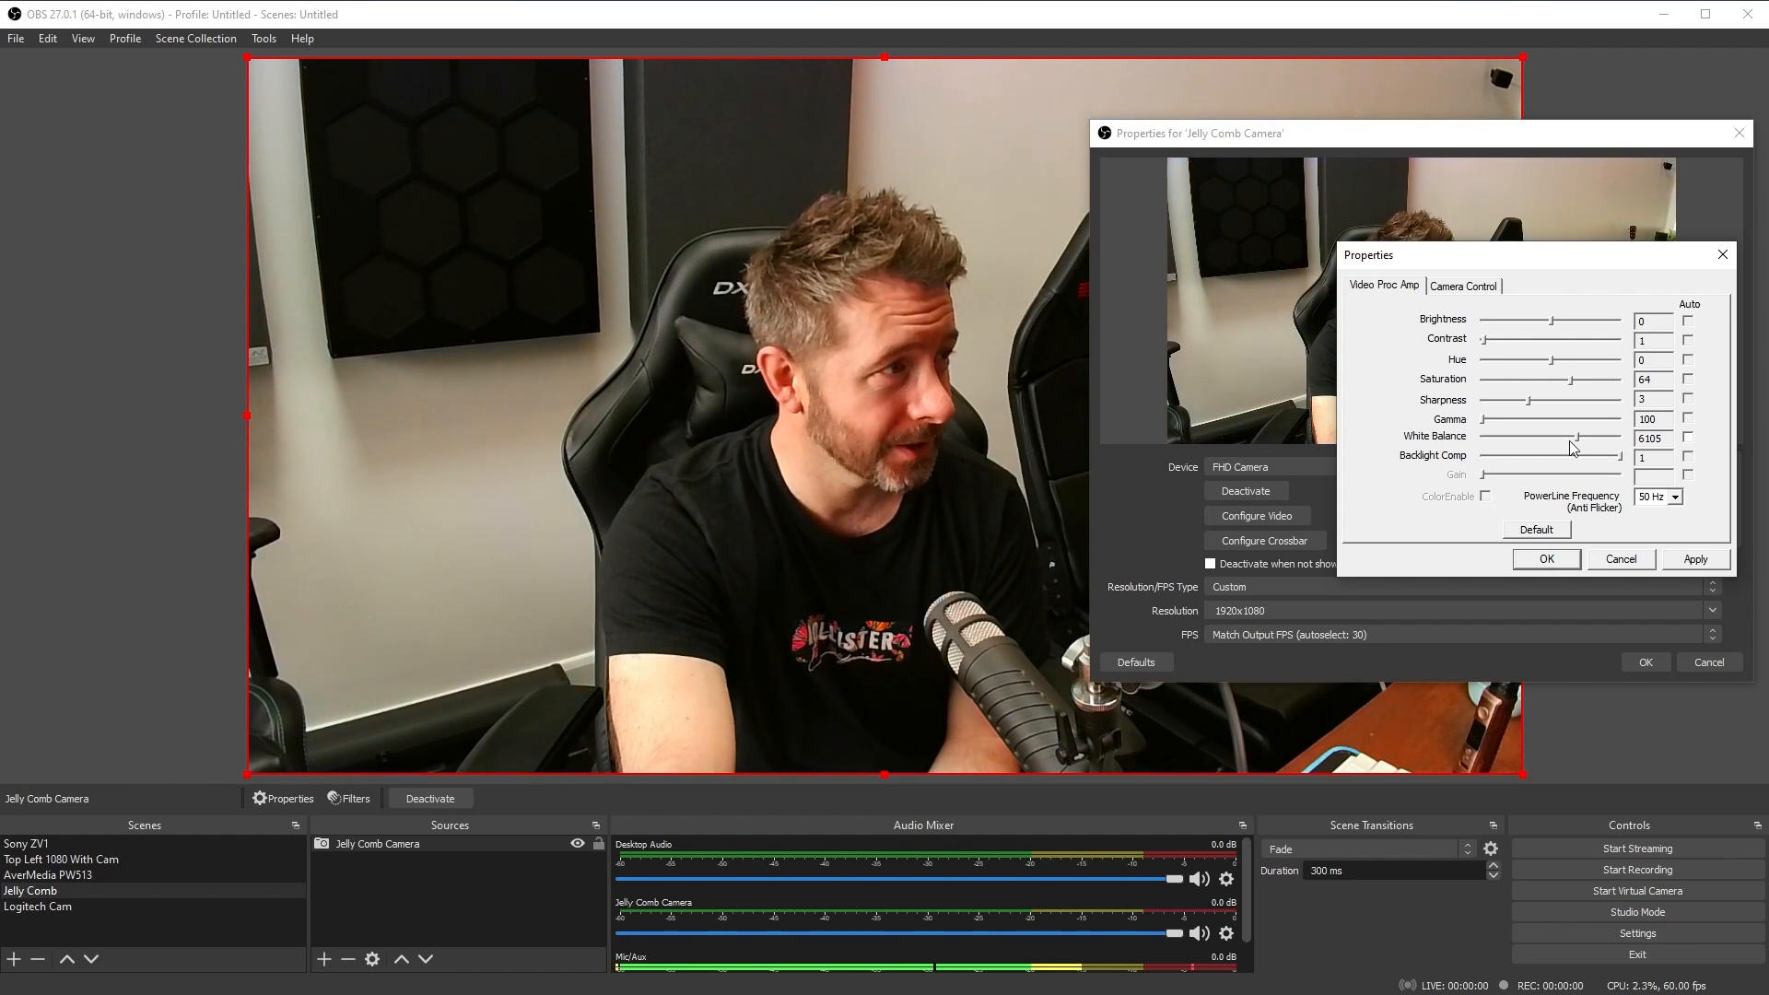
drag(1569, 439, 1544, 438)
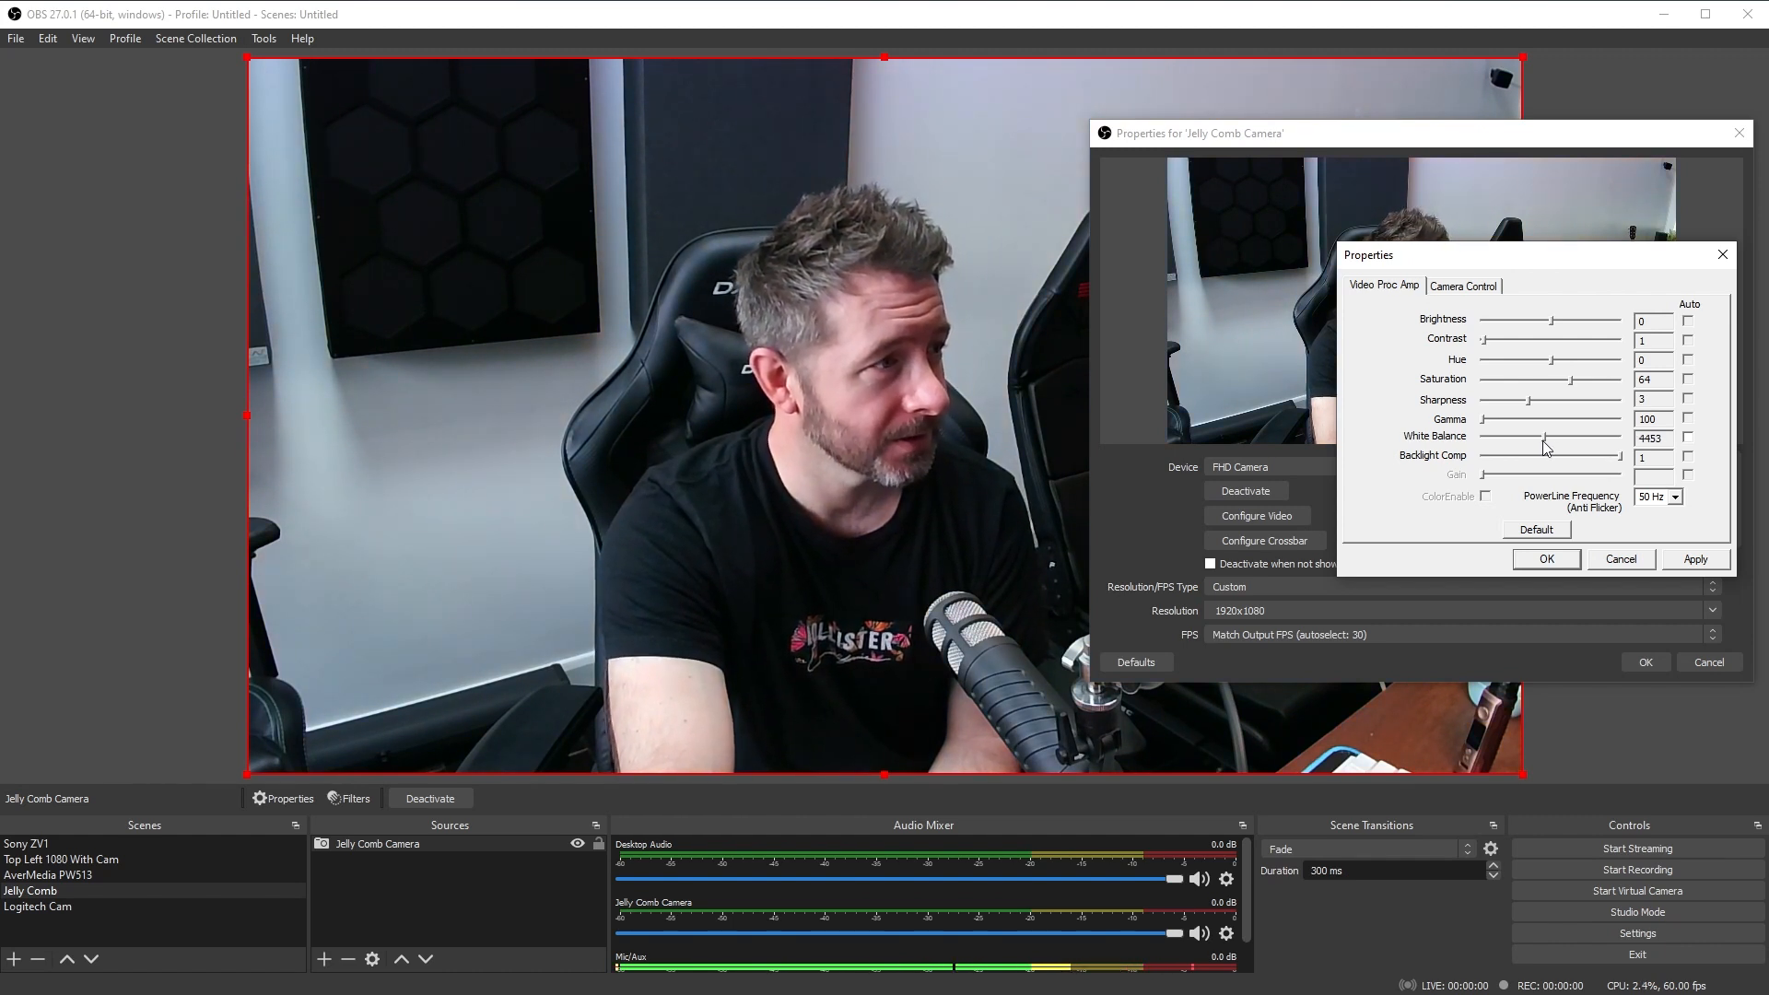
drag(1552, 438, 1544, 438)
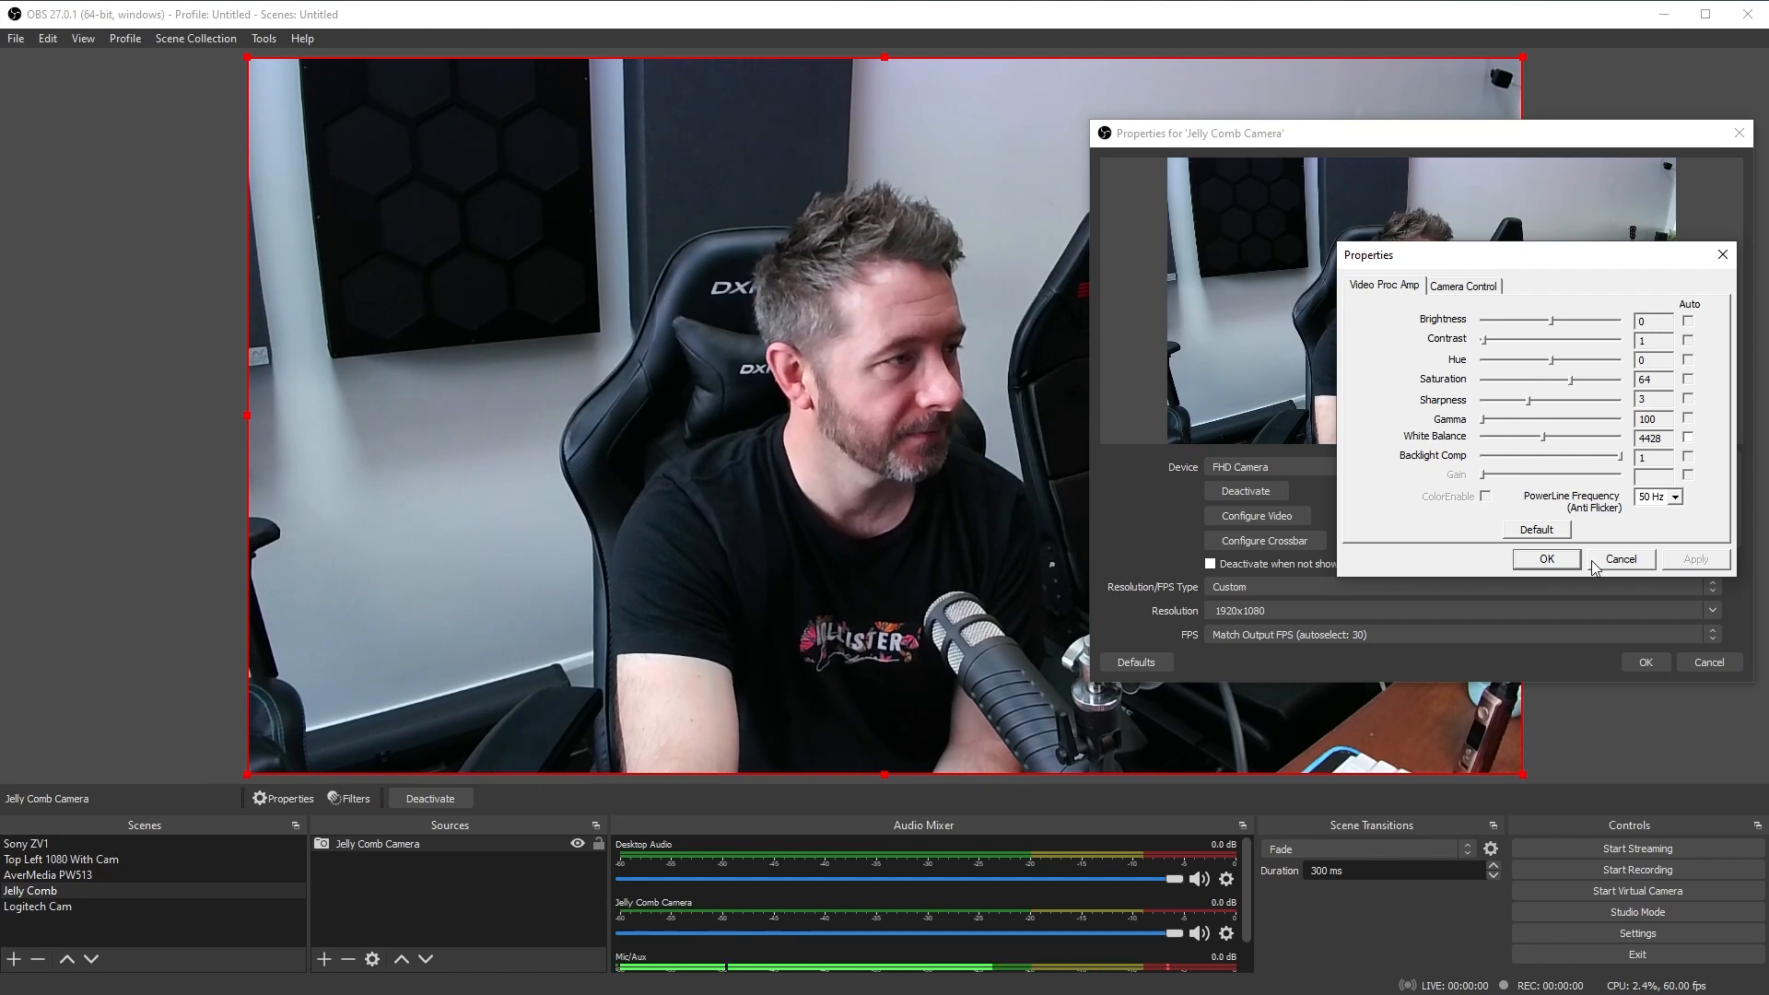
click(1547, 558)
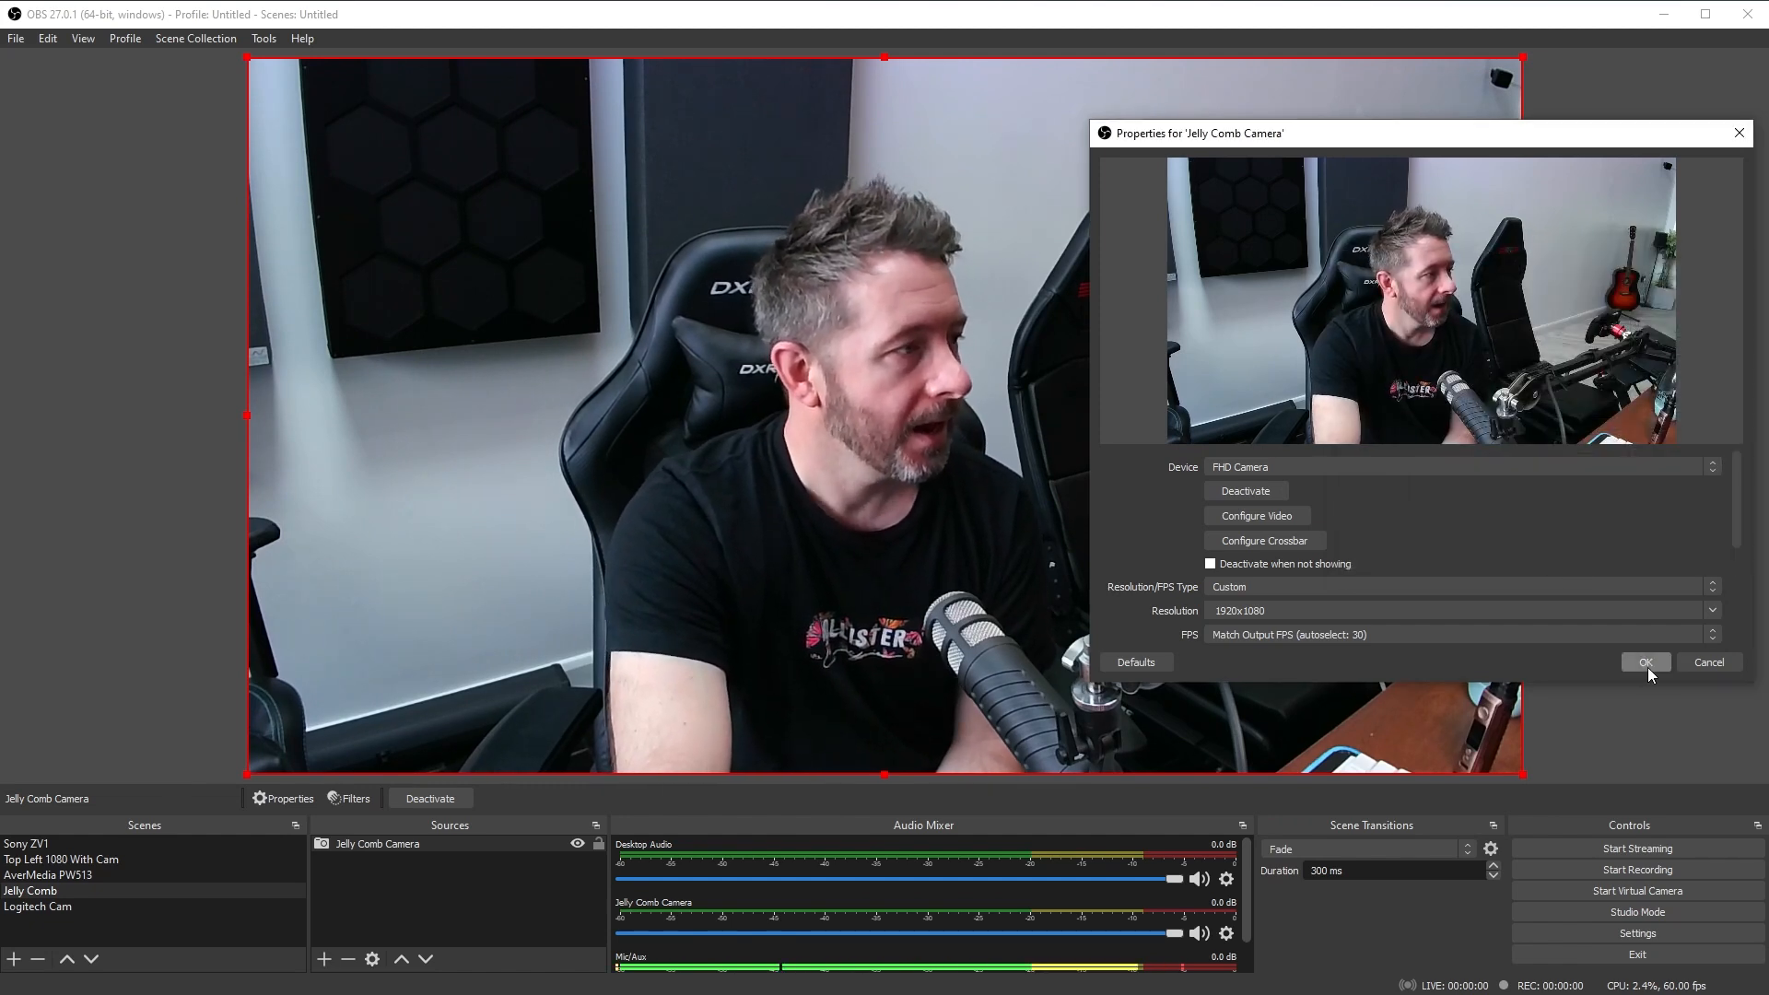
click(1644, 661)
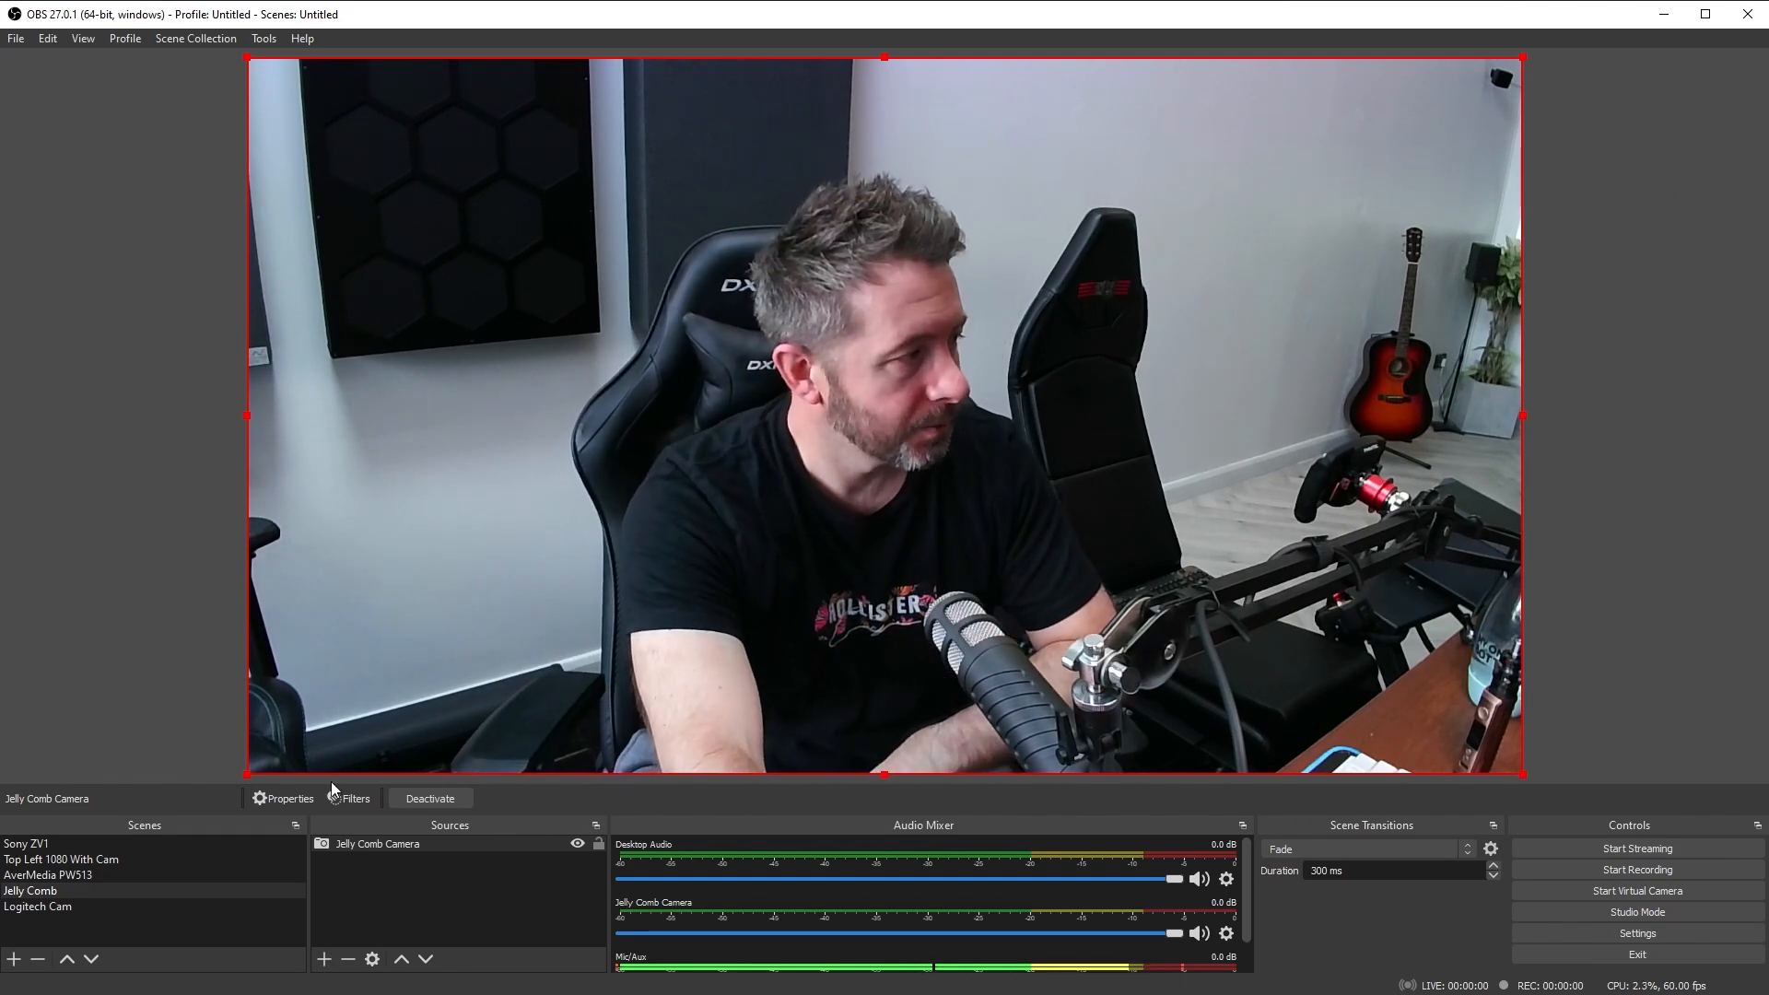
- Add a Colour Correction effect filter to the Jelly Comb Camera source
click(355, 798)
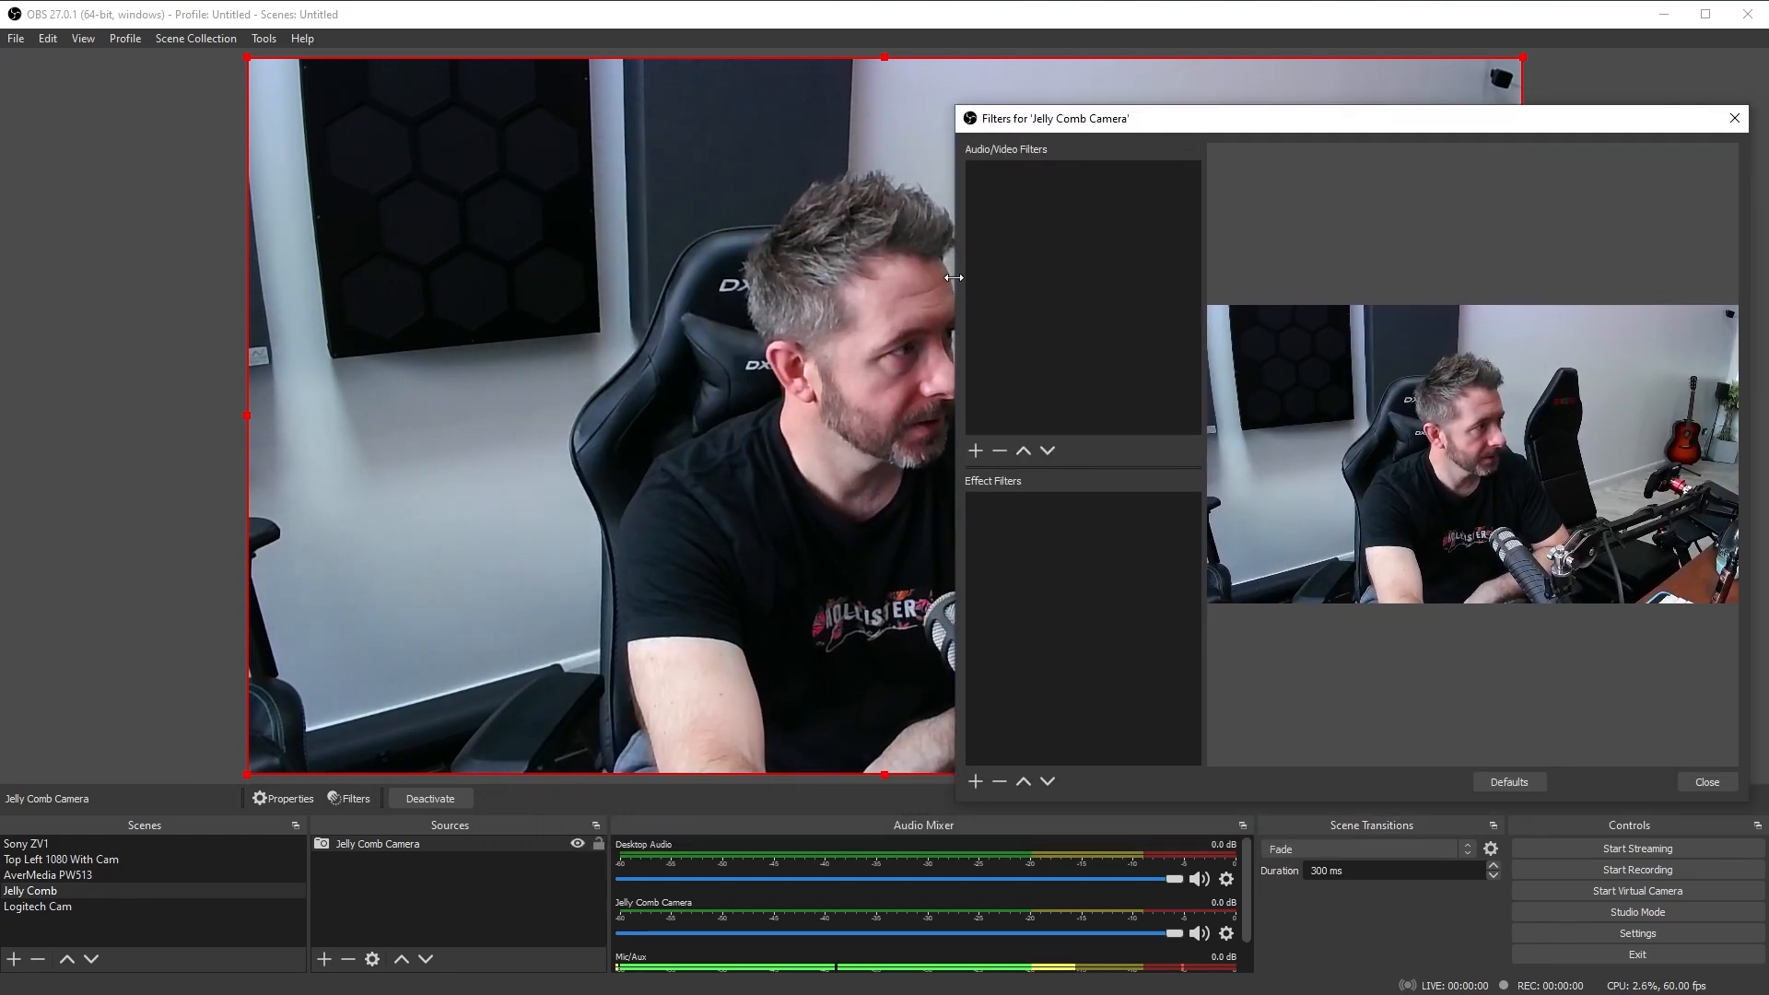
drag(1049, 118, 1308, 118)
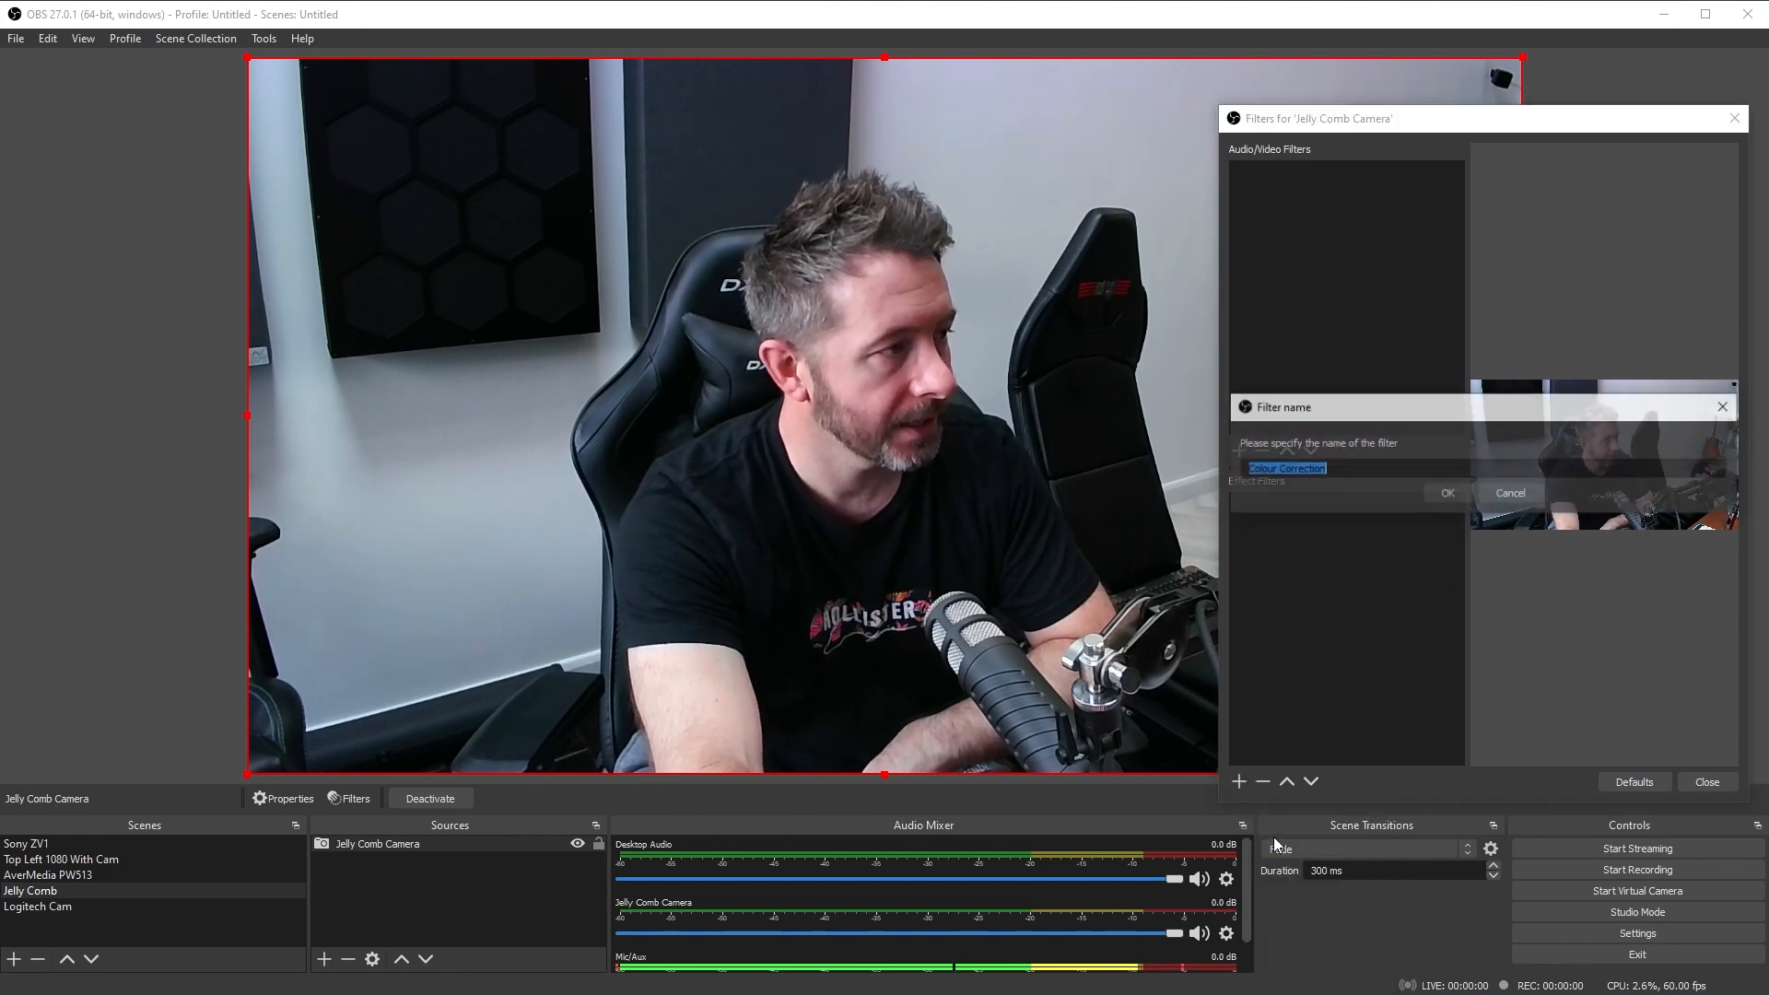
click(1446, 492)
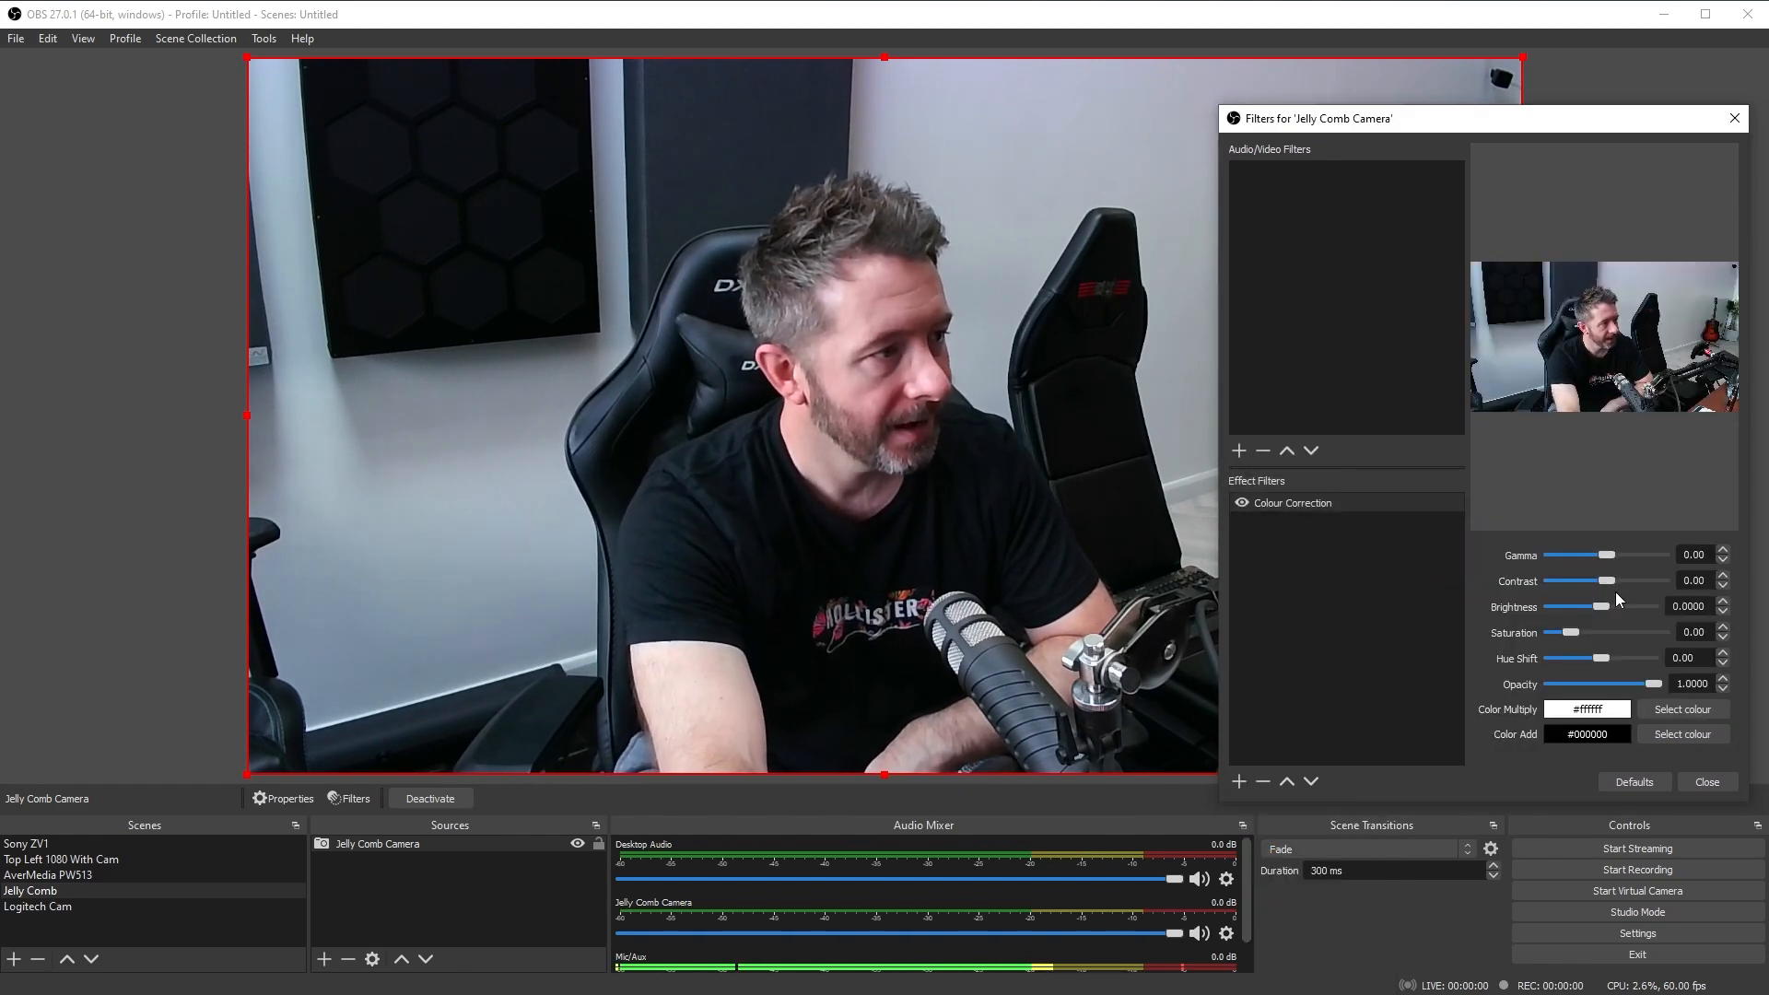
- Sweep the filter's gamma between about 0.46 and 1.47, settling around 0.51
drag(1582, 555, 1622, 555)
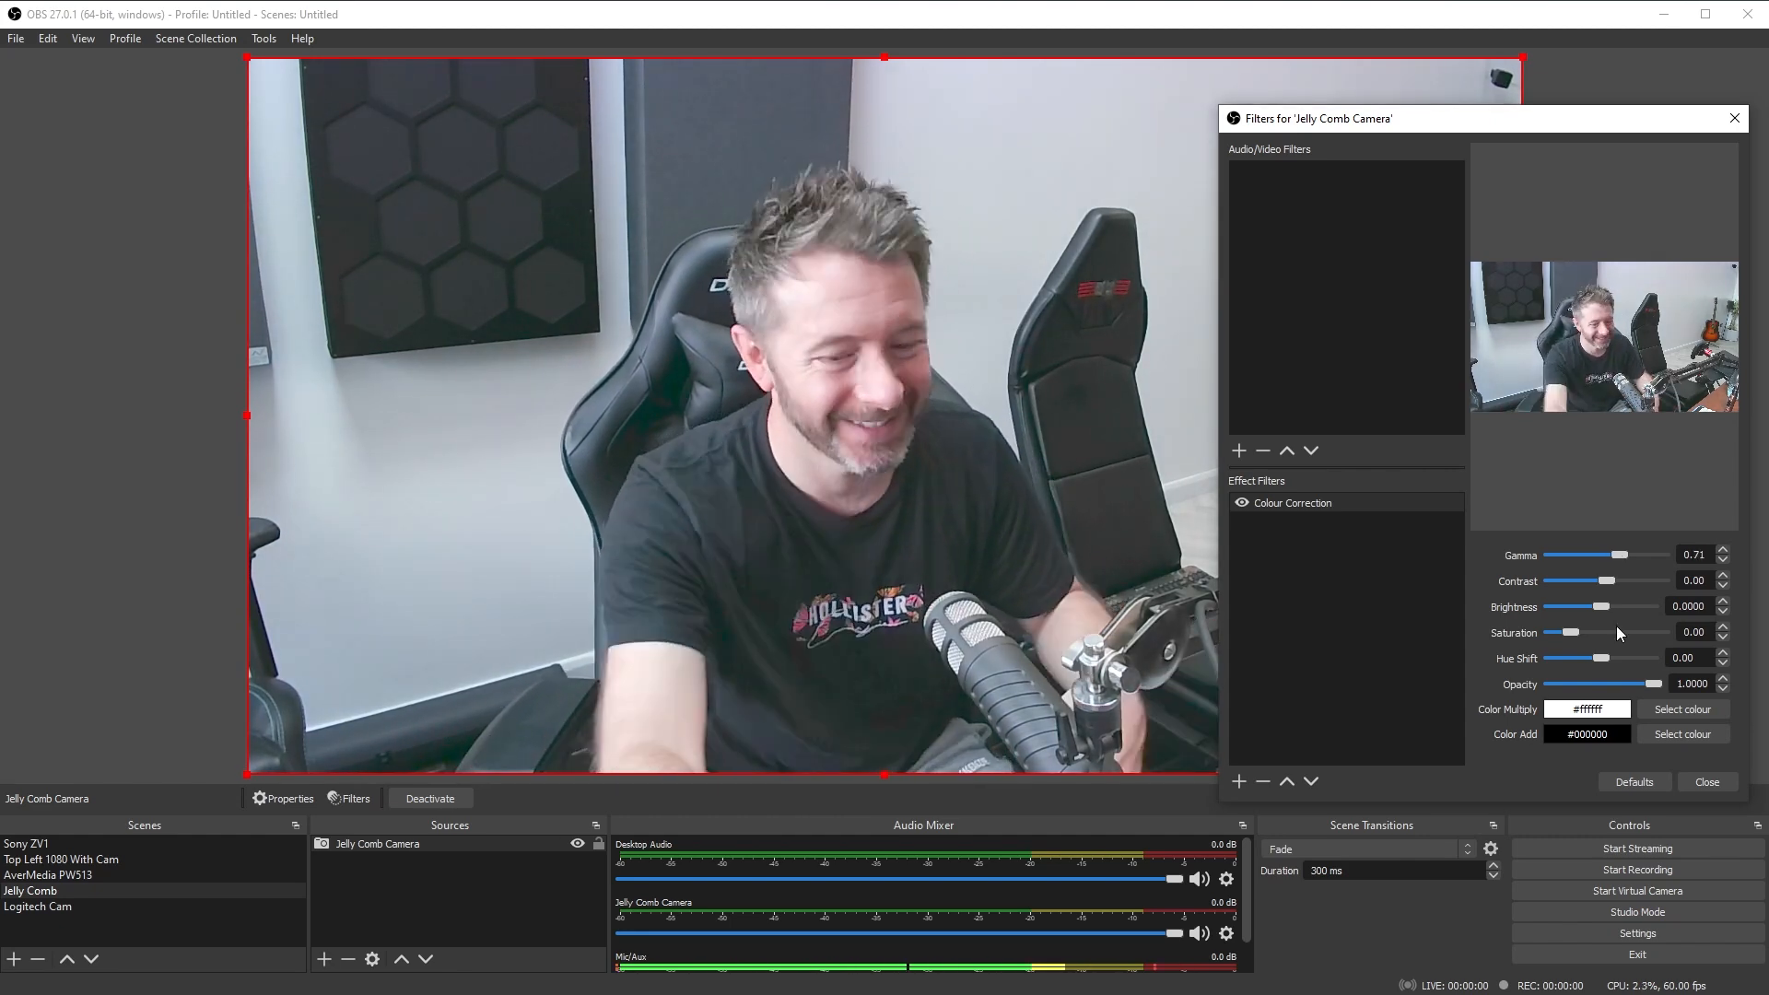
drag(1625, 555, 1616, 555)
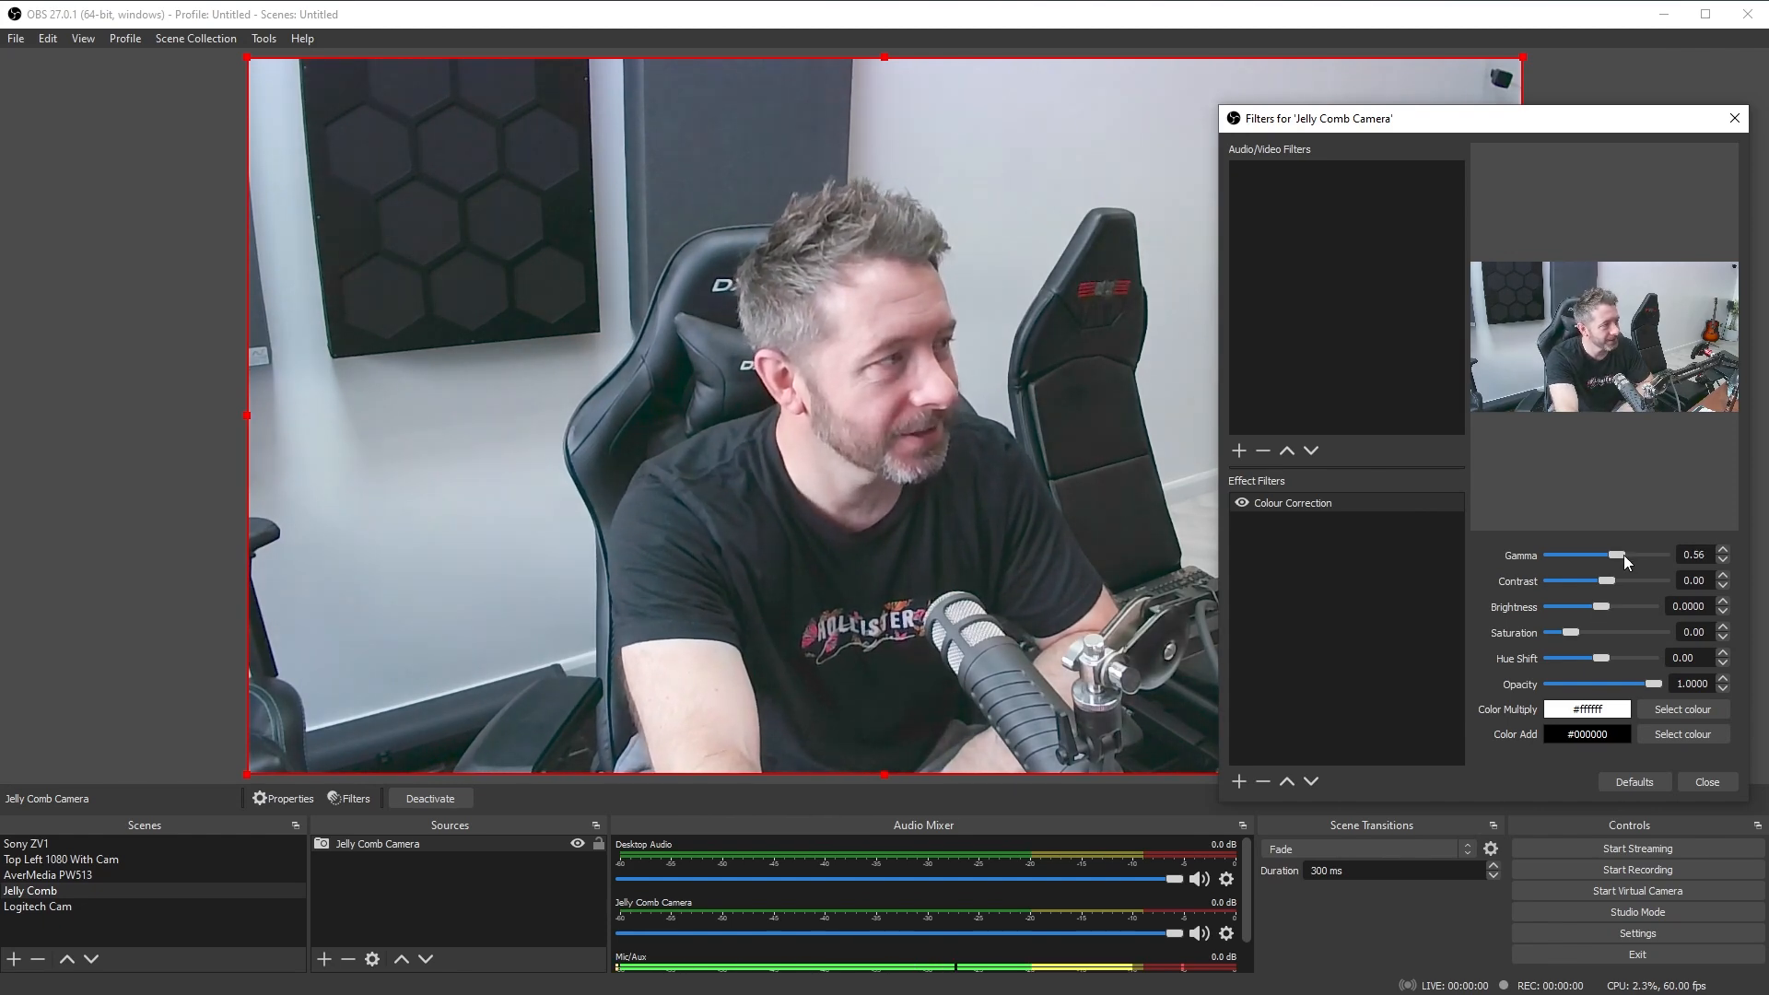
drag(1620, 555, 1637, 555)
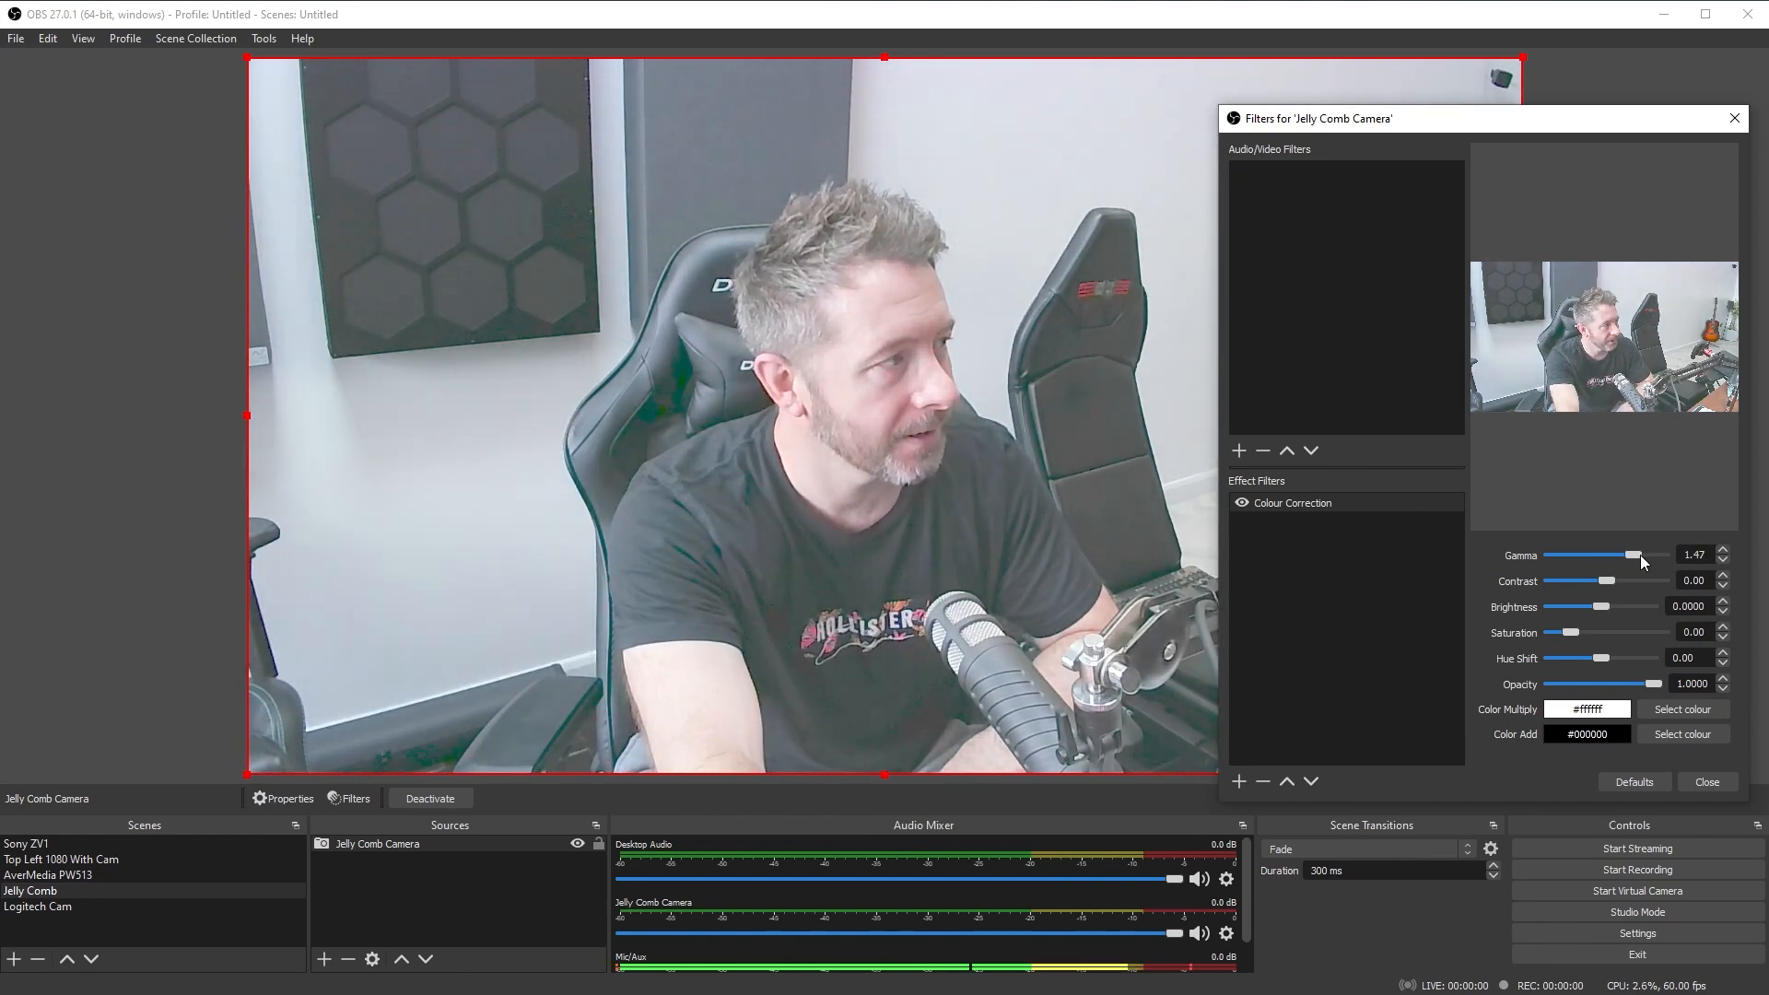
drag(1635, 555, 1625, 555)
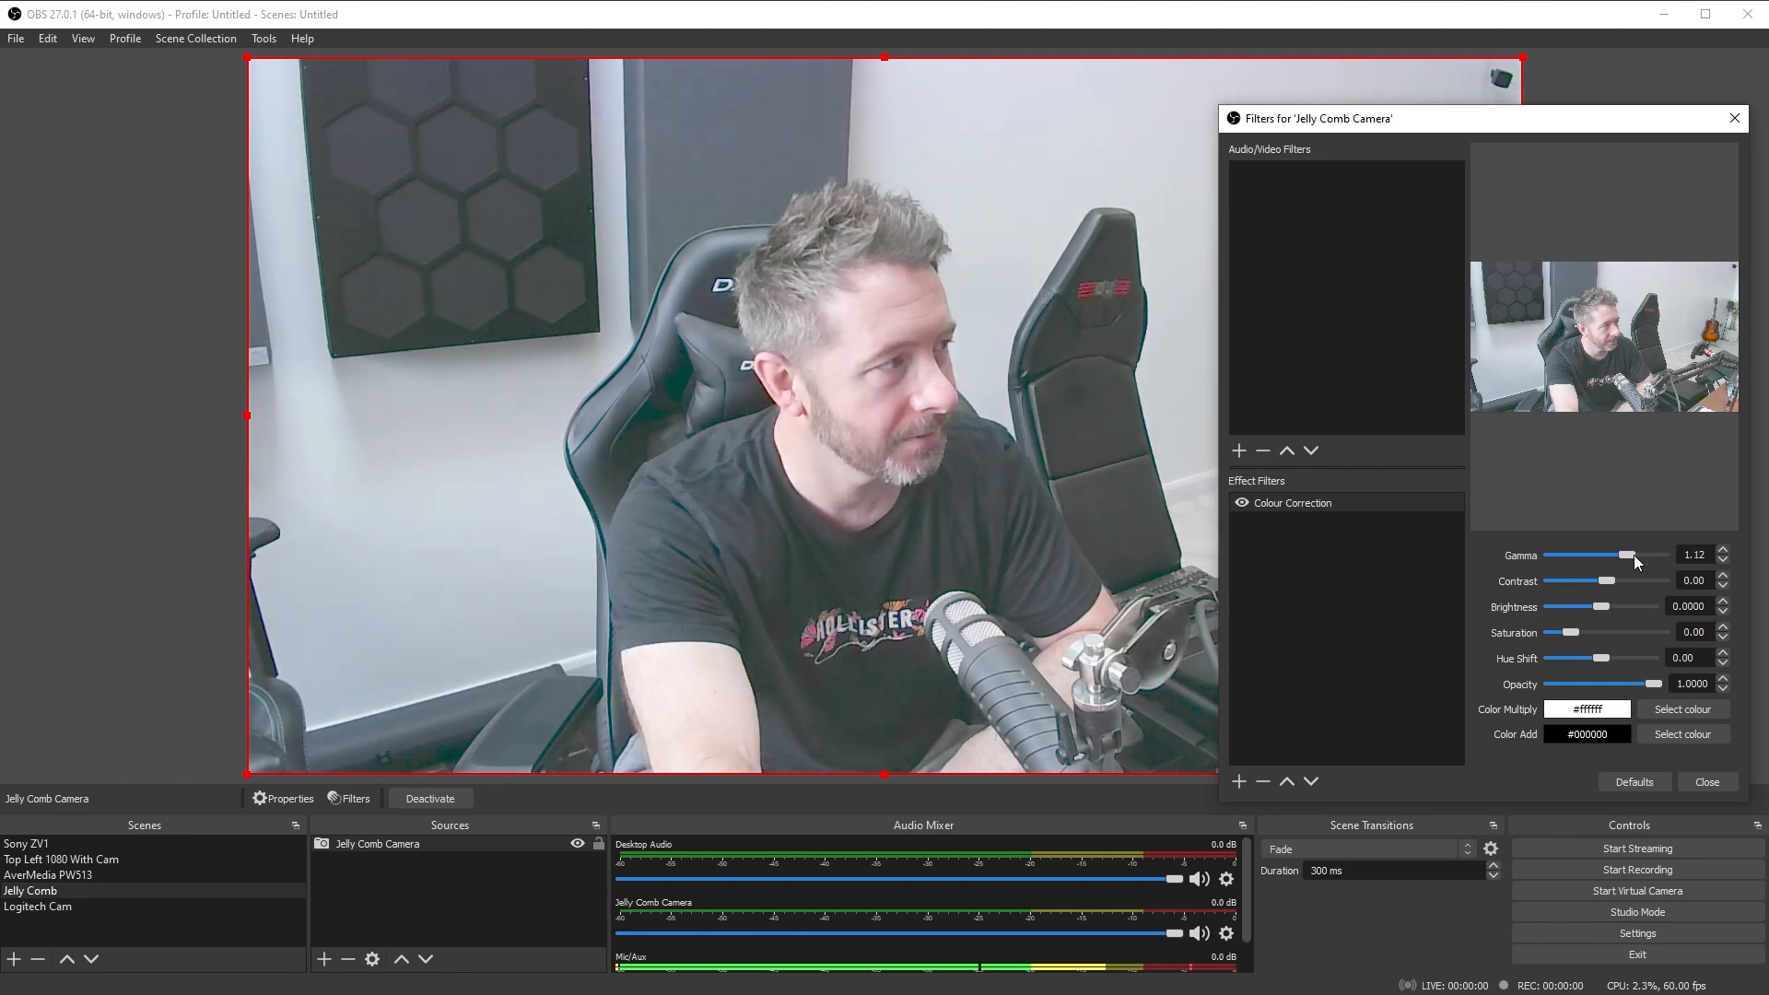
drag(1627, 554, 1606, 555)
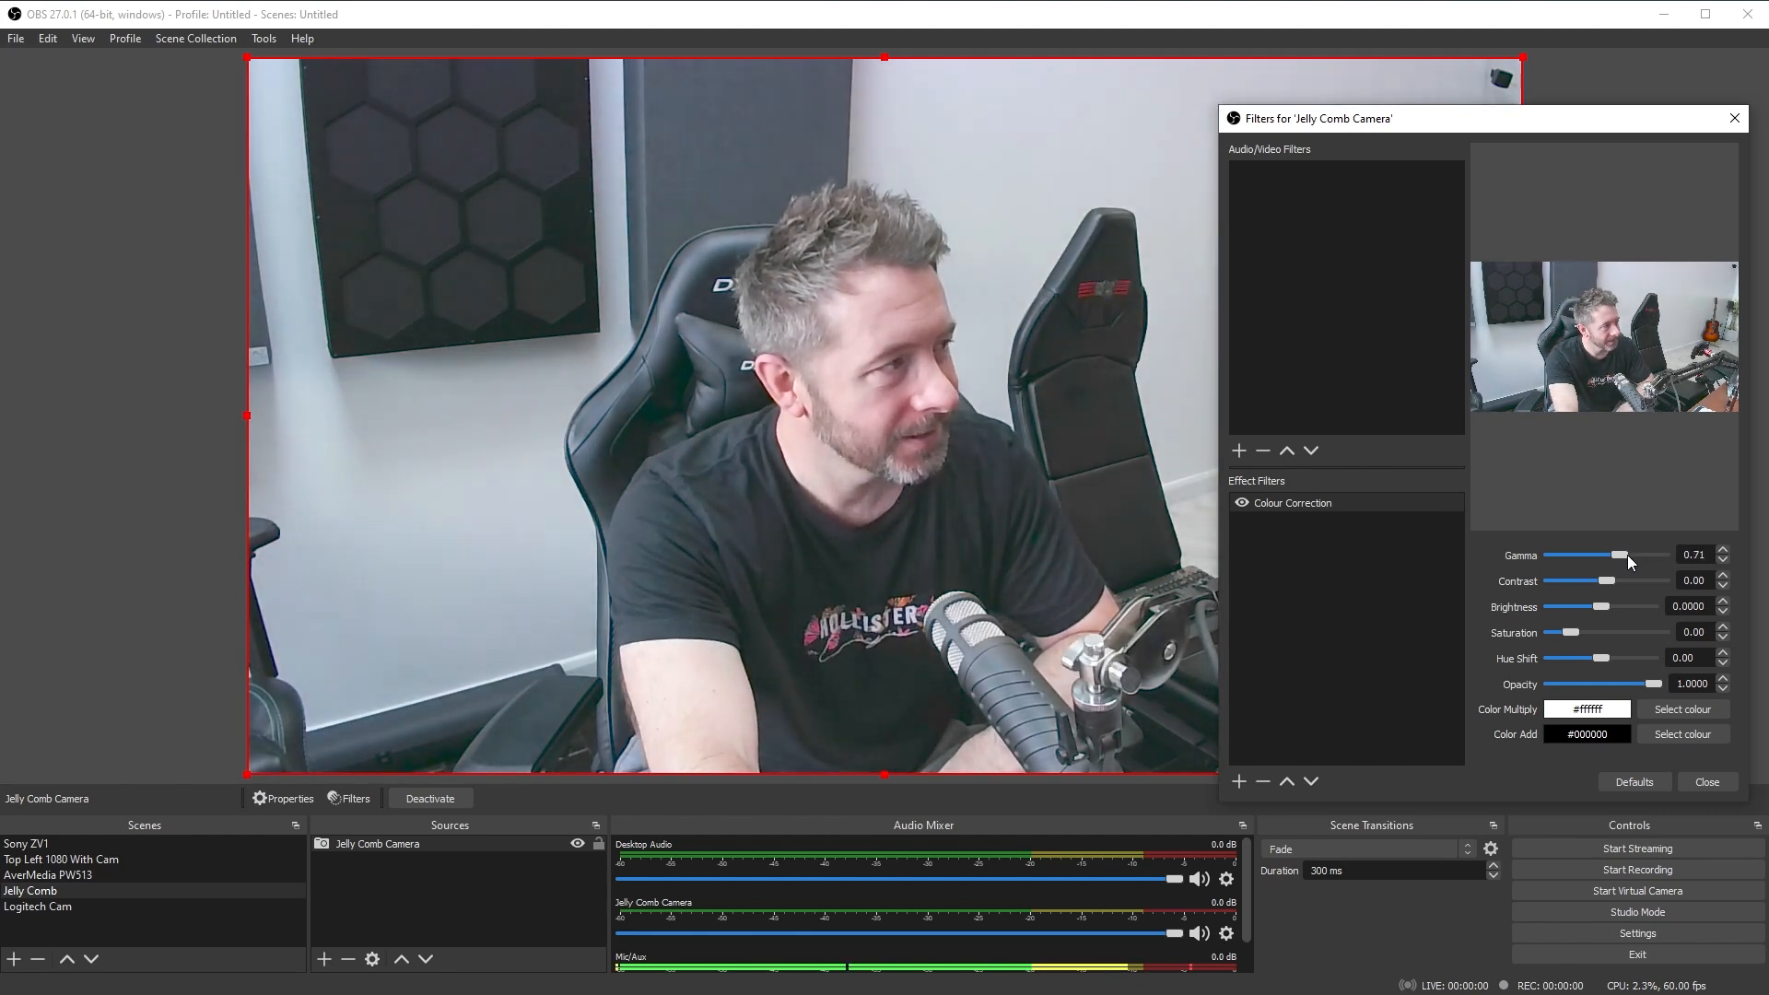
drag(1614, 555, 1596, 555)
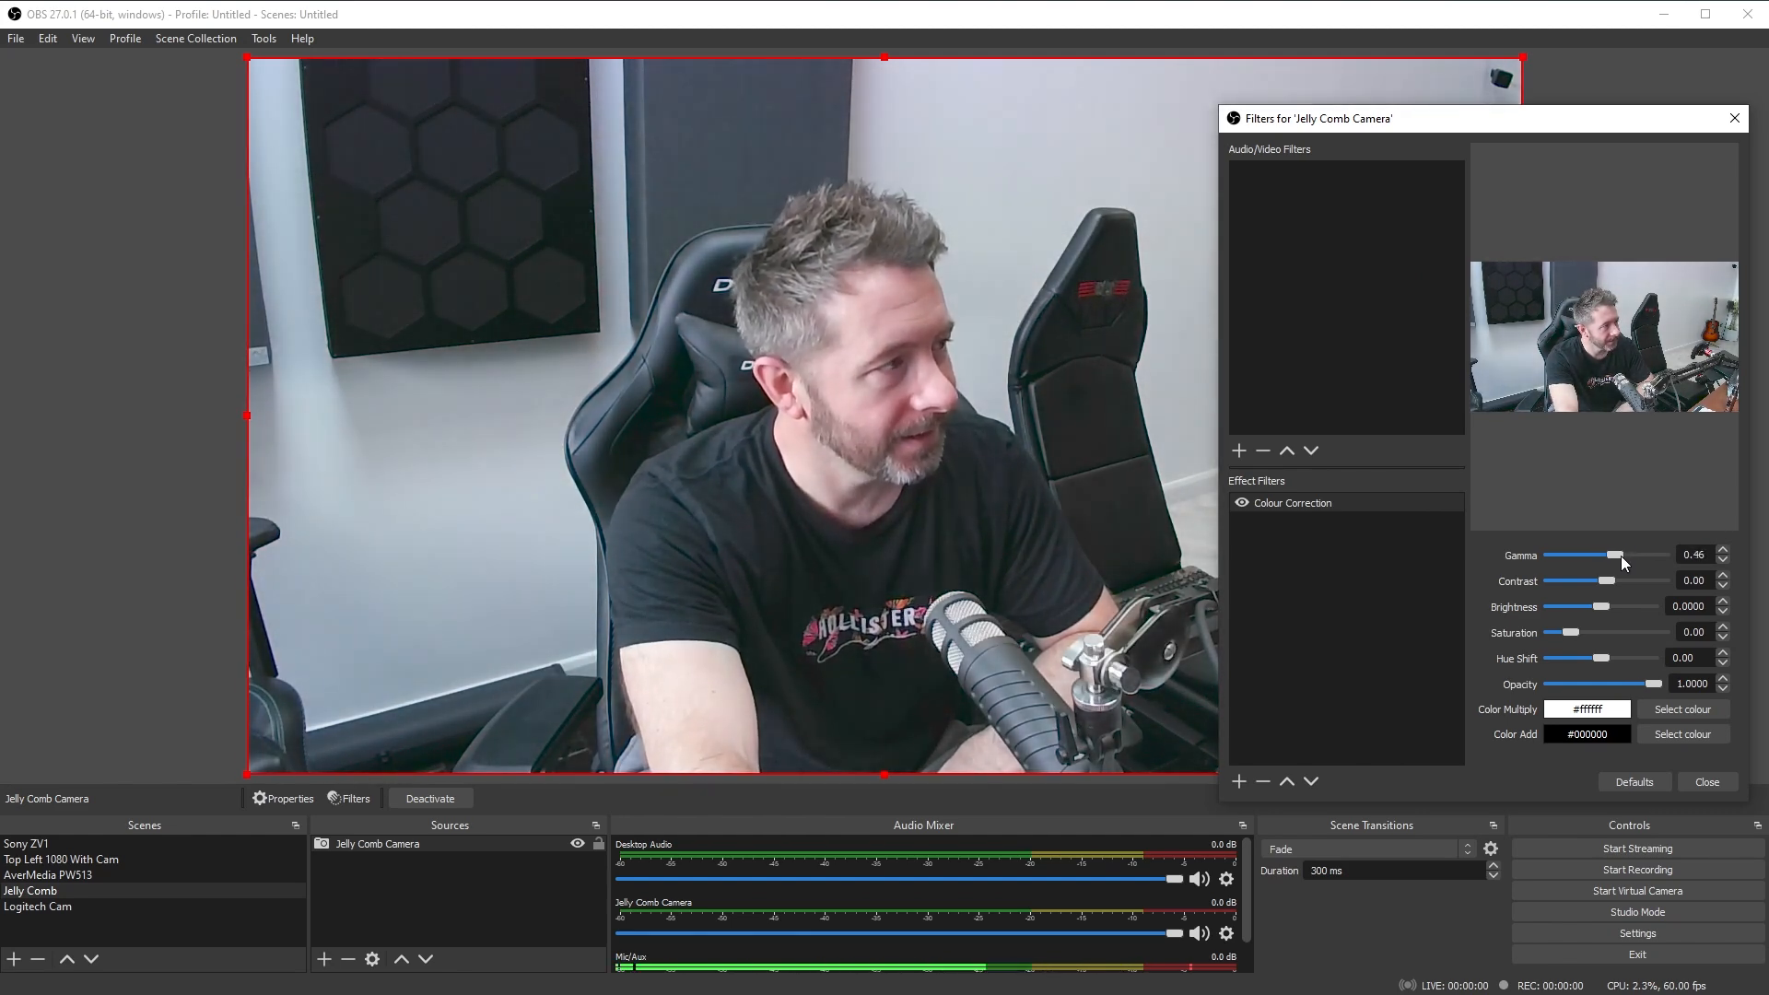
drag(1615, 555, 1631, 555)
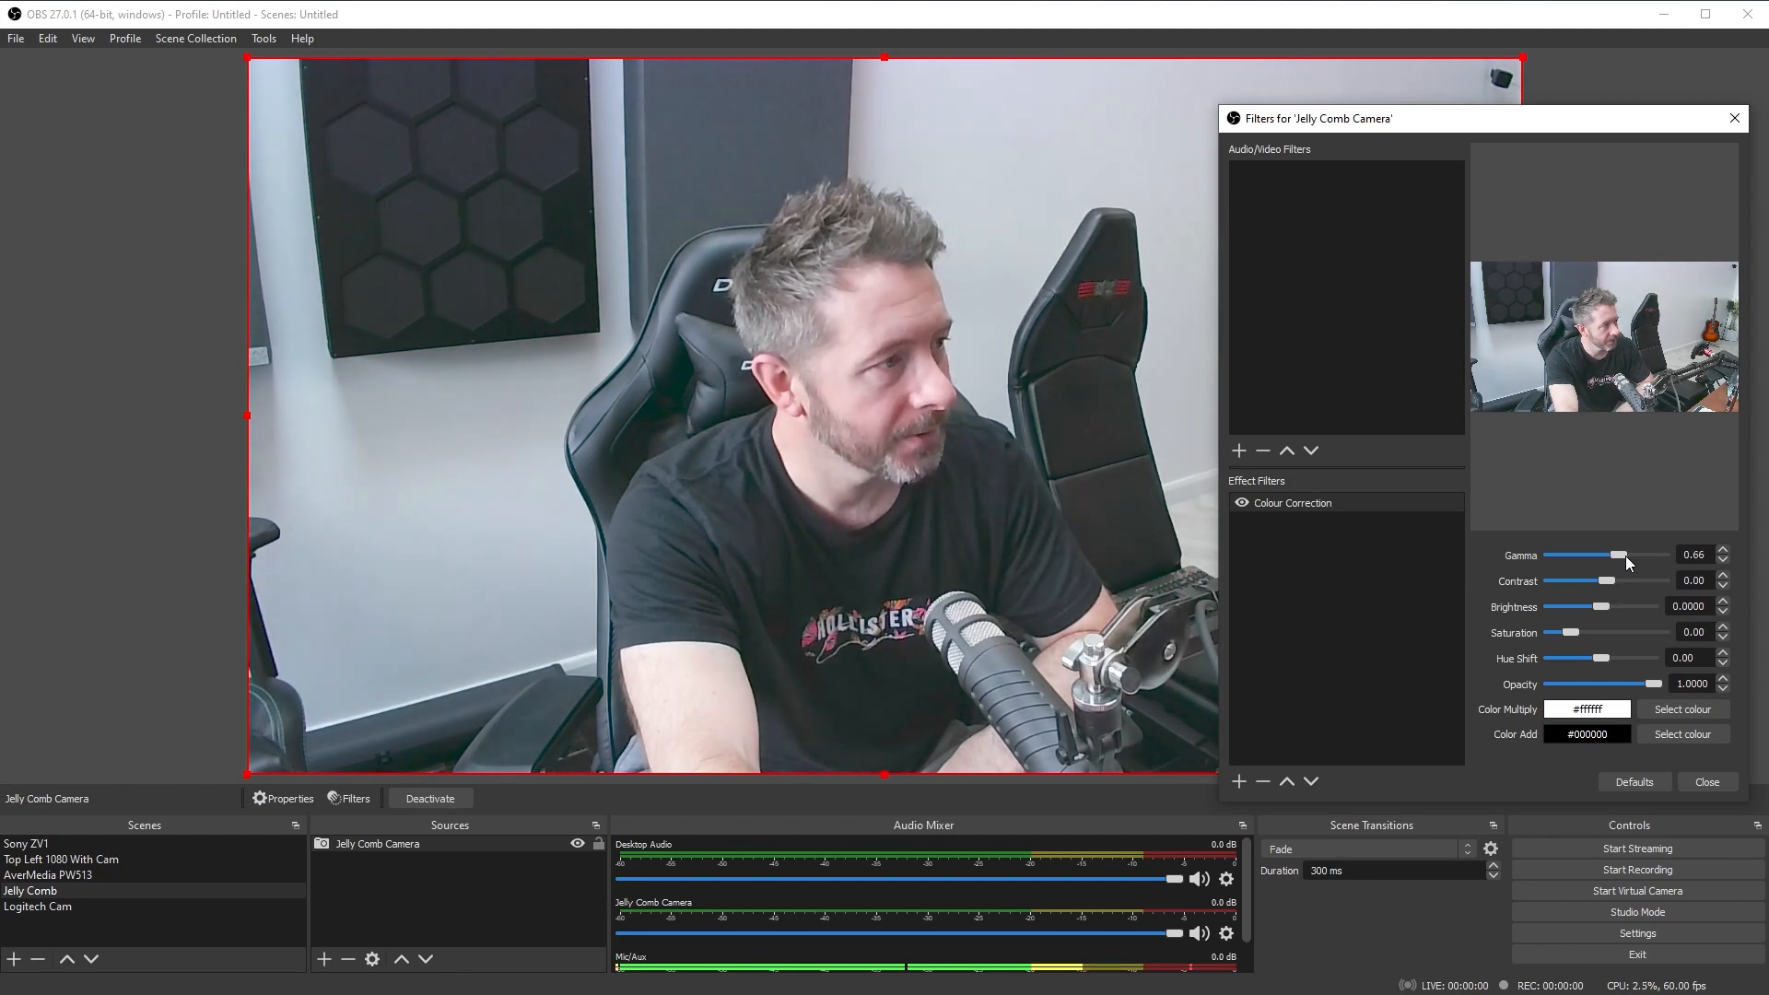
drag(1614, 555, 1608, 555)
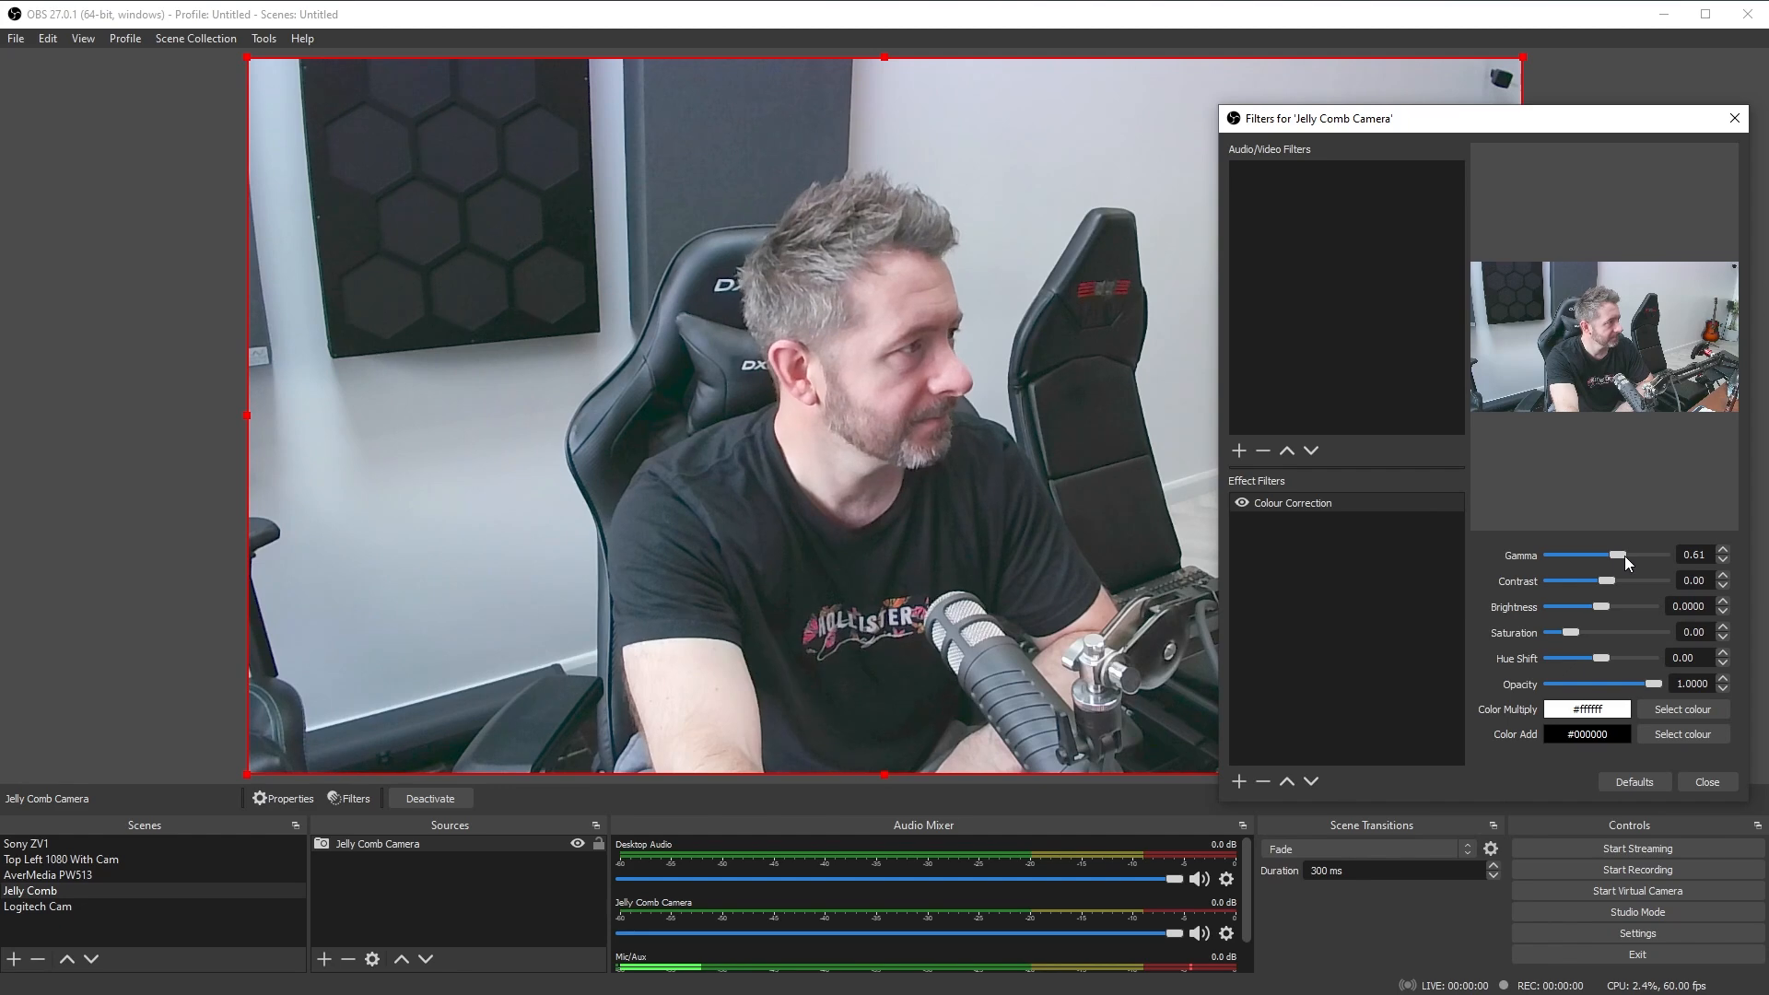
drag(1621, 554, 1581, 555)
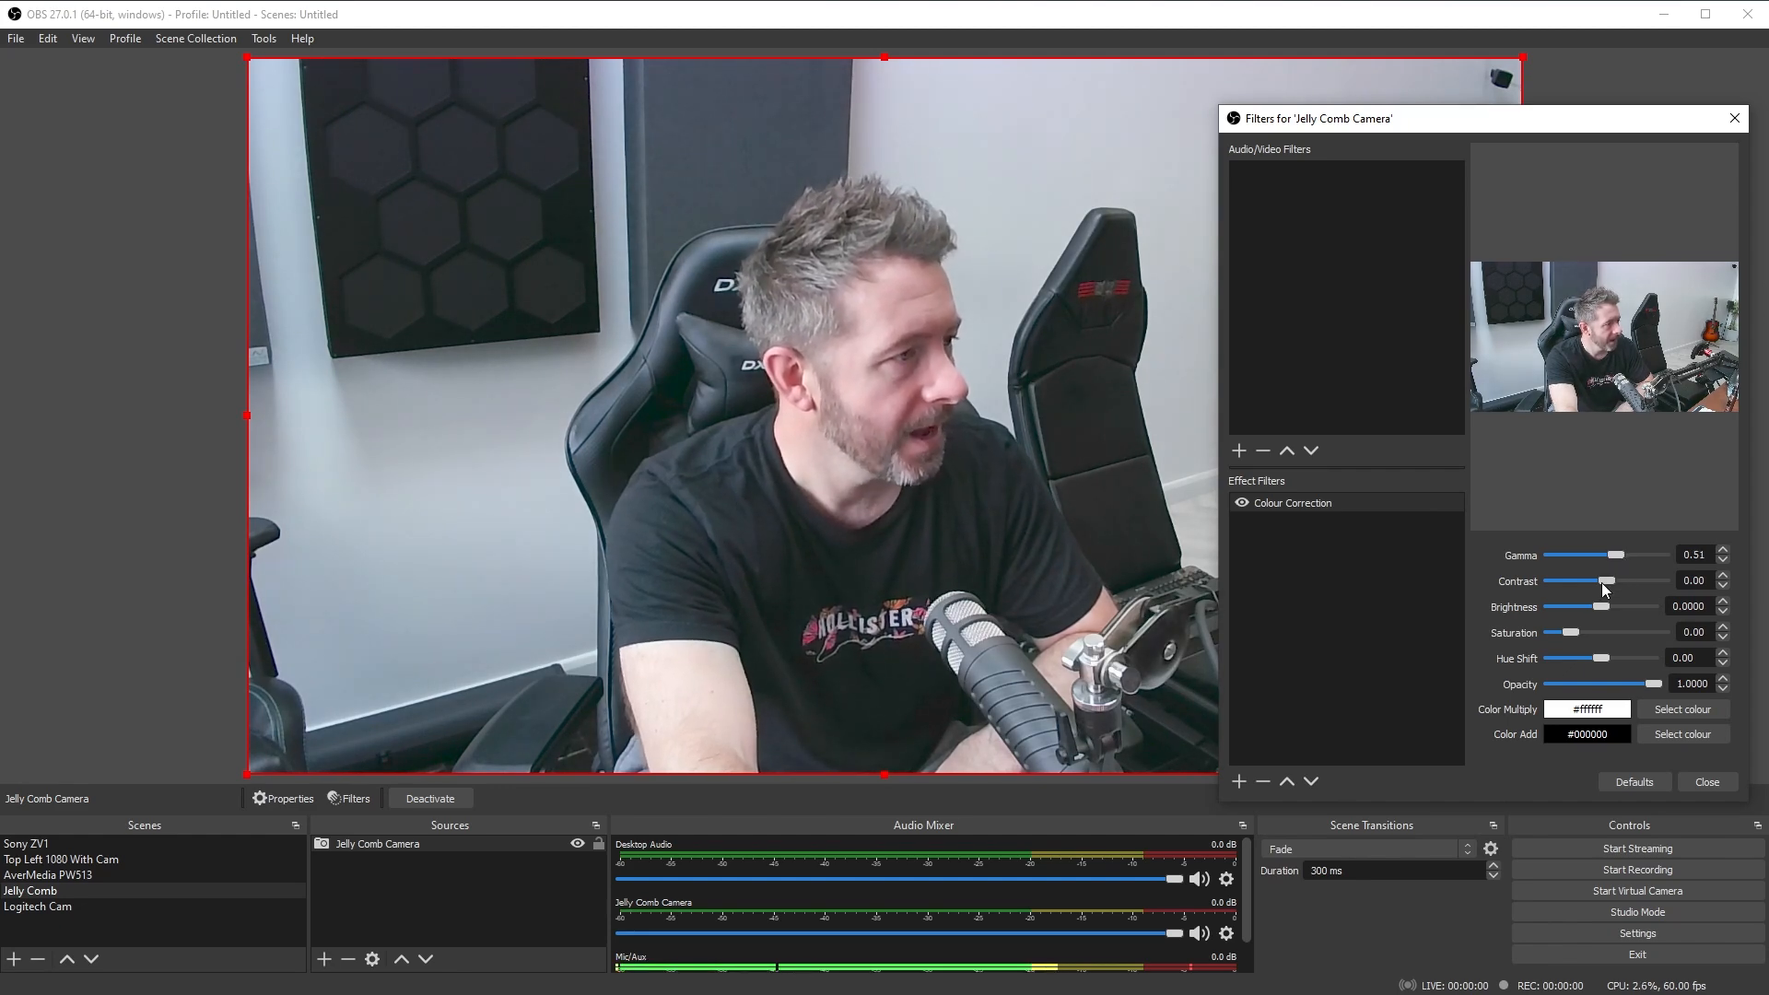
- Adjust the filter to gamma 0.86, contrast -0.07 and brightness -0.0191
drag(1564, 580, 1611, 580)
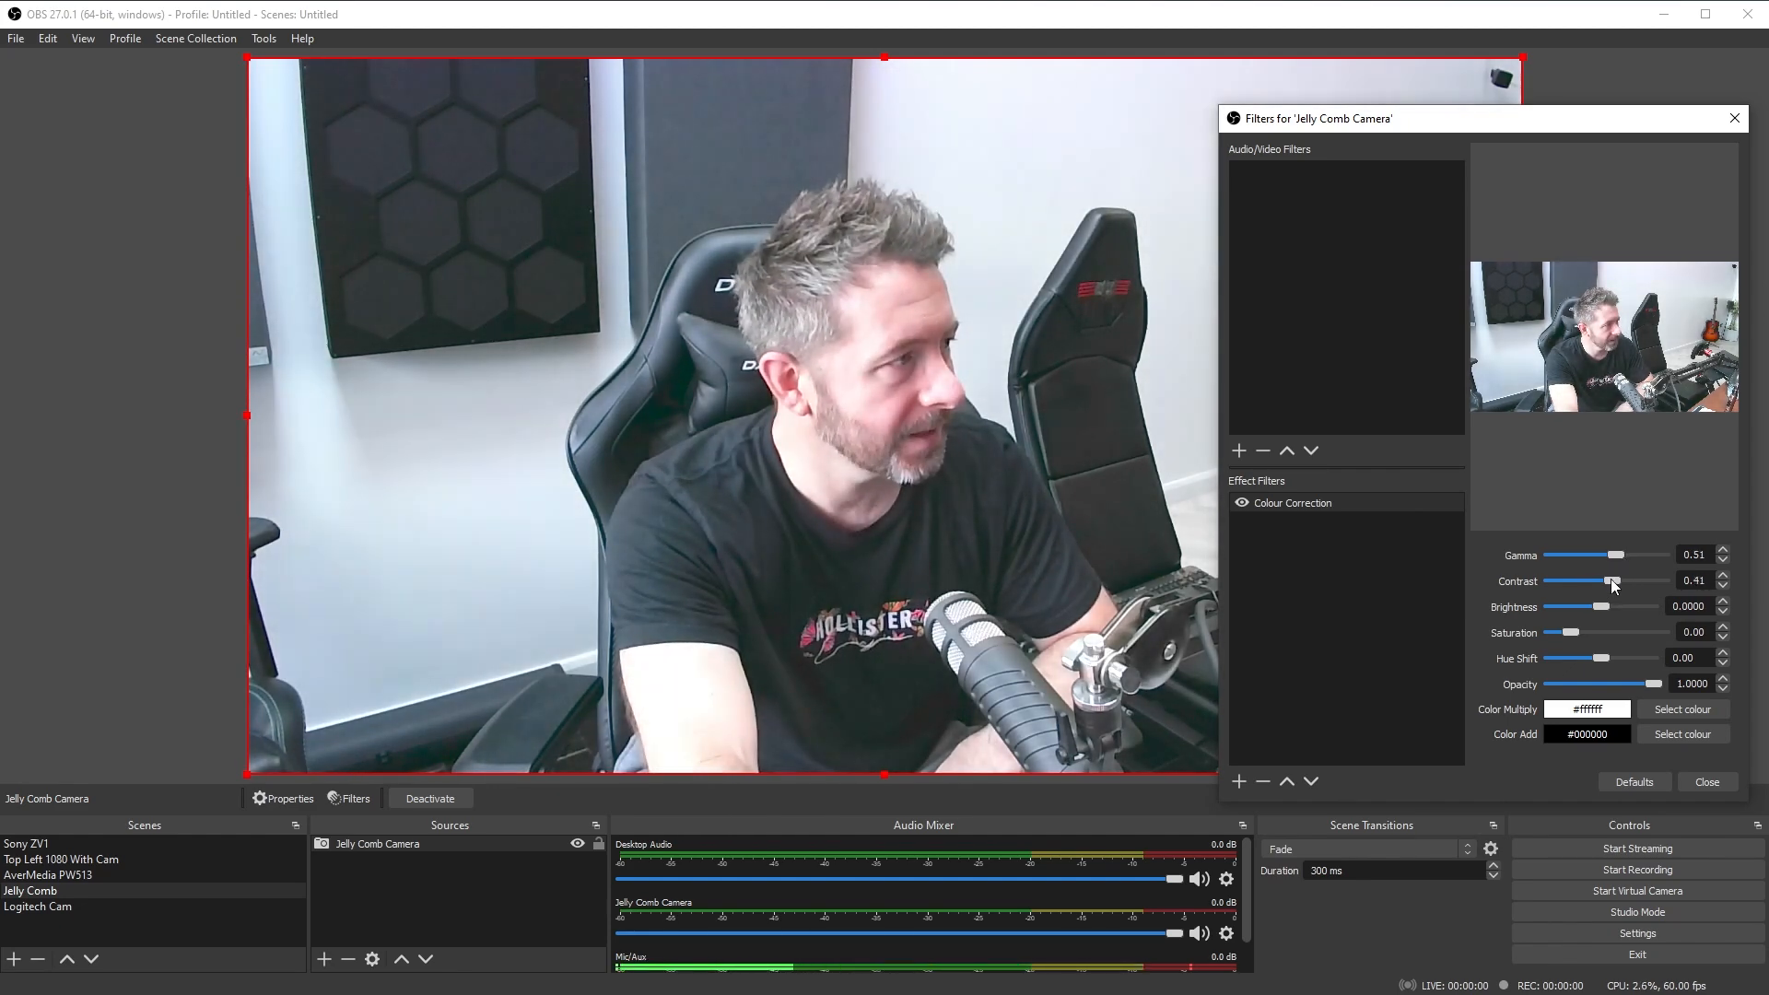
drag(1616, 581, 1590, 581)
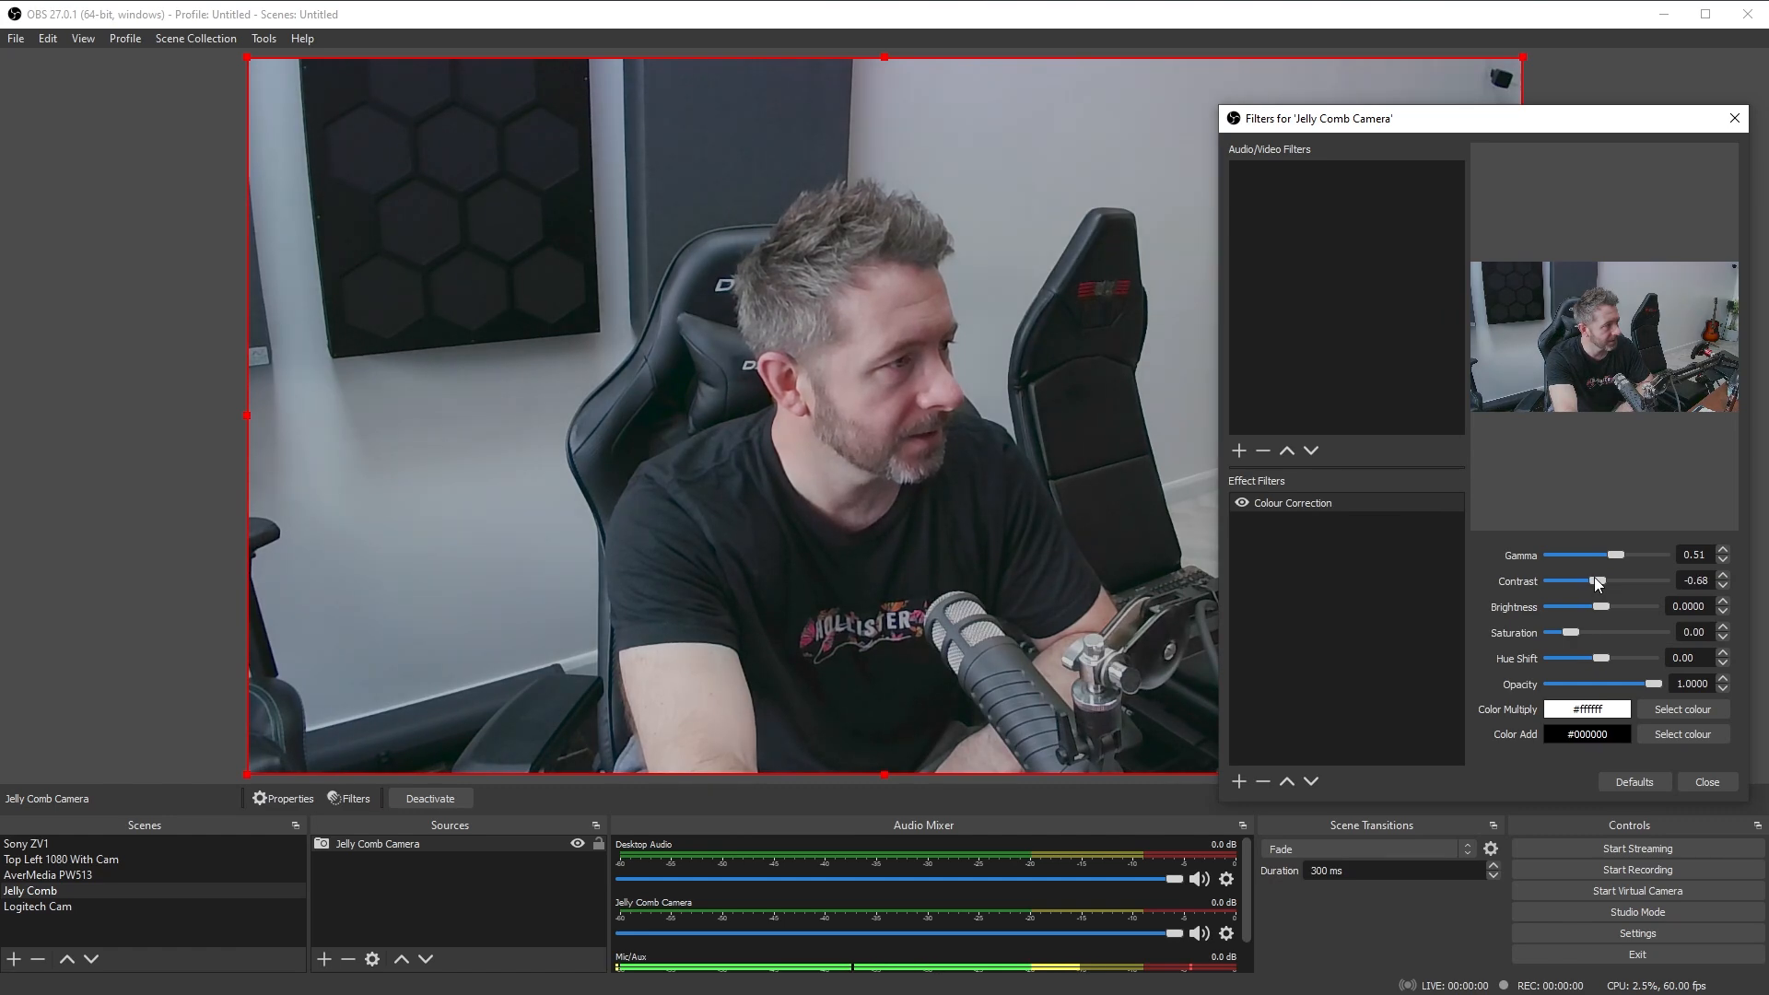
drag(1588, 555, 1626, 555)
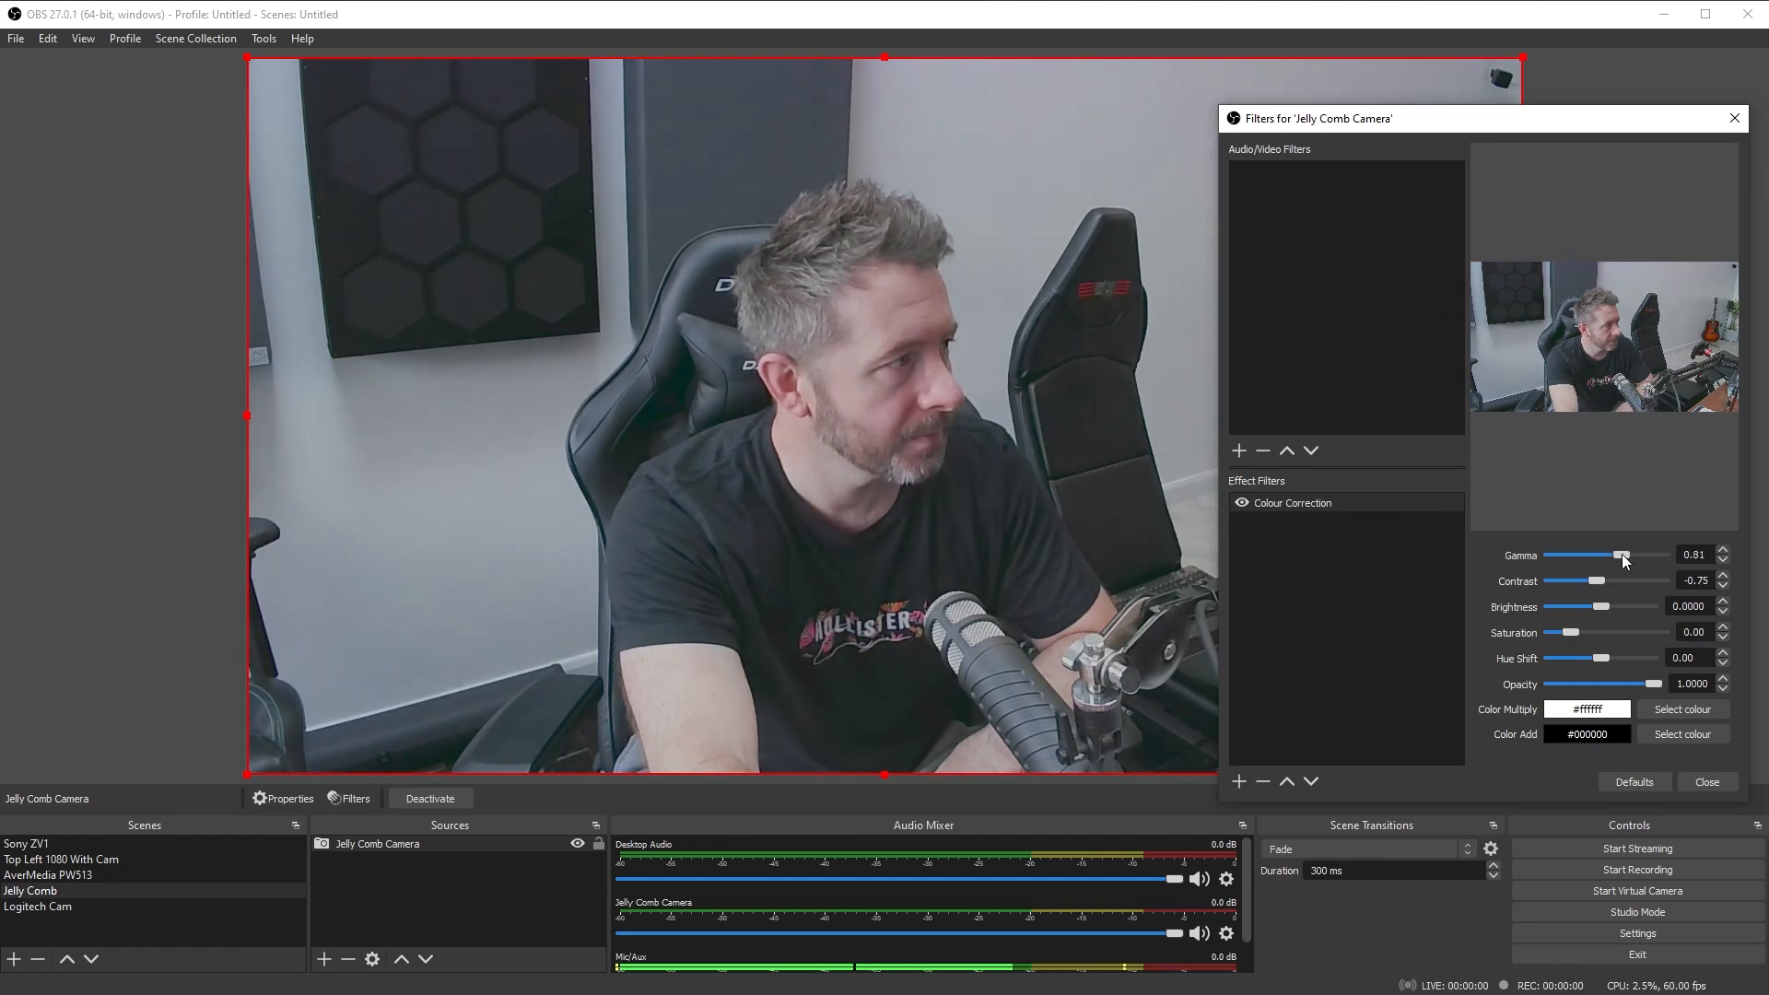
drag(1622, 555, 1633, 555)
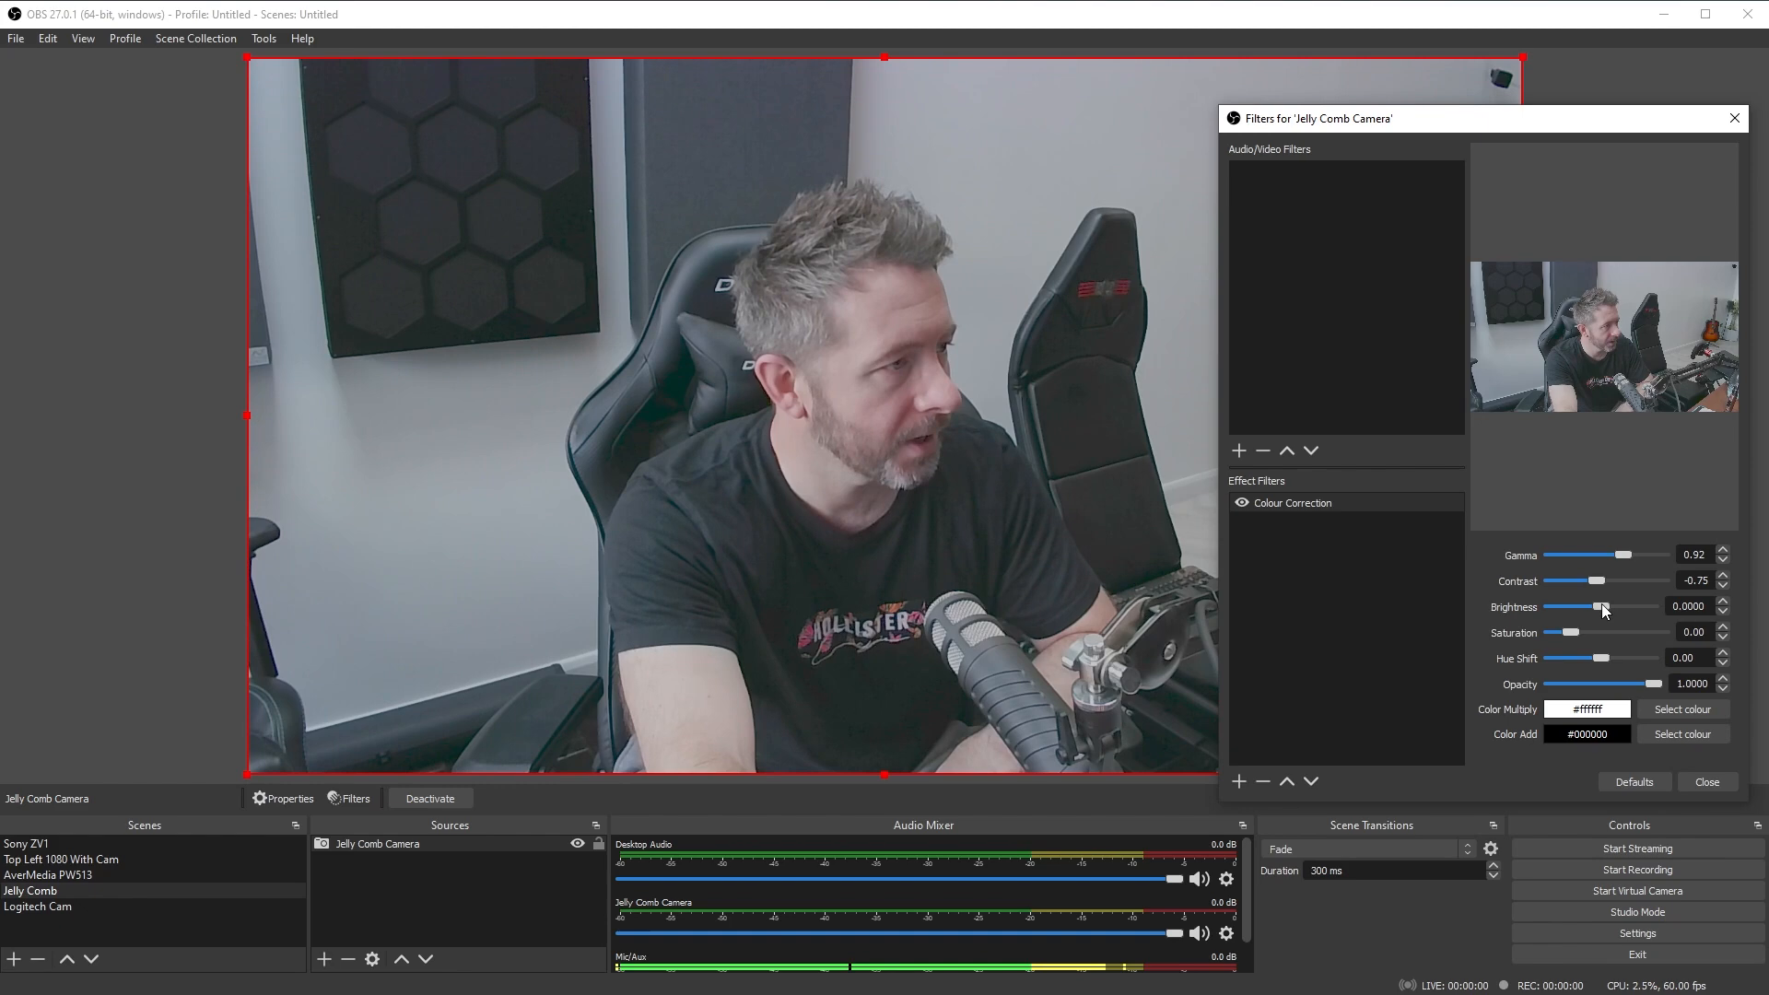
drag(1572, 607, 1567, 606)
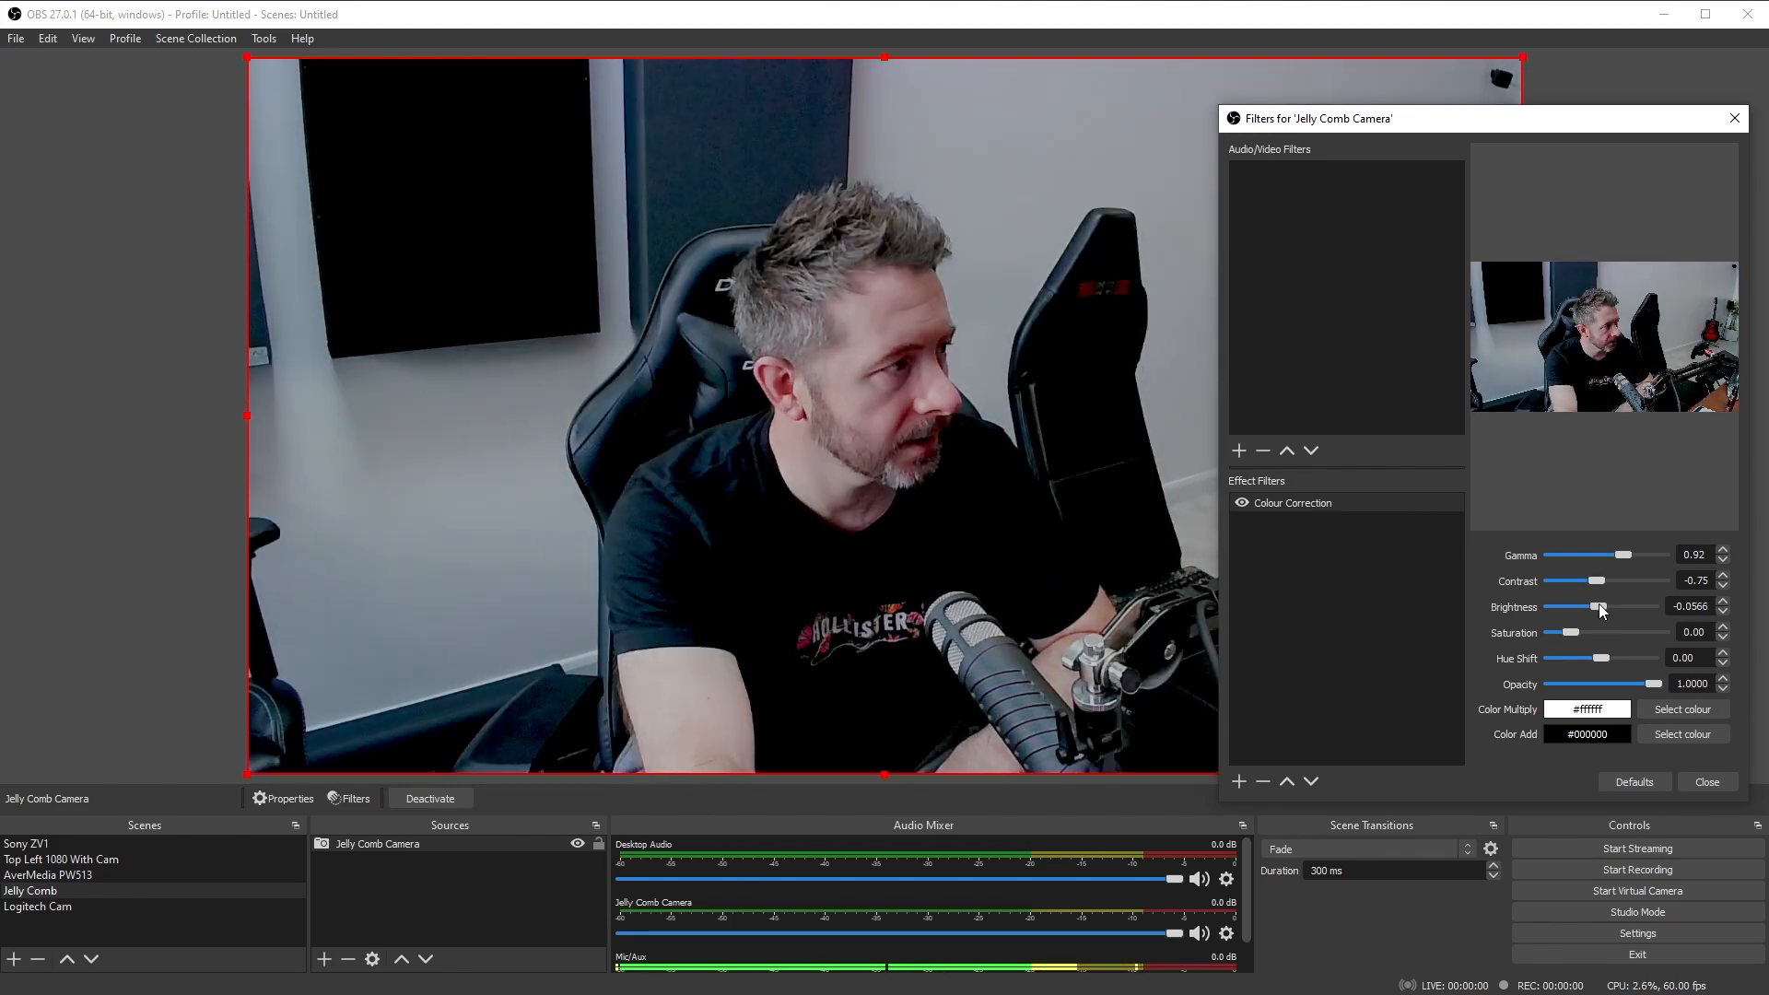
drag(1574, 606, 1602, 606)
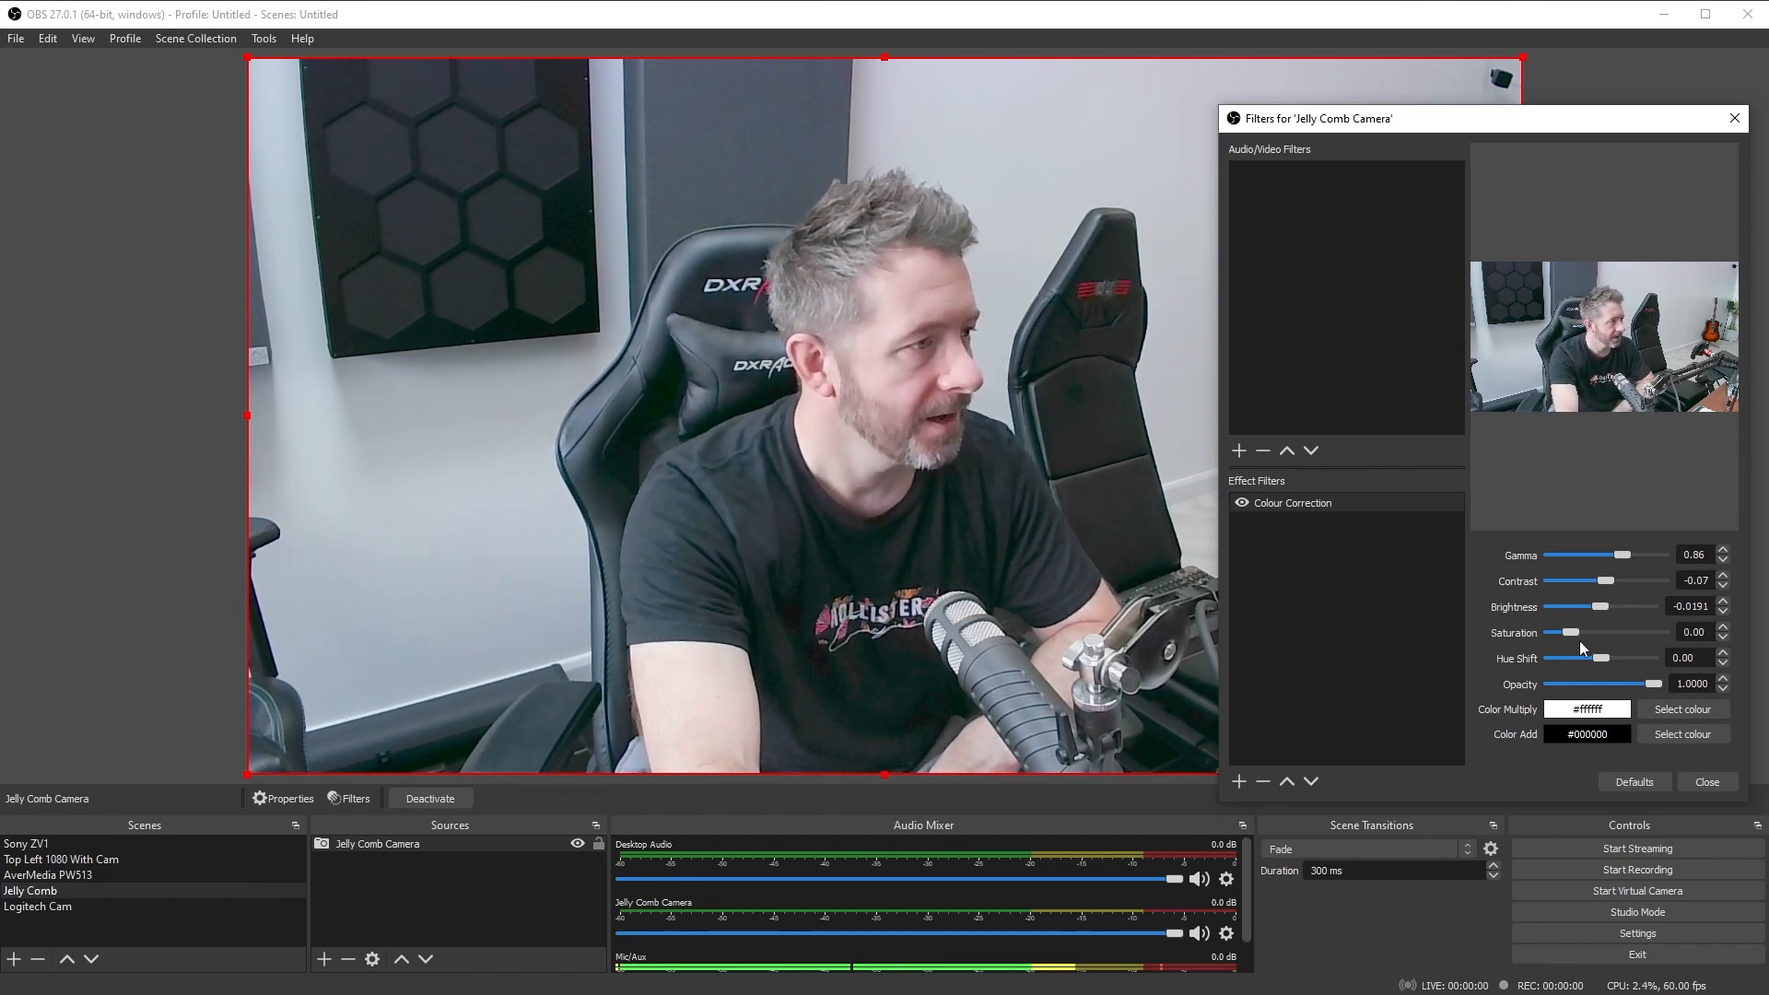
- Raise and lower the filter's saturation, settling at about 0.17
drag(1567, 632, 1592, 632)
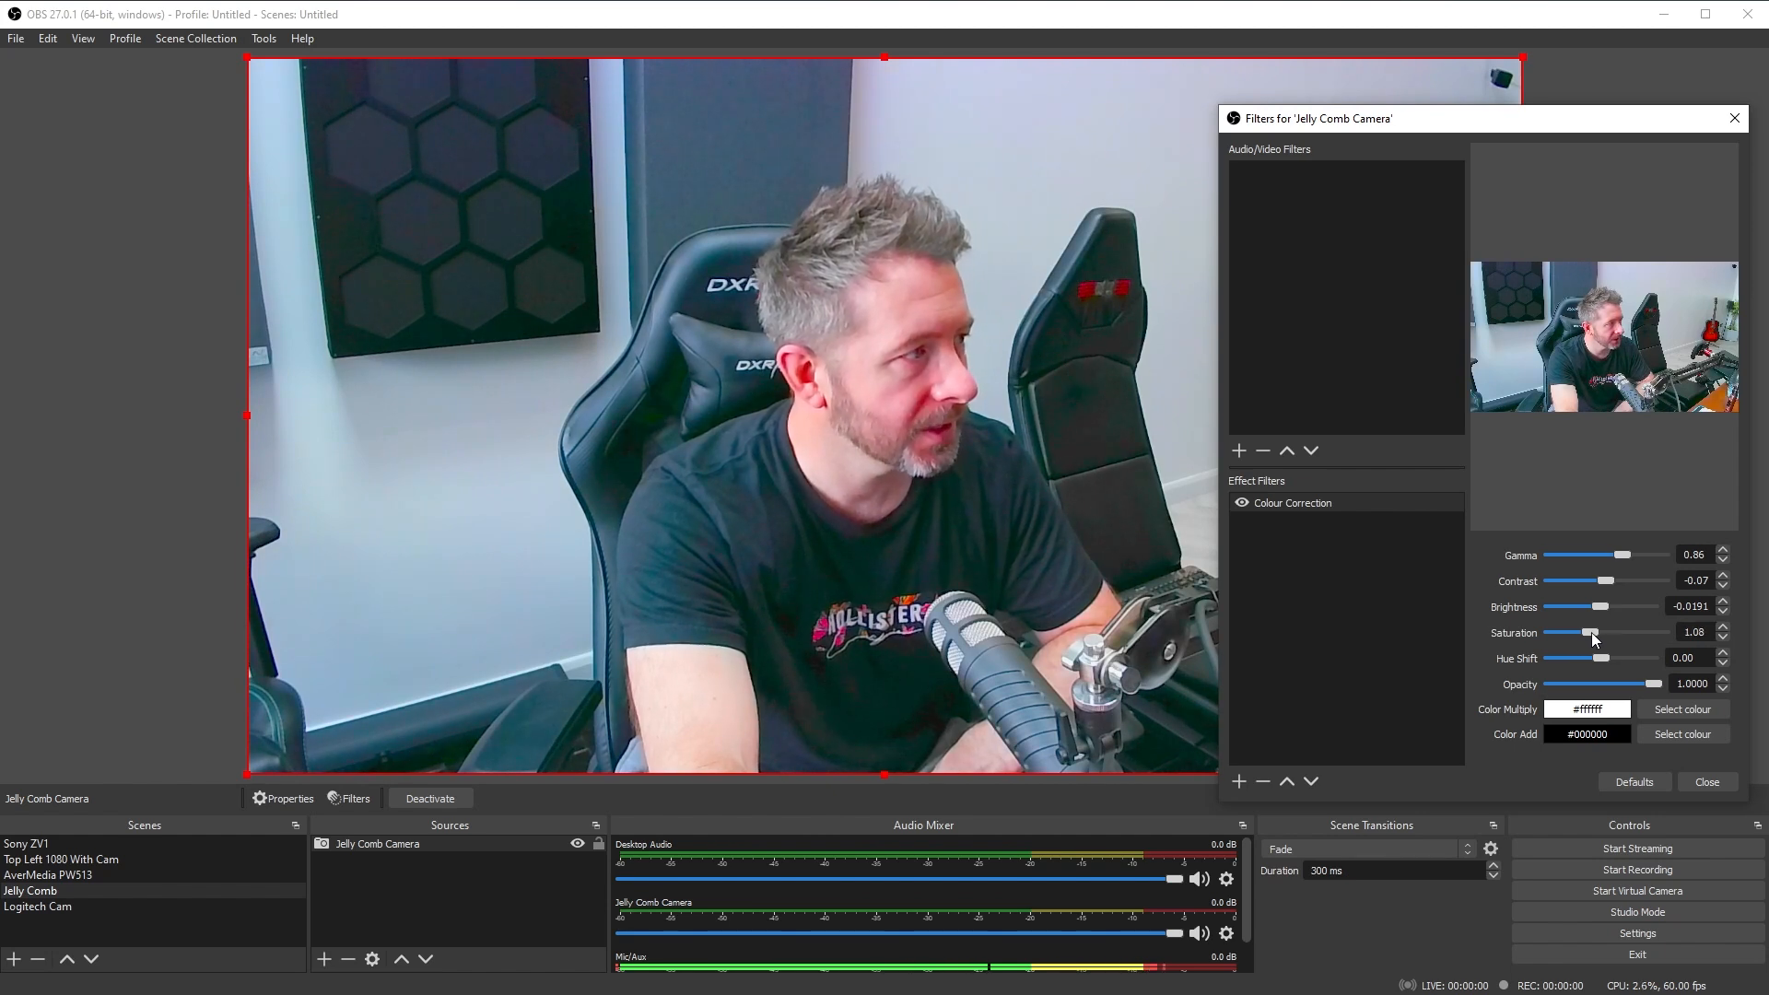
drag(1590, 632, 1599, 632)
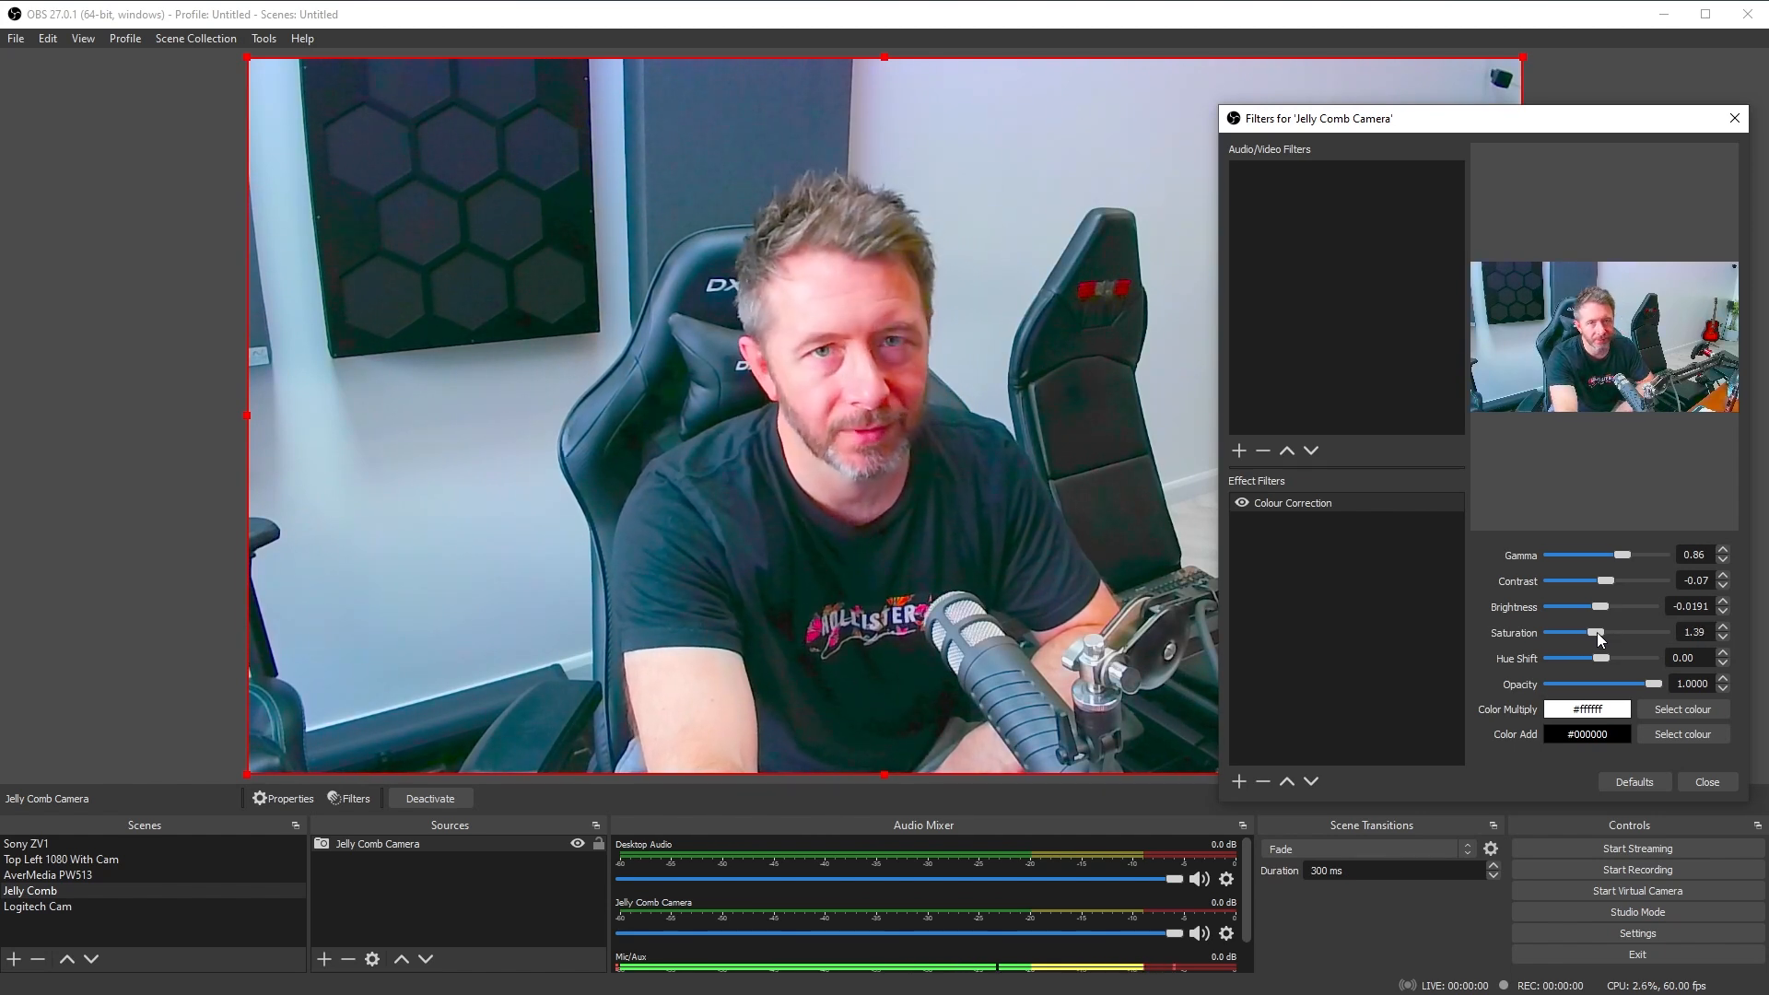
drag(1596, 632, 1579, 632)
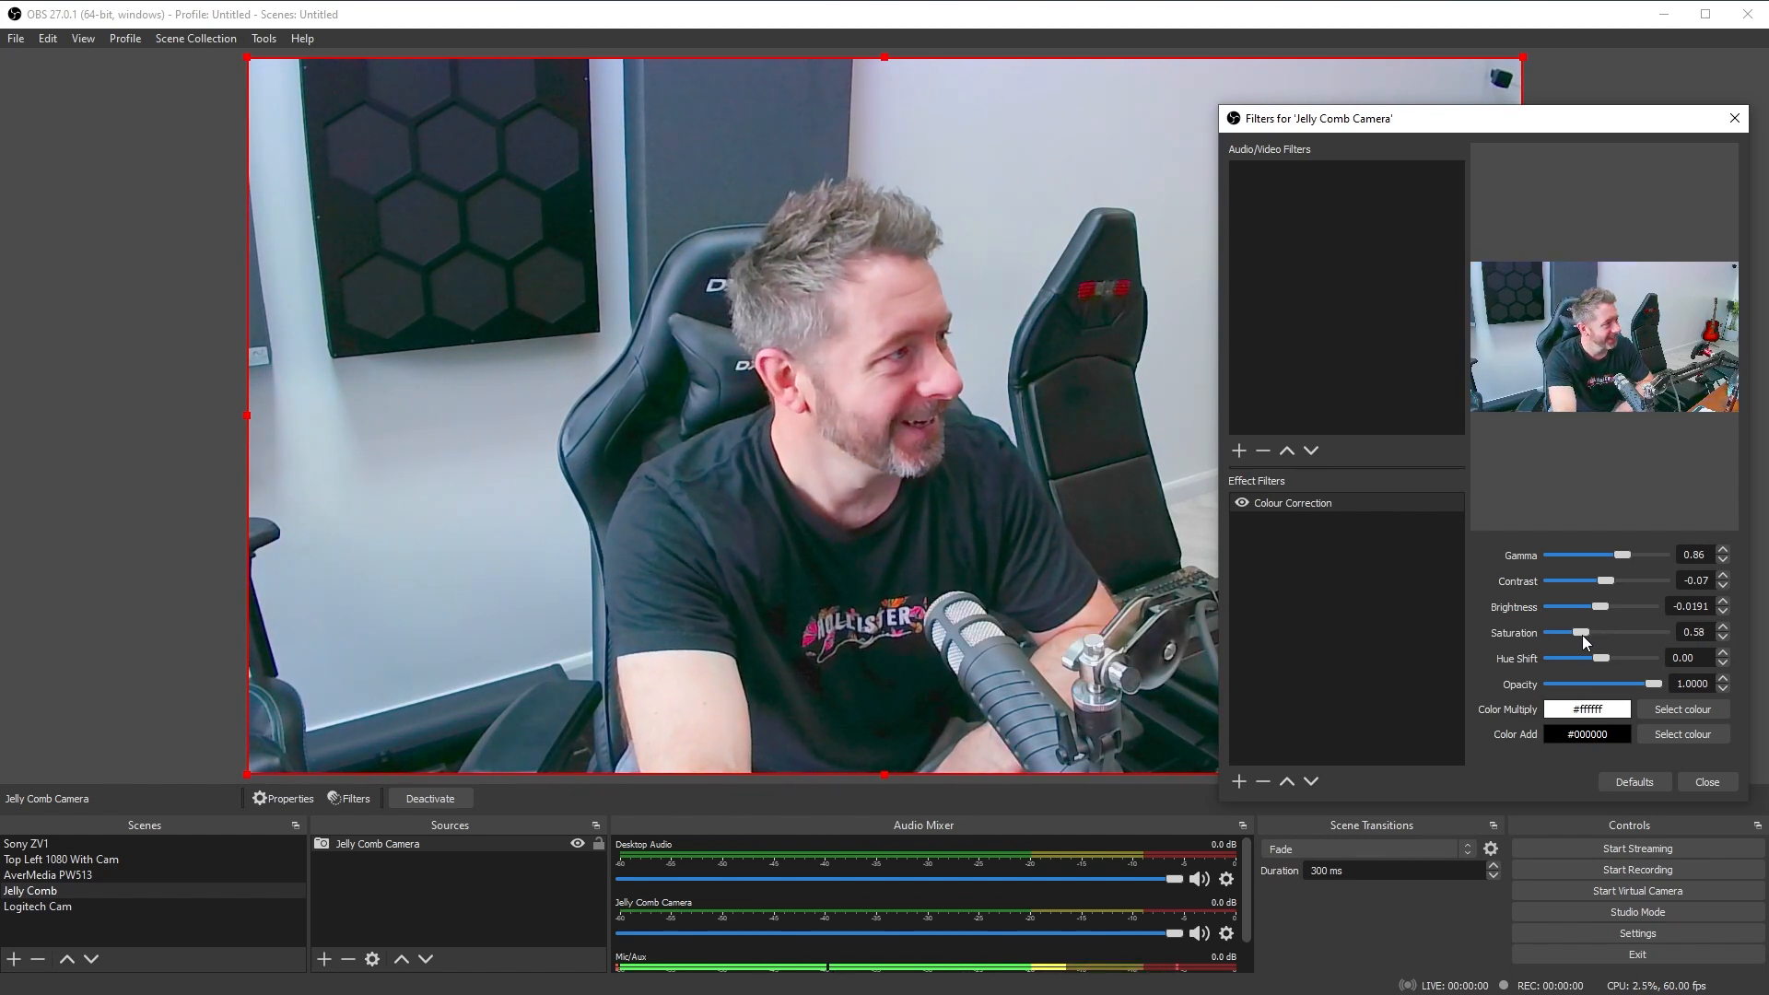
drag(1583, 632, 1576, 632)
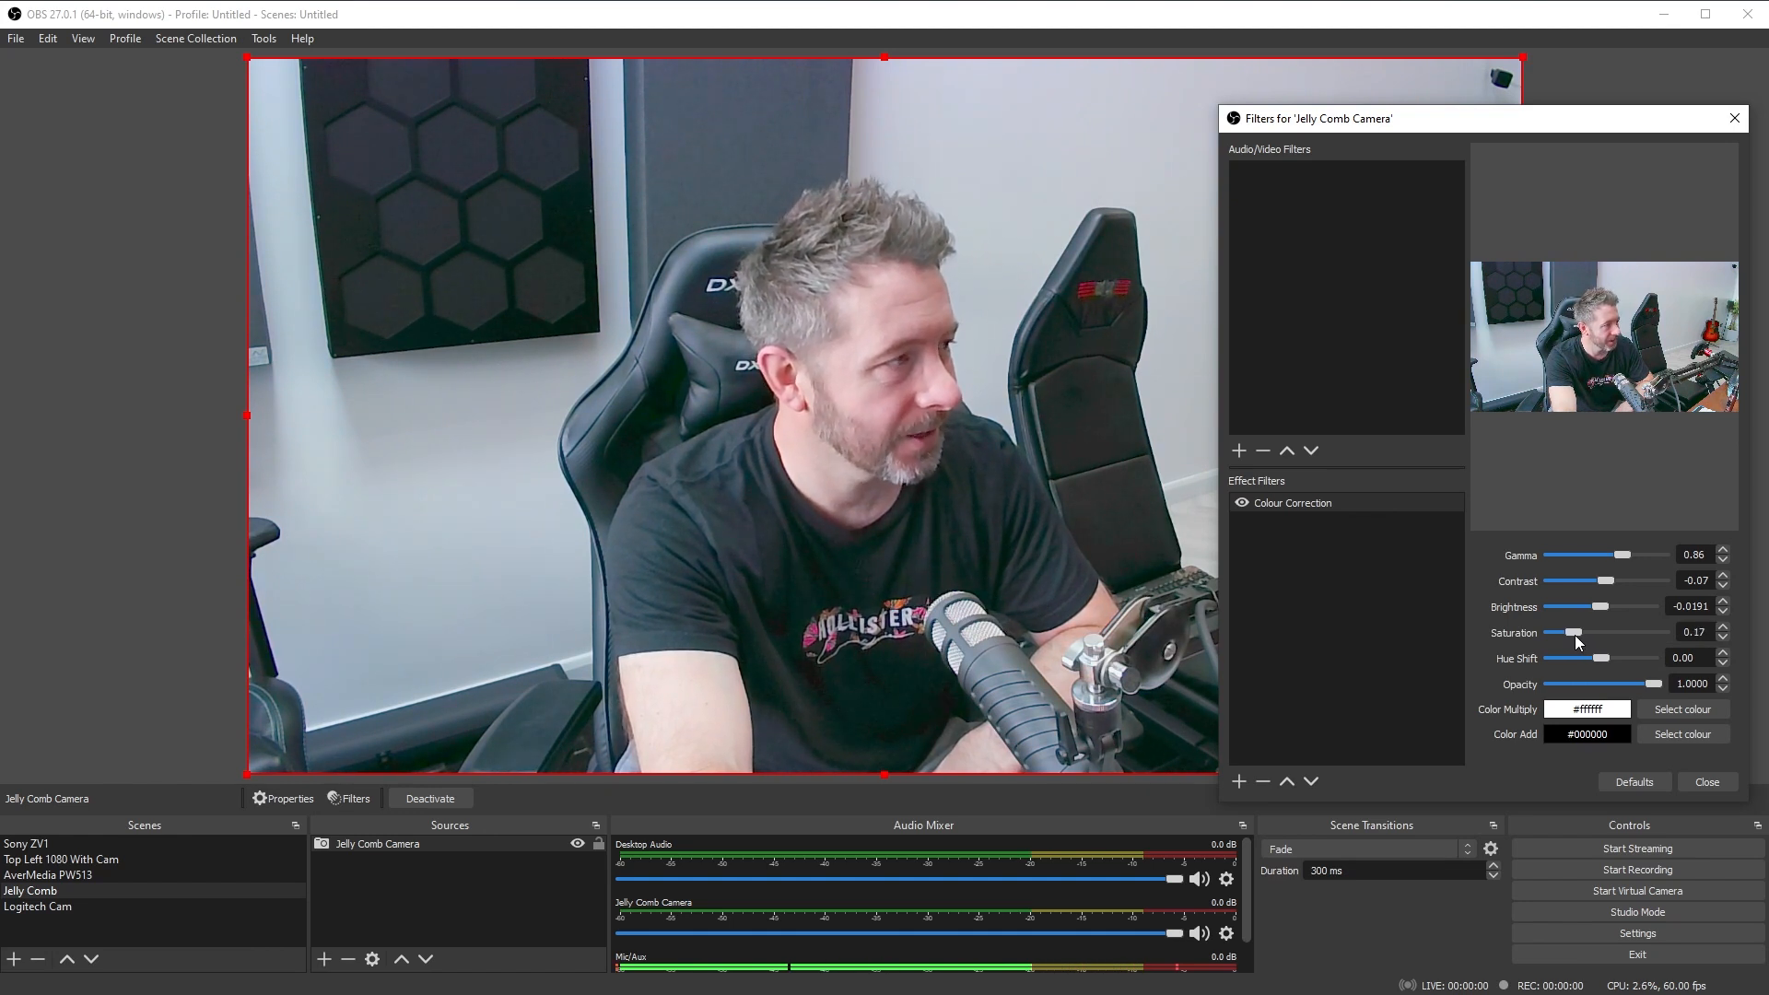
drag(1569, 632, 1576, 632)
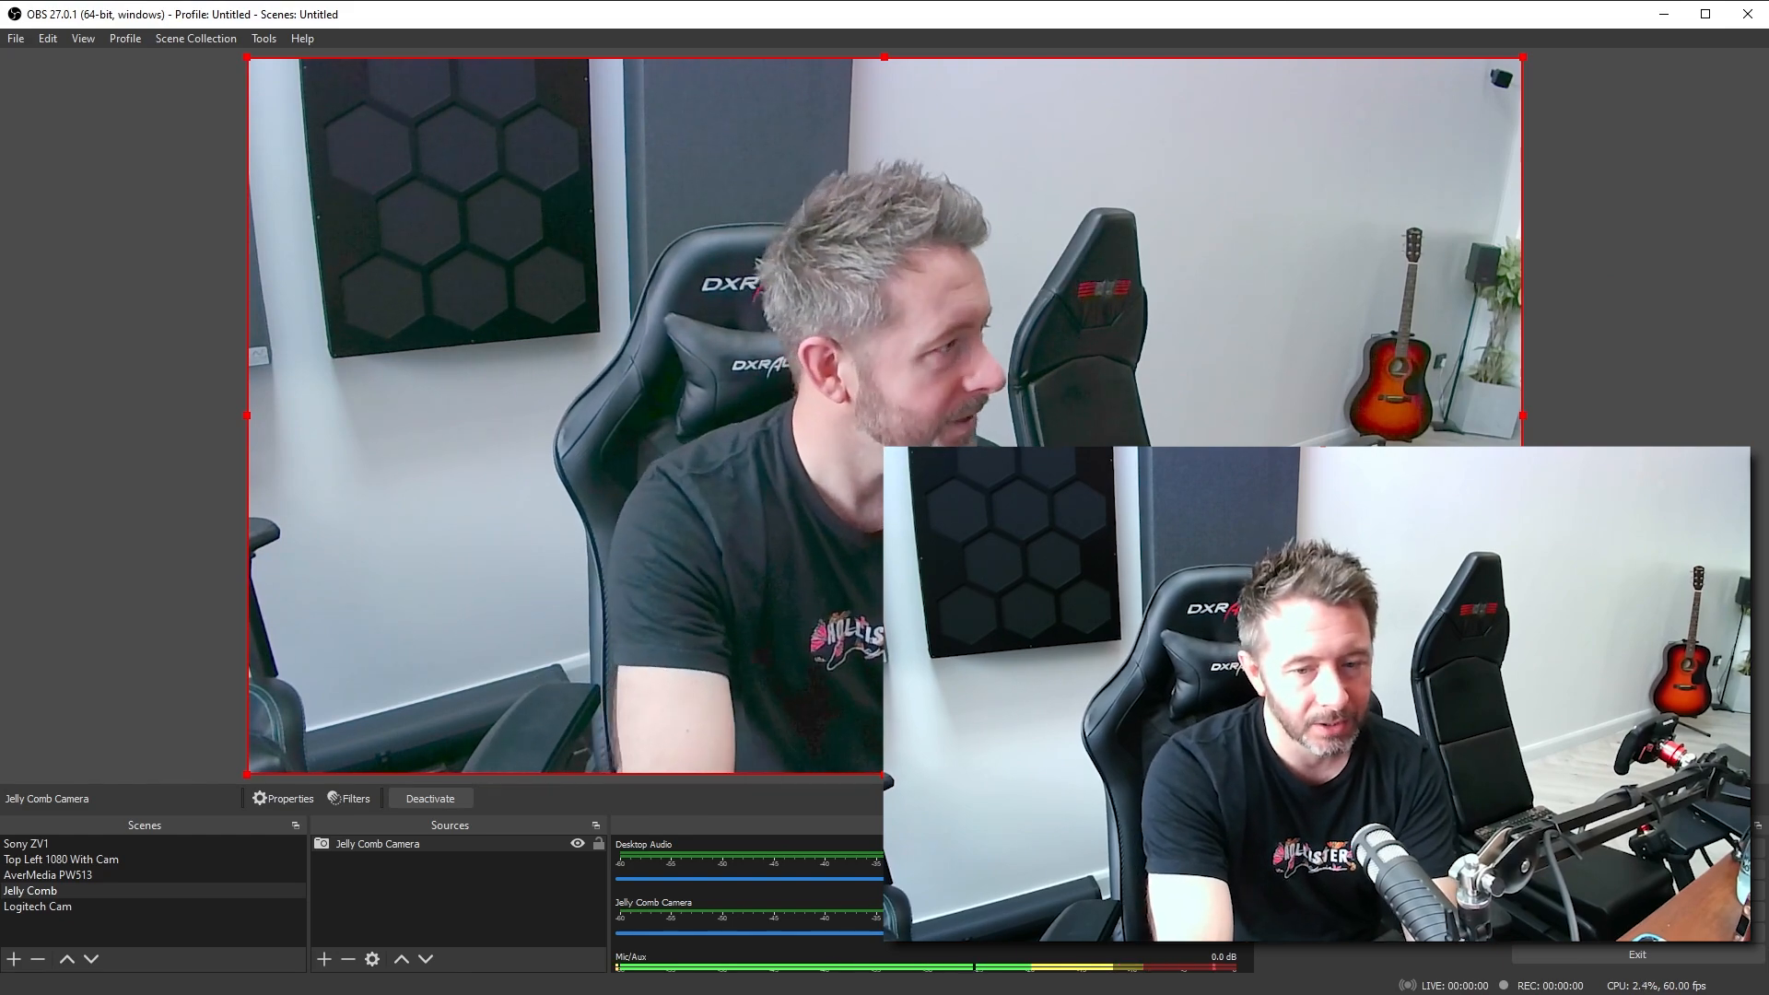
click(37, 907)
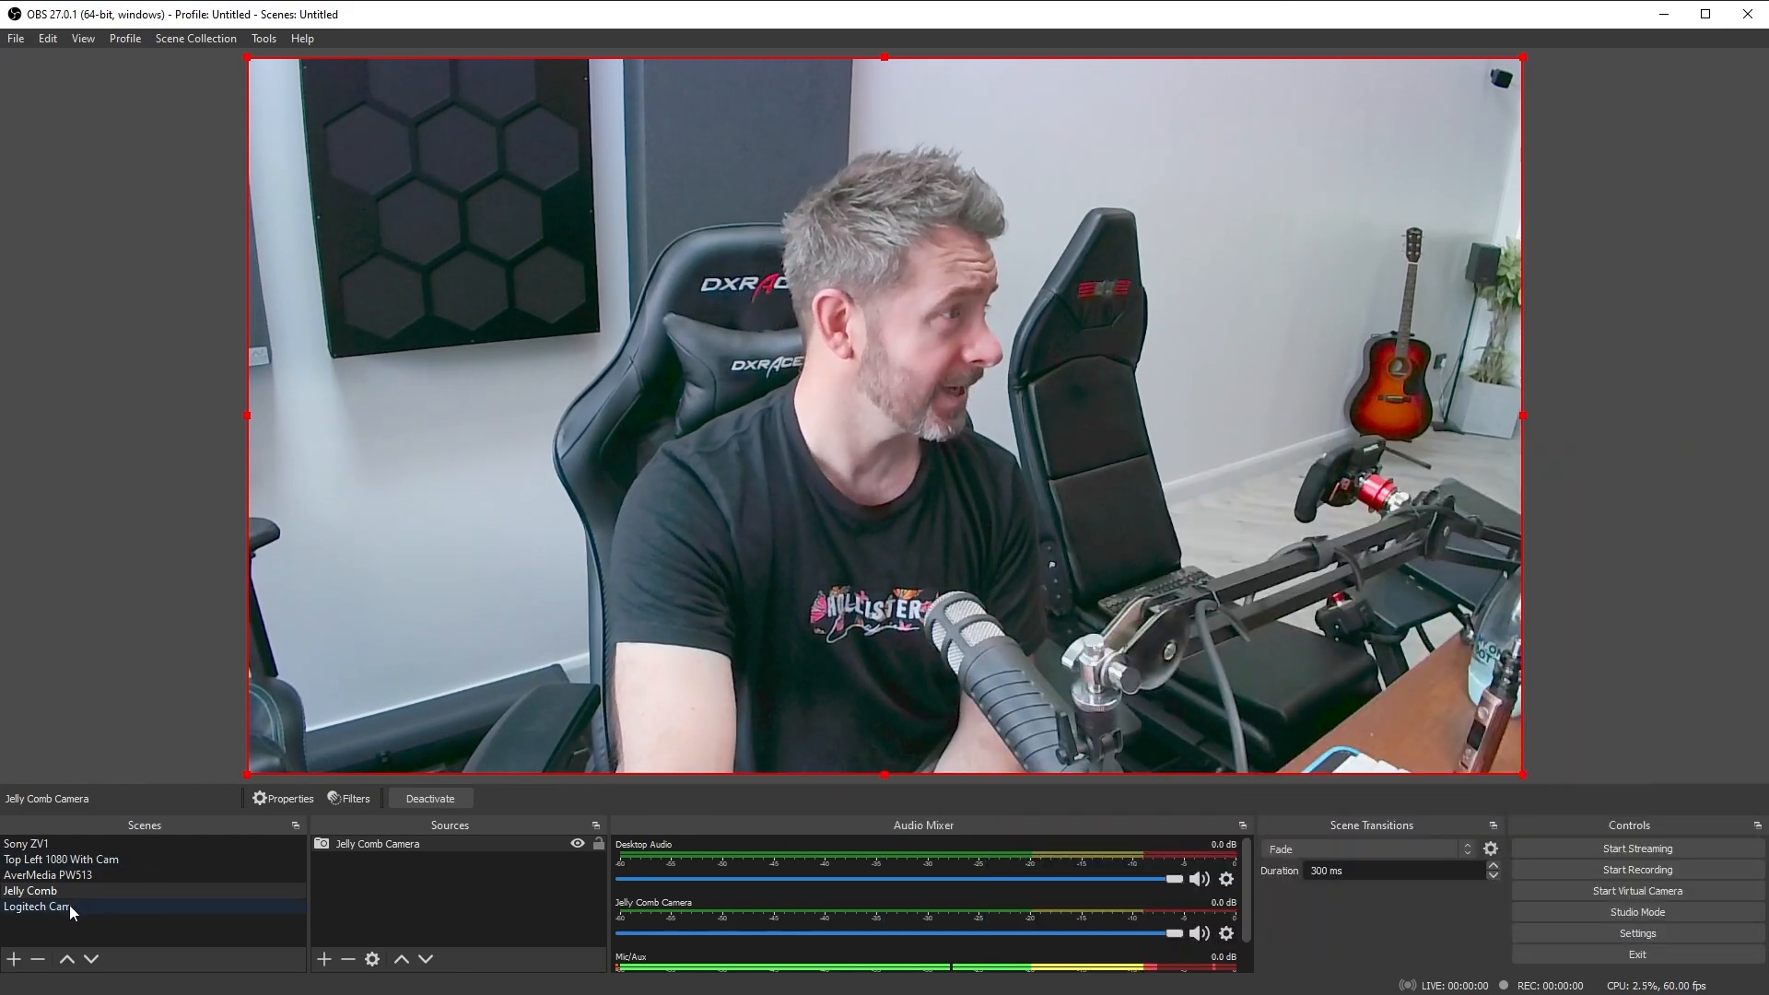
click(31, 890)
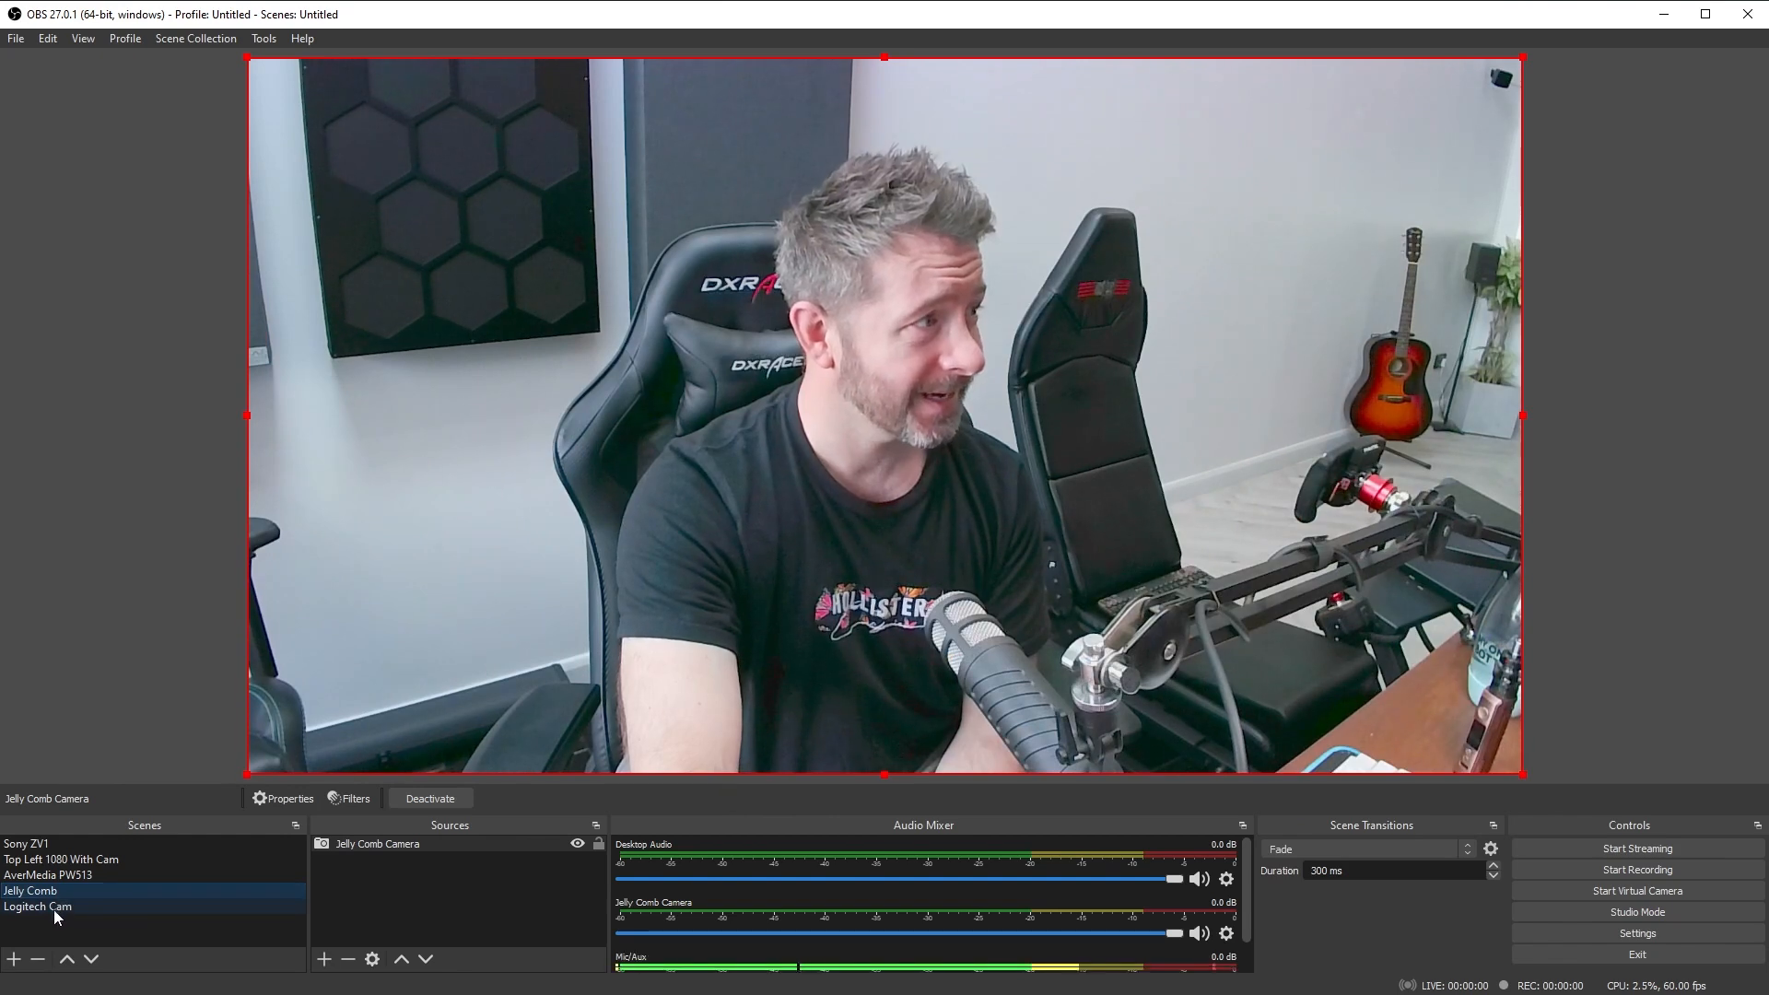
click(37, 906)
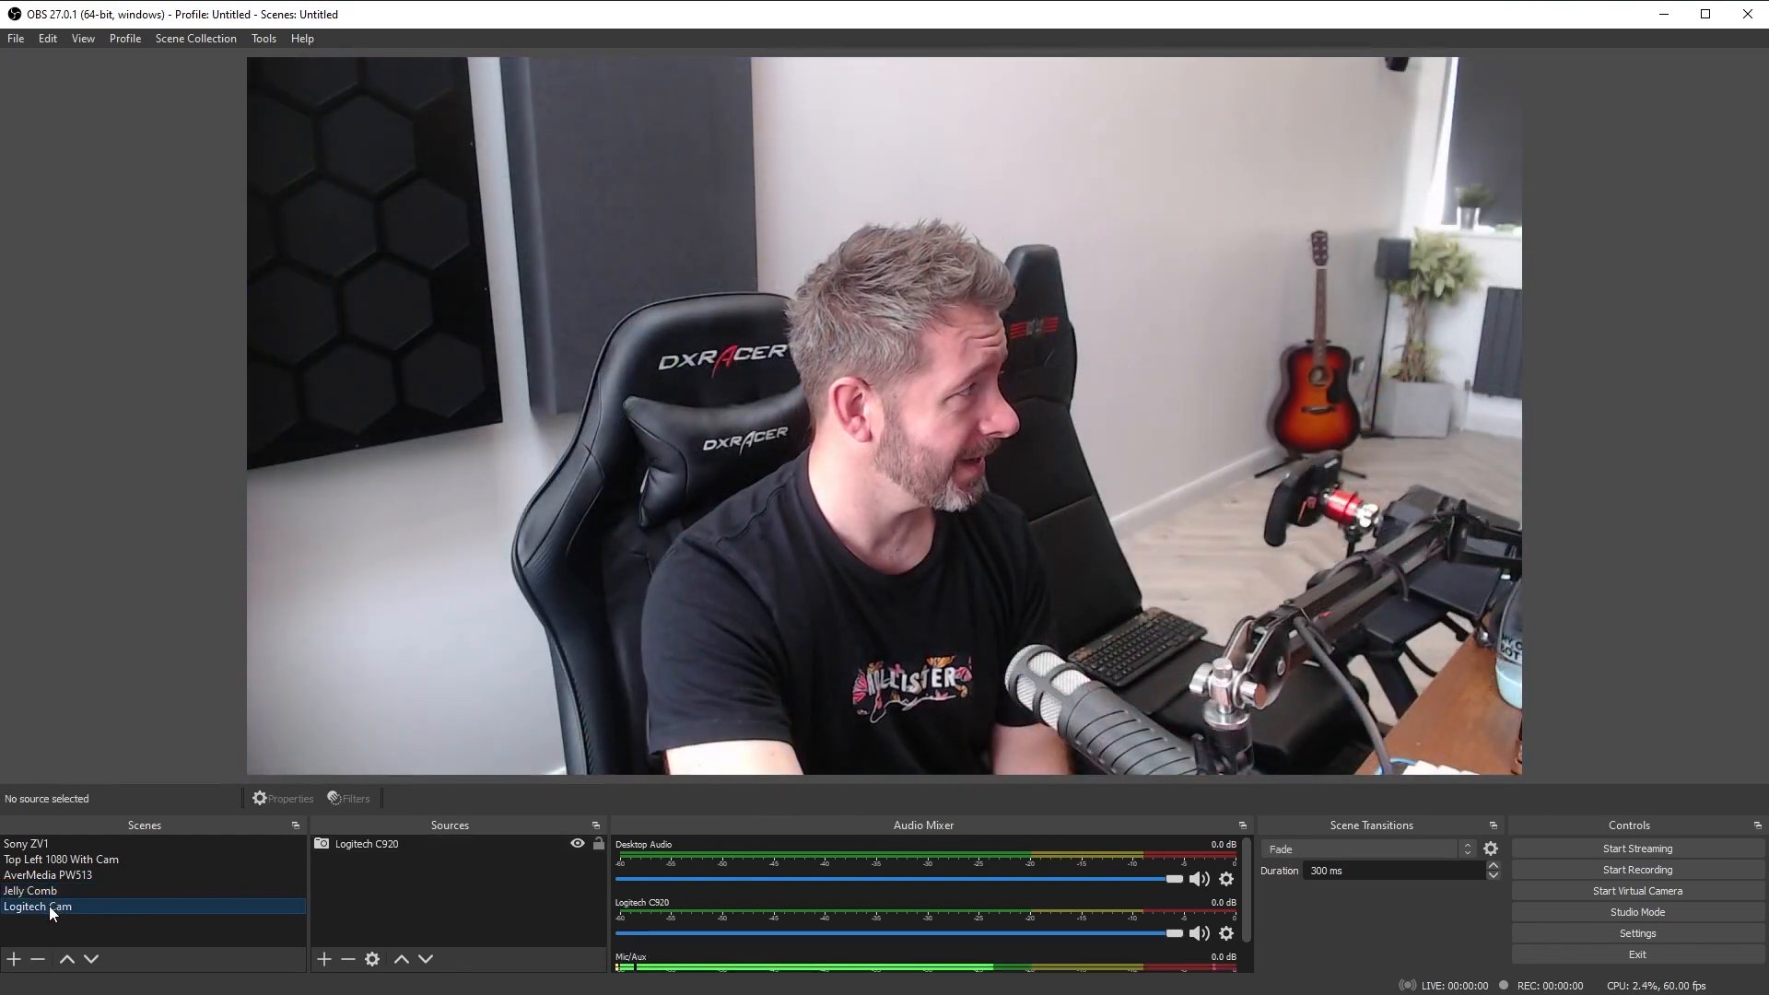
click(30, 890)
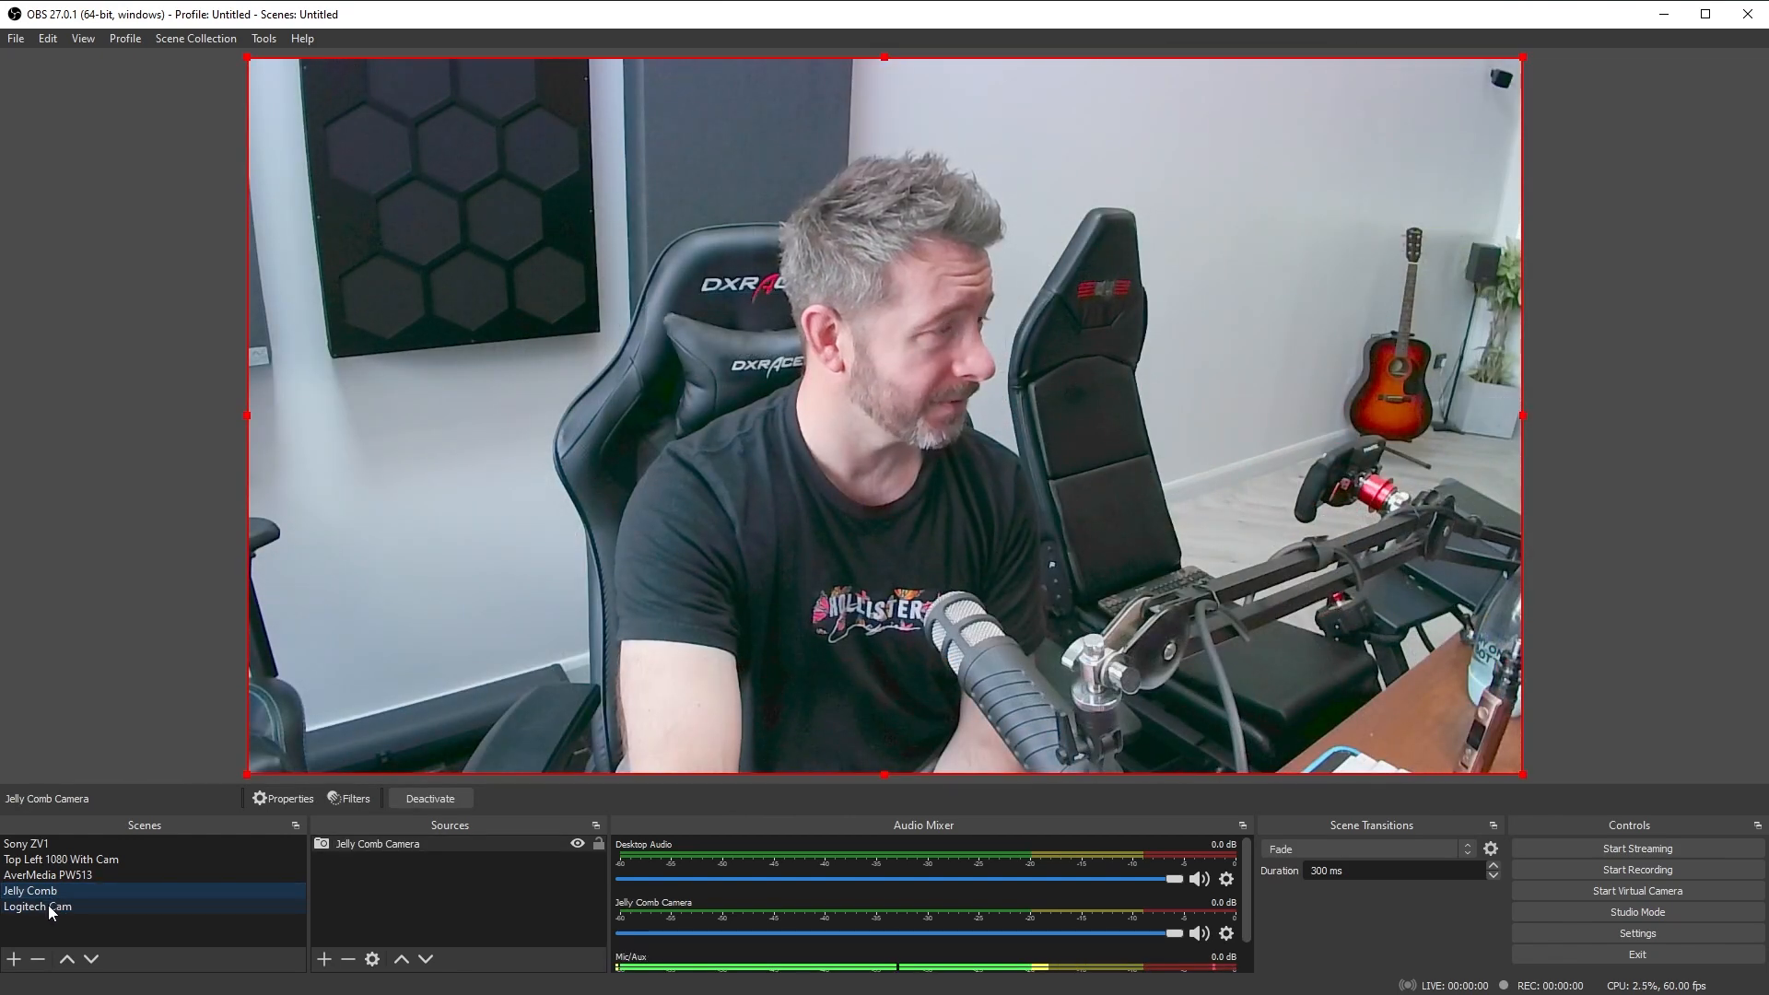
click(31, 890)
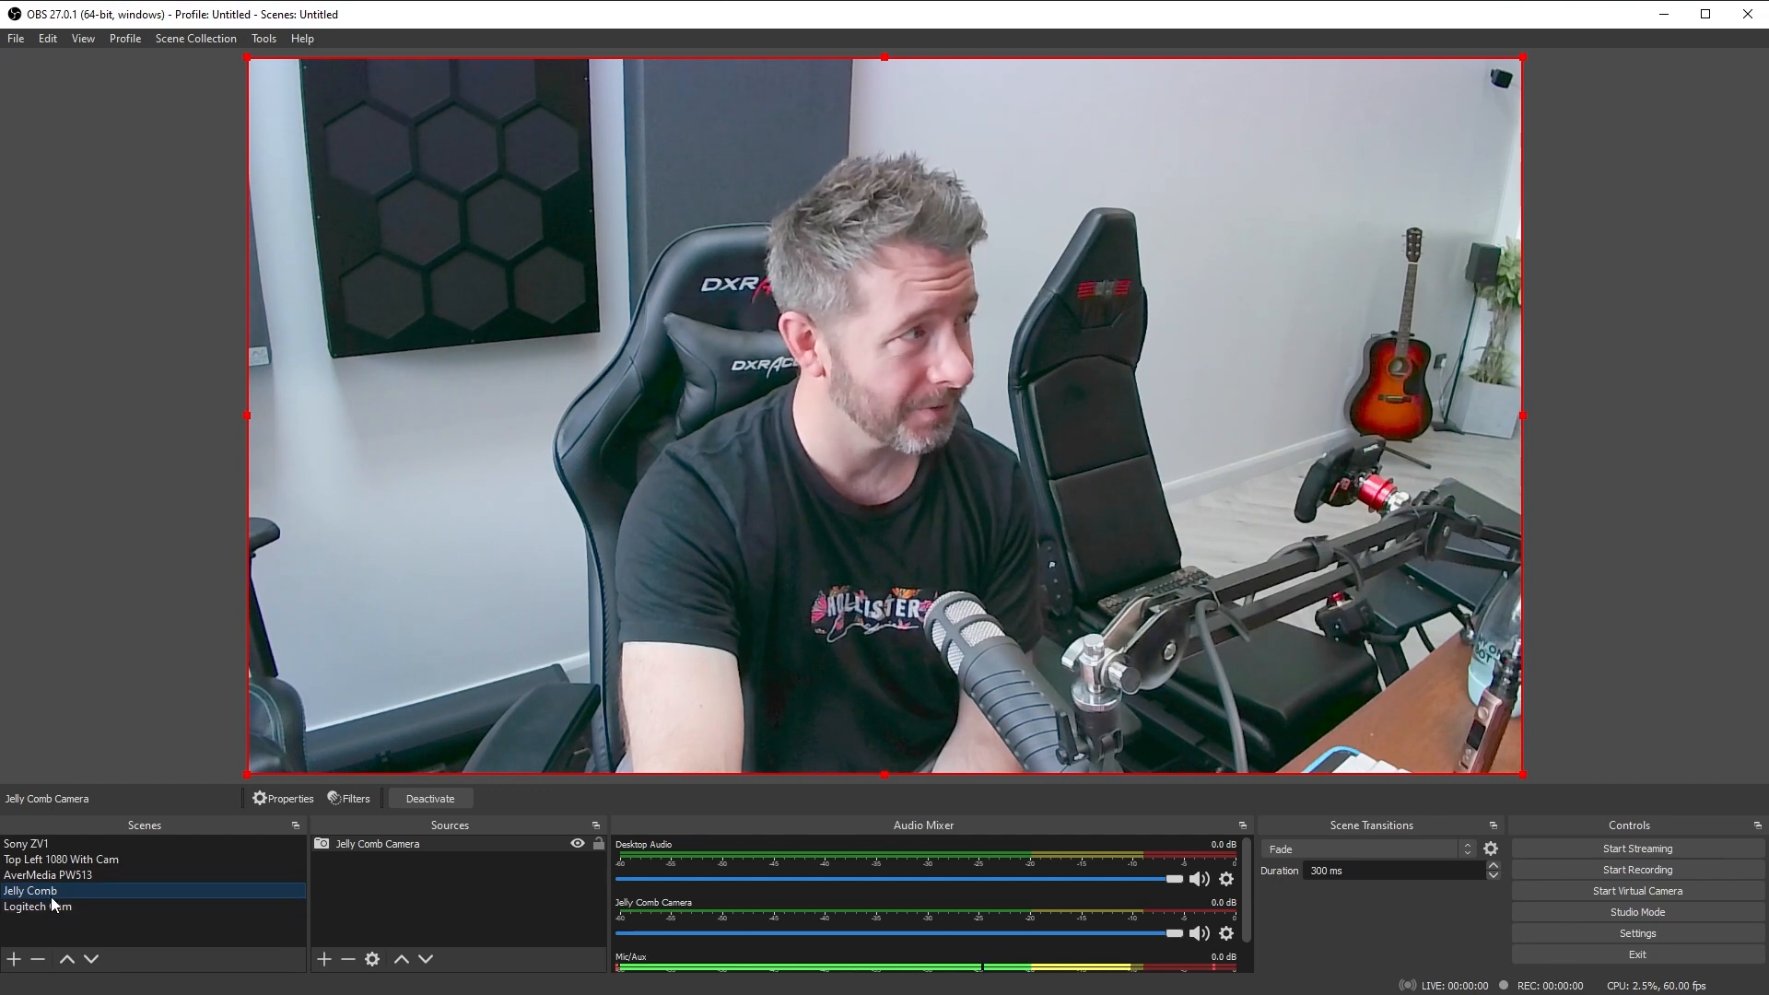
click(37, 907)
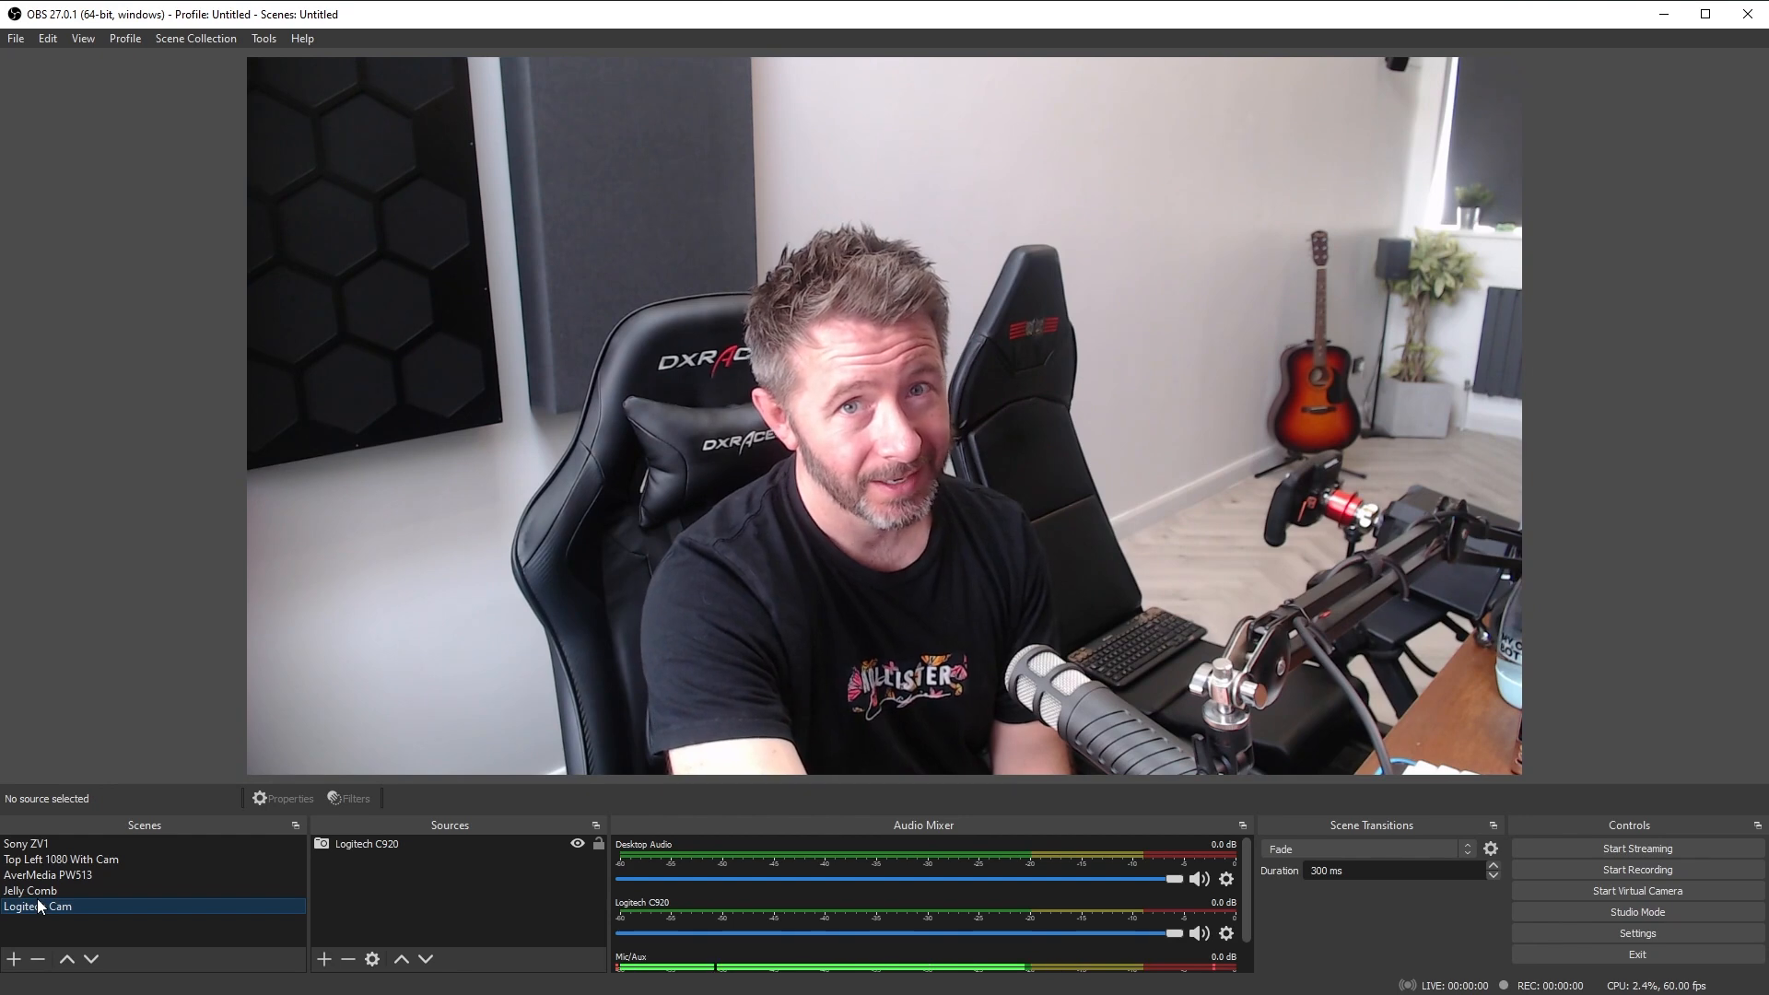
click(30, 890)
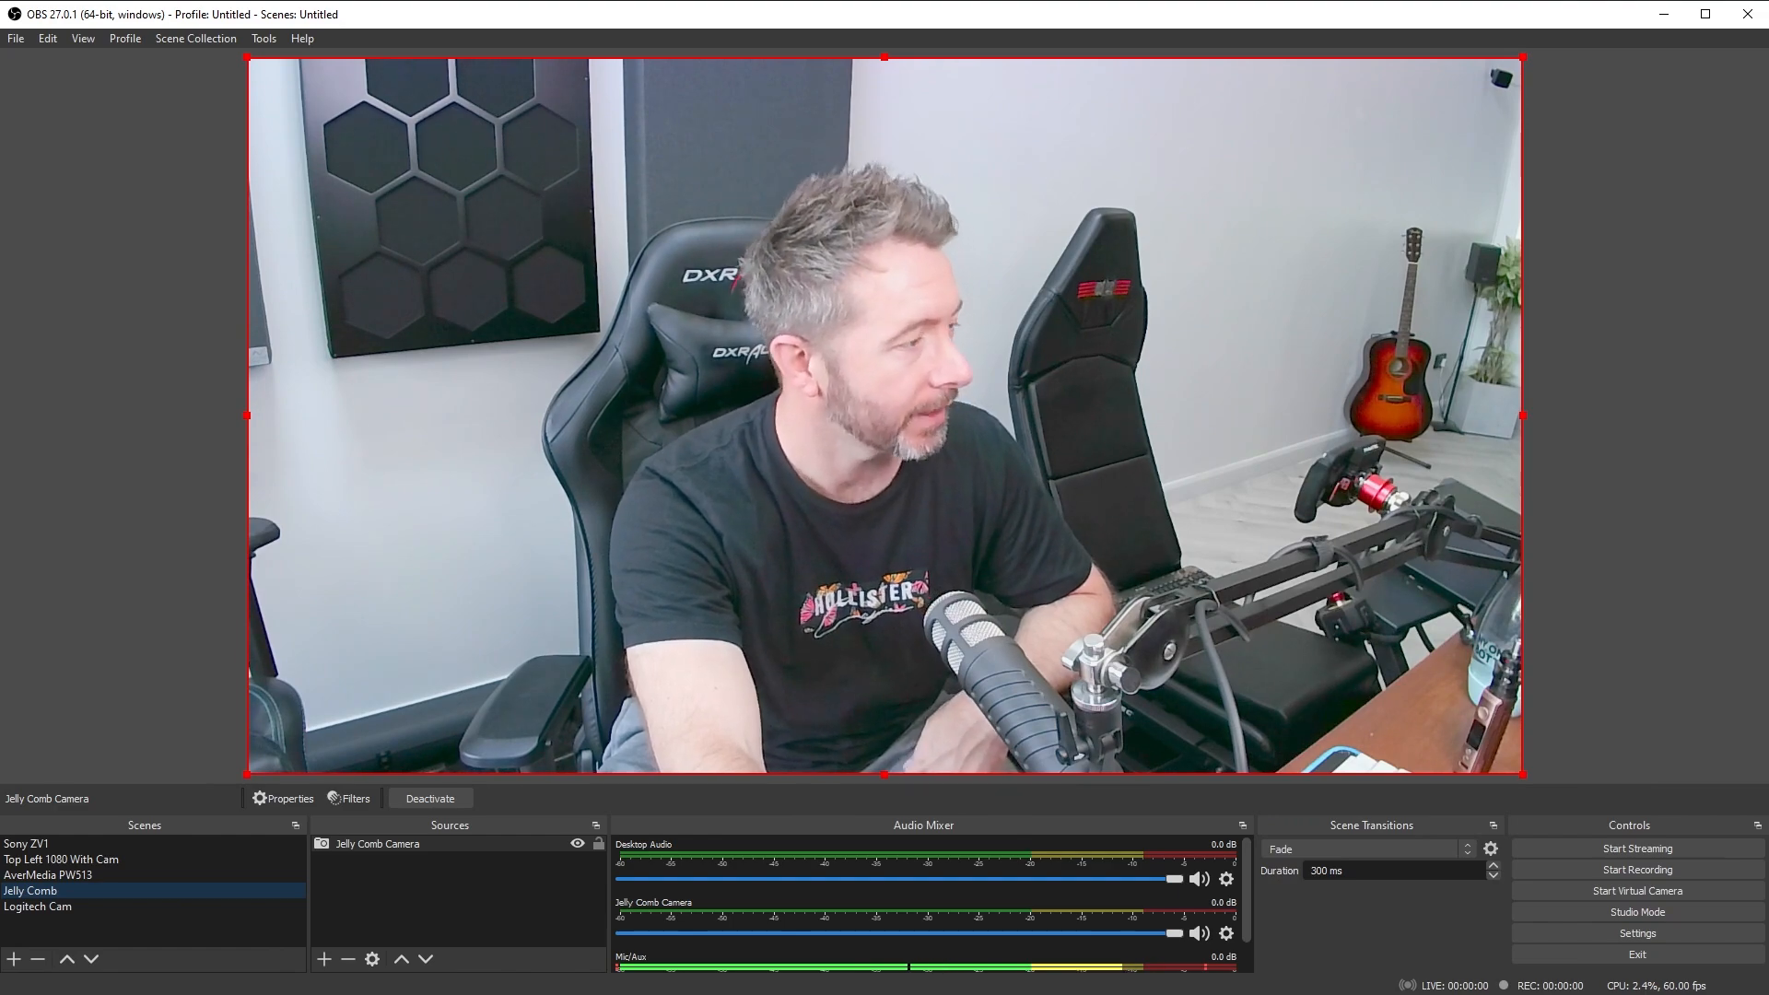
- Flip between Logitech Cam, AverMedia PW513 and Jelly Comb scenes to compare, ending on Jelly Comb
click(37, 907)
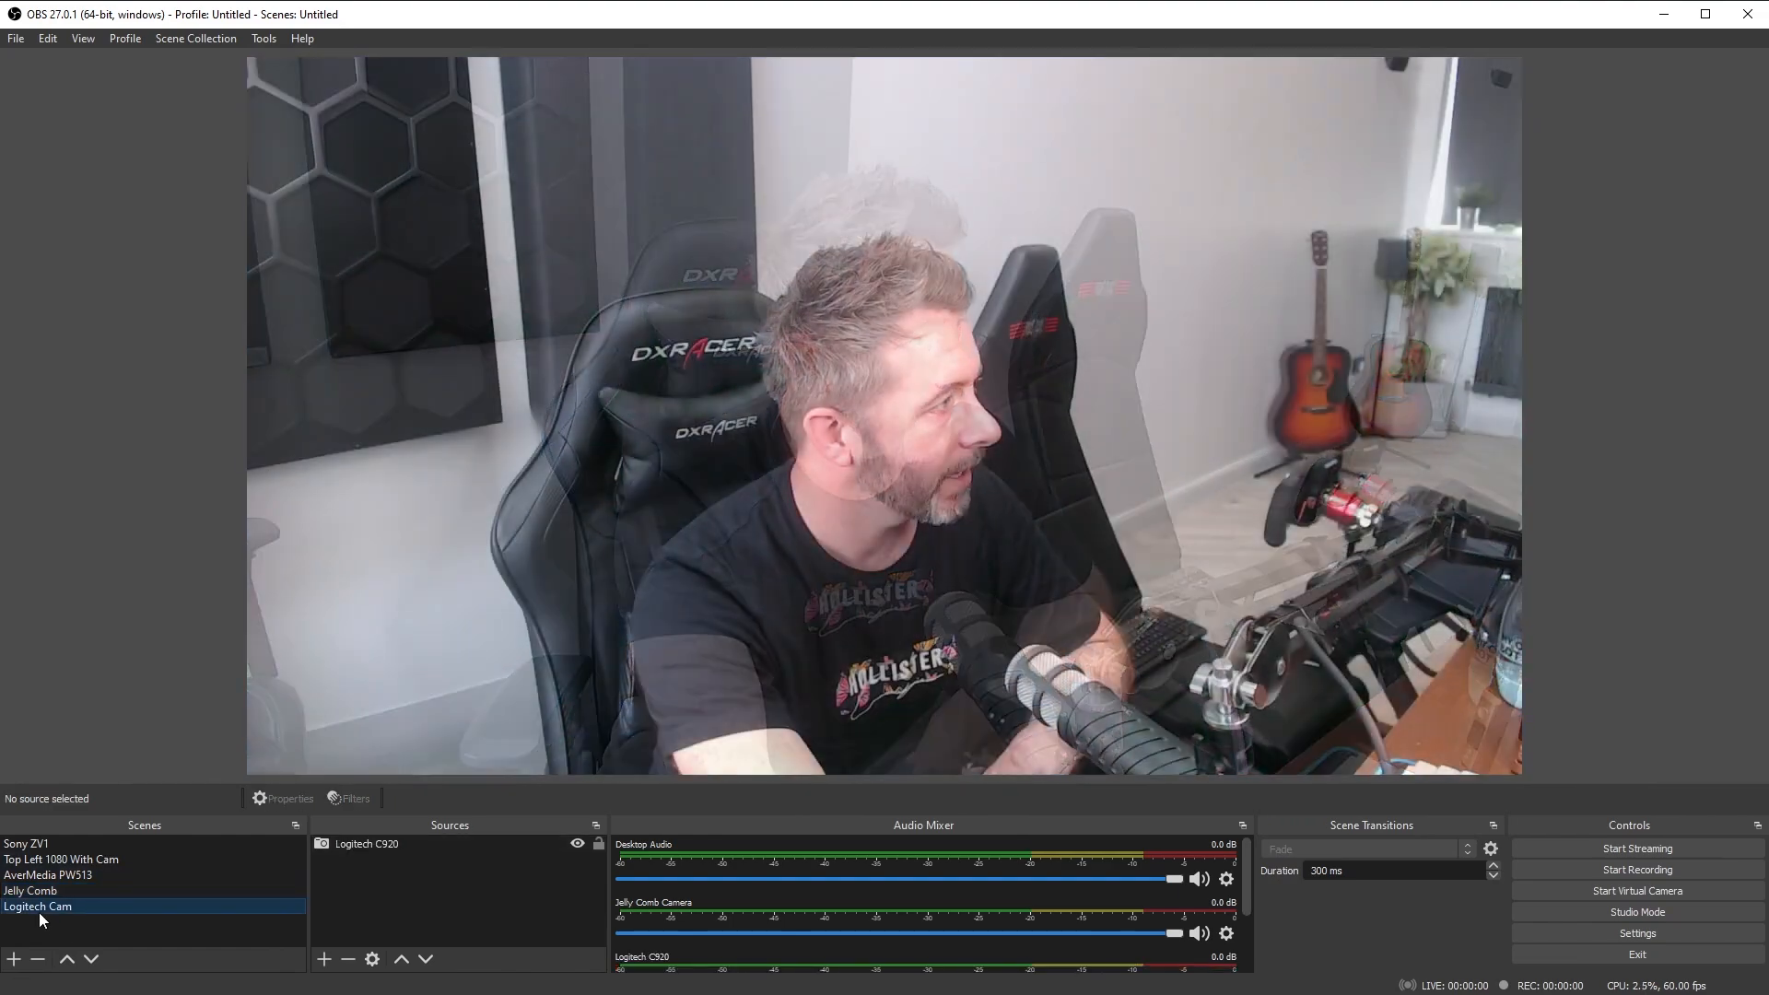
click(31, 891)
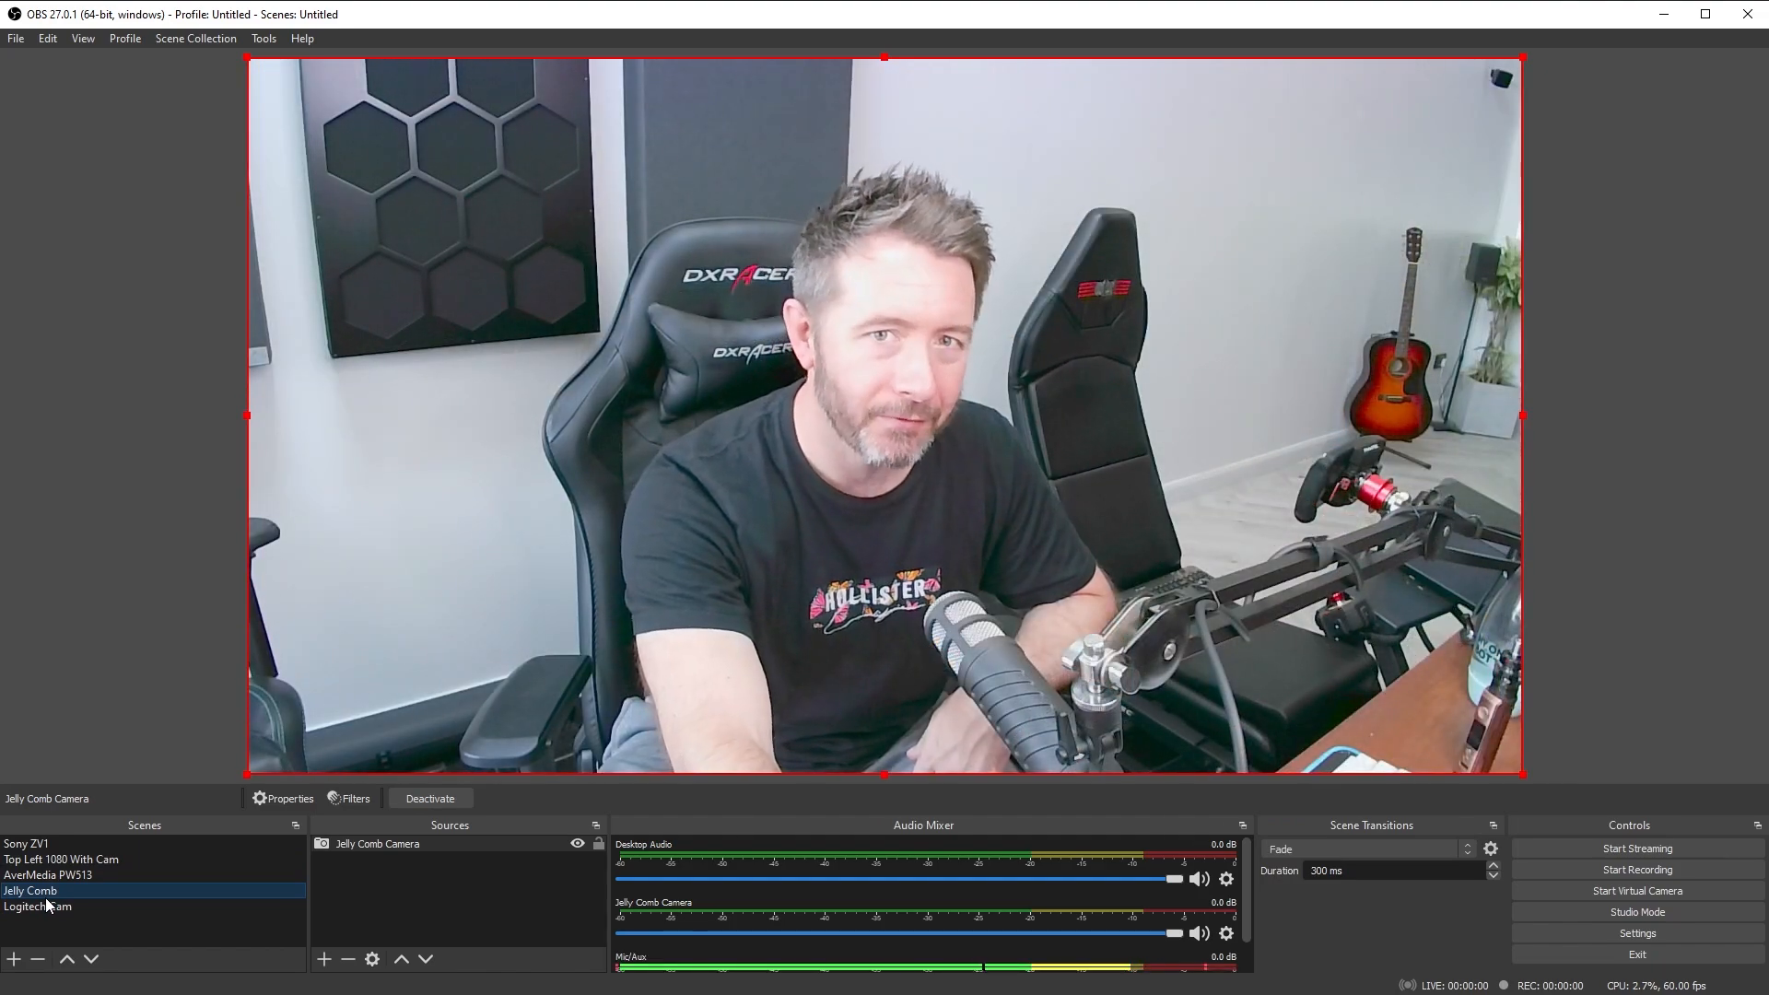
click(36, 907)
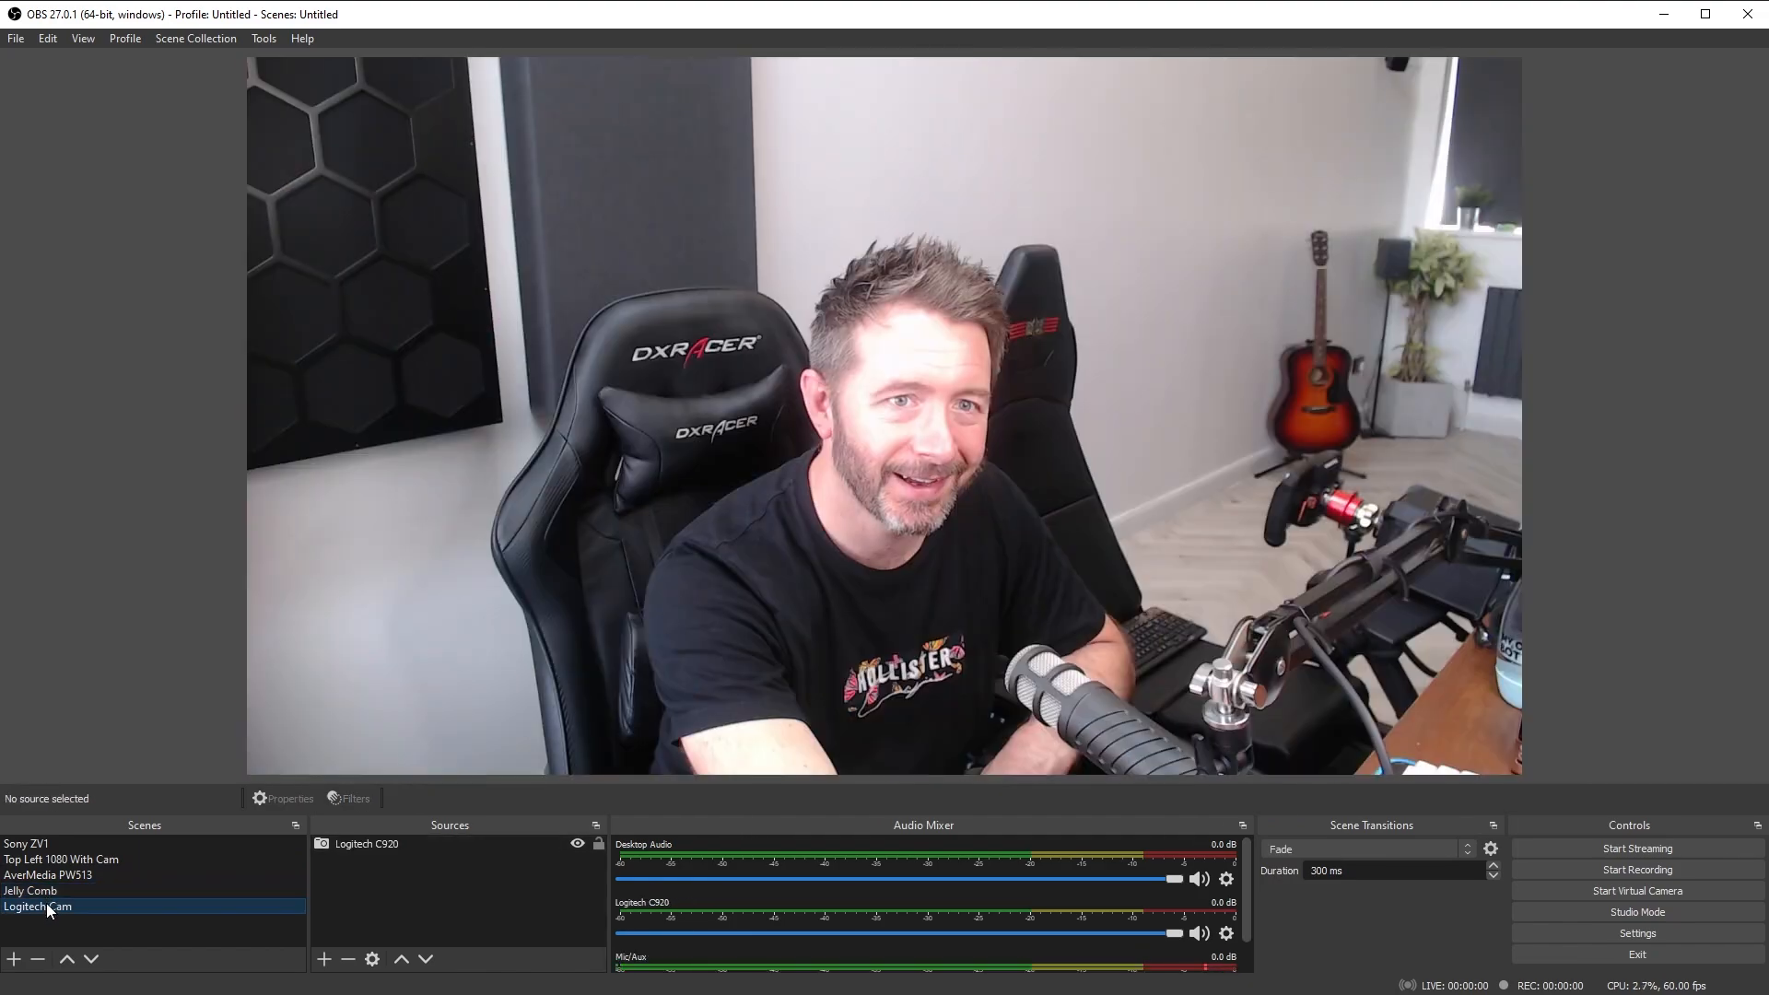
click(31, 890)
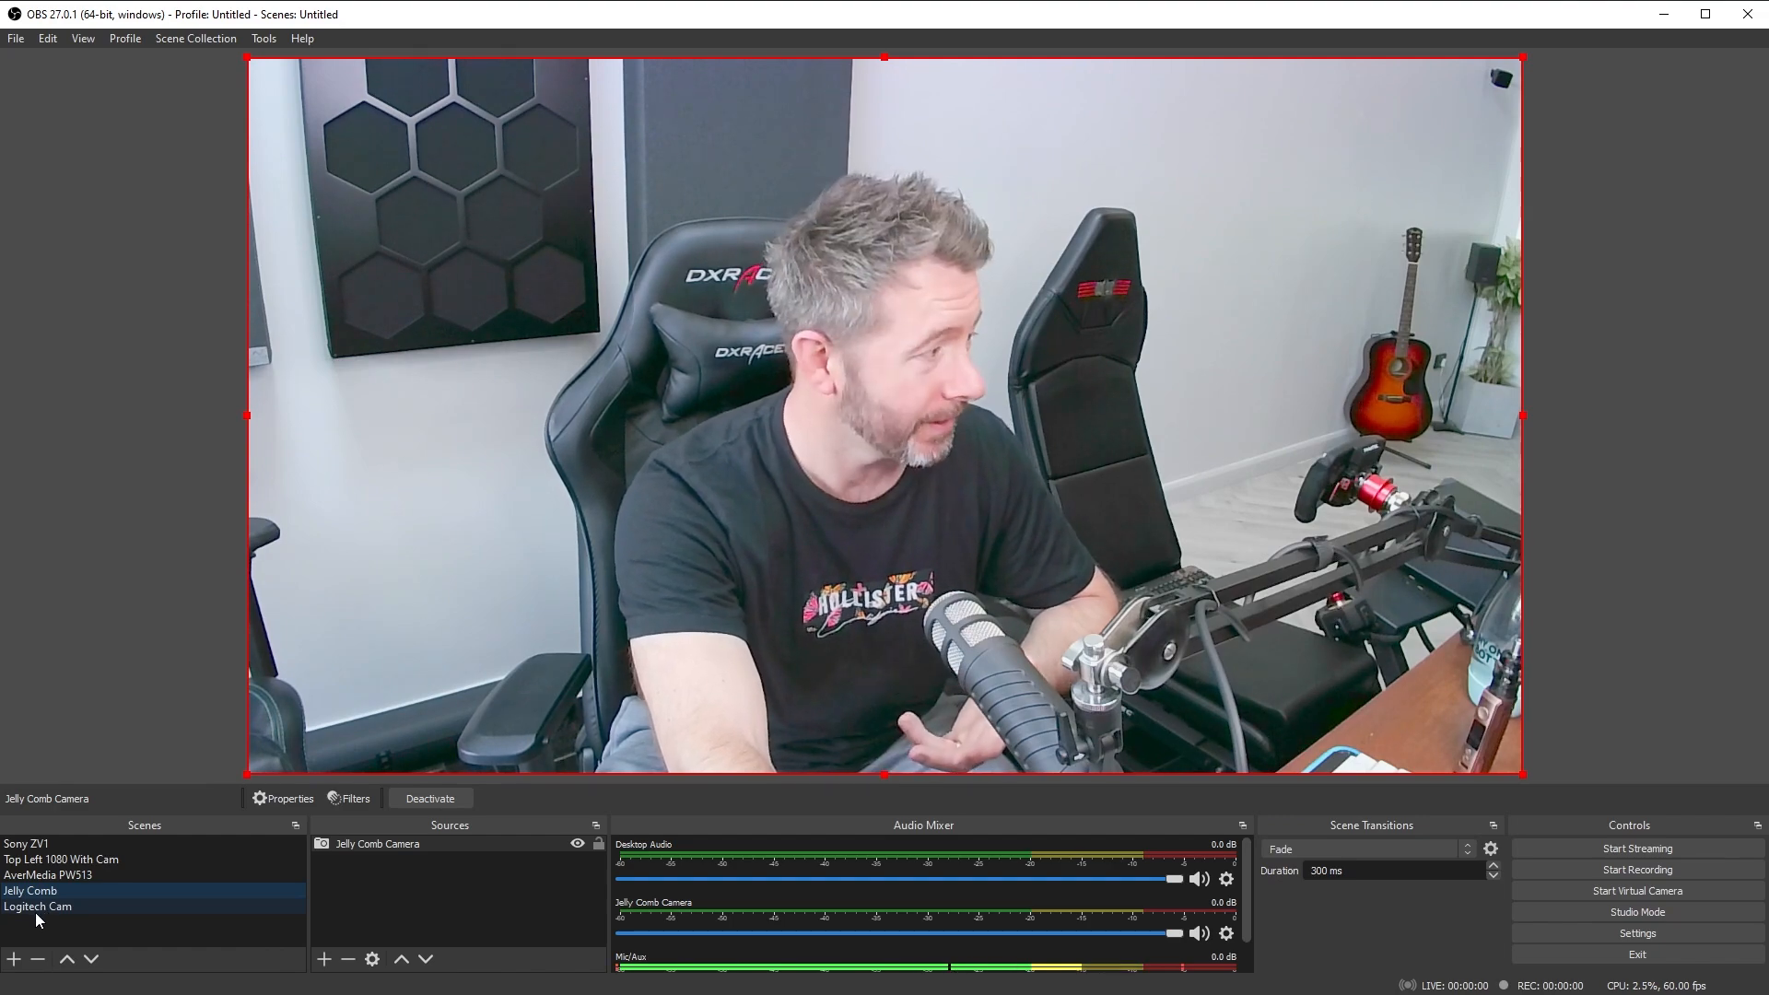
click(37, 907)
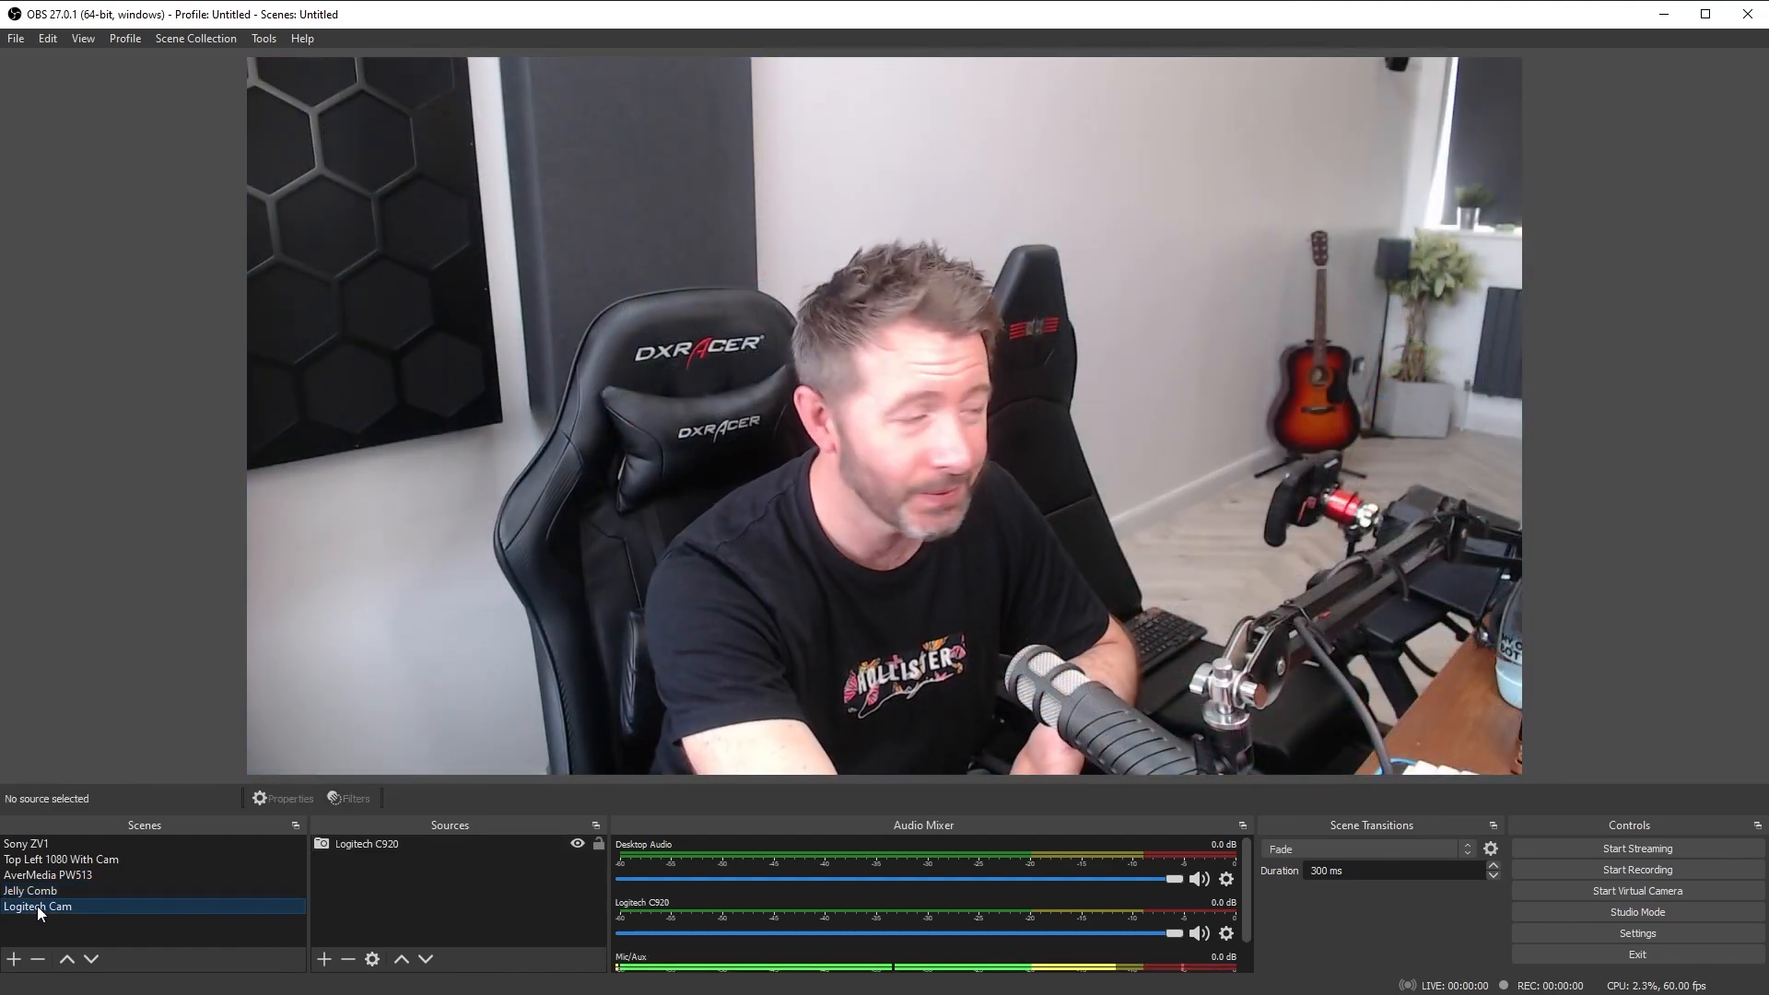
click(48, 874)
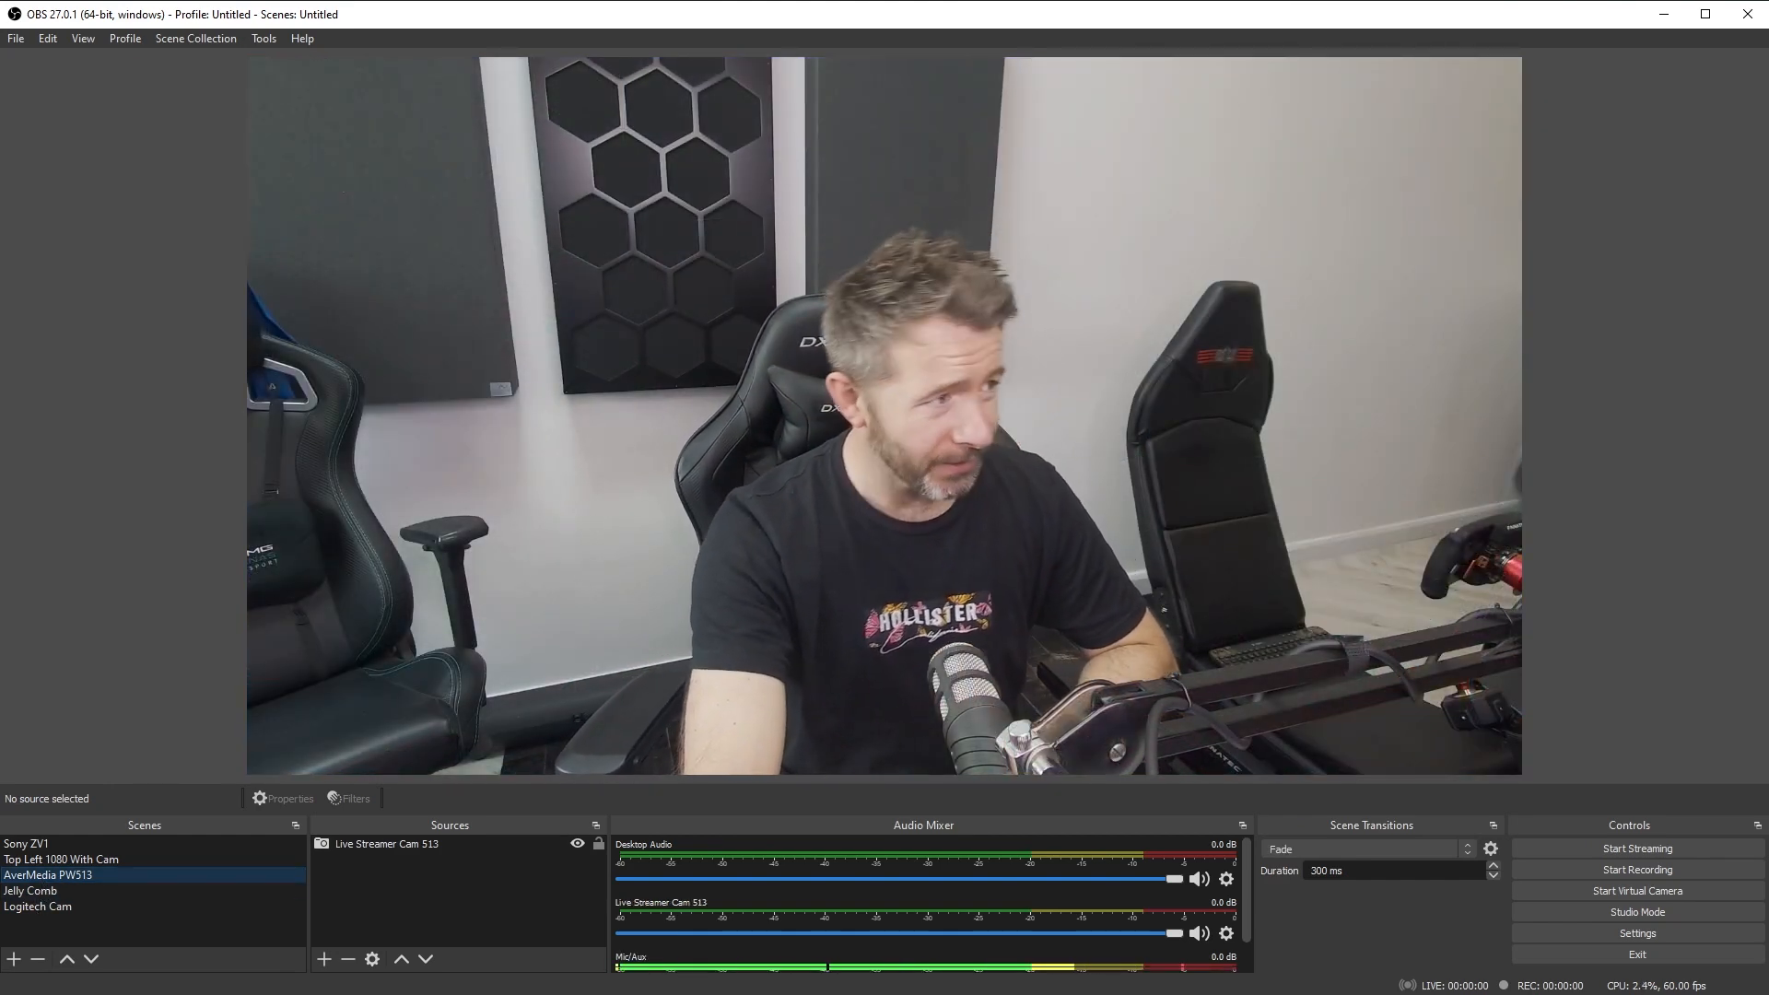
click(31, 890)
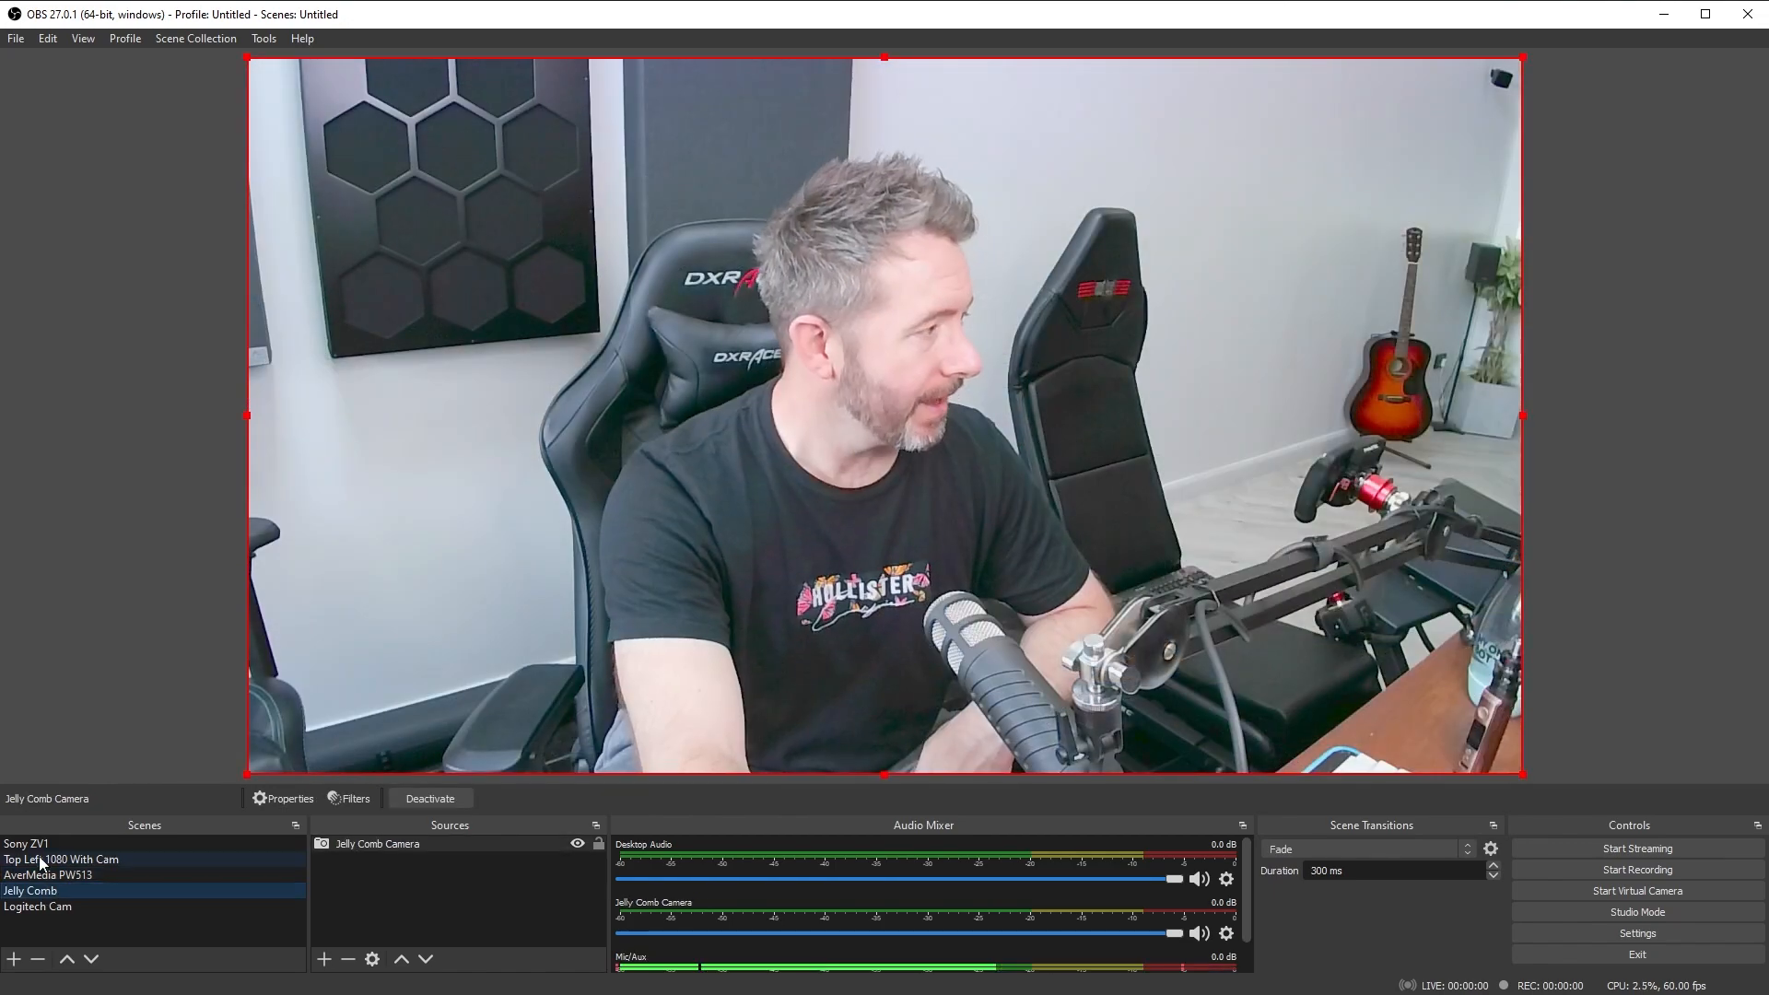
click(24, 843)
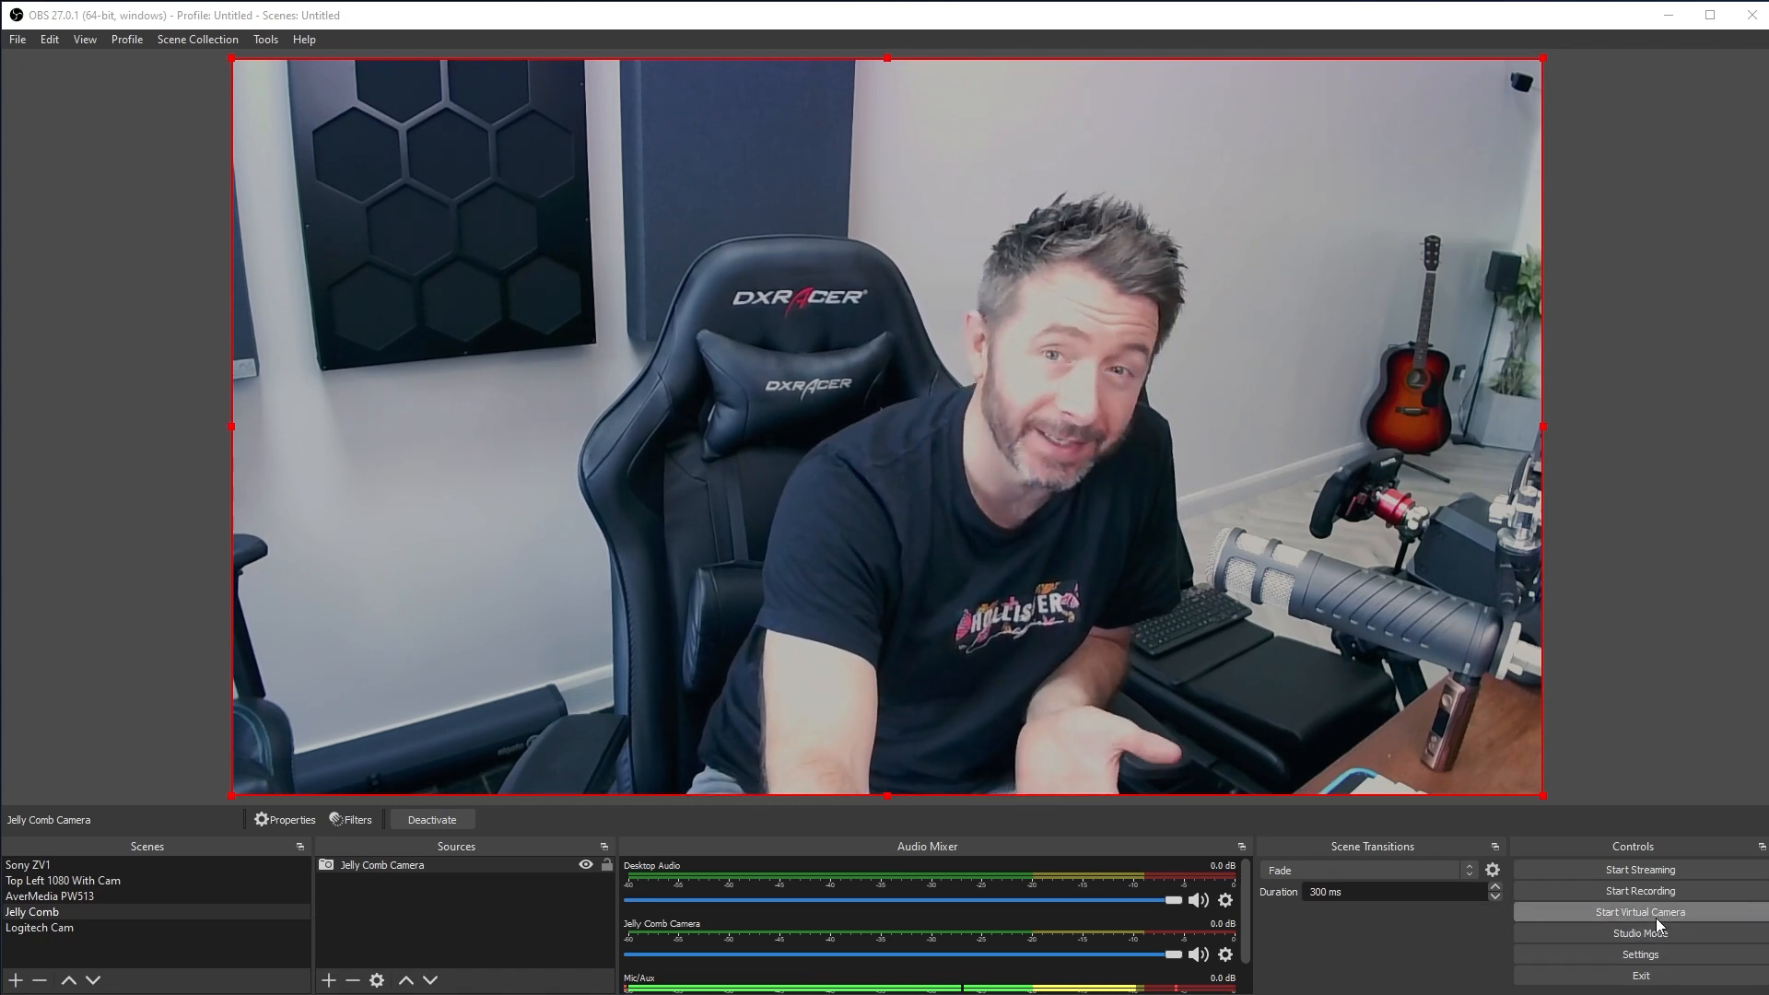
- Start the OBS Virtual Camera output of the Jelly Comb scene
click(1638, 912)
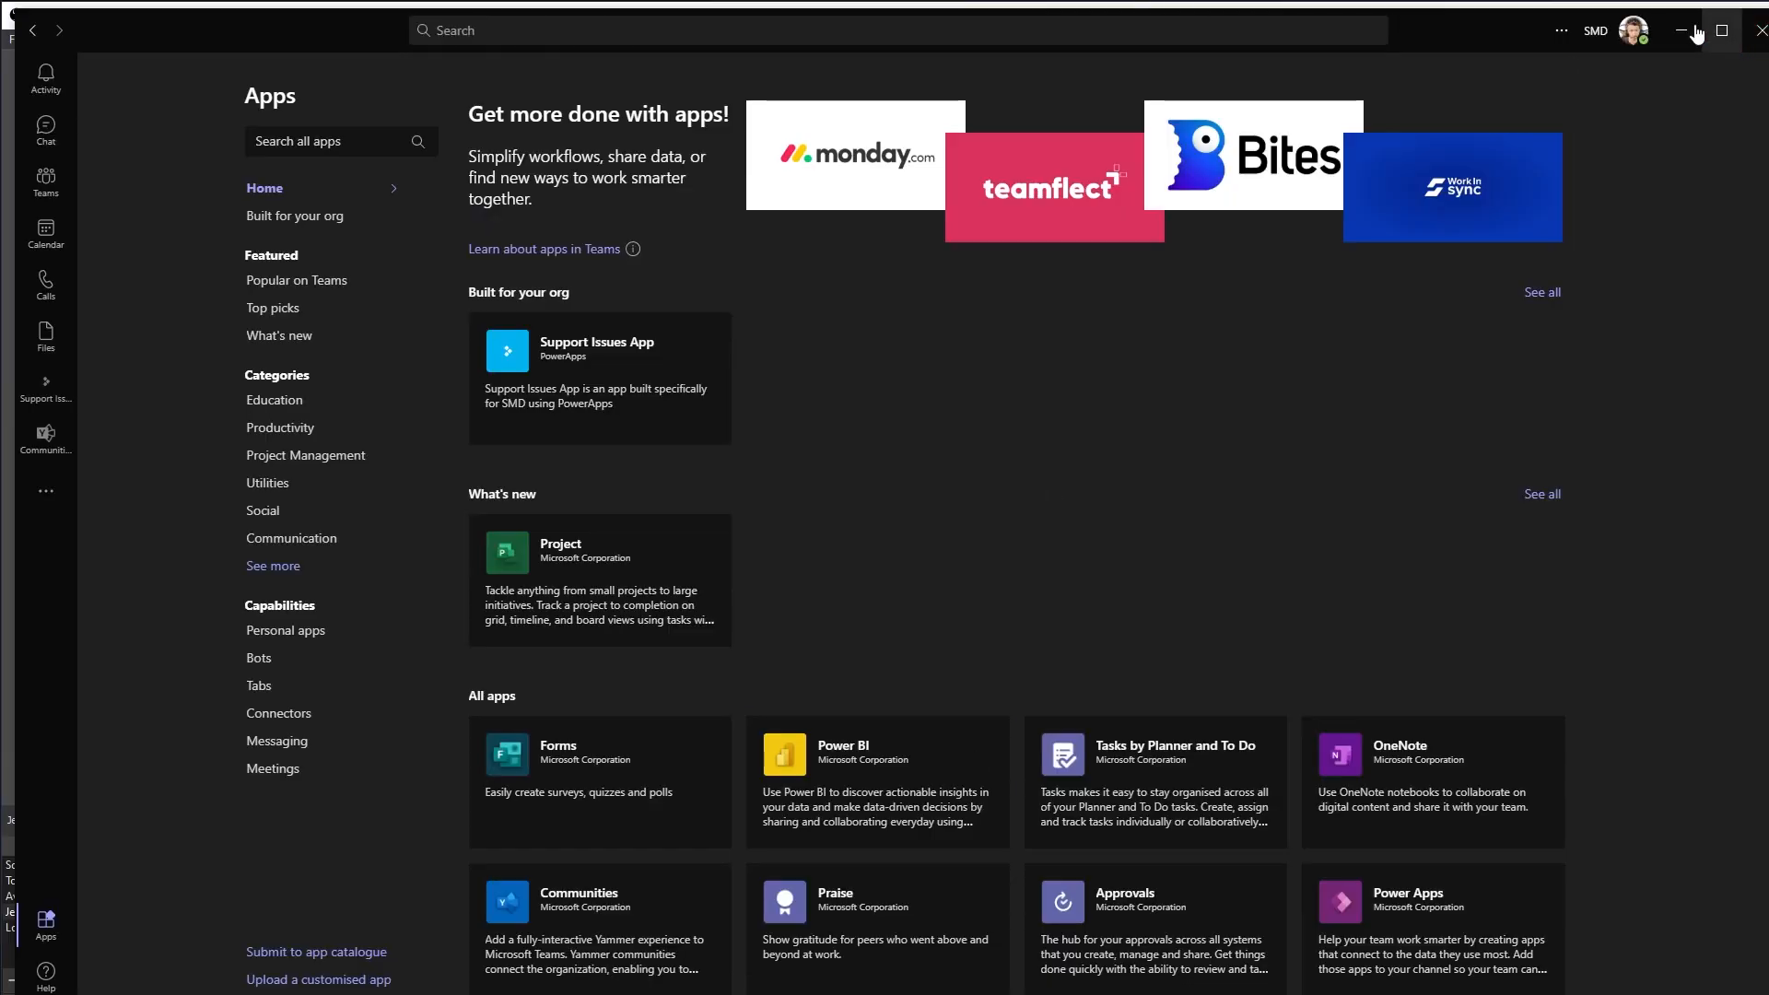
- Show Teams' Devices settings scrolled to the Camera section with OBS Virtual Camera selected
click(1561, 32)
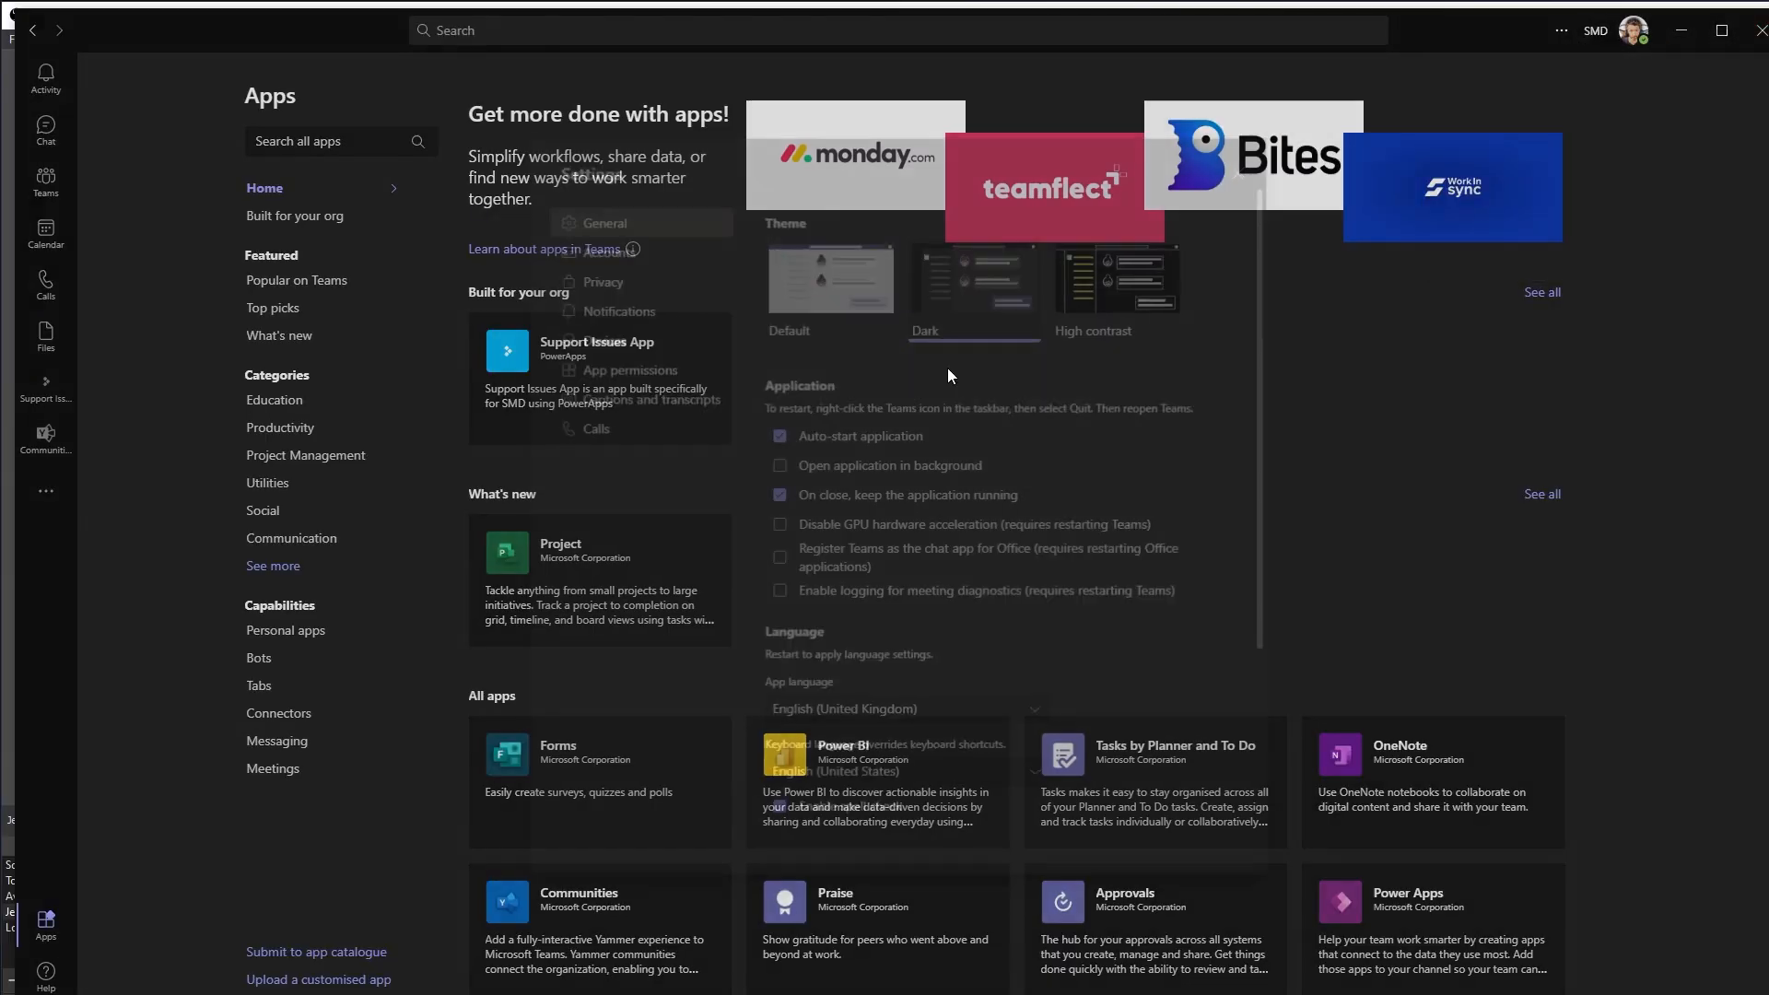
click(605, 339)
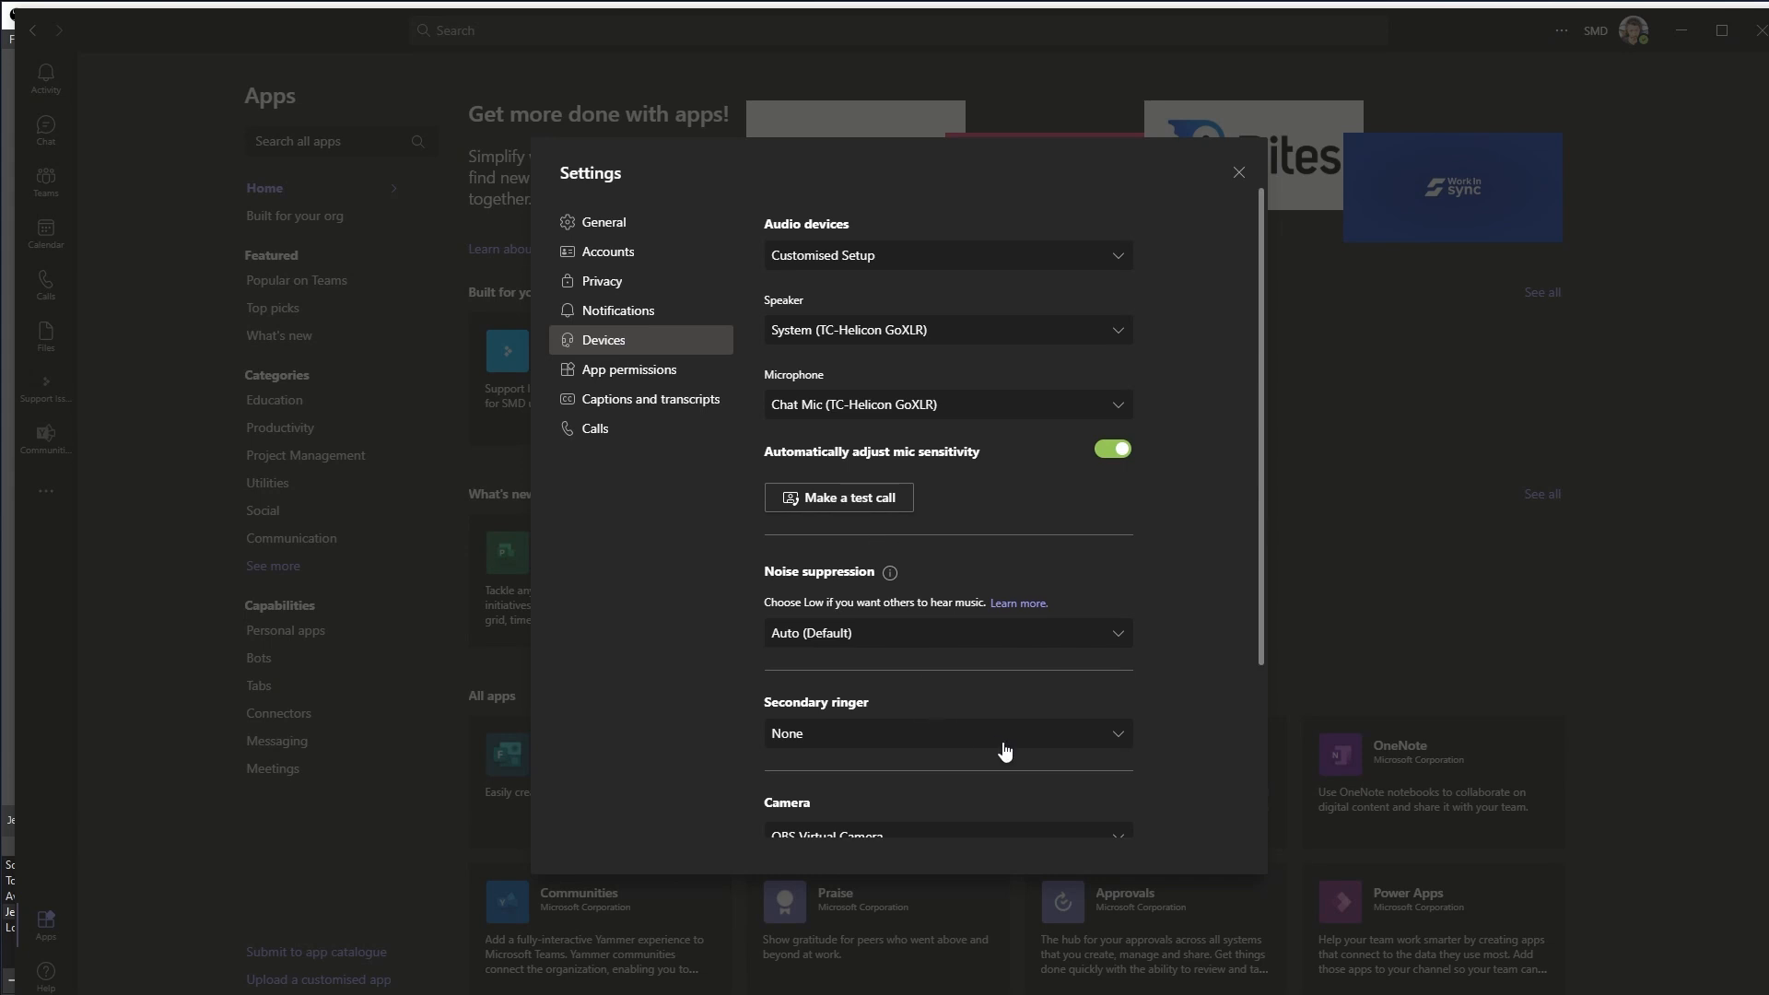
scroll(down, 3)
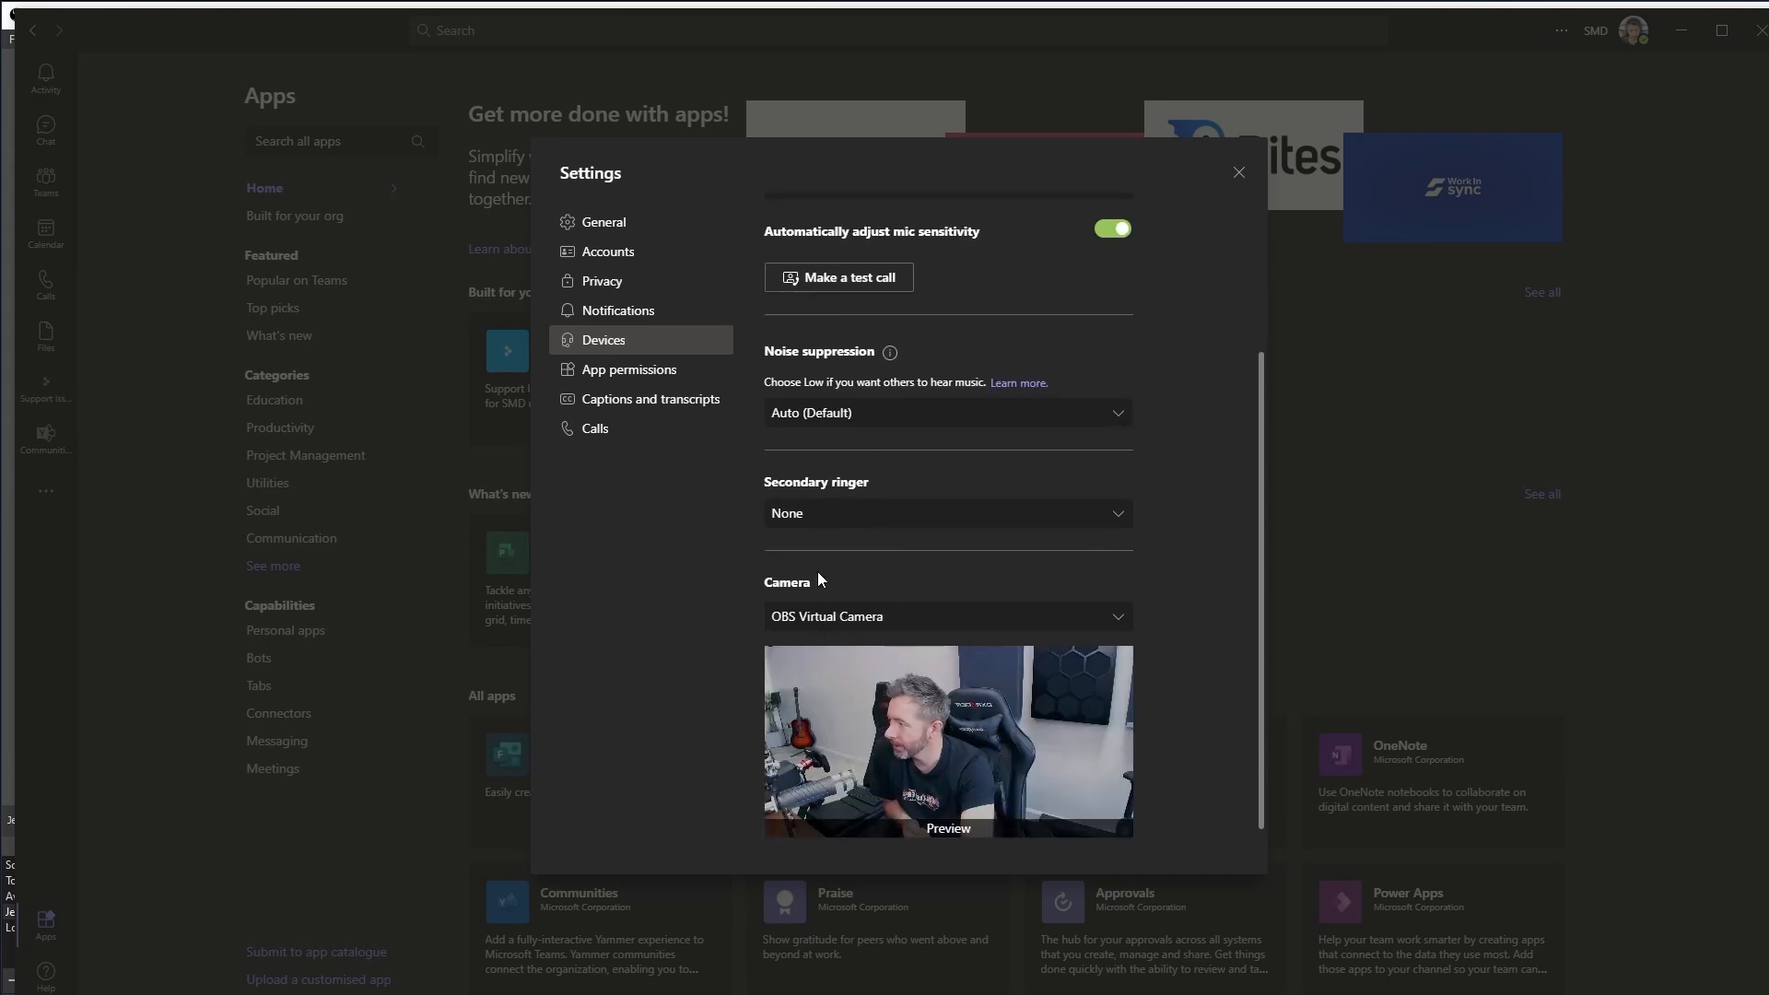